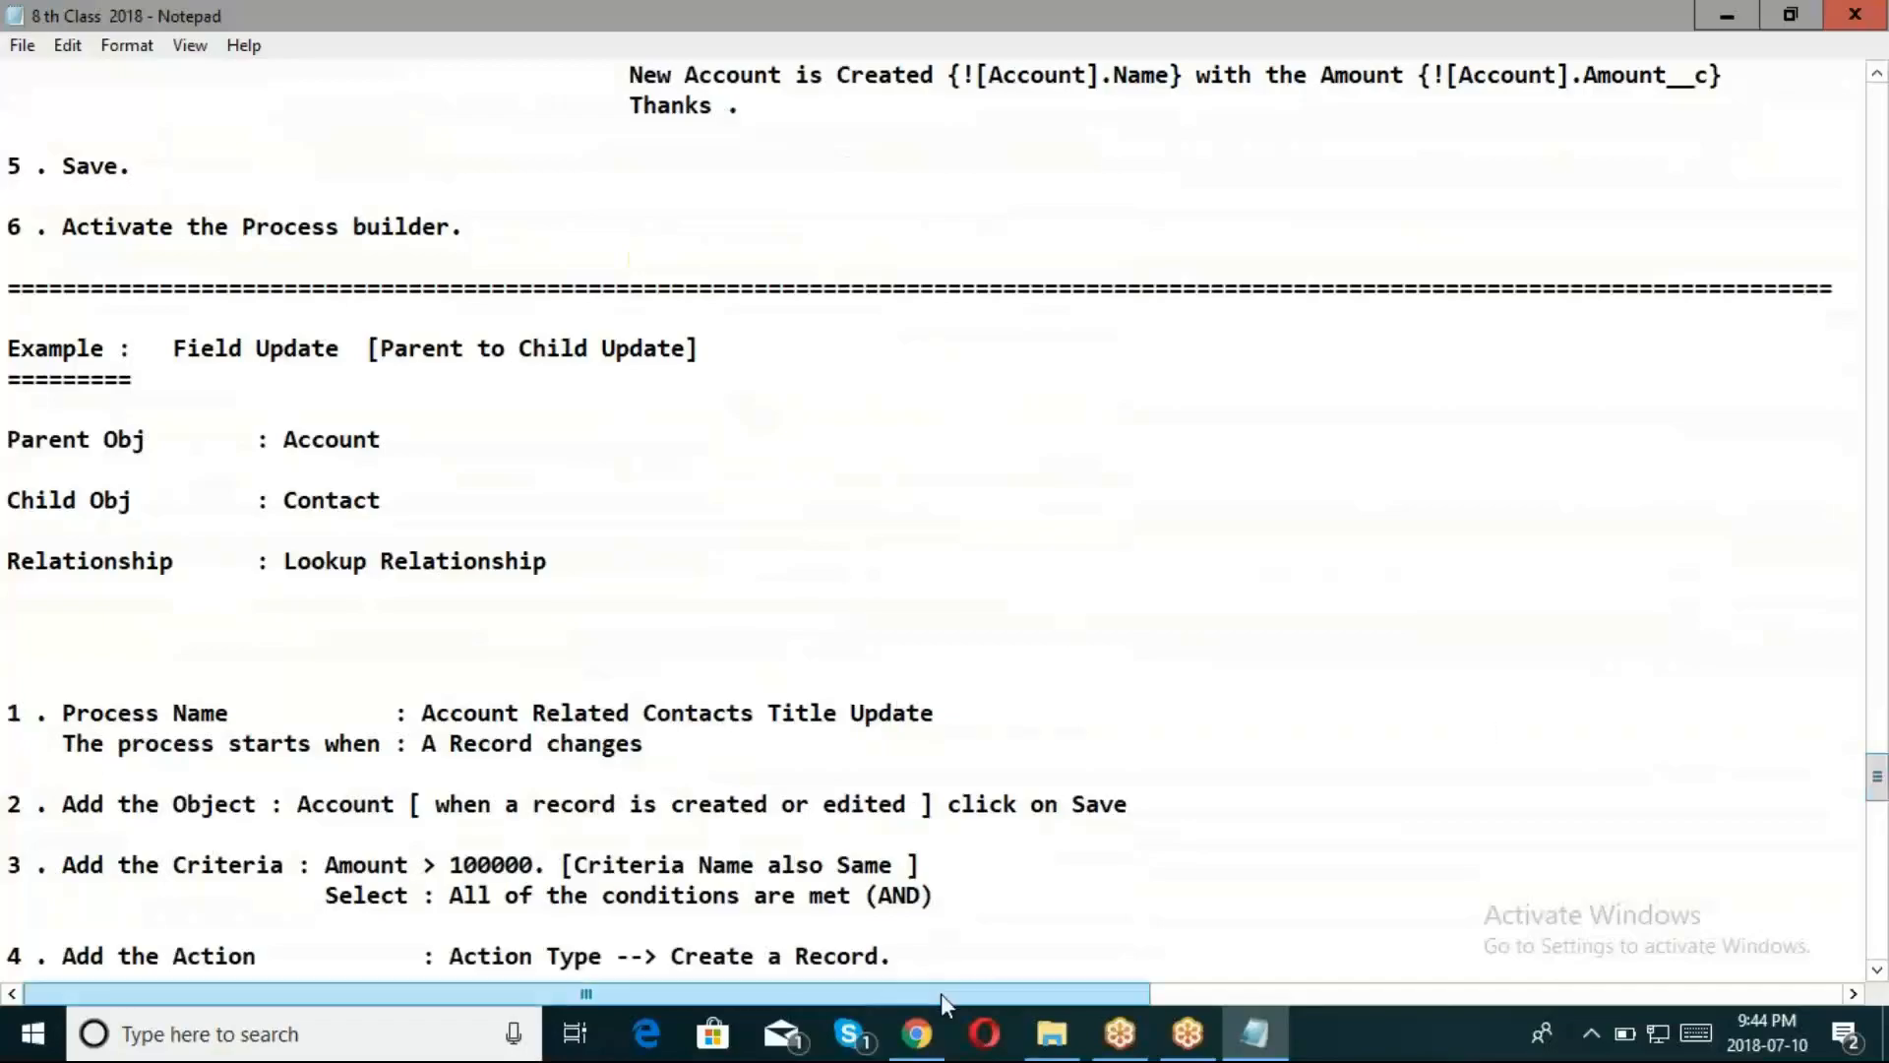
# Review the class notes in Notepad alongside the Salesforce setup page
pyautogui.click(914, 1033)
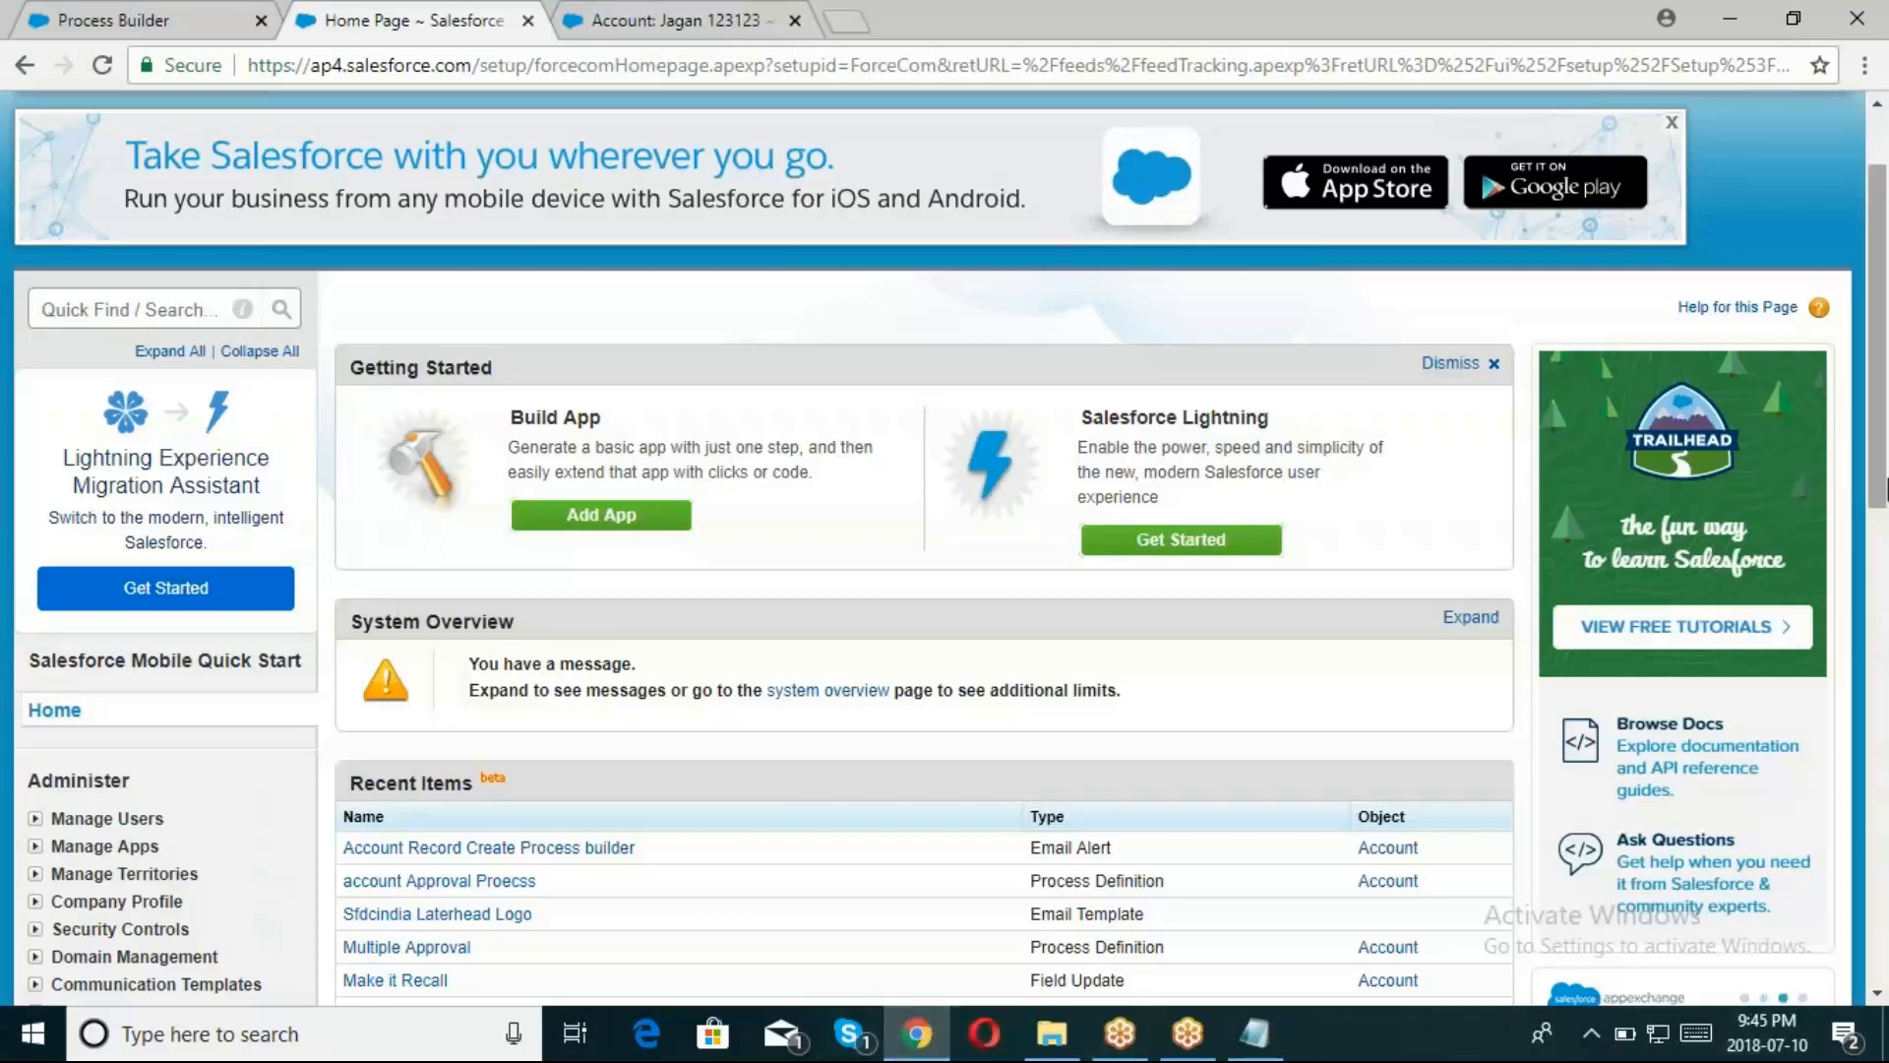
pyautogui.scroll(-3)
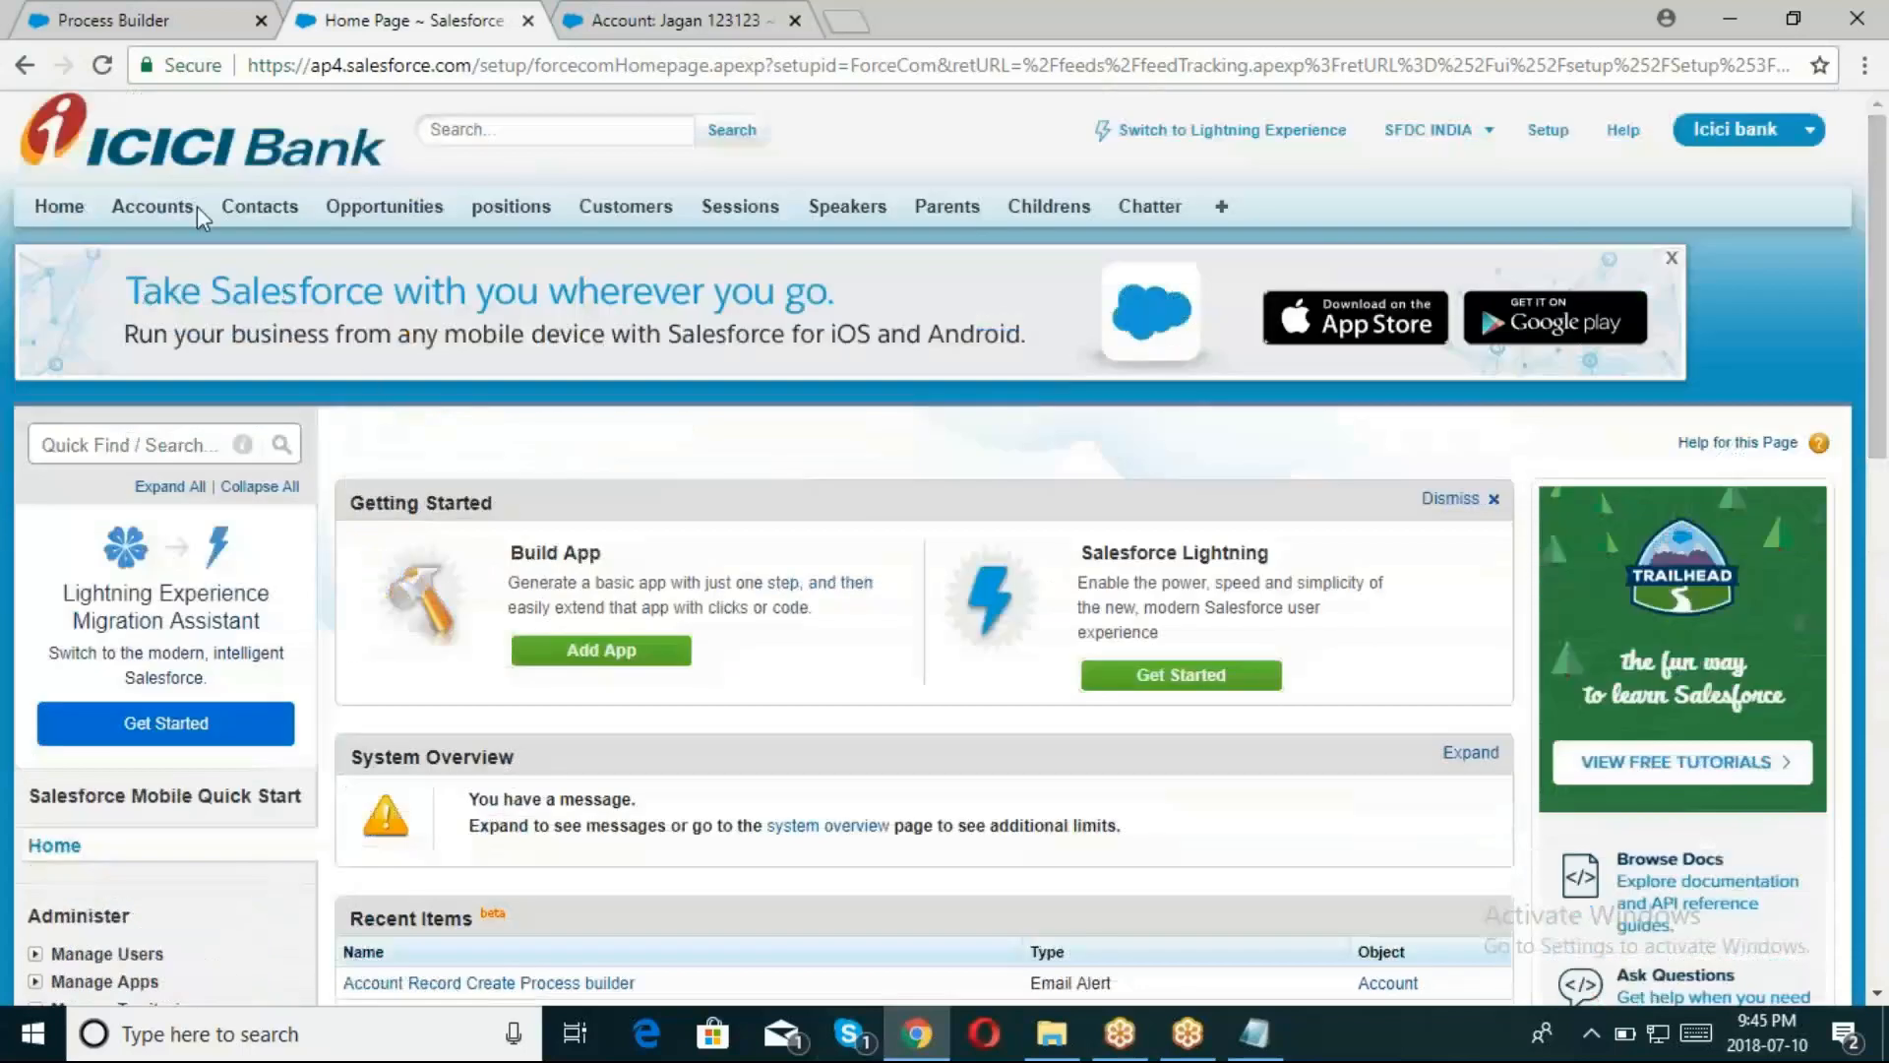
pyautogui.click(1254, 1033)
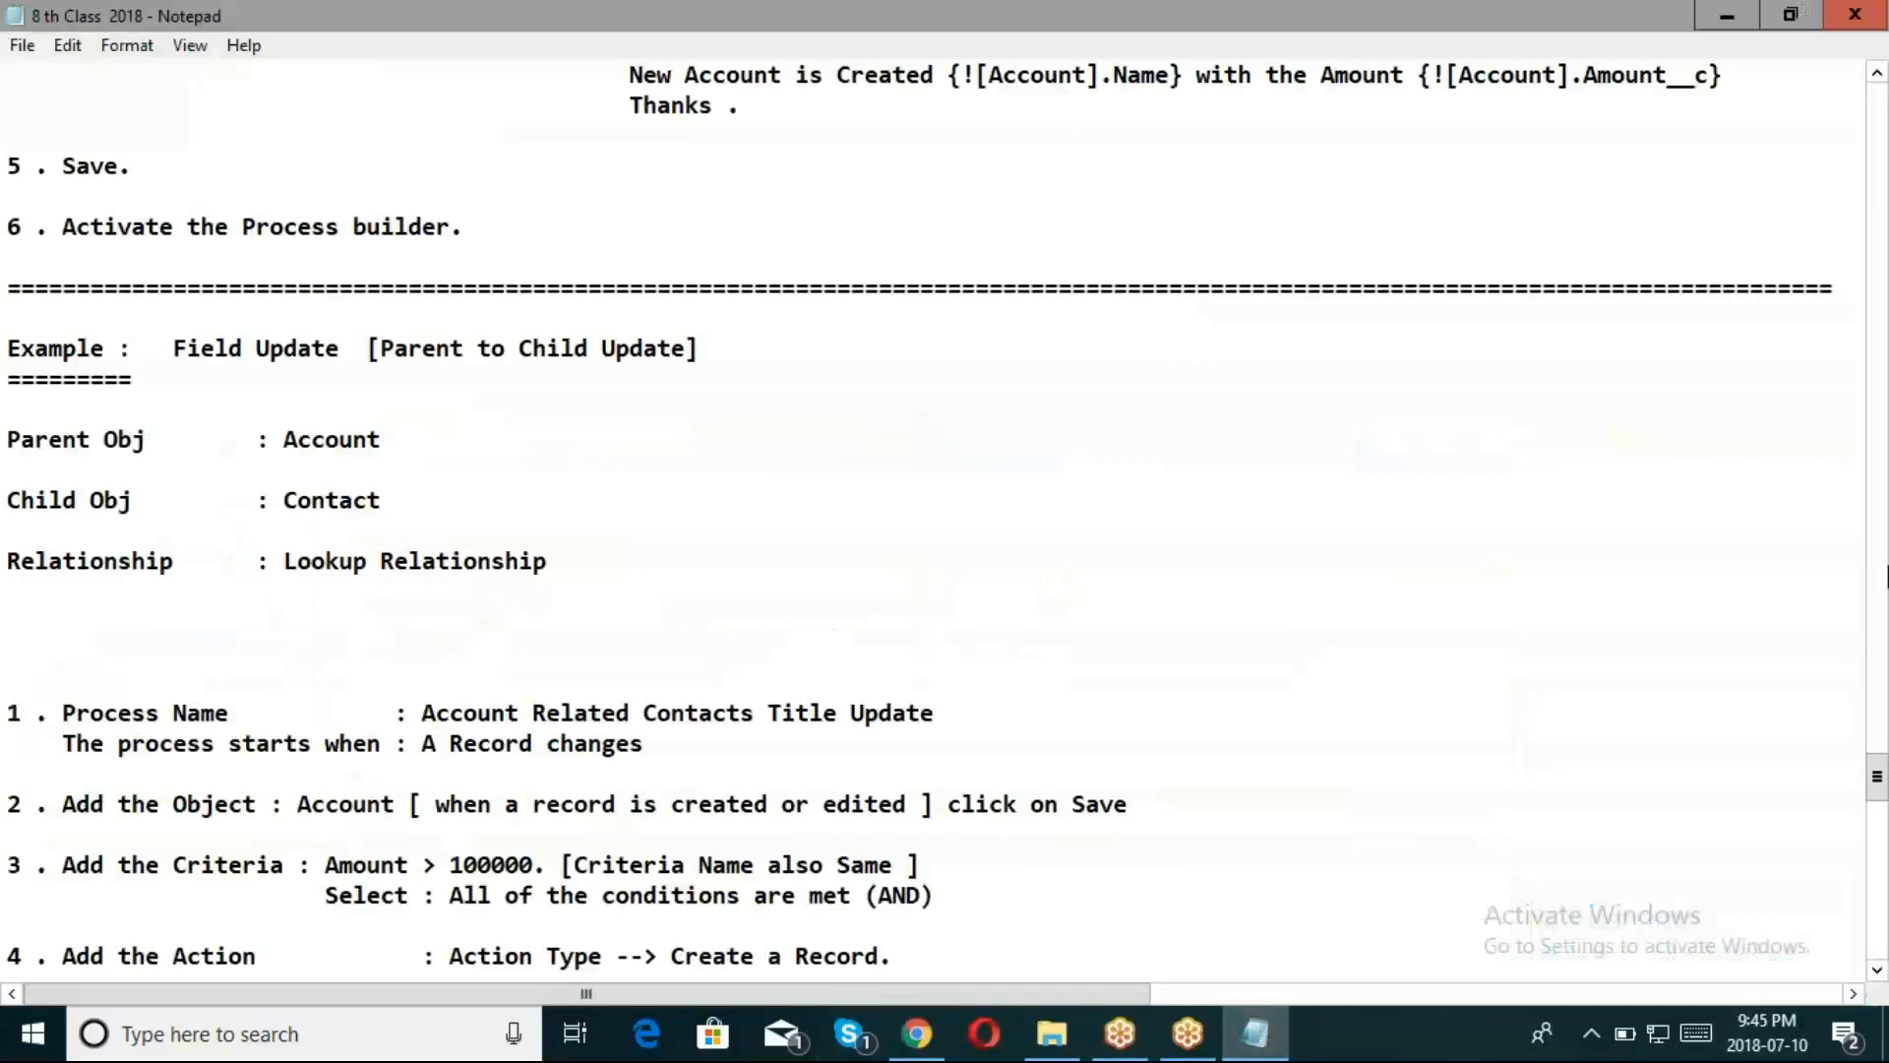
pyautogui.scroll(-3)
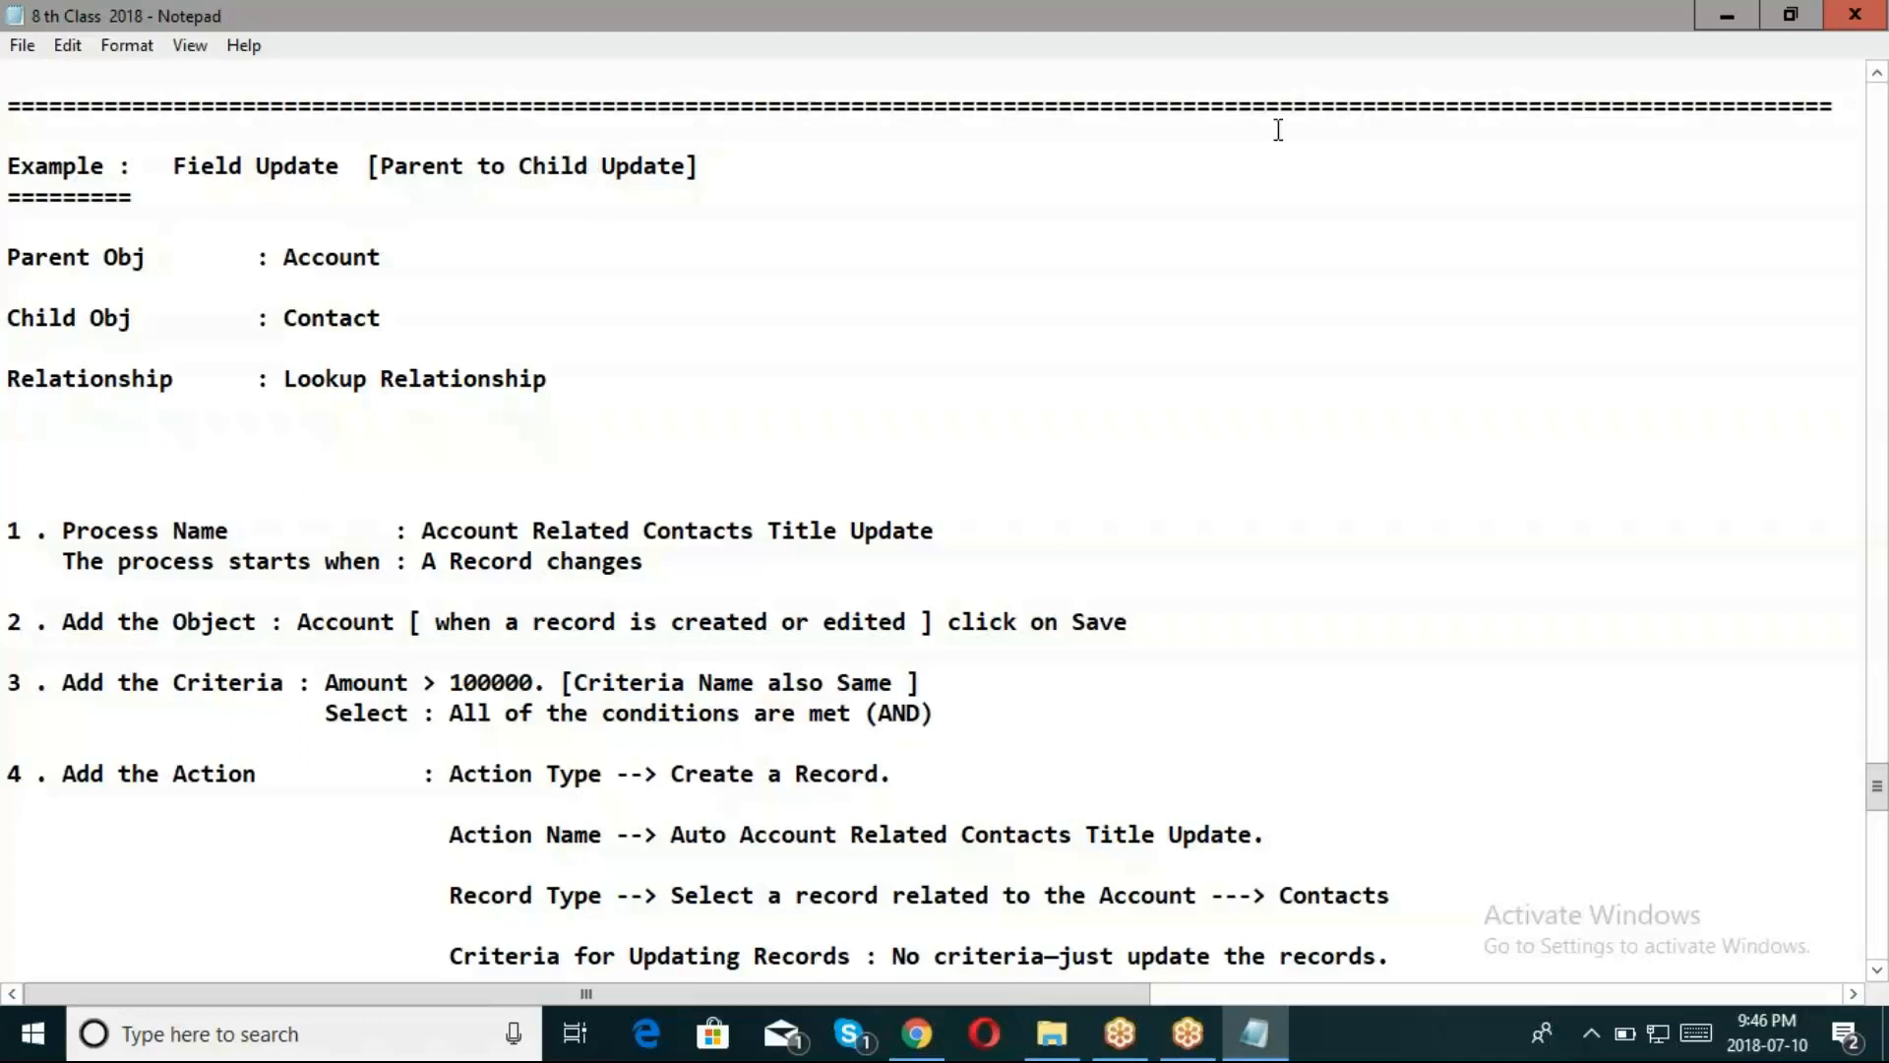
pyautogui.moveTo(120, 301)
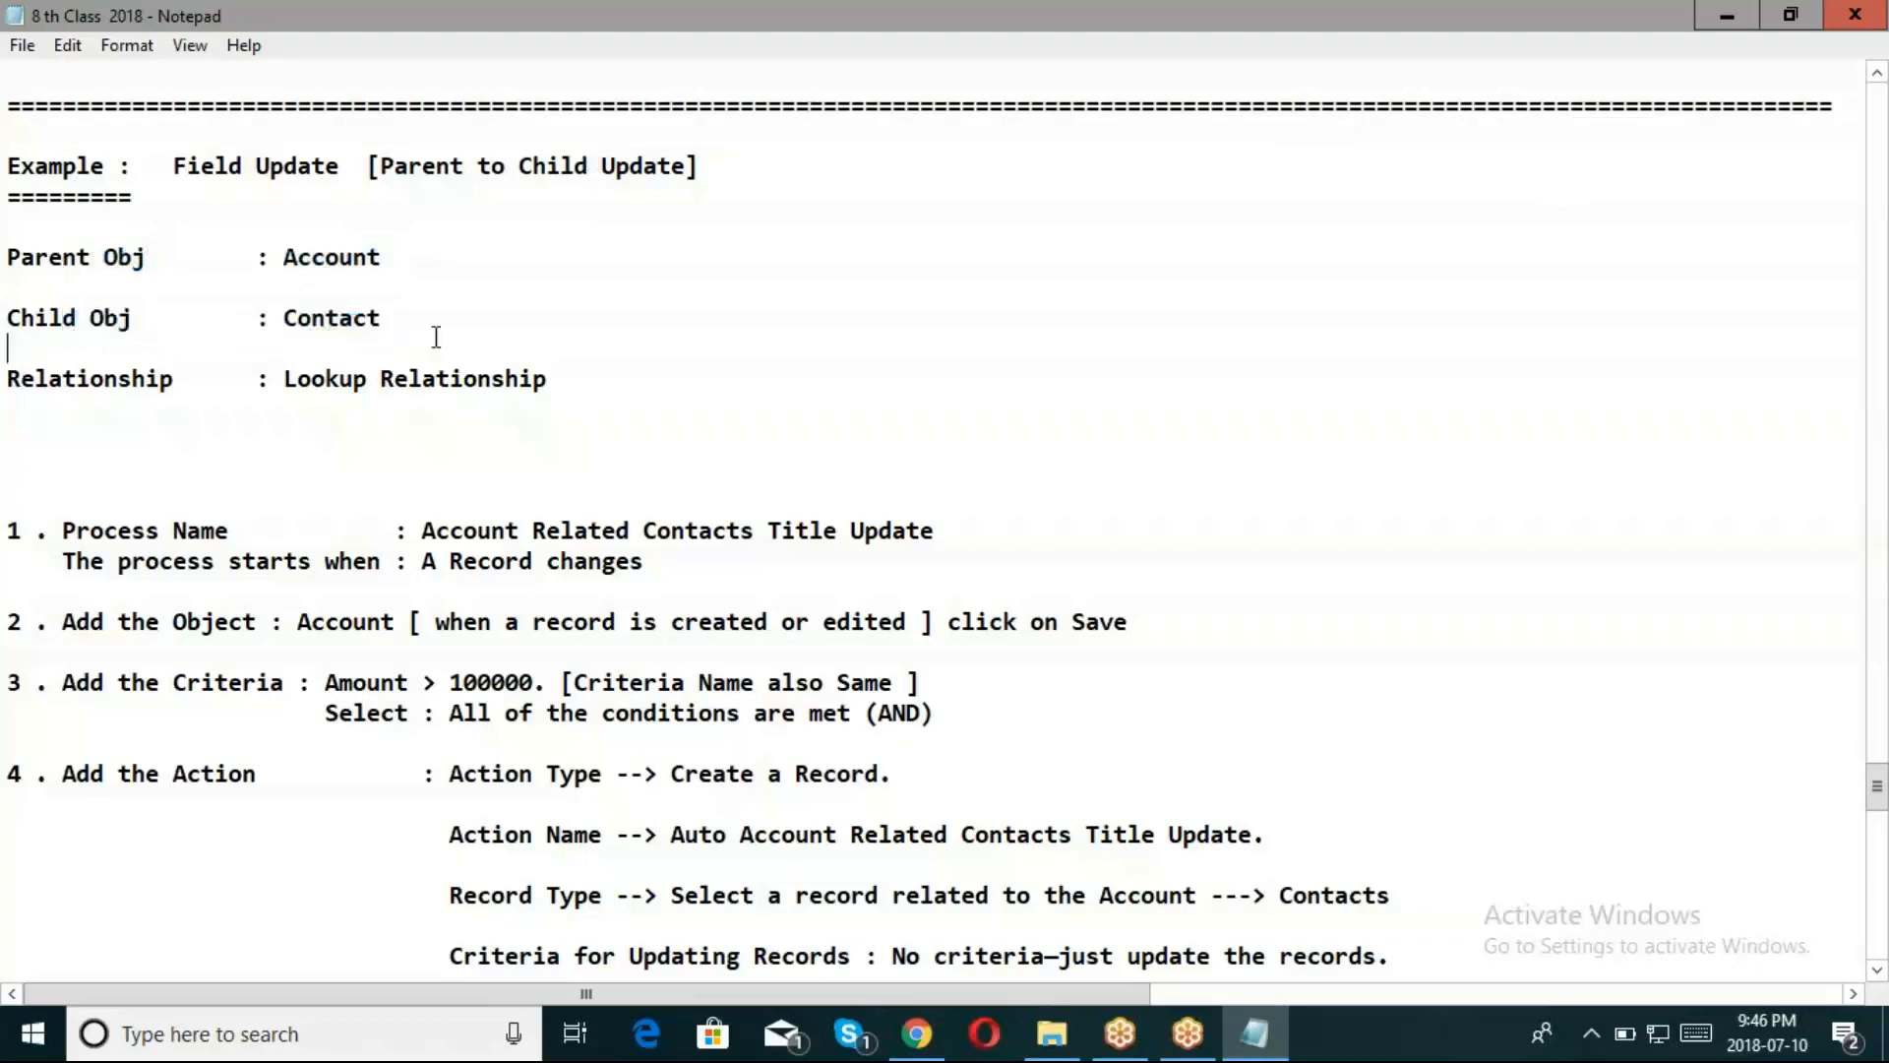
pyautogui.moveTo(116, 378); pyautogui.dragTo(545, 378)
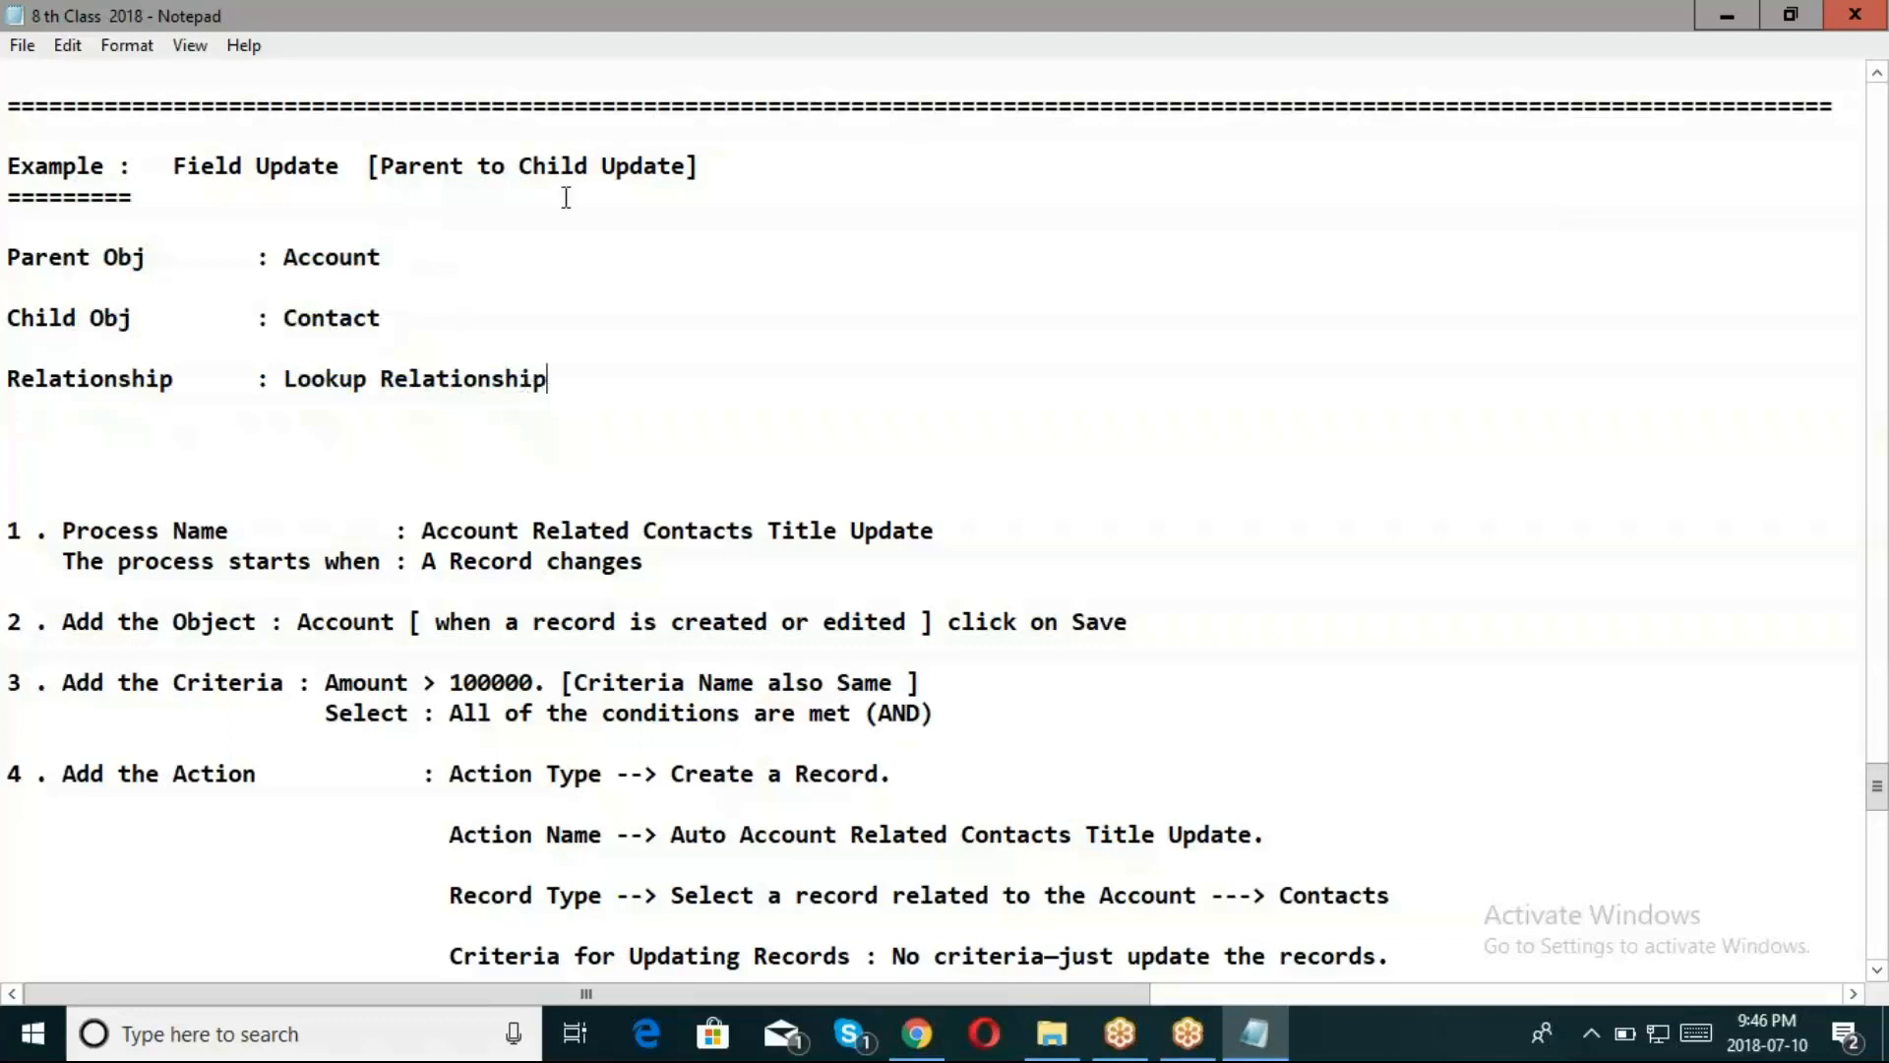
pyautogui.moveTo(256, 334)
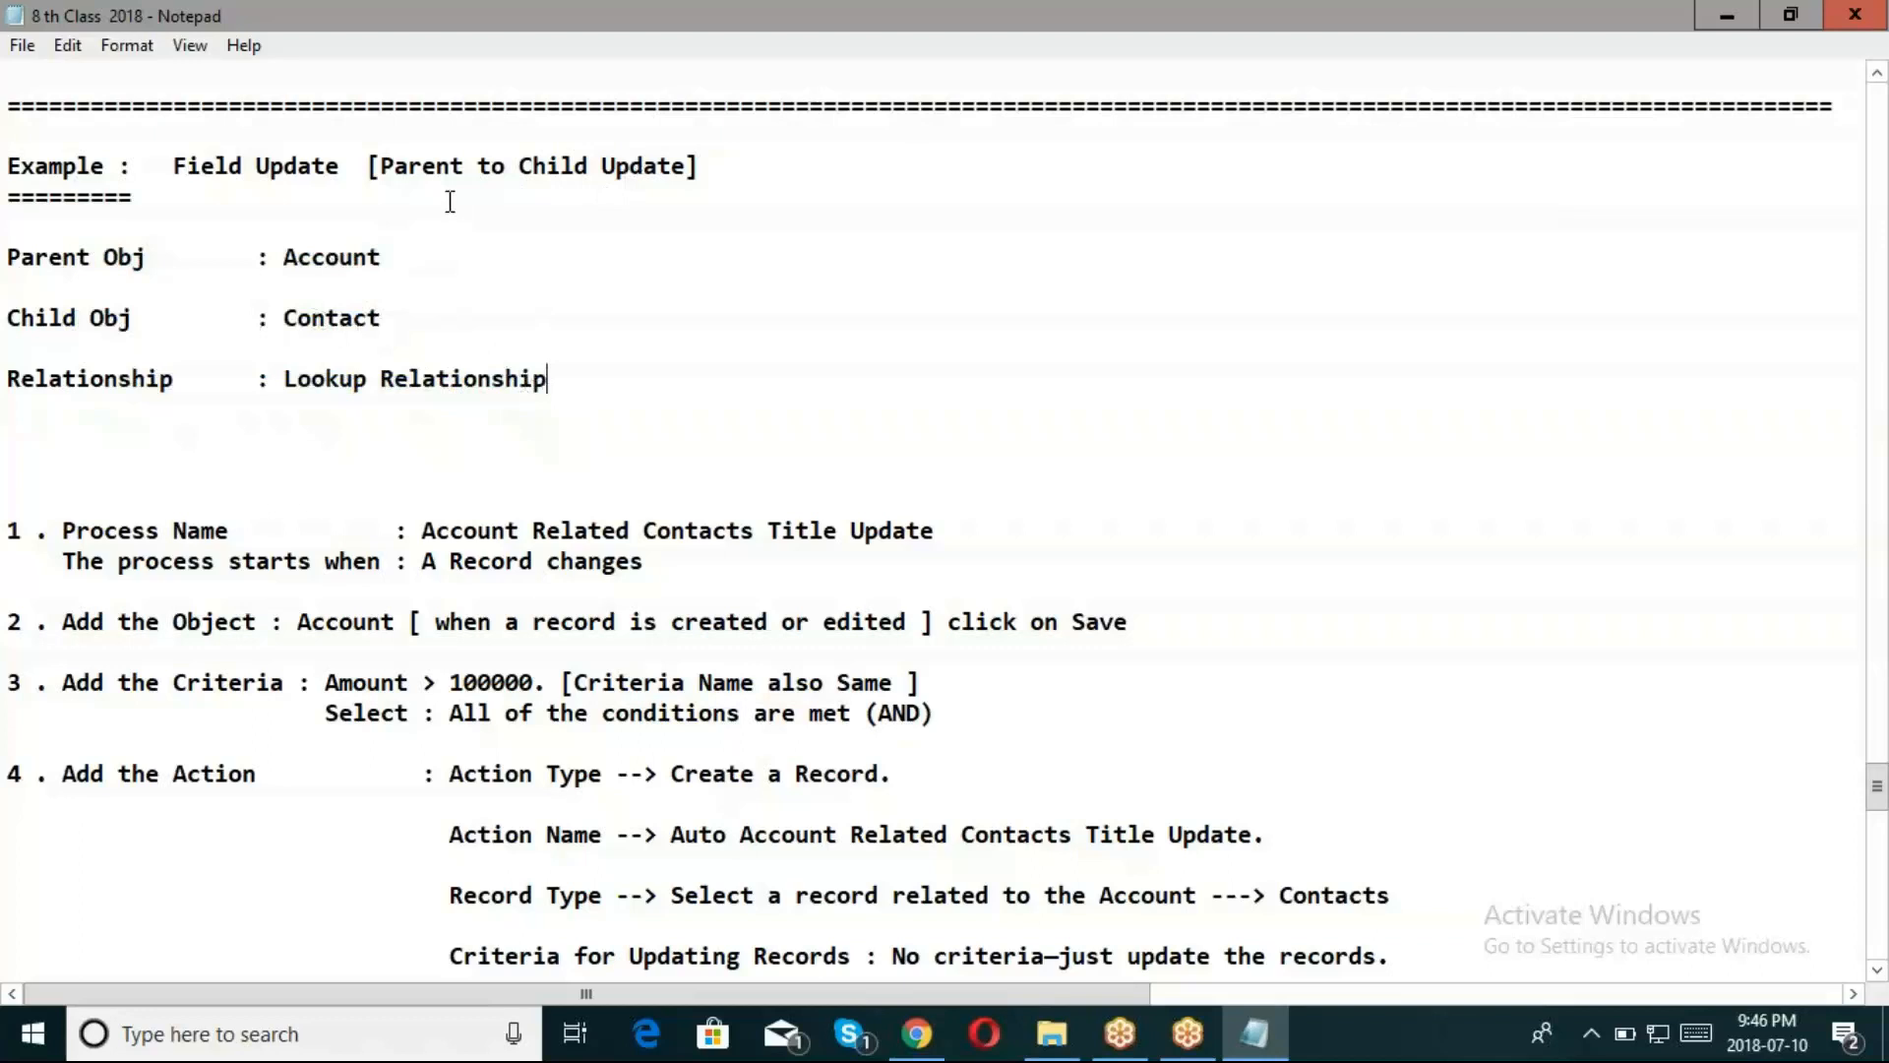
pyautogui.moveTo(535, 197)
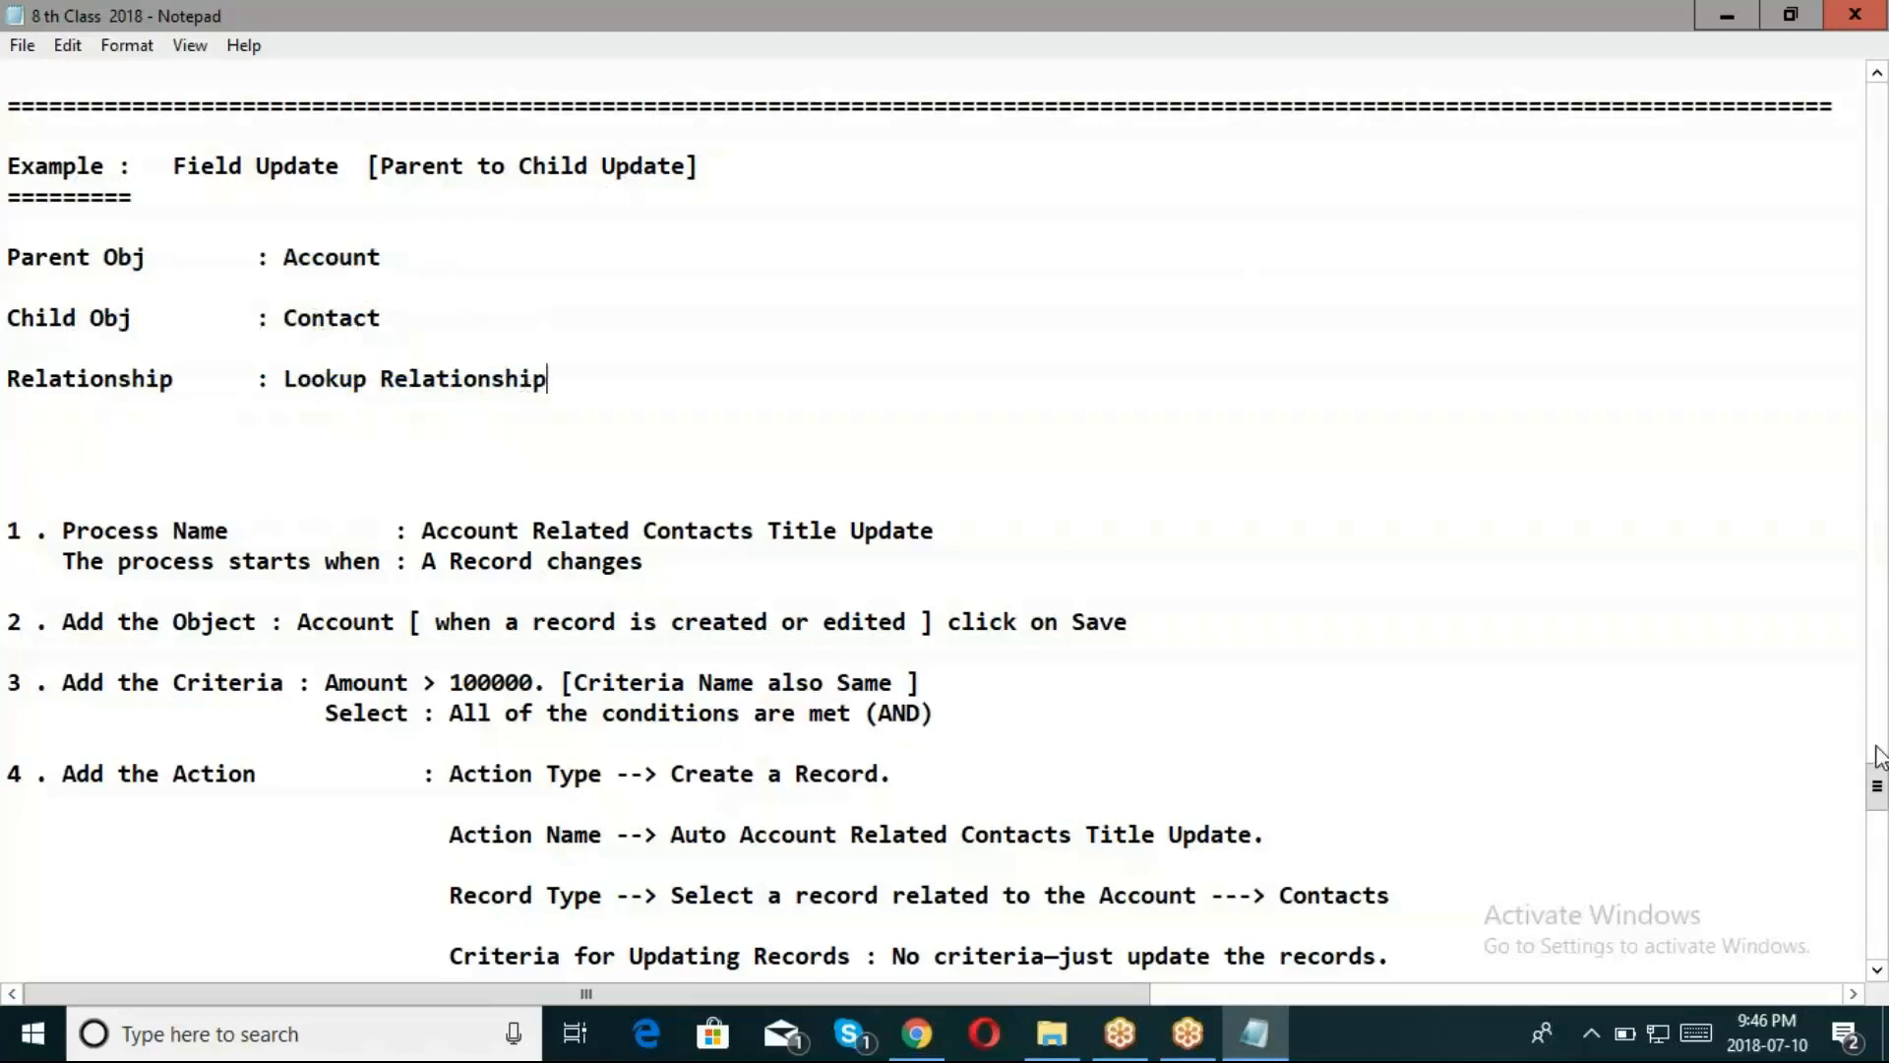
pyautogui.scroll(-3)
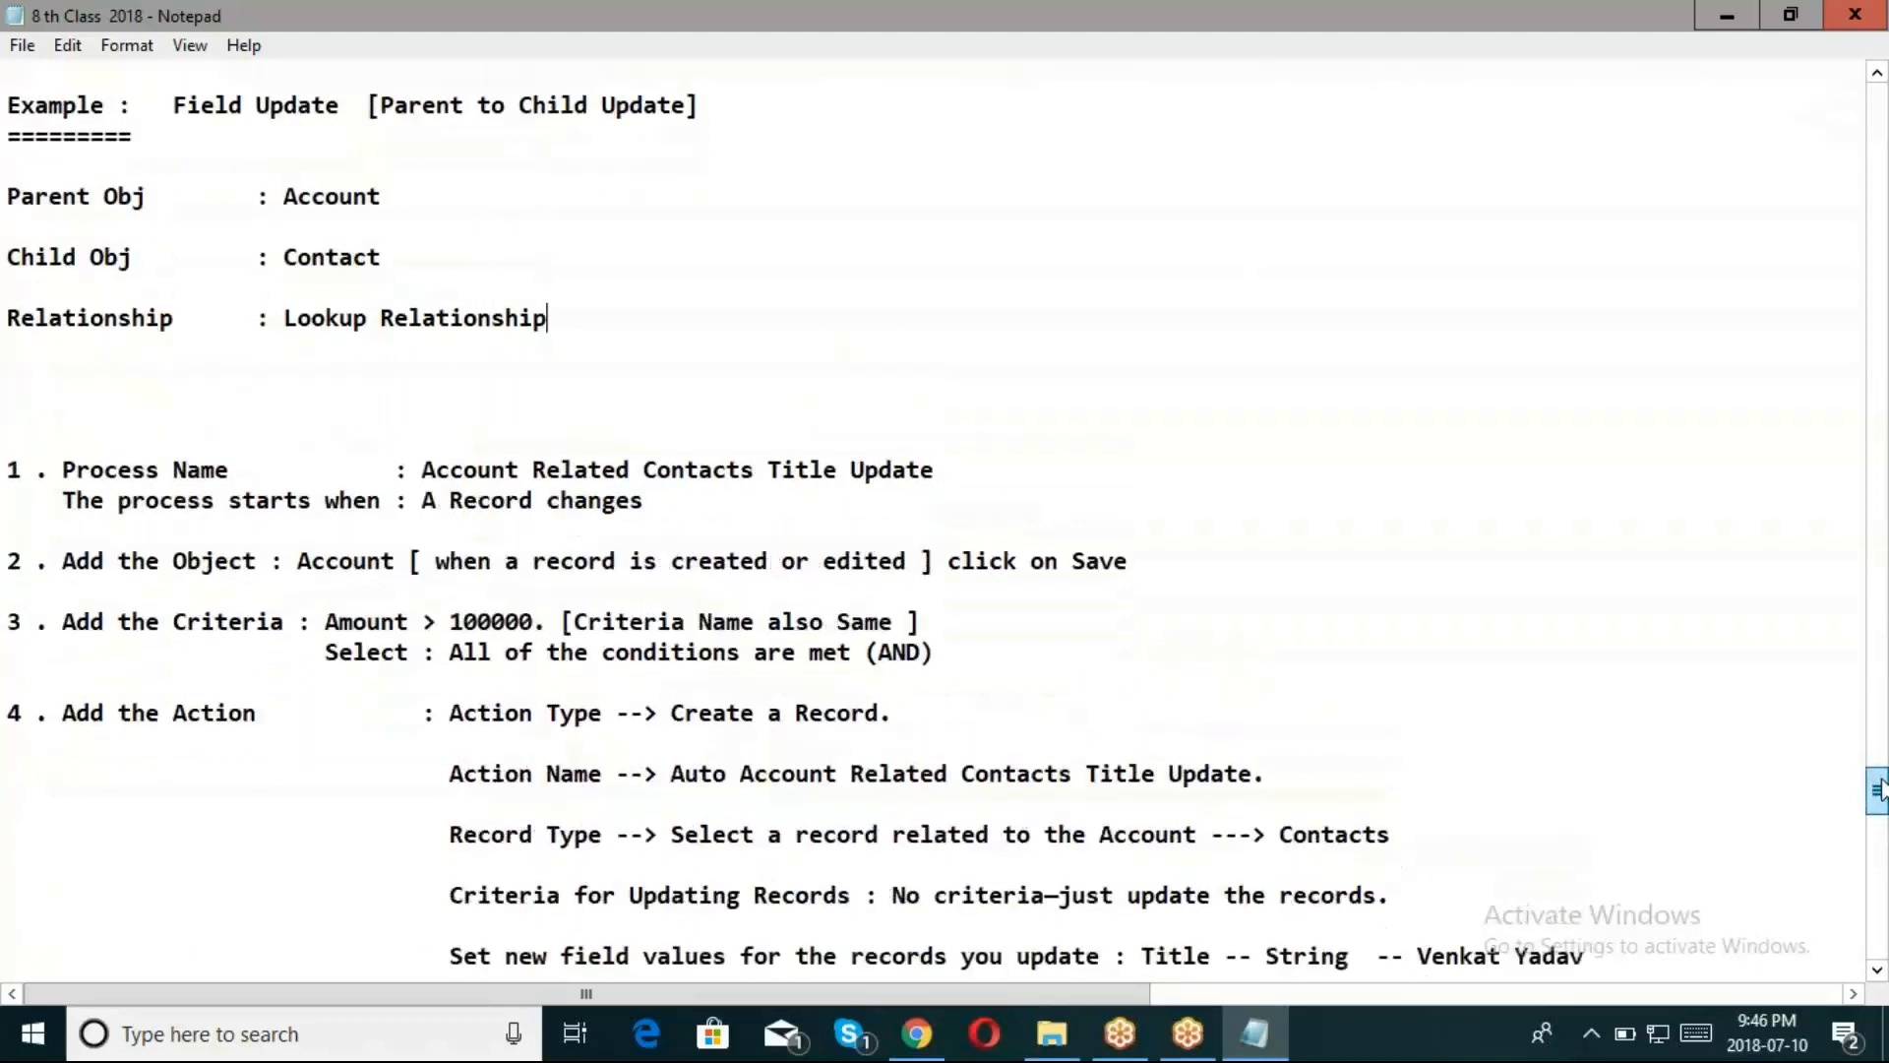
pyautogui.scroll(-3)
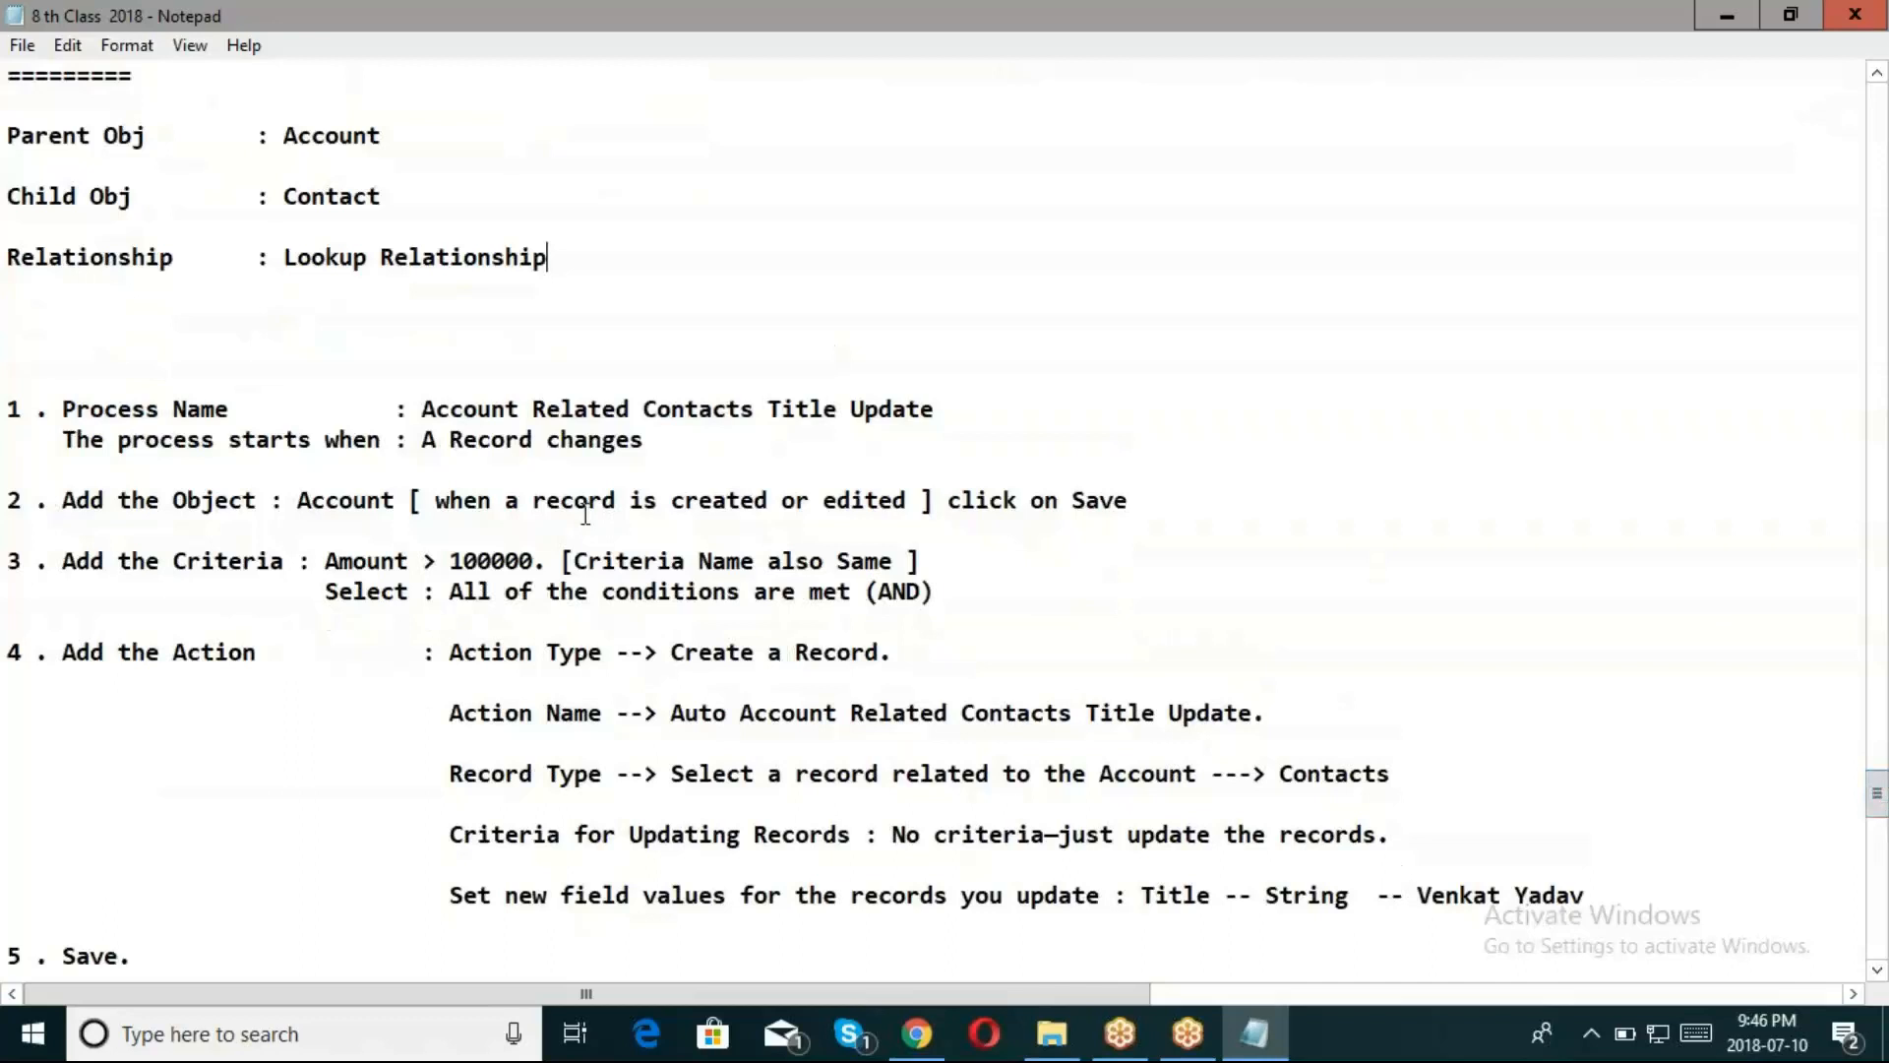
pyautogui.moveTo(811, 409)
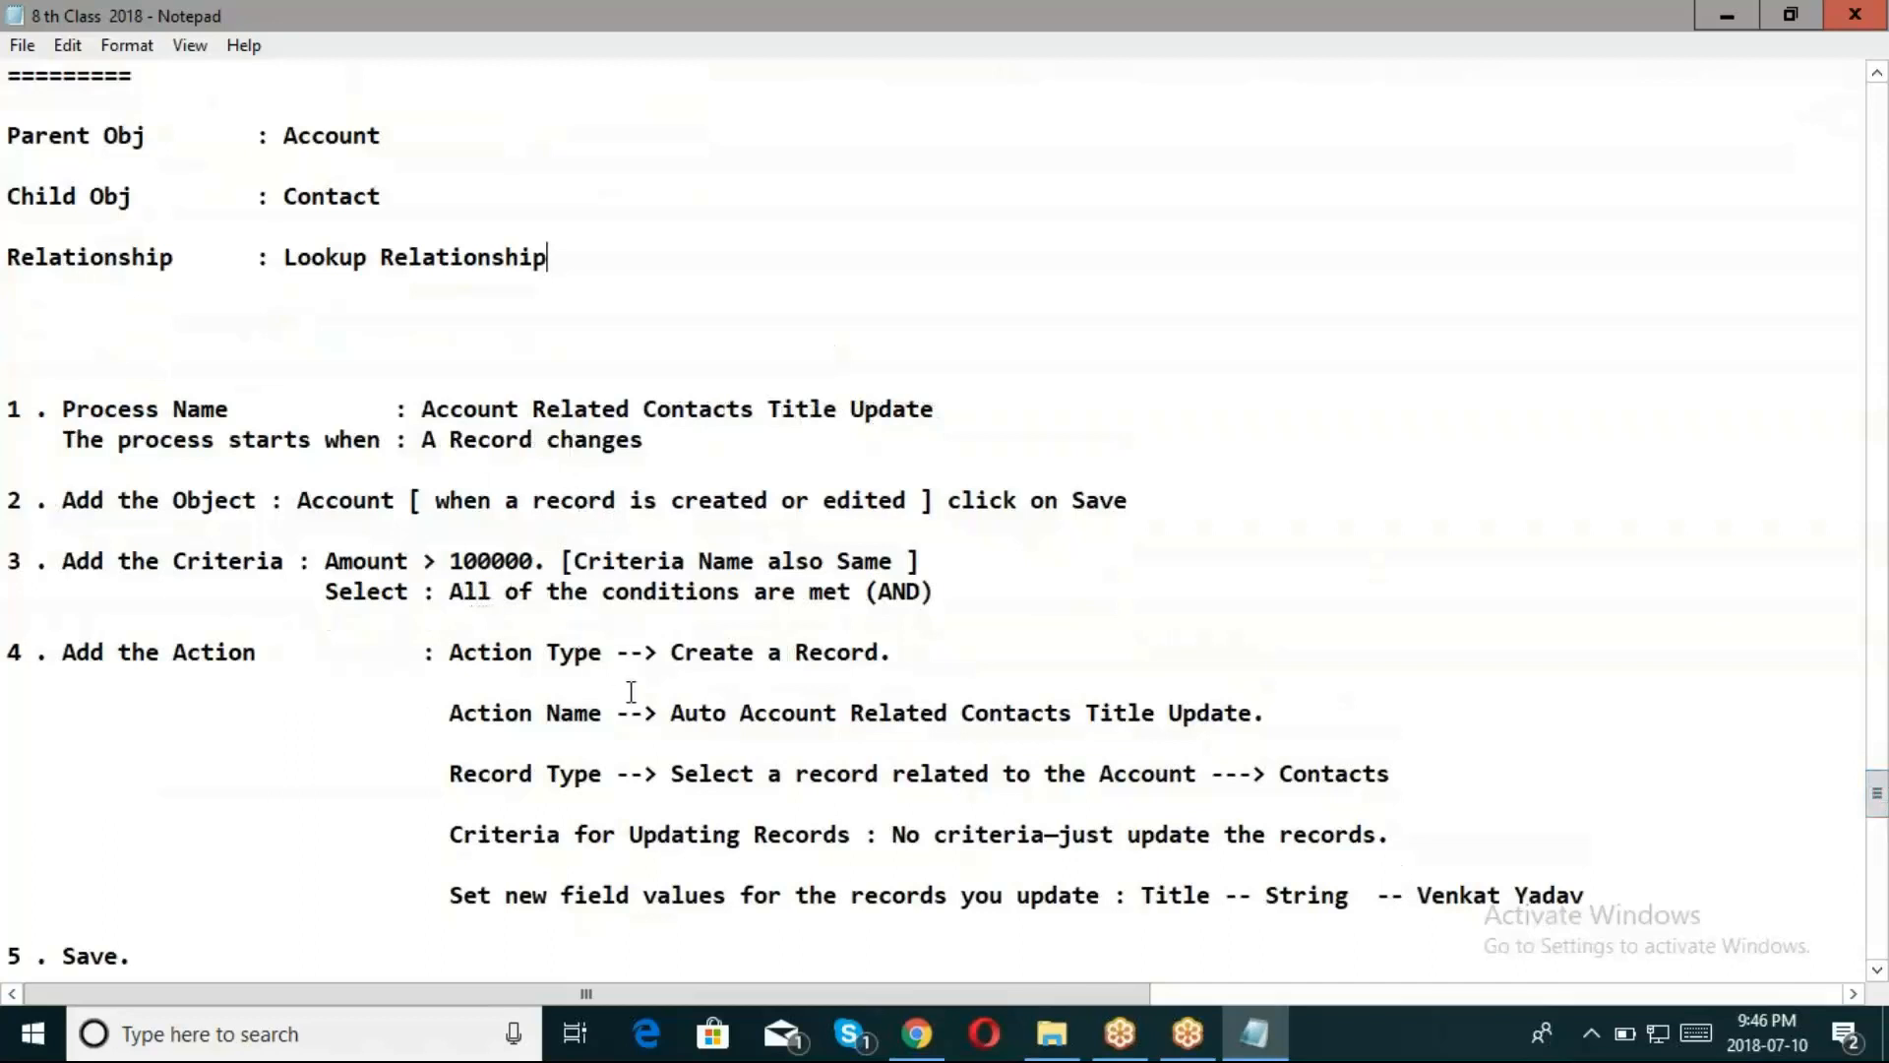
# Expand 'Post to Chatter when Account creates' in Process Builder and view Version 1
pyautogui.click(913, 1033)
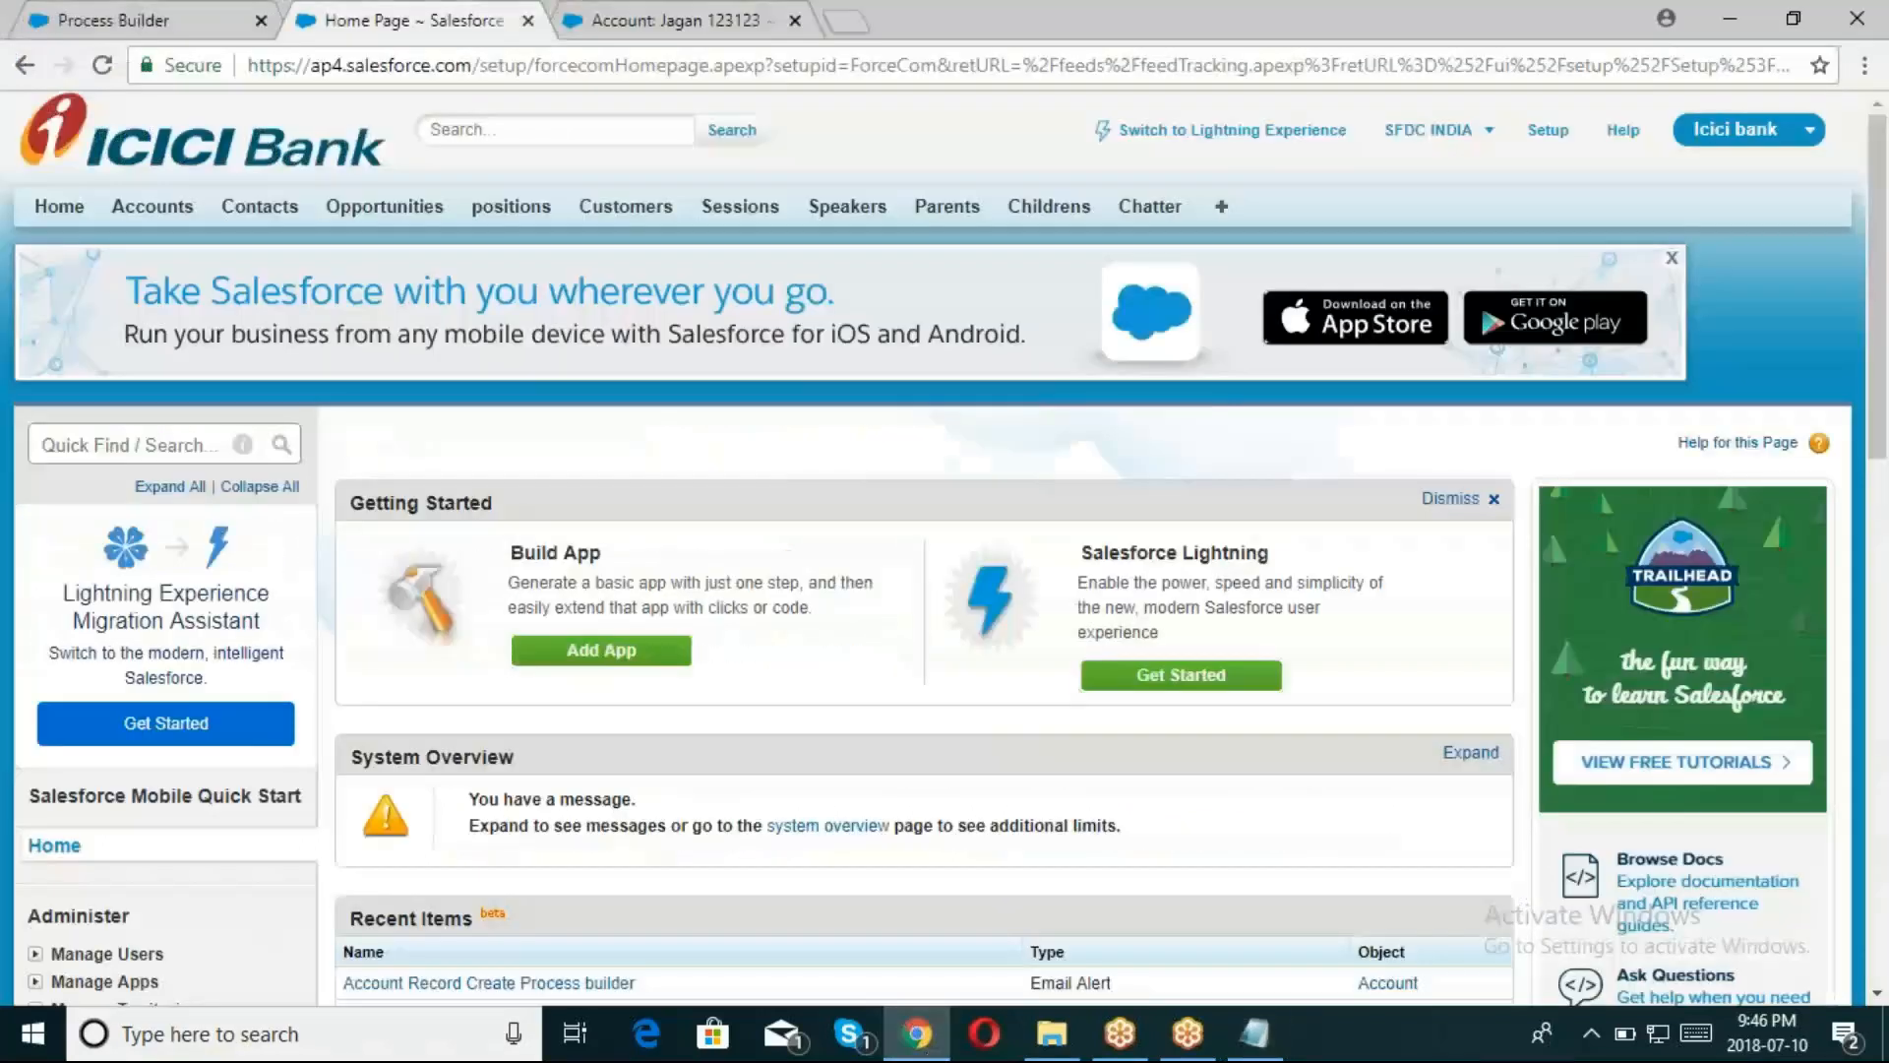
pyautogui.click(144, 20)
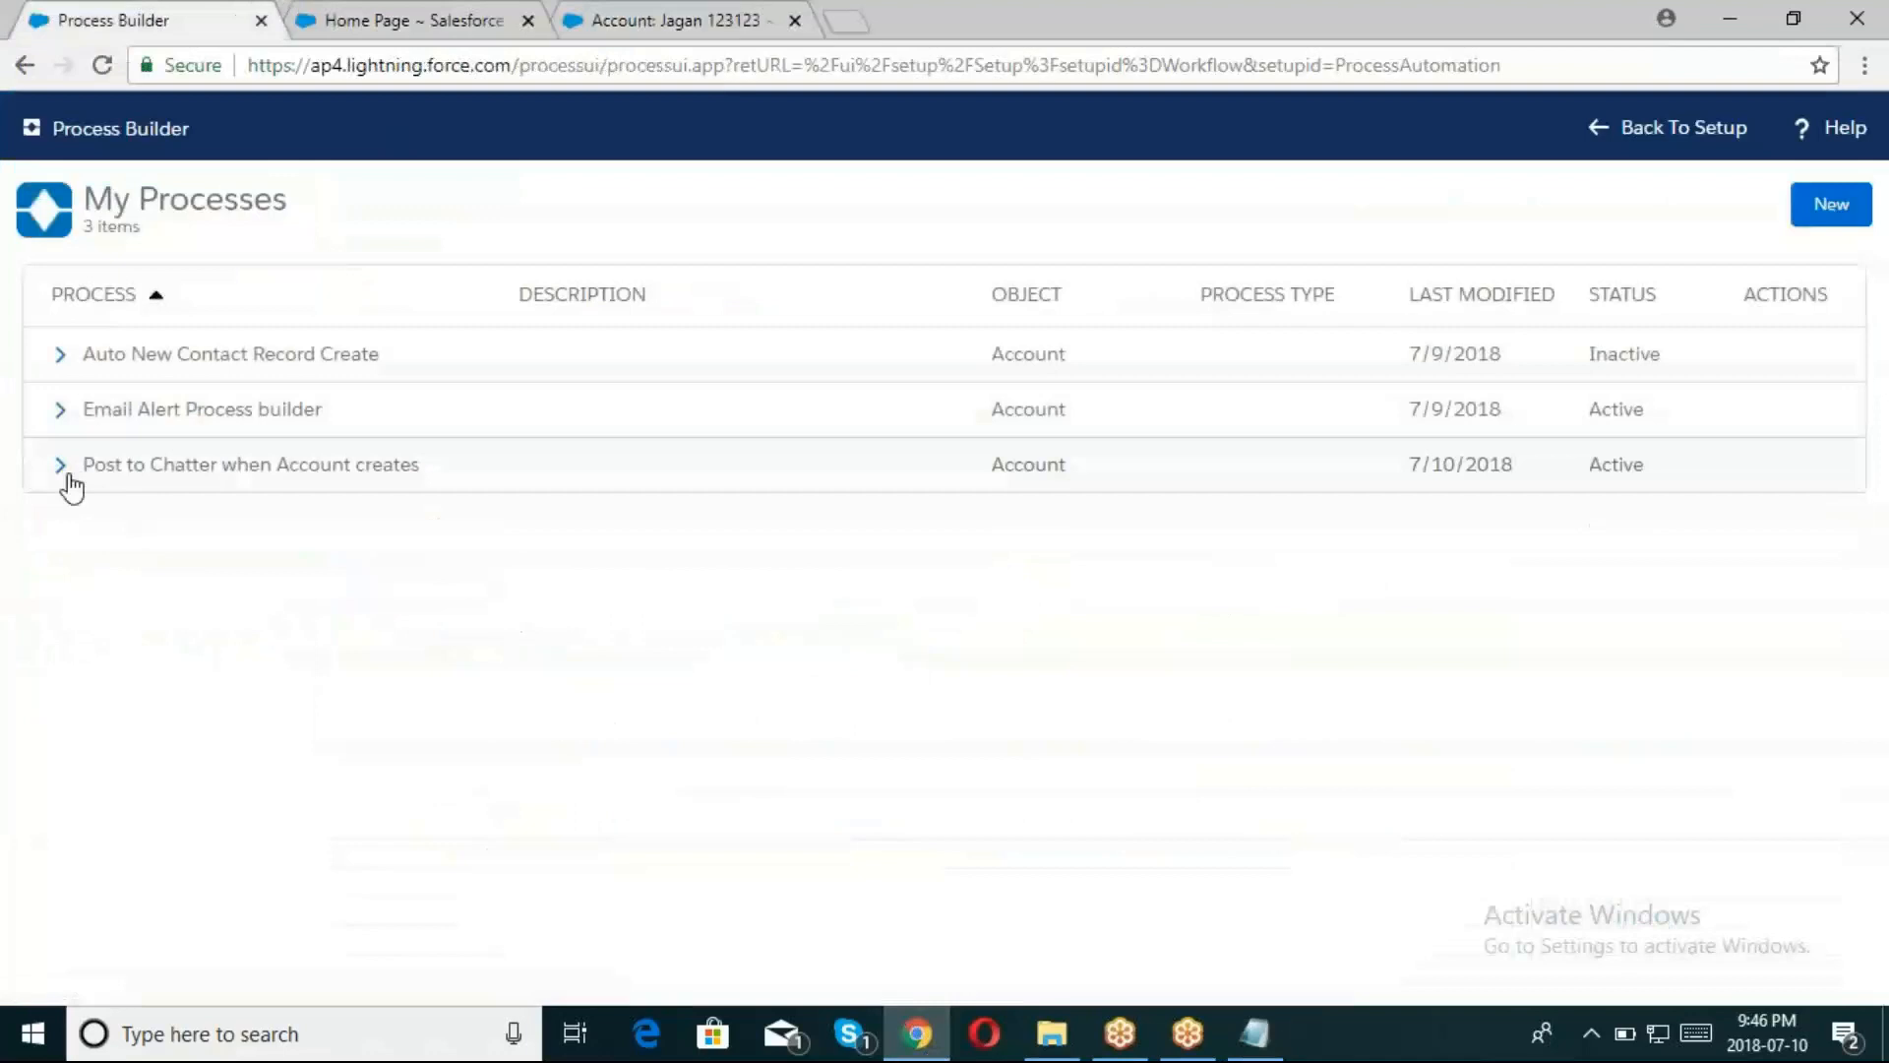
pyautogui.click(59, 464)
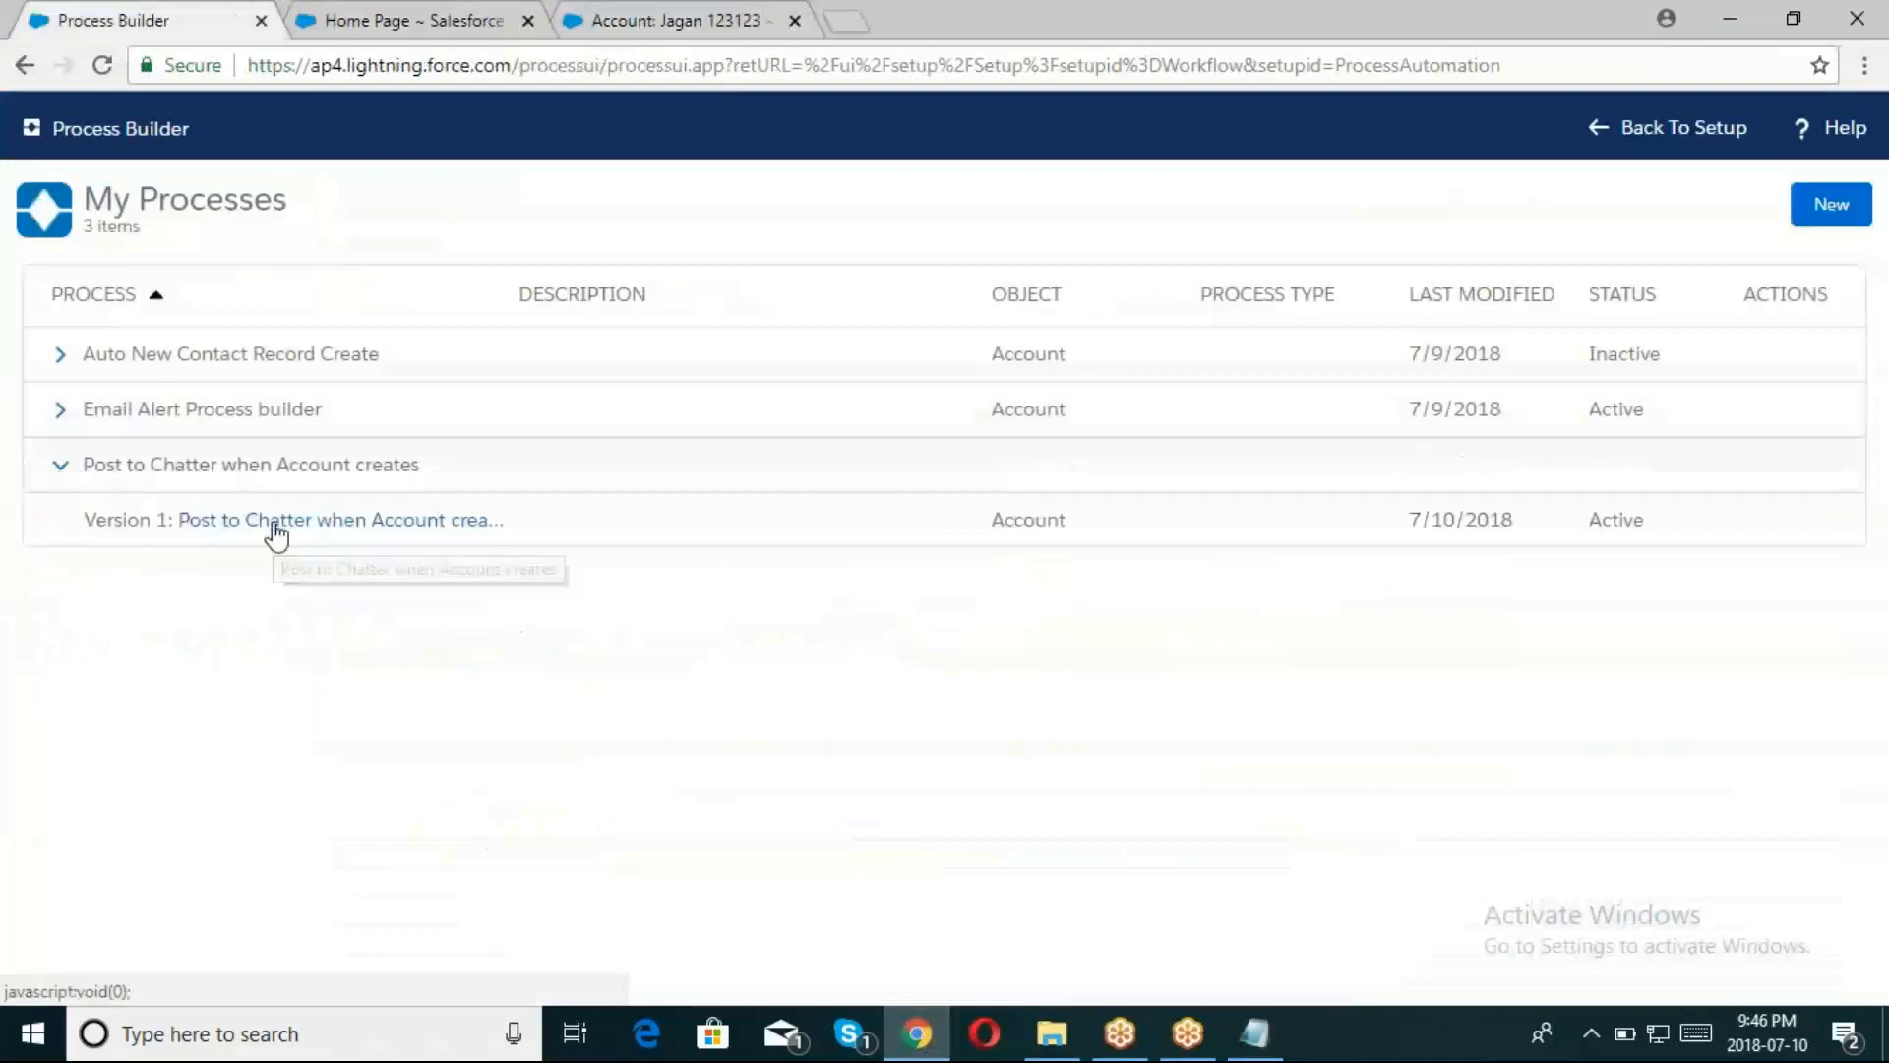
pyautogui.click(340, 520)
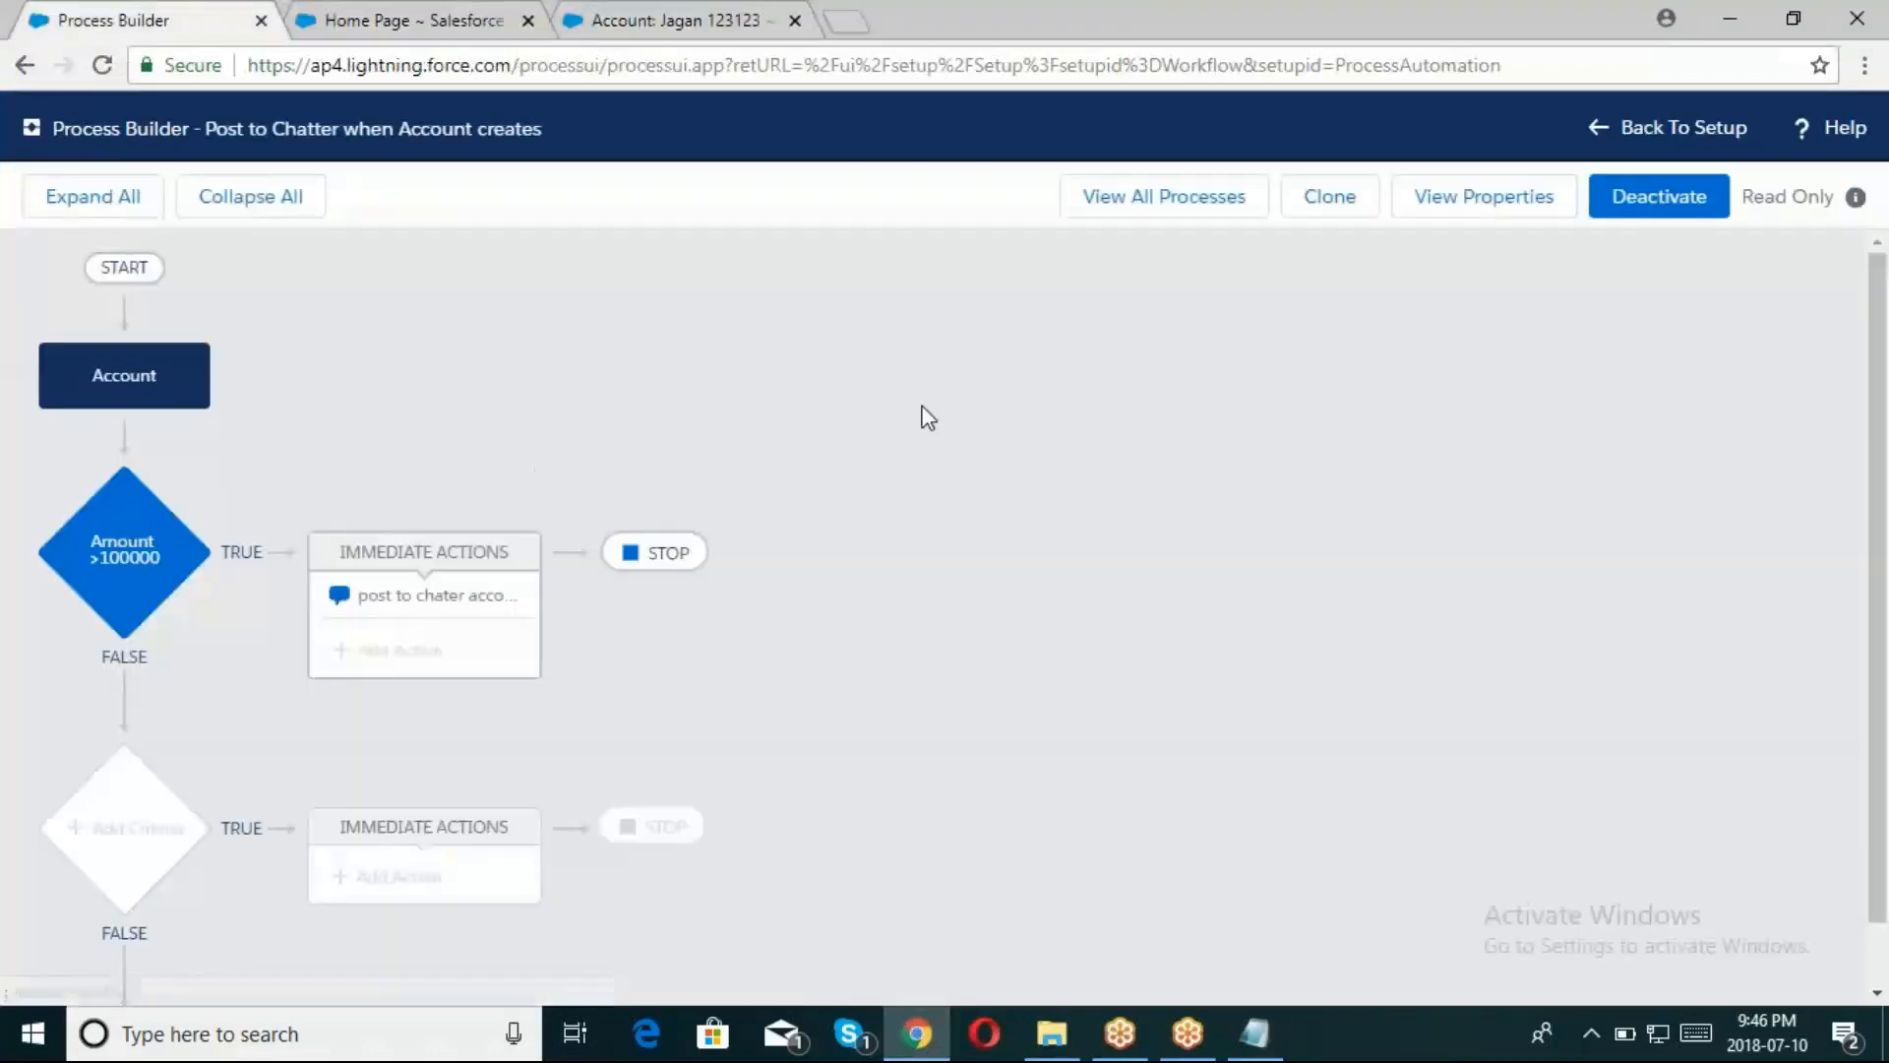
# Clone the process as a new 'Version of current process' and save it
pyautogui.click(1657, 195)
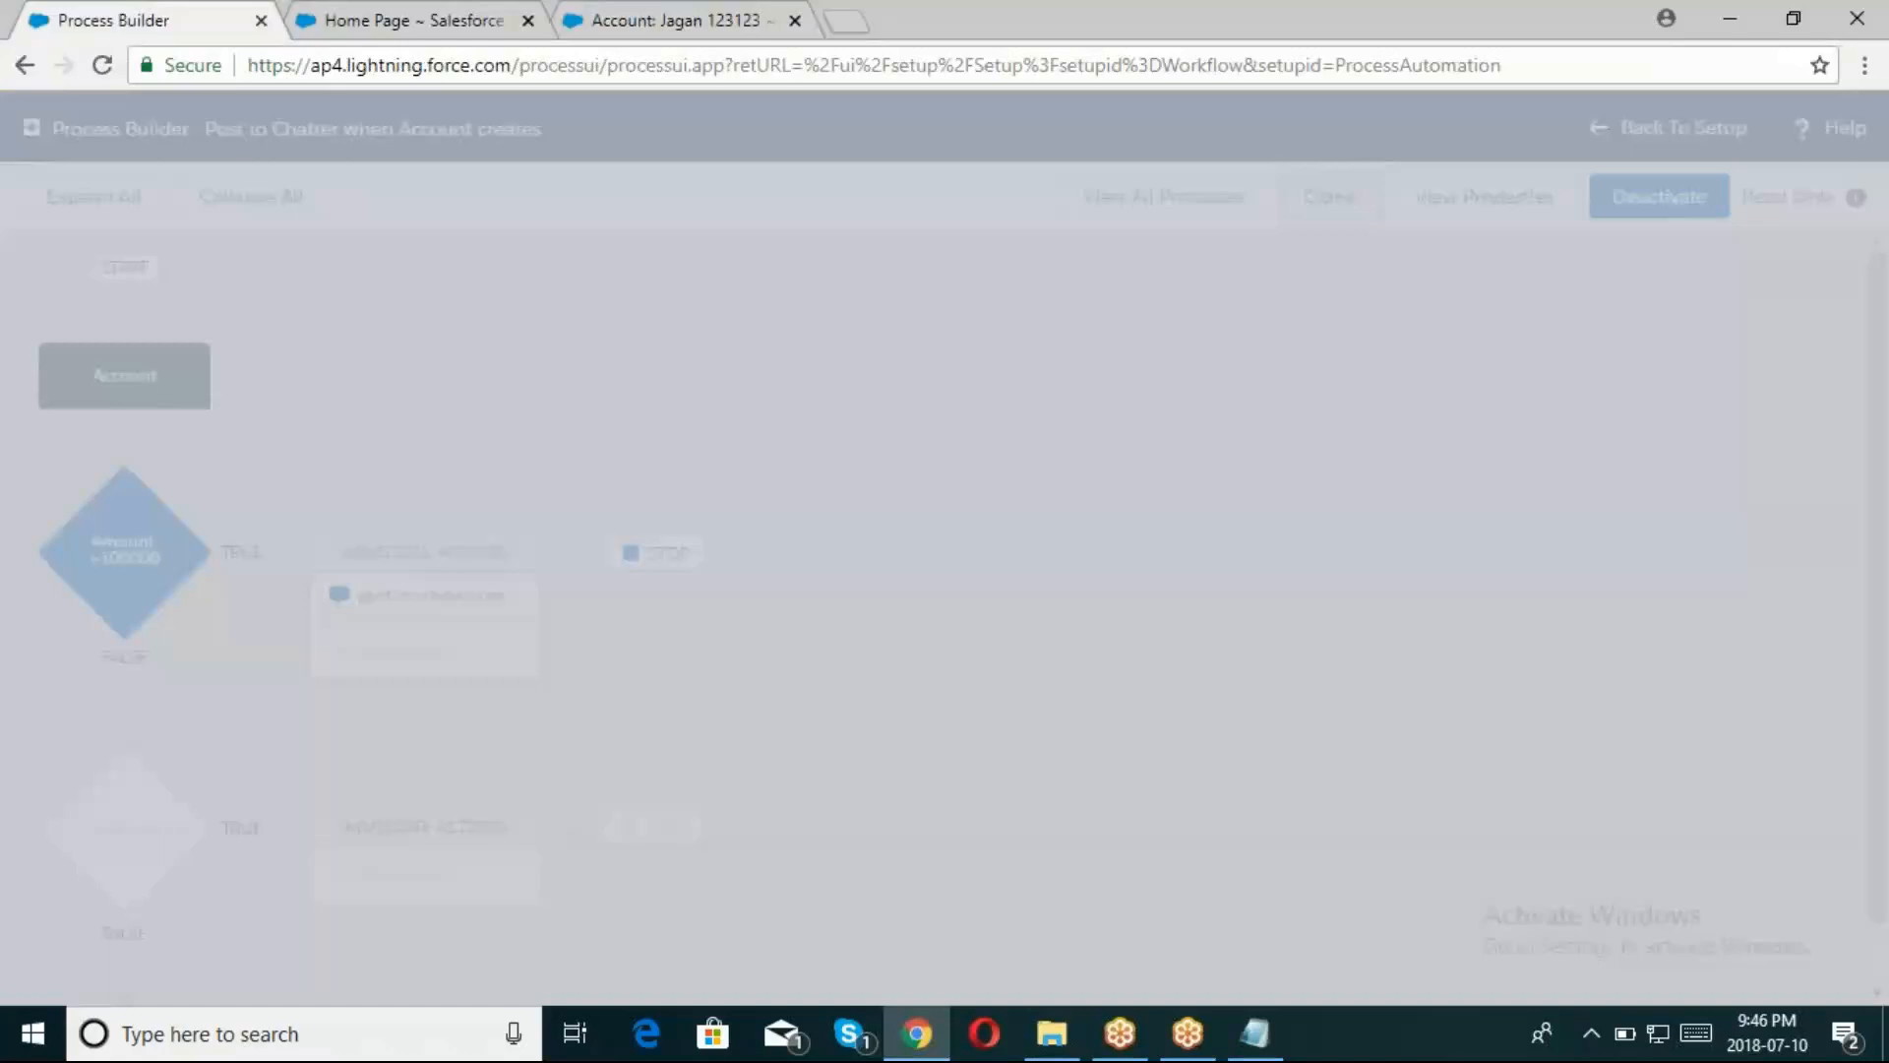
pyautogui.click(1328, 197)
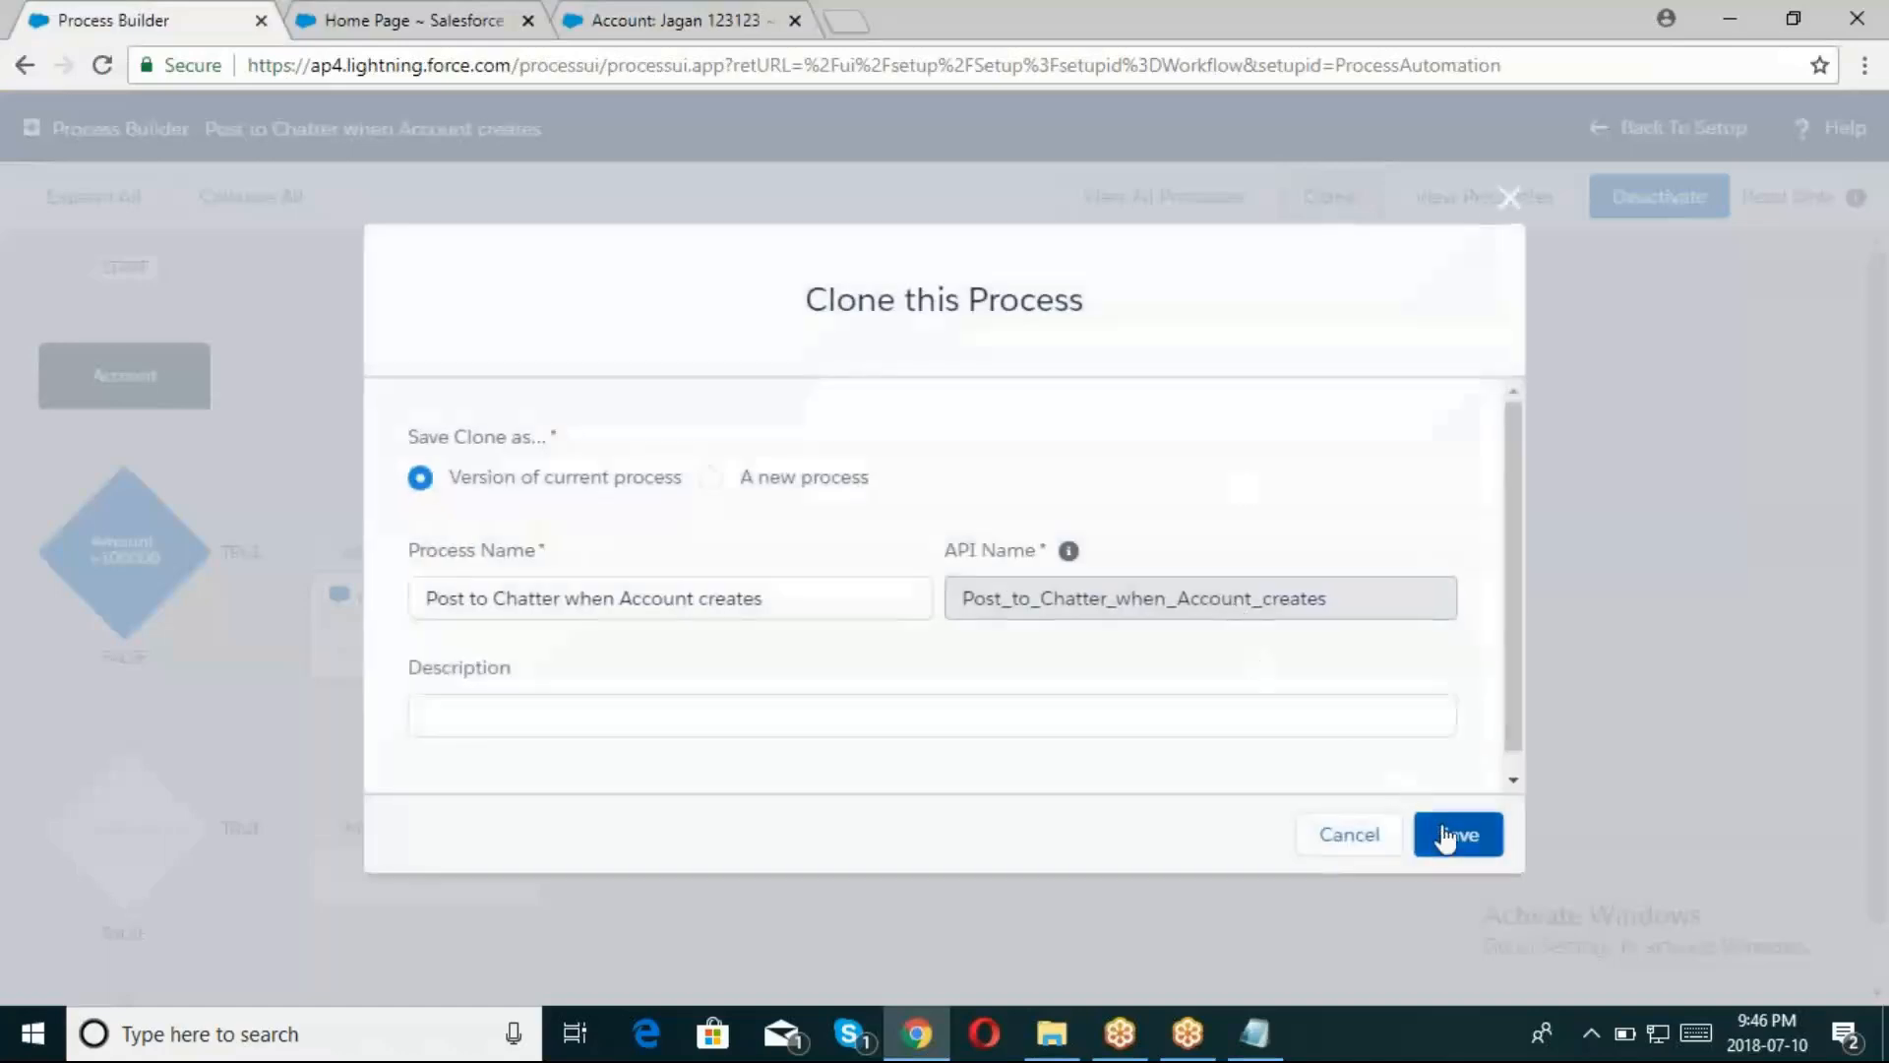
pyautogui.click(1458, 835)
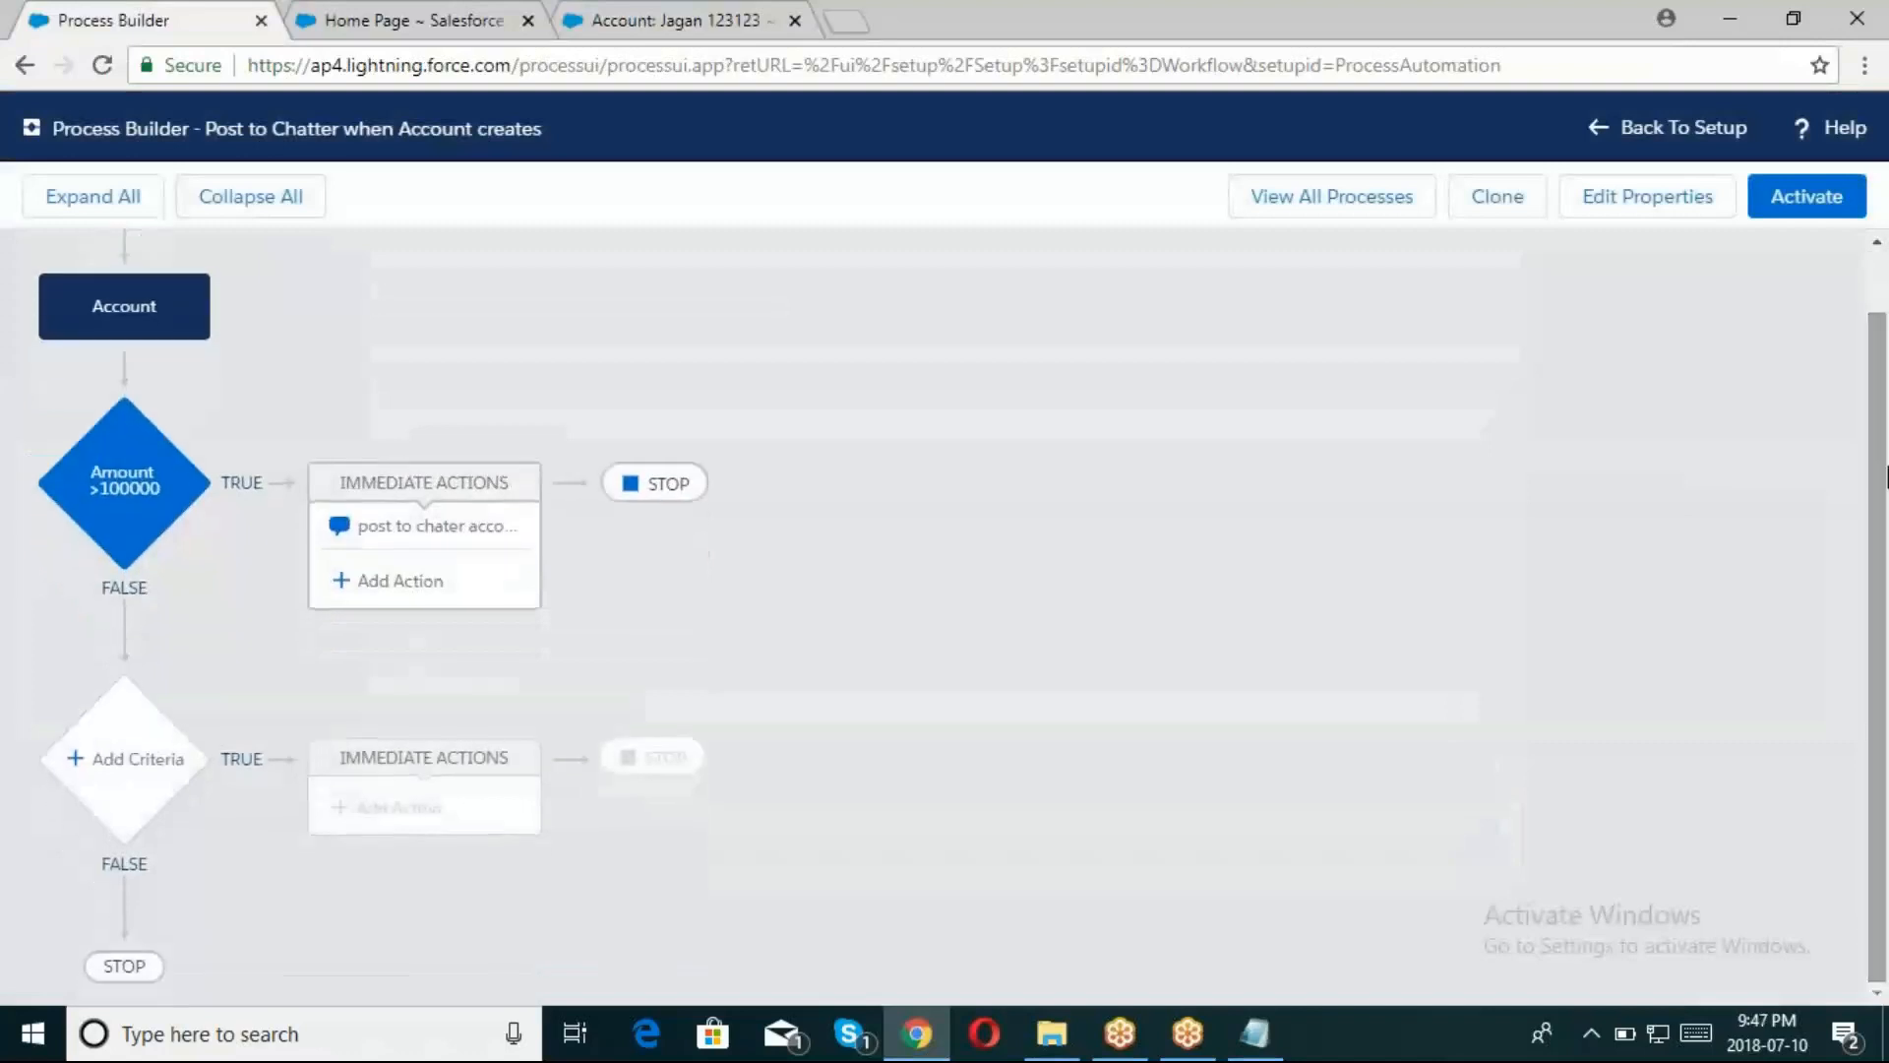
pyautogui.moveTo(126, 494)
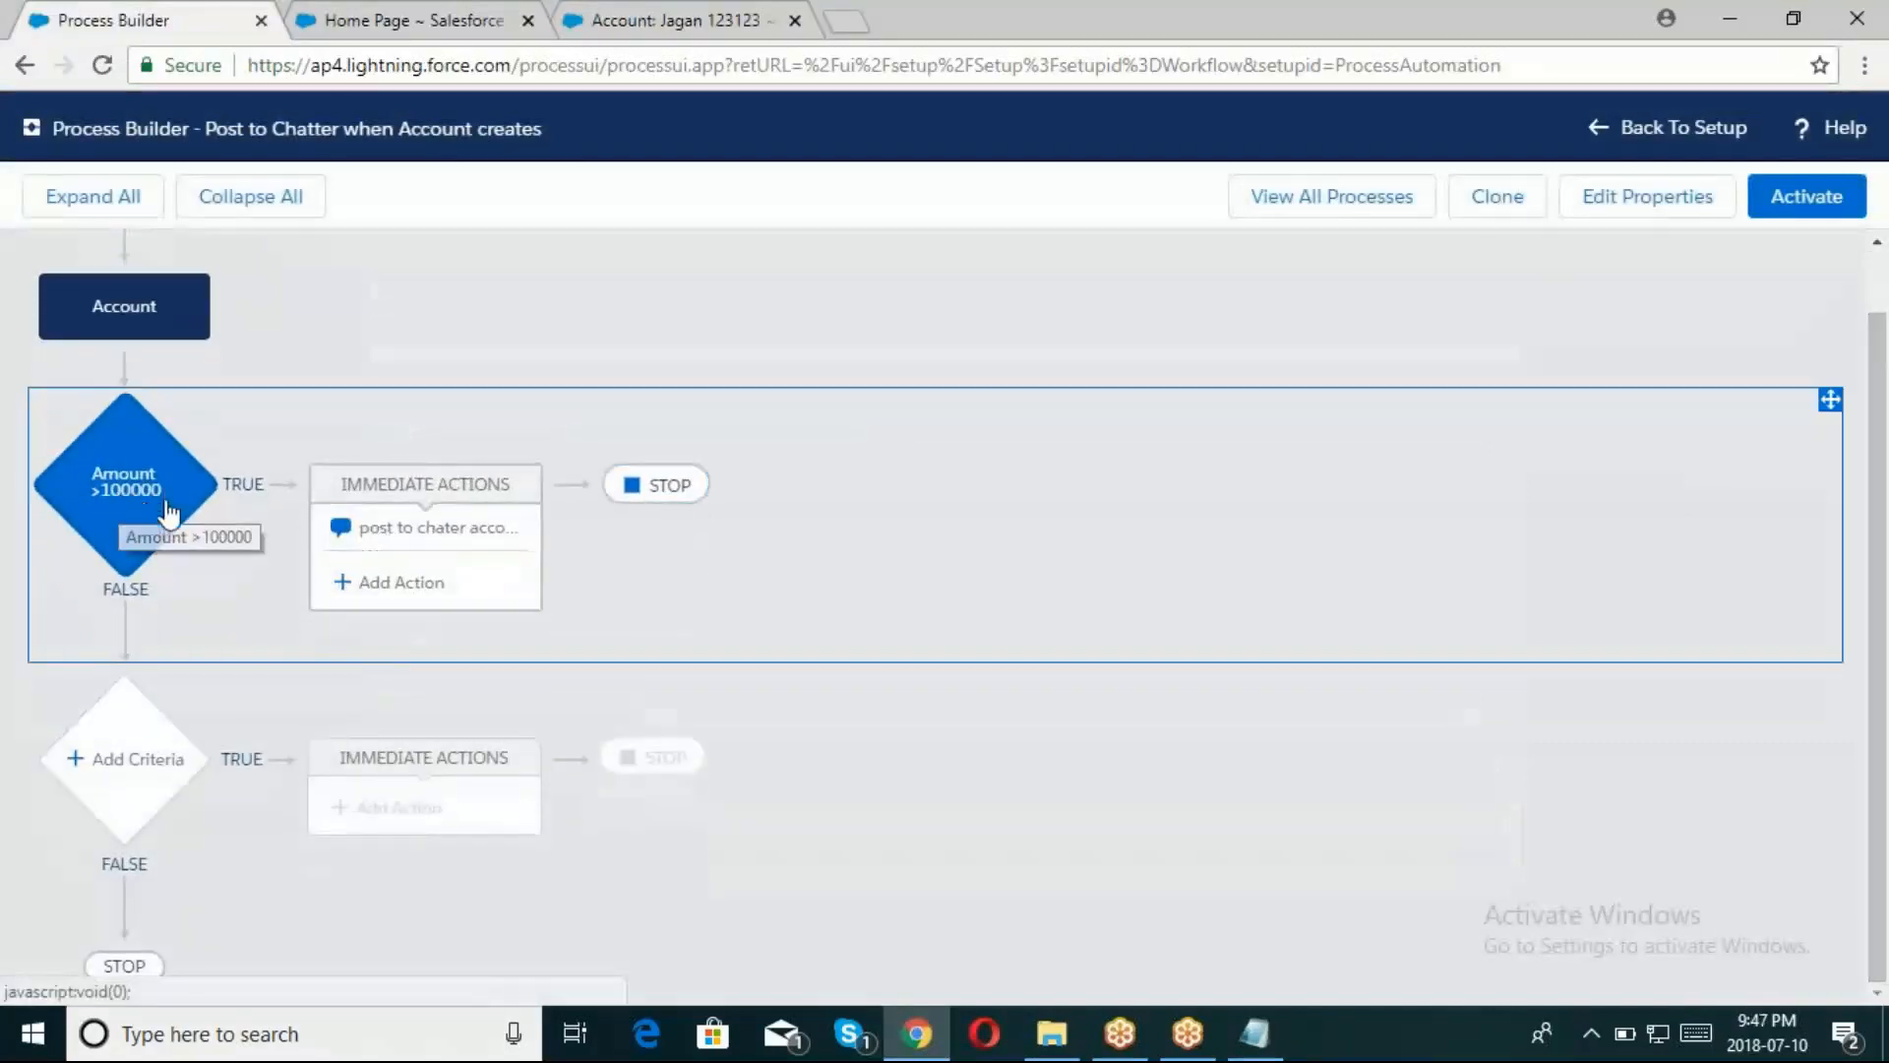
pyautogui.moveTo(169, 524)
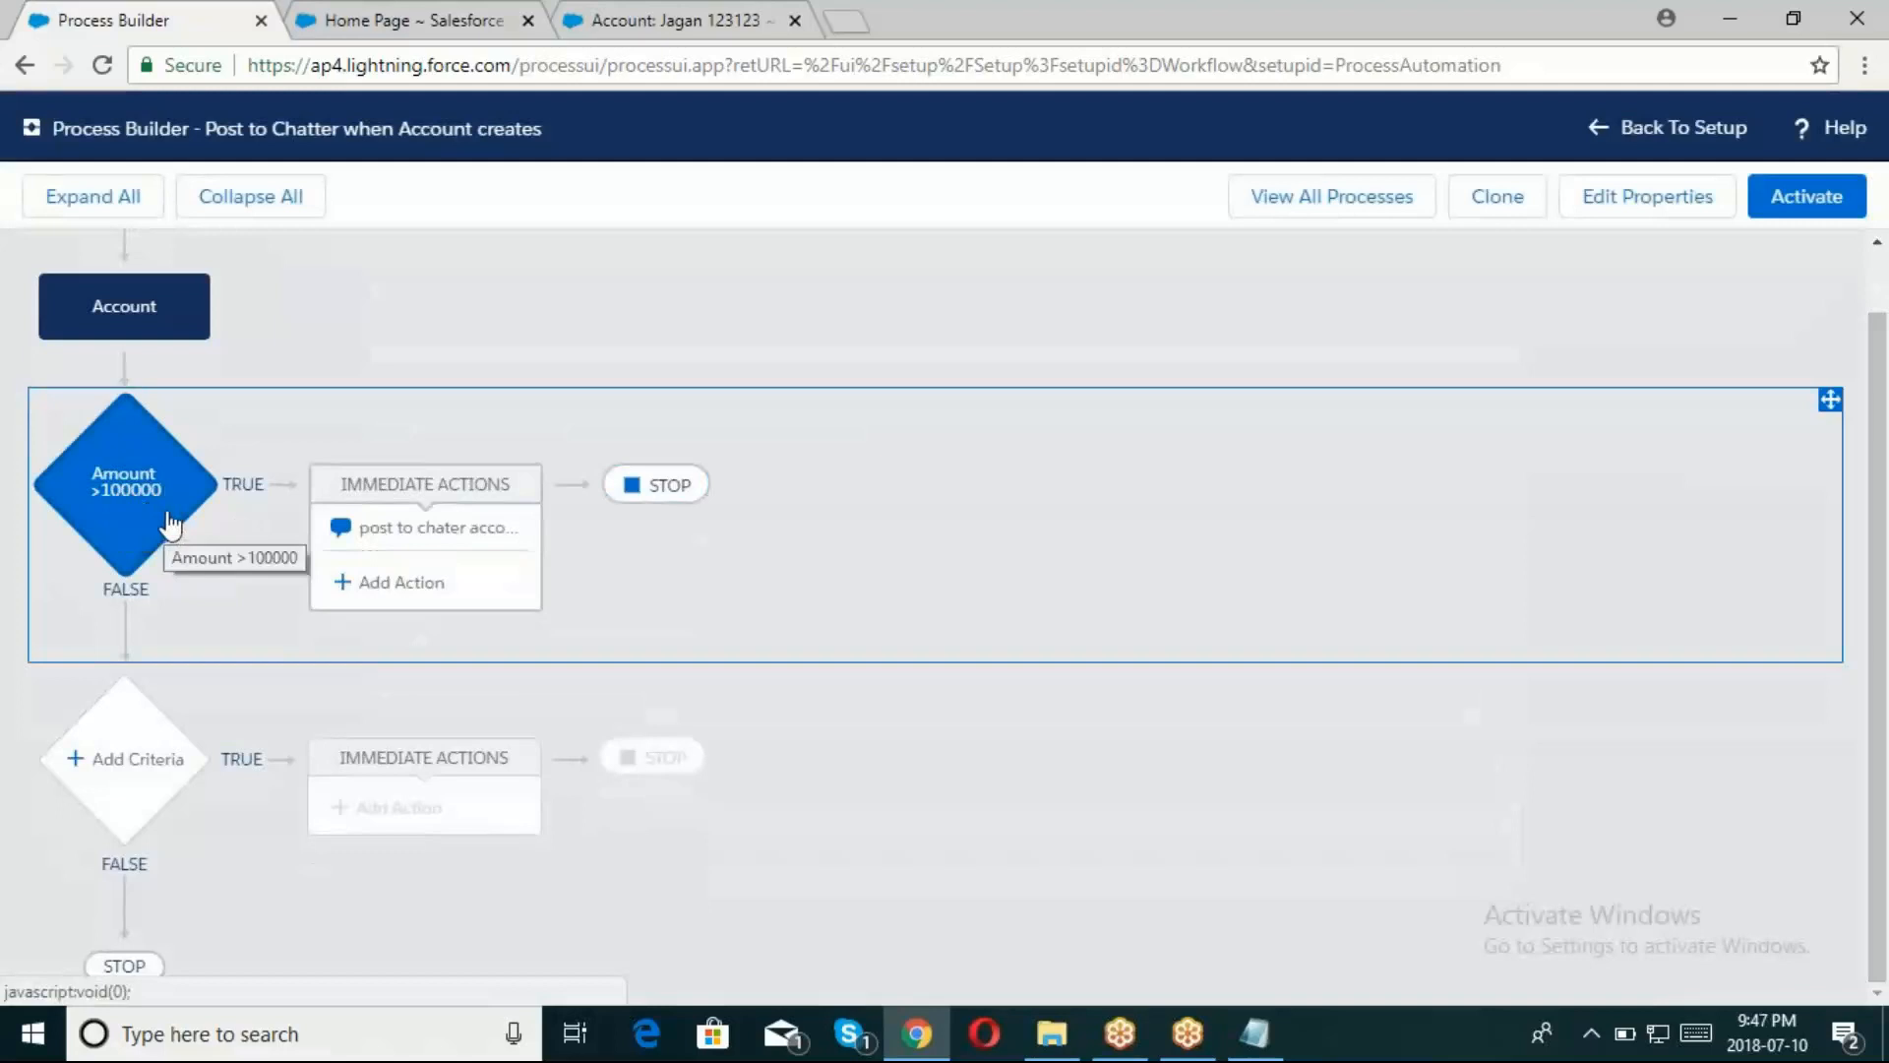
# Add an action of type Update Records on the Amount >100000 branch
pyautogui.click(398, 580)
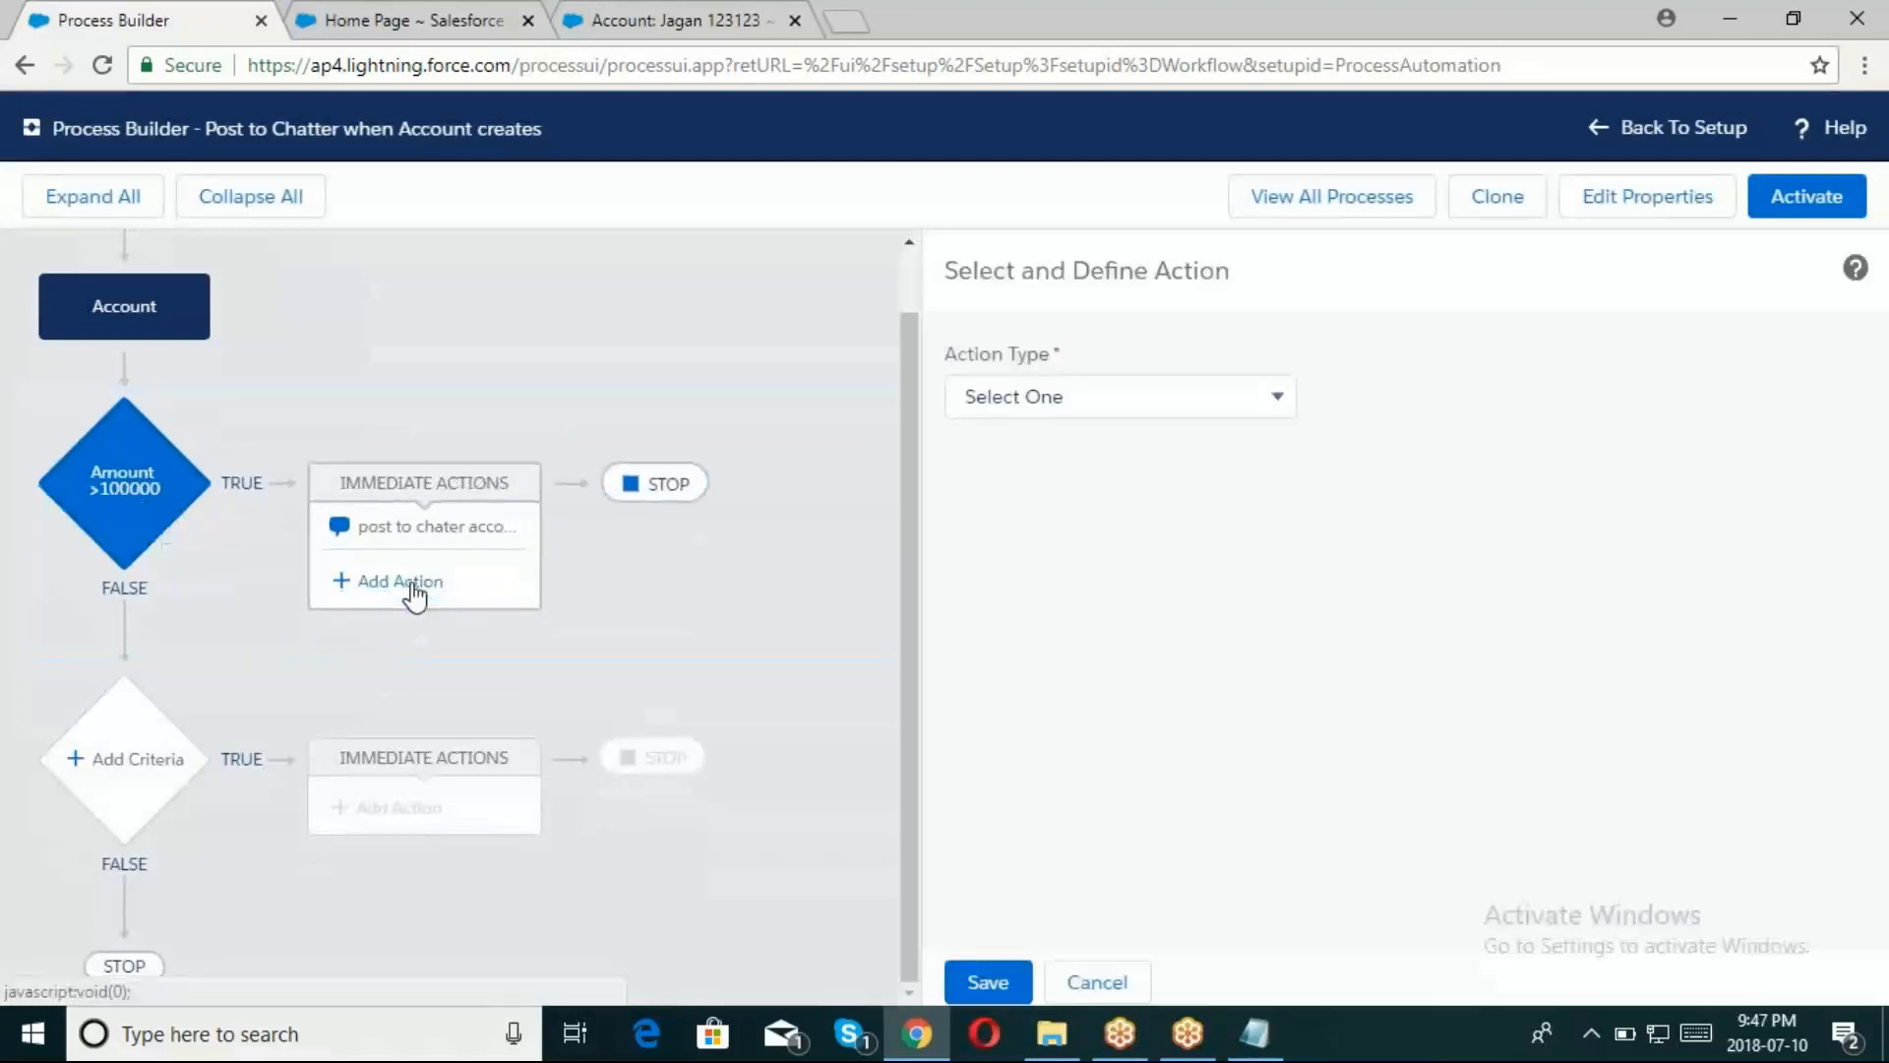
pyautogui.moveTo(407, 590)
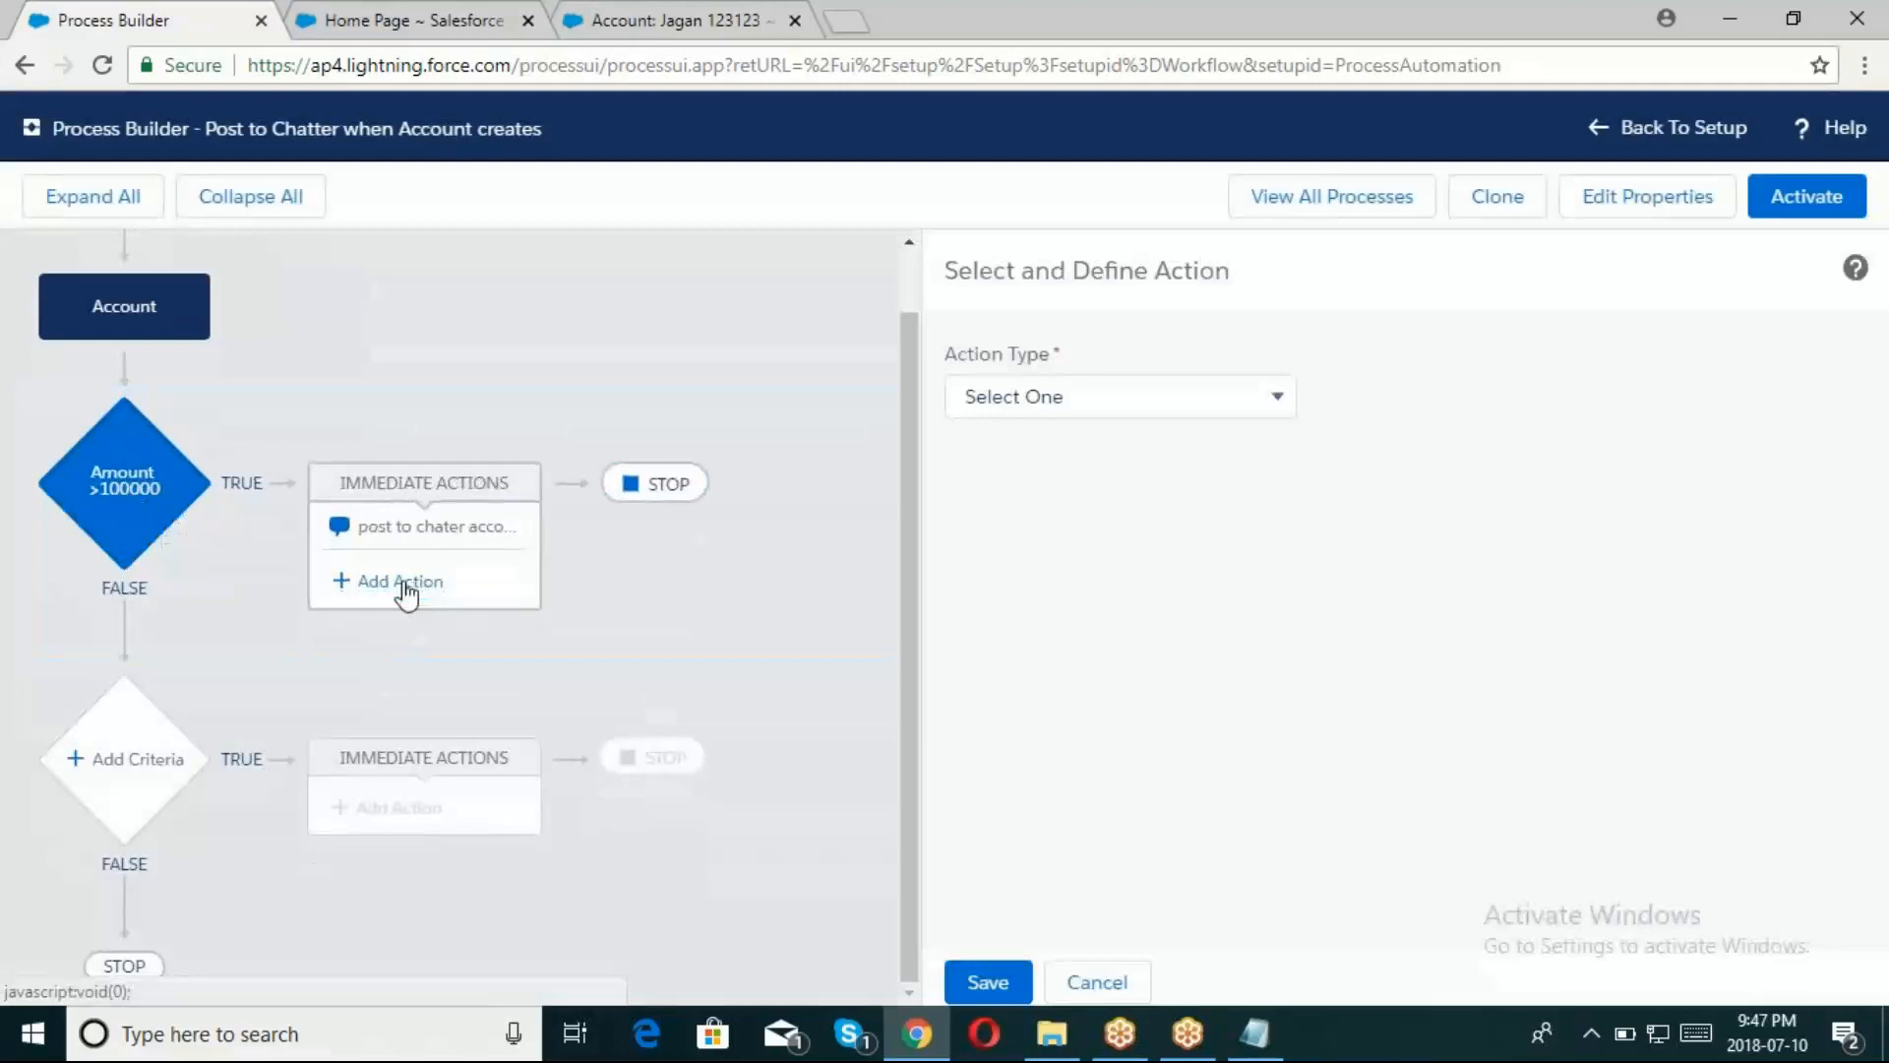
pyautogui.click(400, 581)
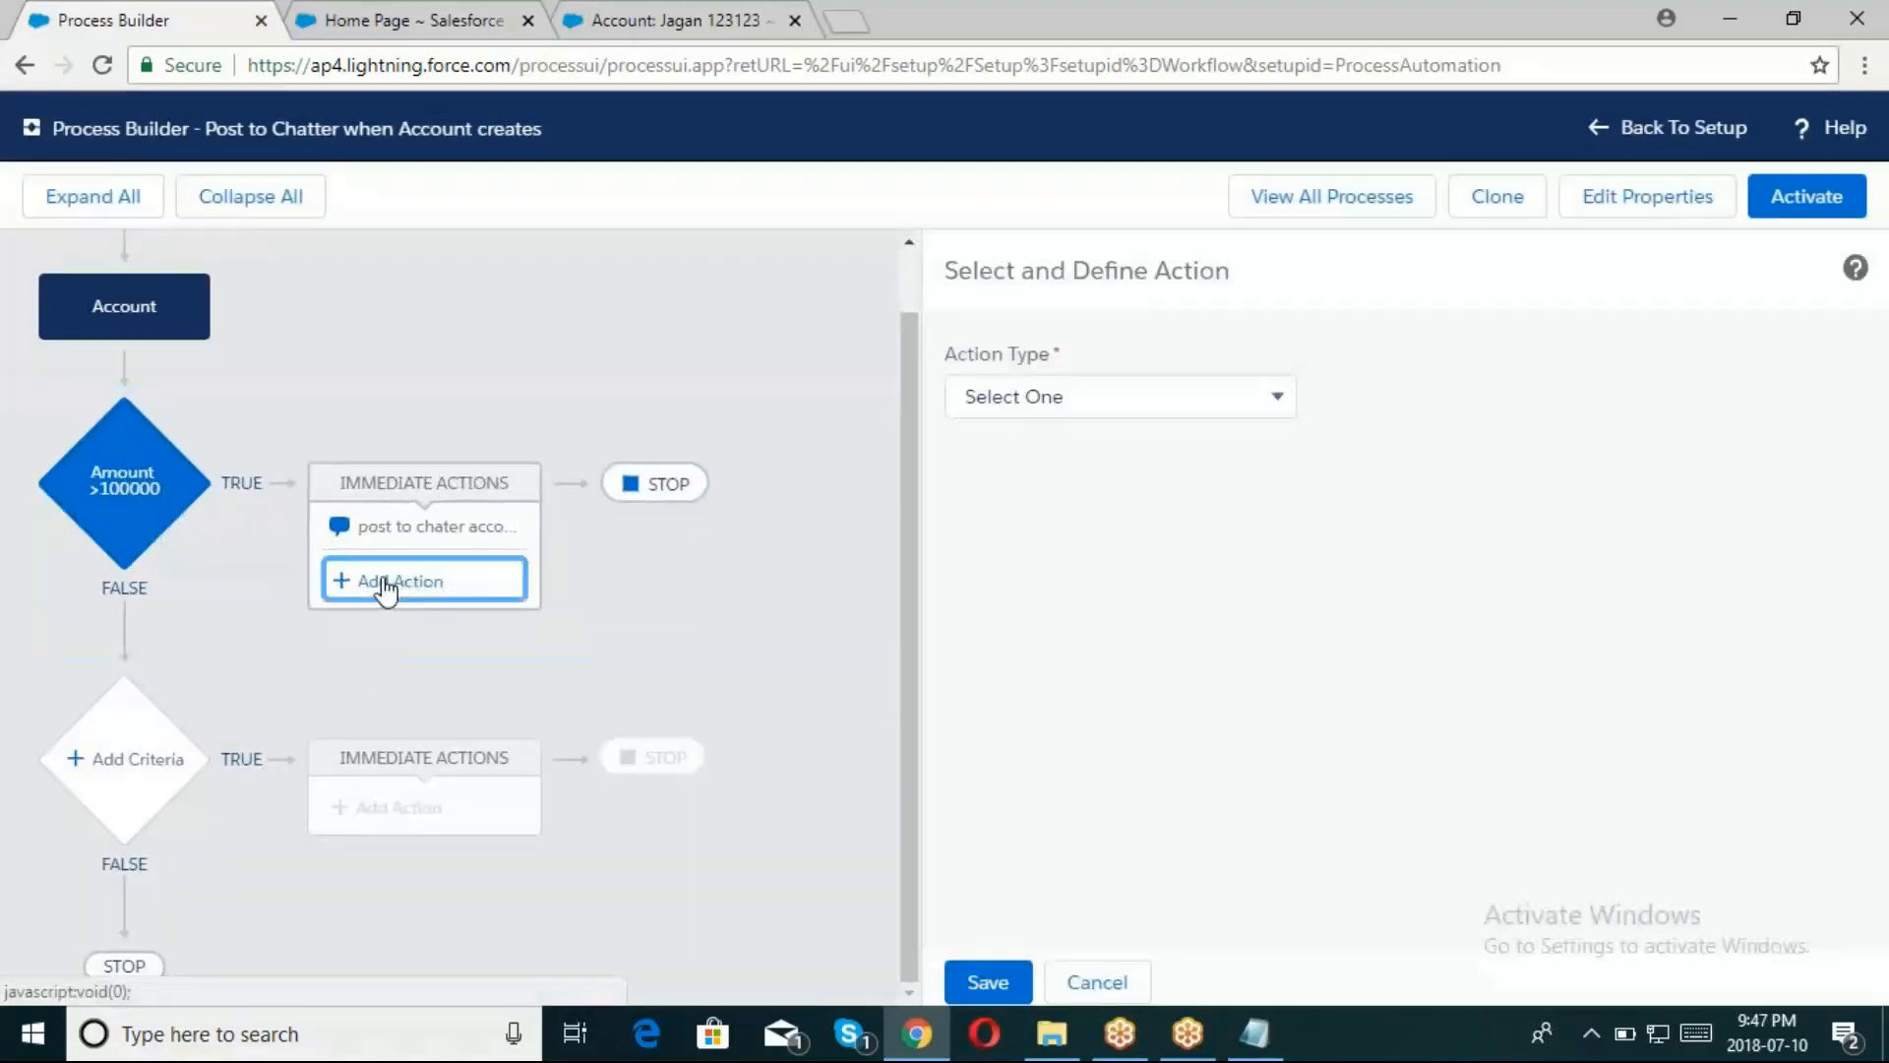
pyautogui.click(1118, 395)
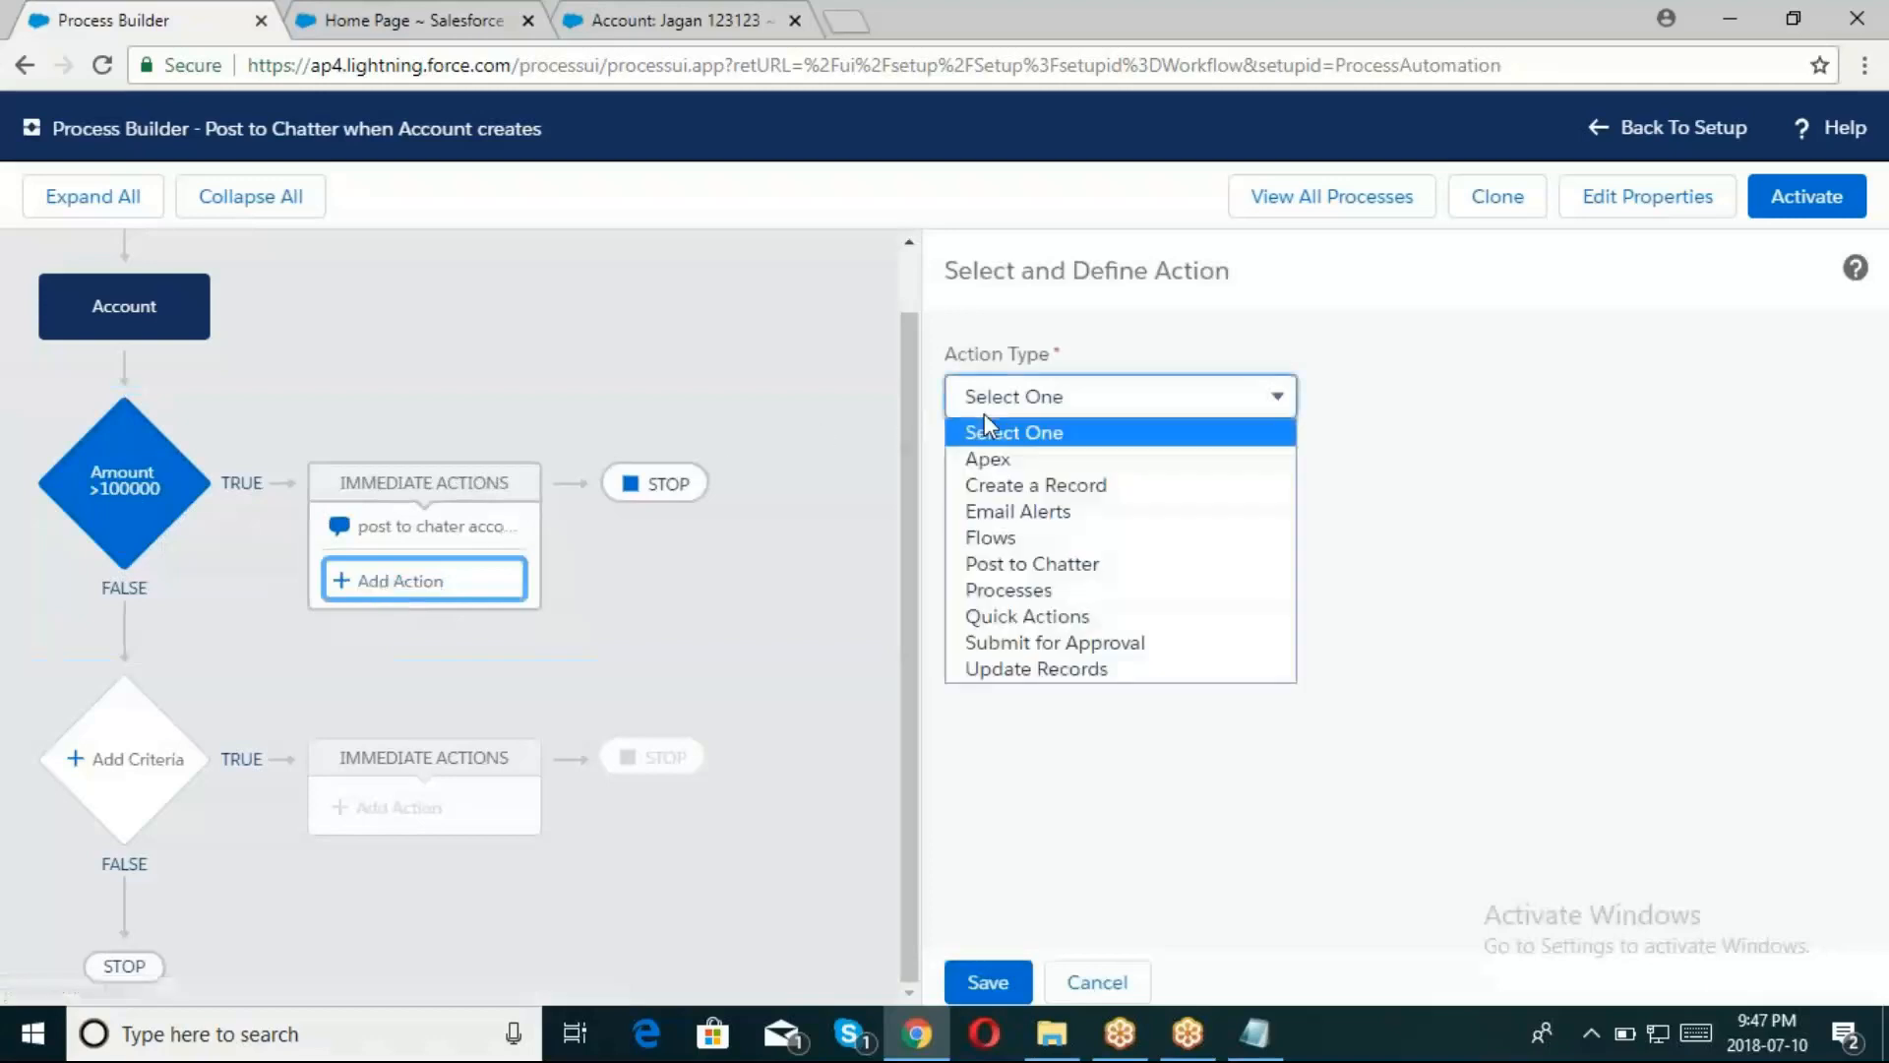
pyautogui.moveTo(1037, 669)
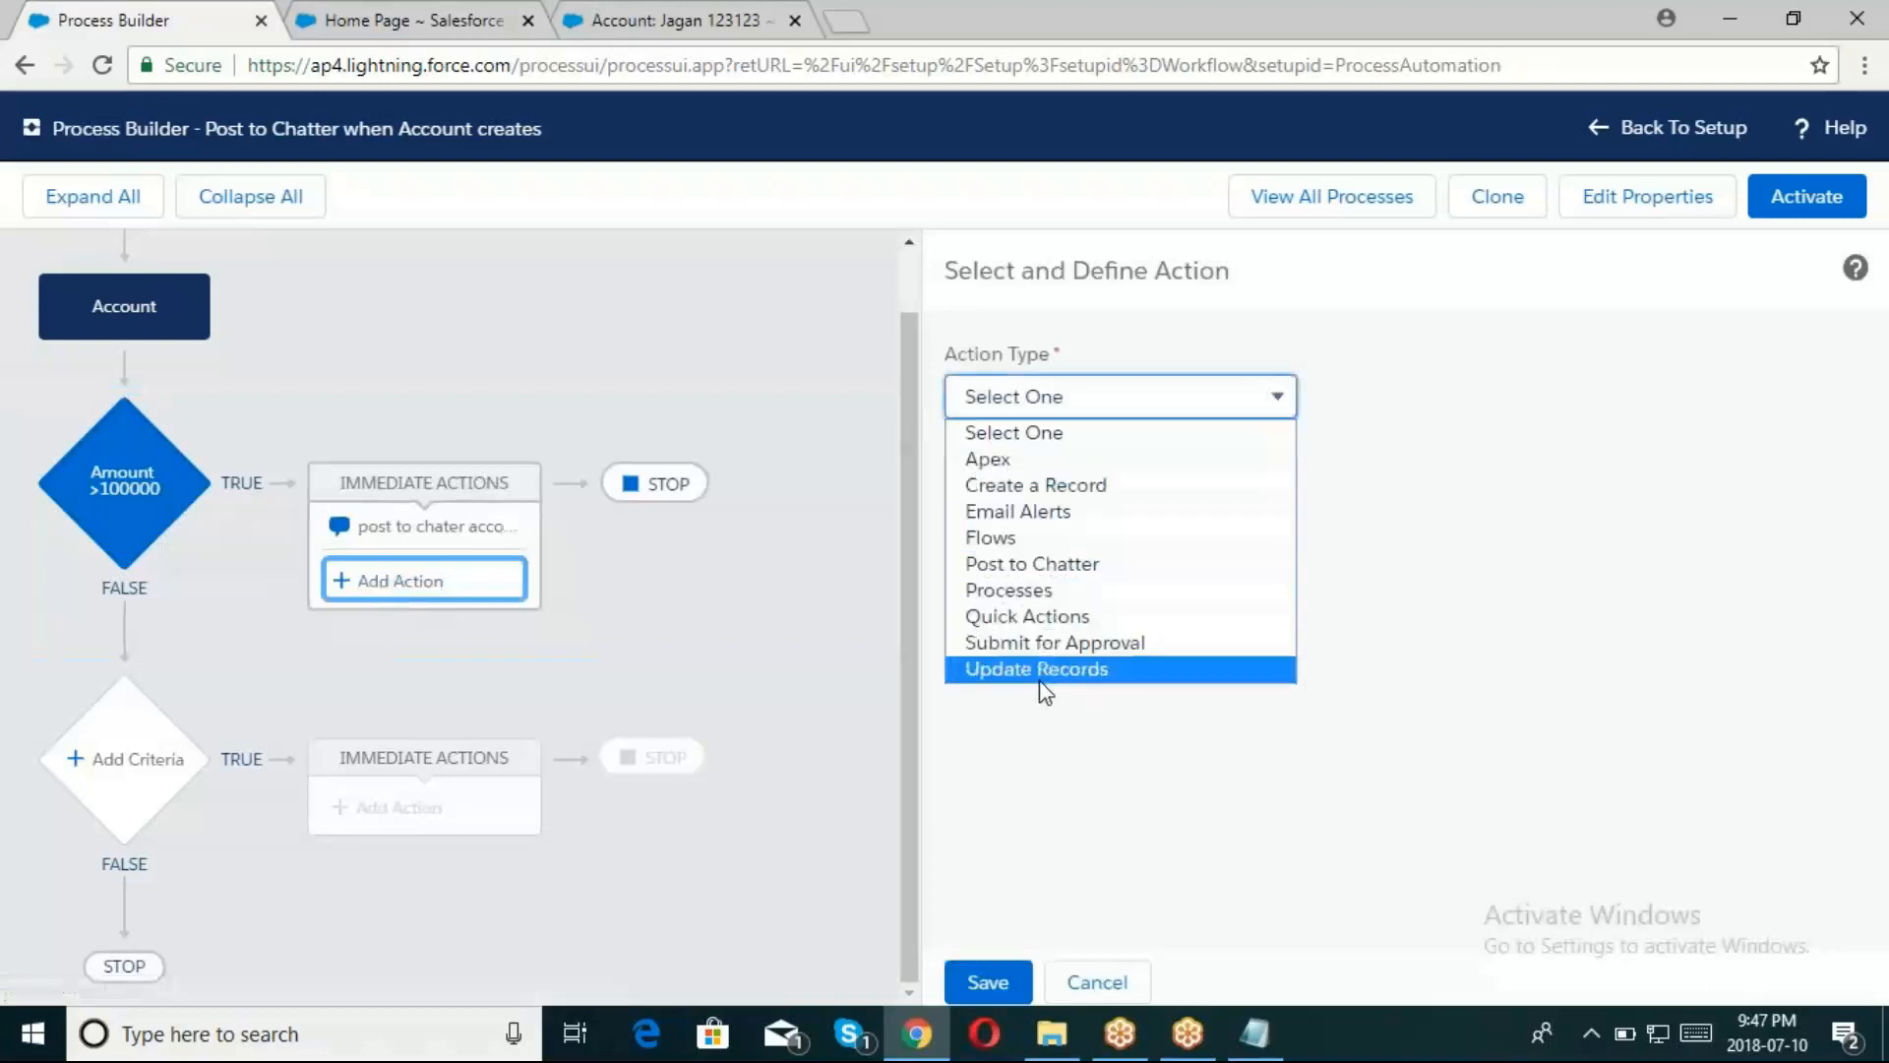
pyautogui.click(1035, 669)
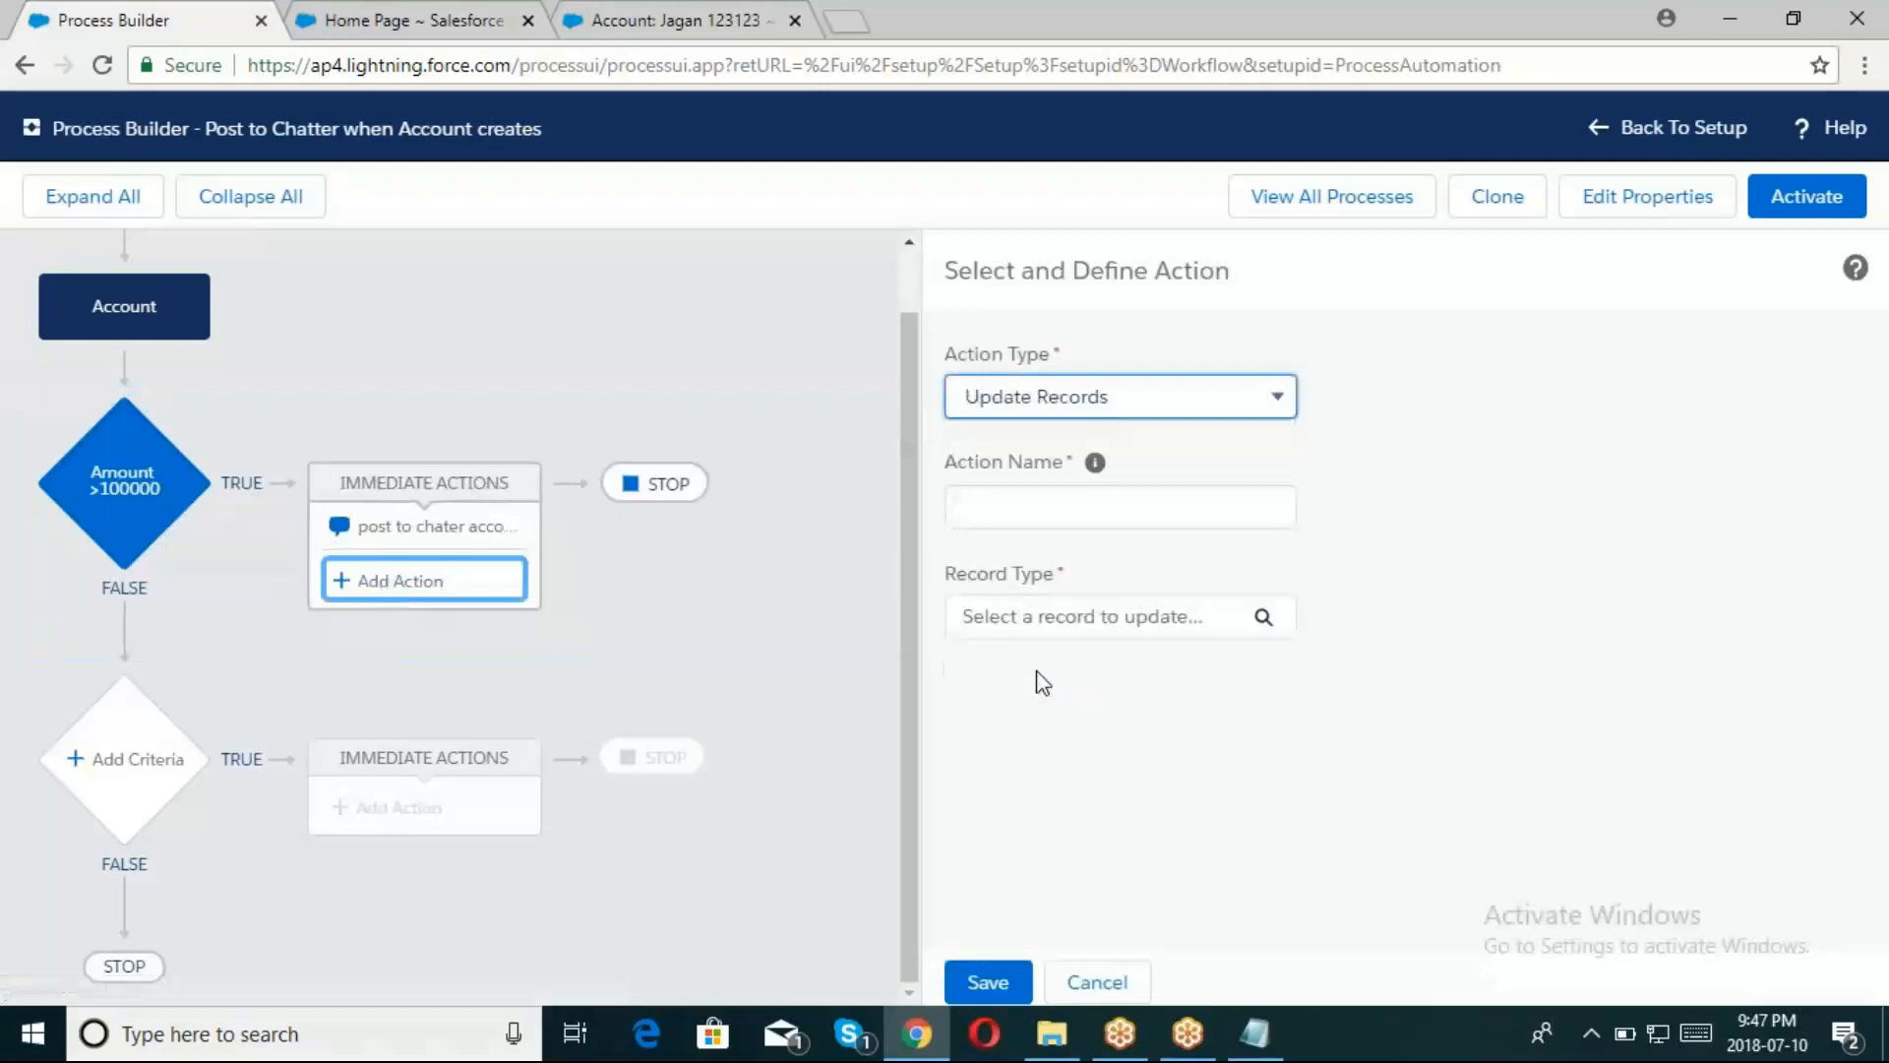
# Name the action 'update parent to child' and start choosing its record type
pyautogui.click(1118, 506)
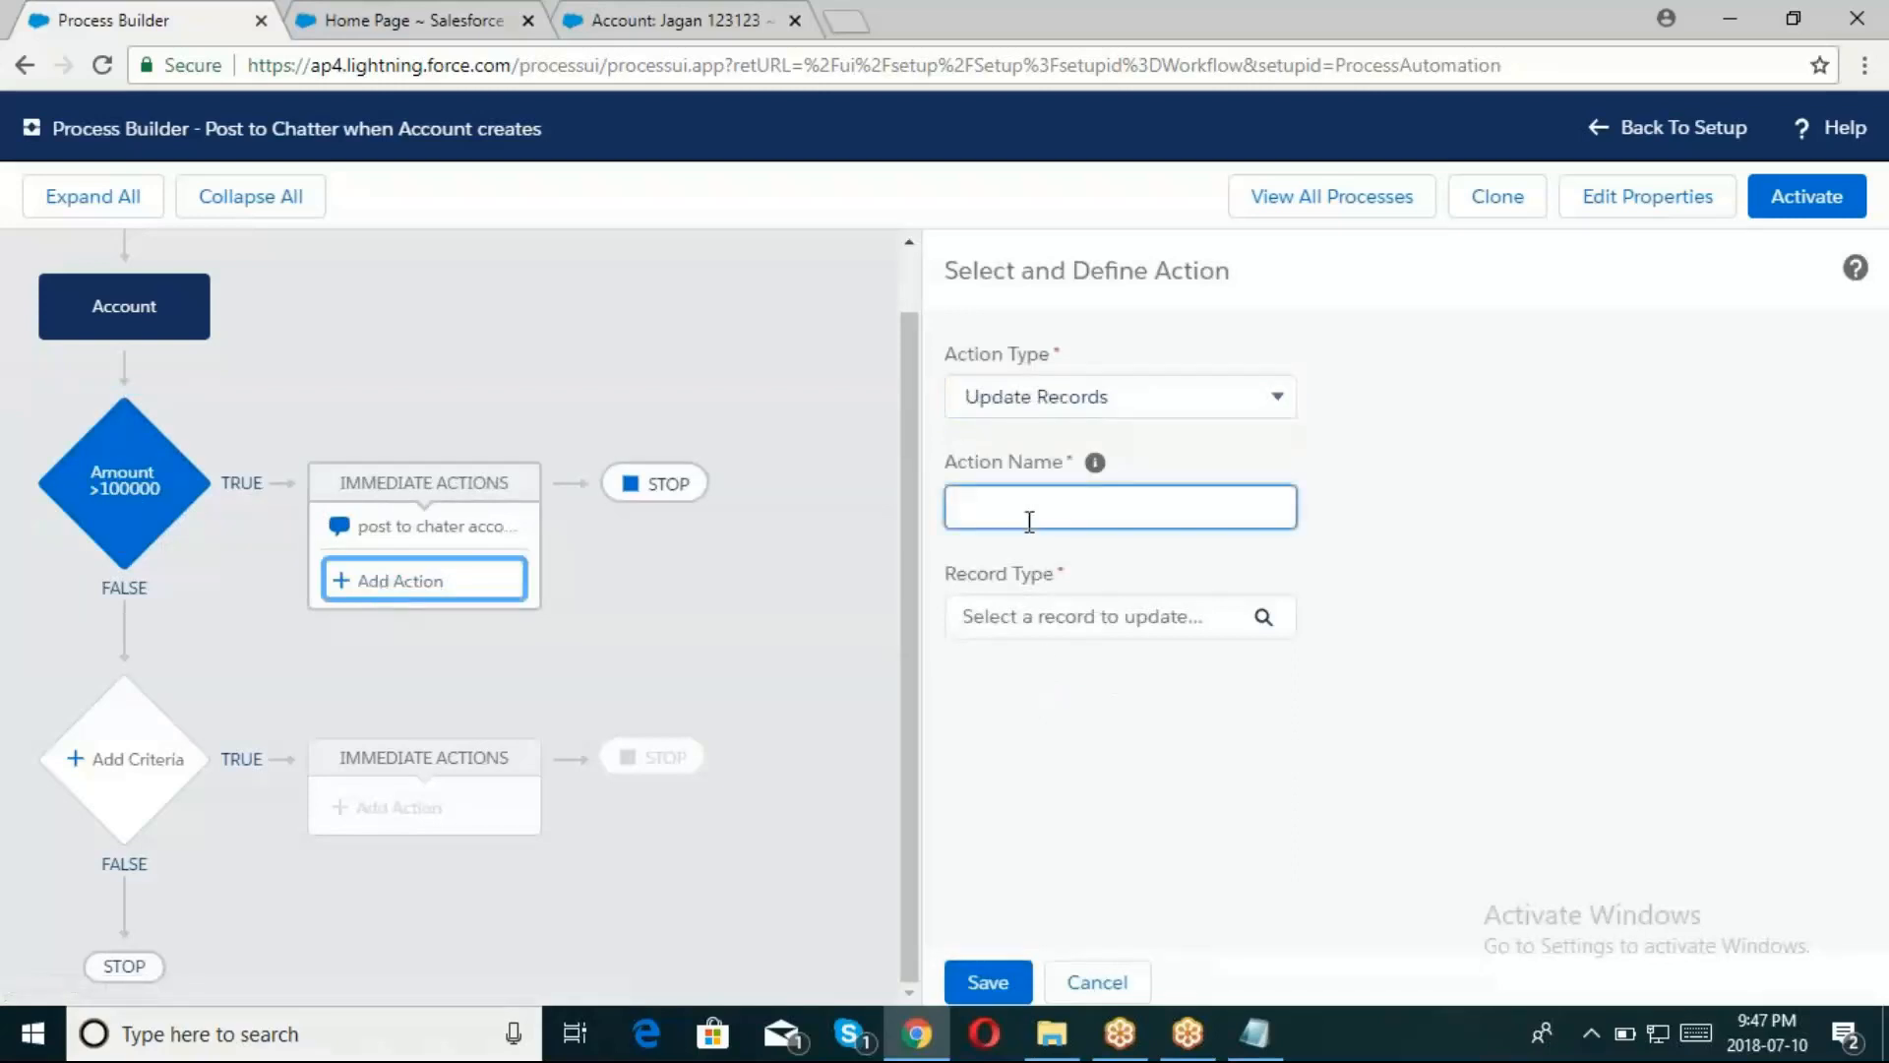
pyautogui.write('update par')
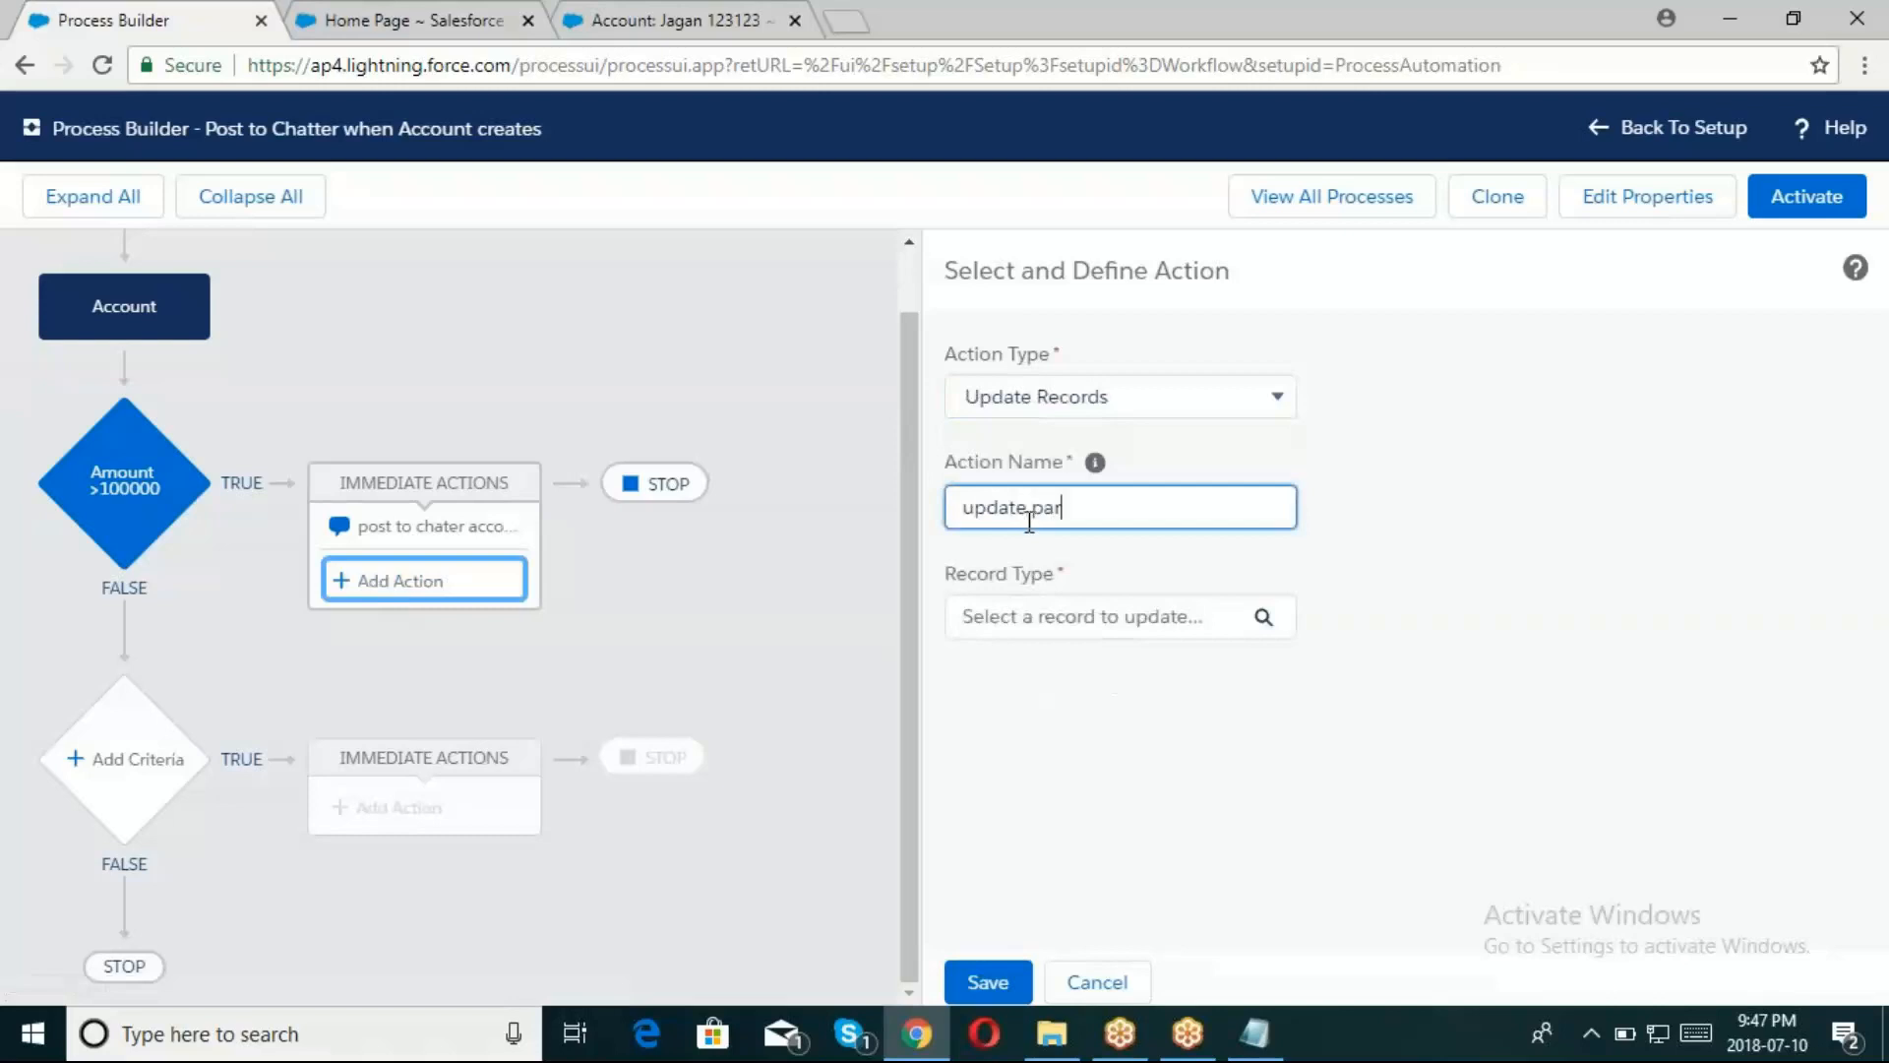
pyautogui.write('ent to')
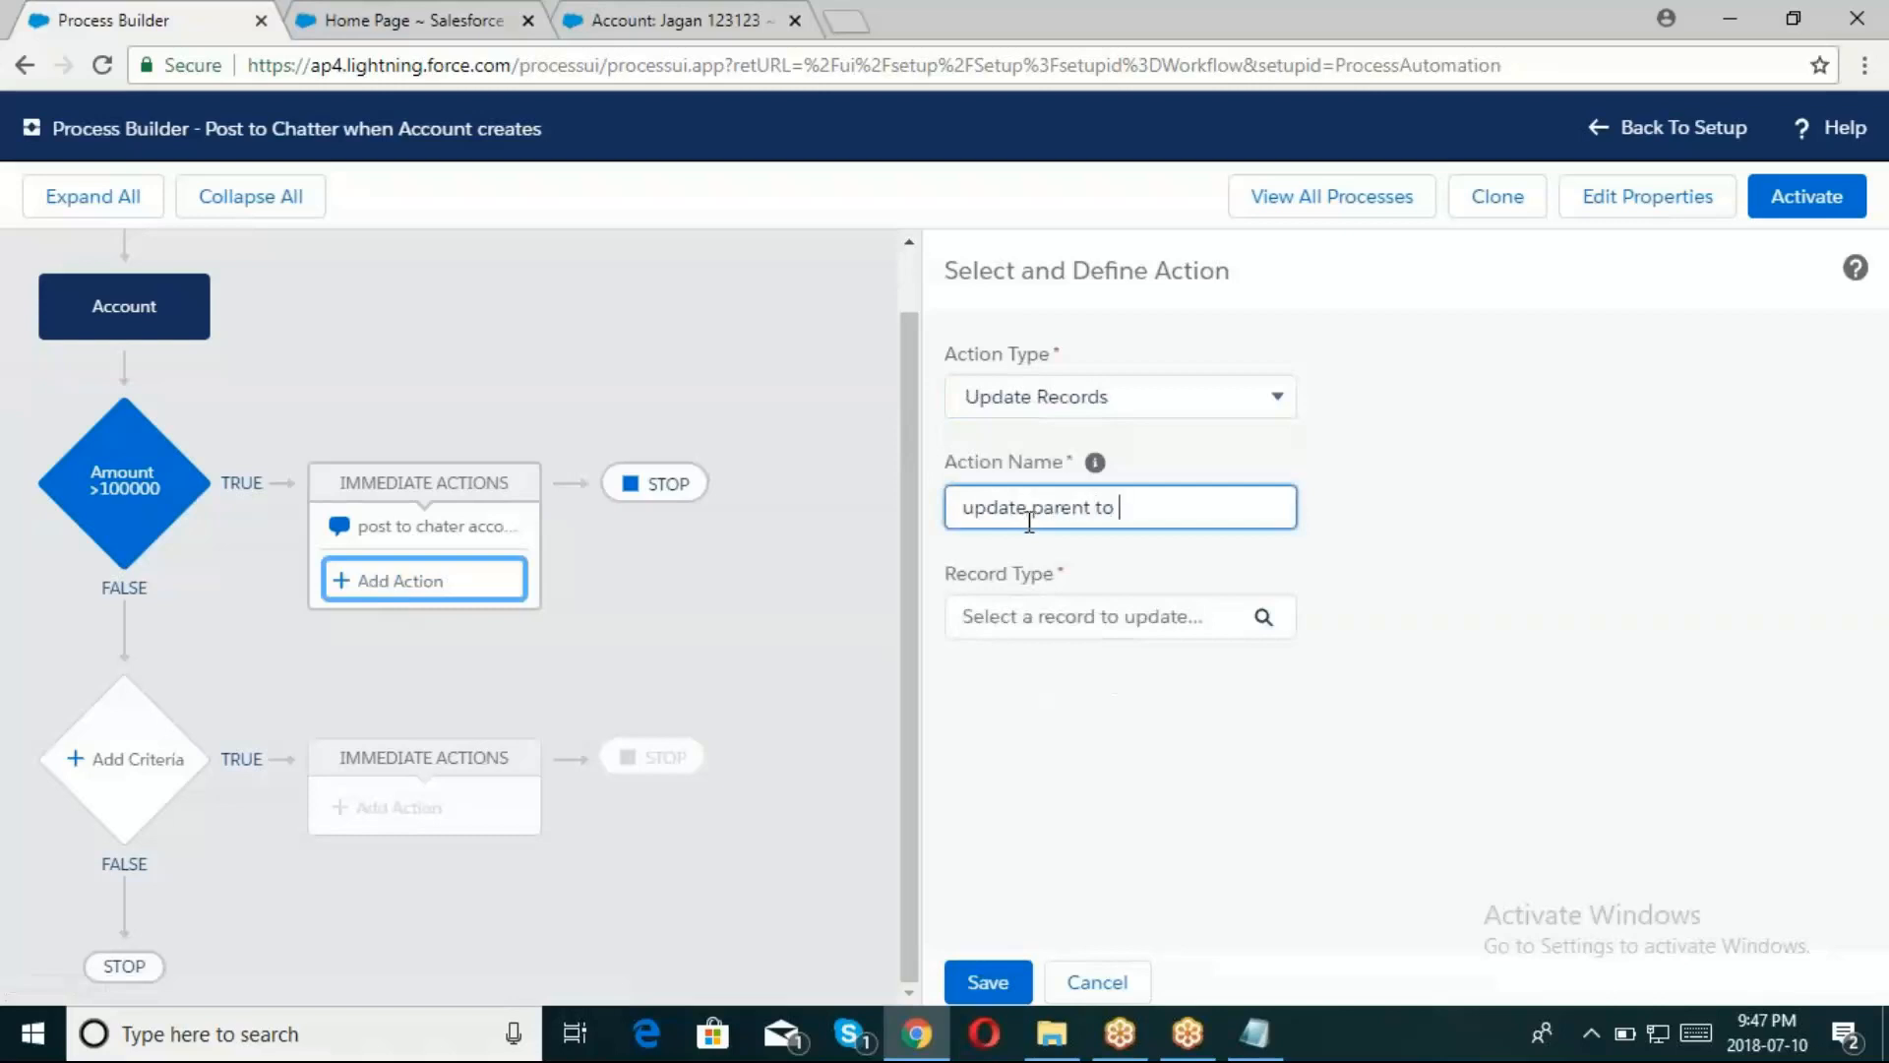
pyautogui.write('child')
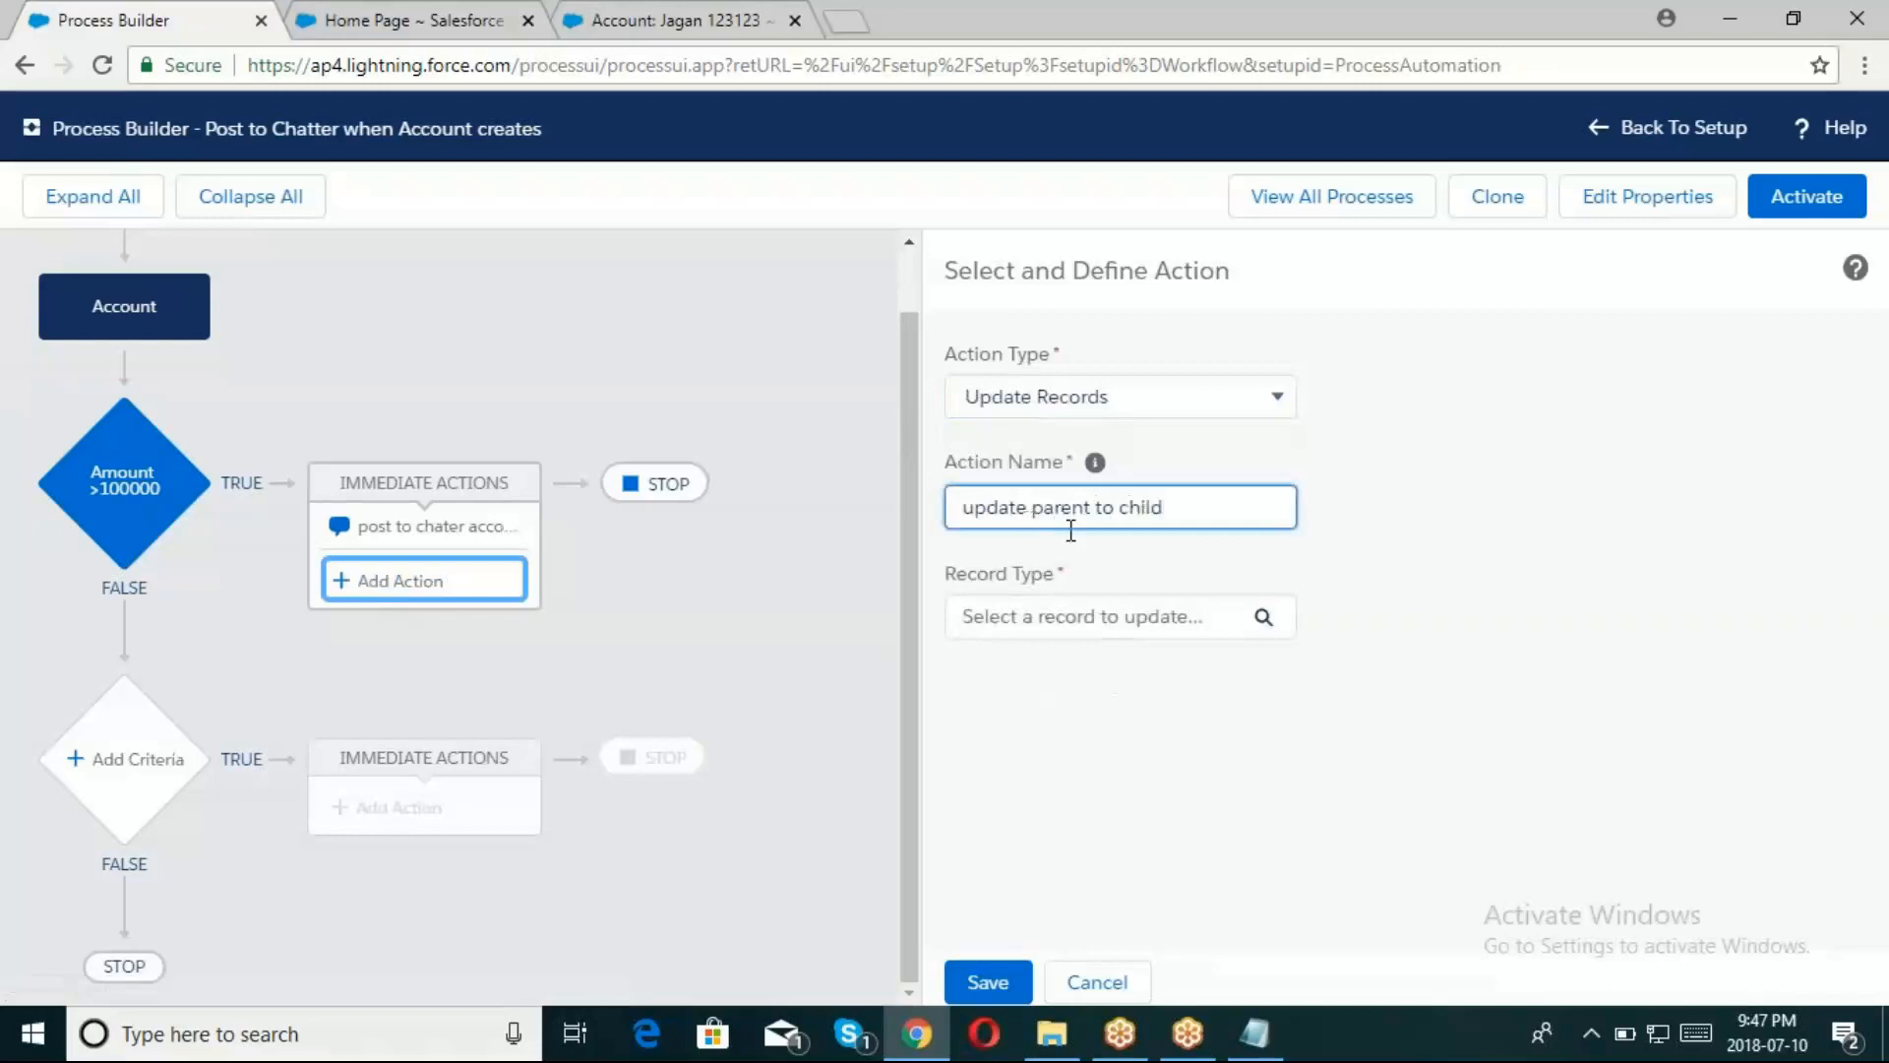
pyautogui.click(986, 982)
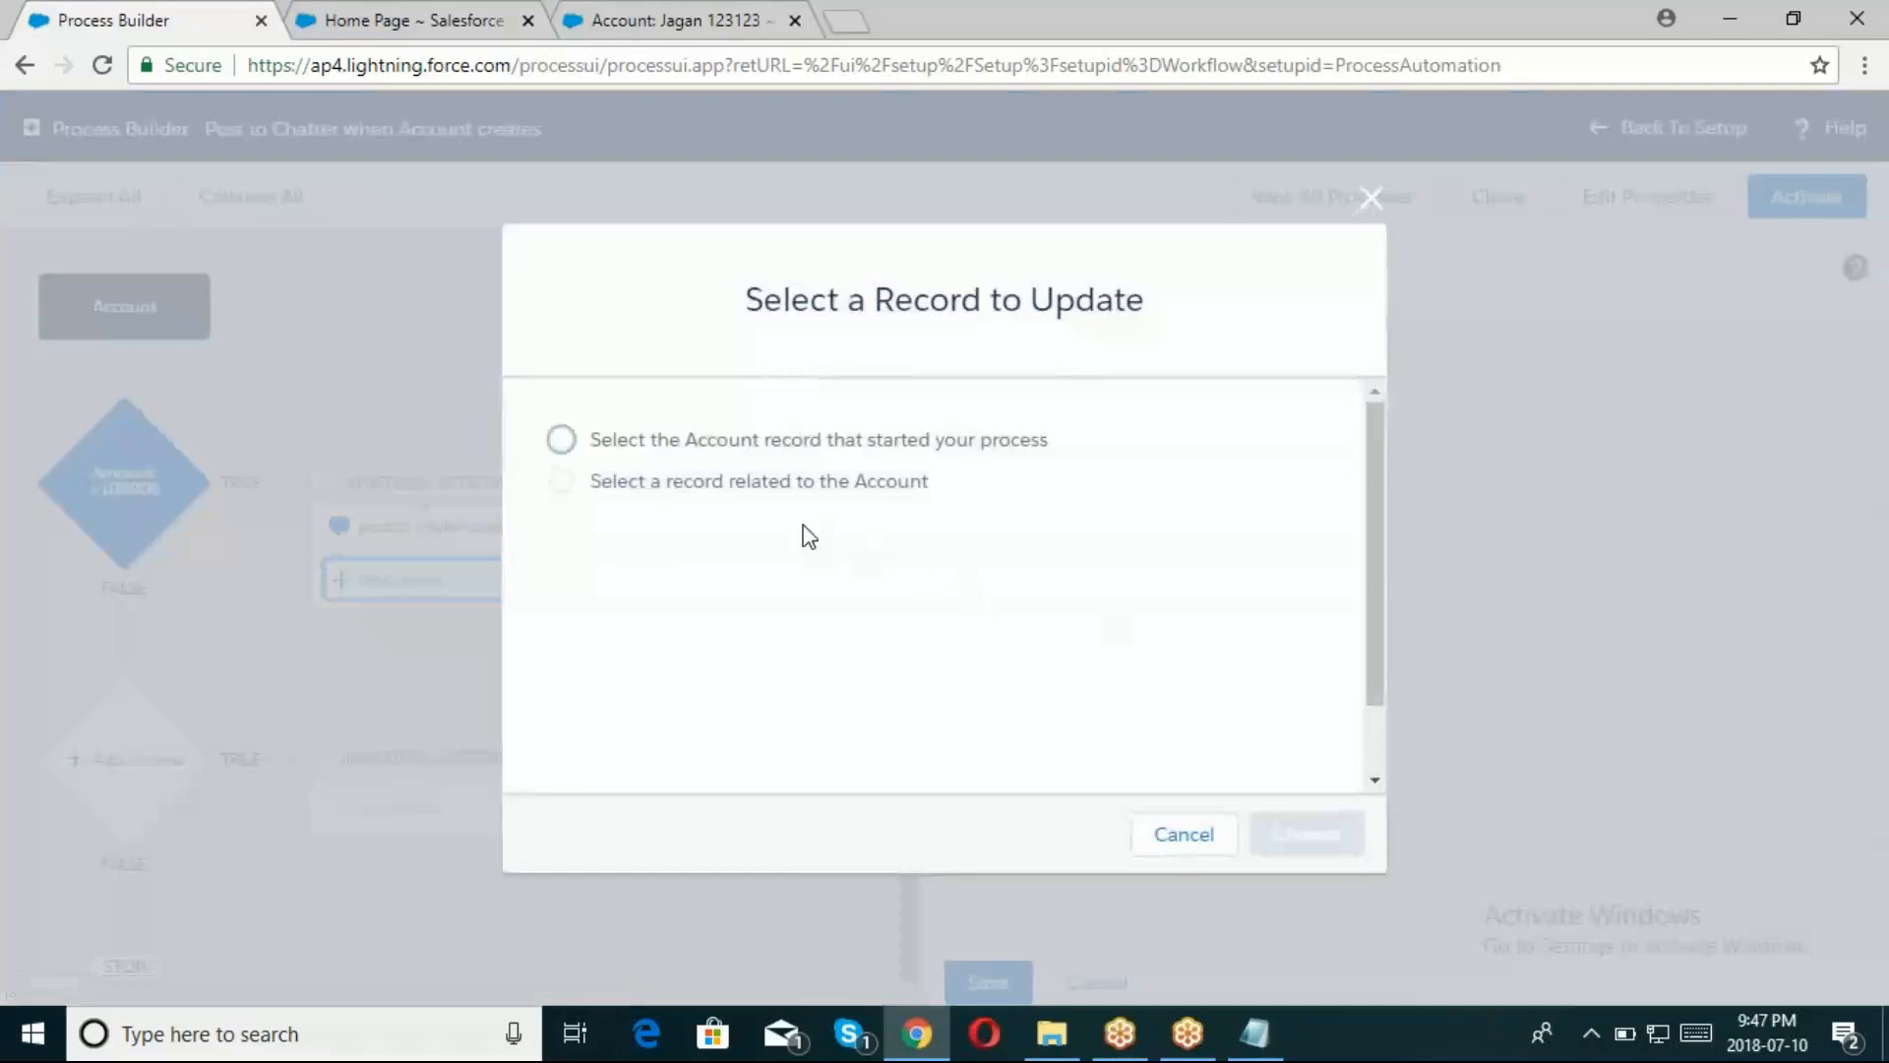
# Choose 'Select a record related to the Account' and review the Notepad notes naming Contacts
pyautogui.click(561, 480)
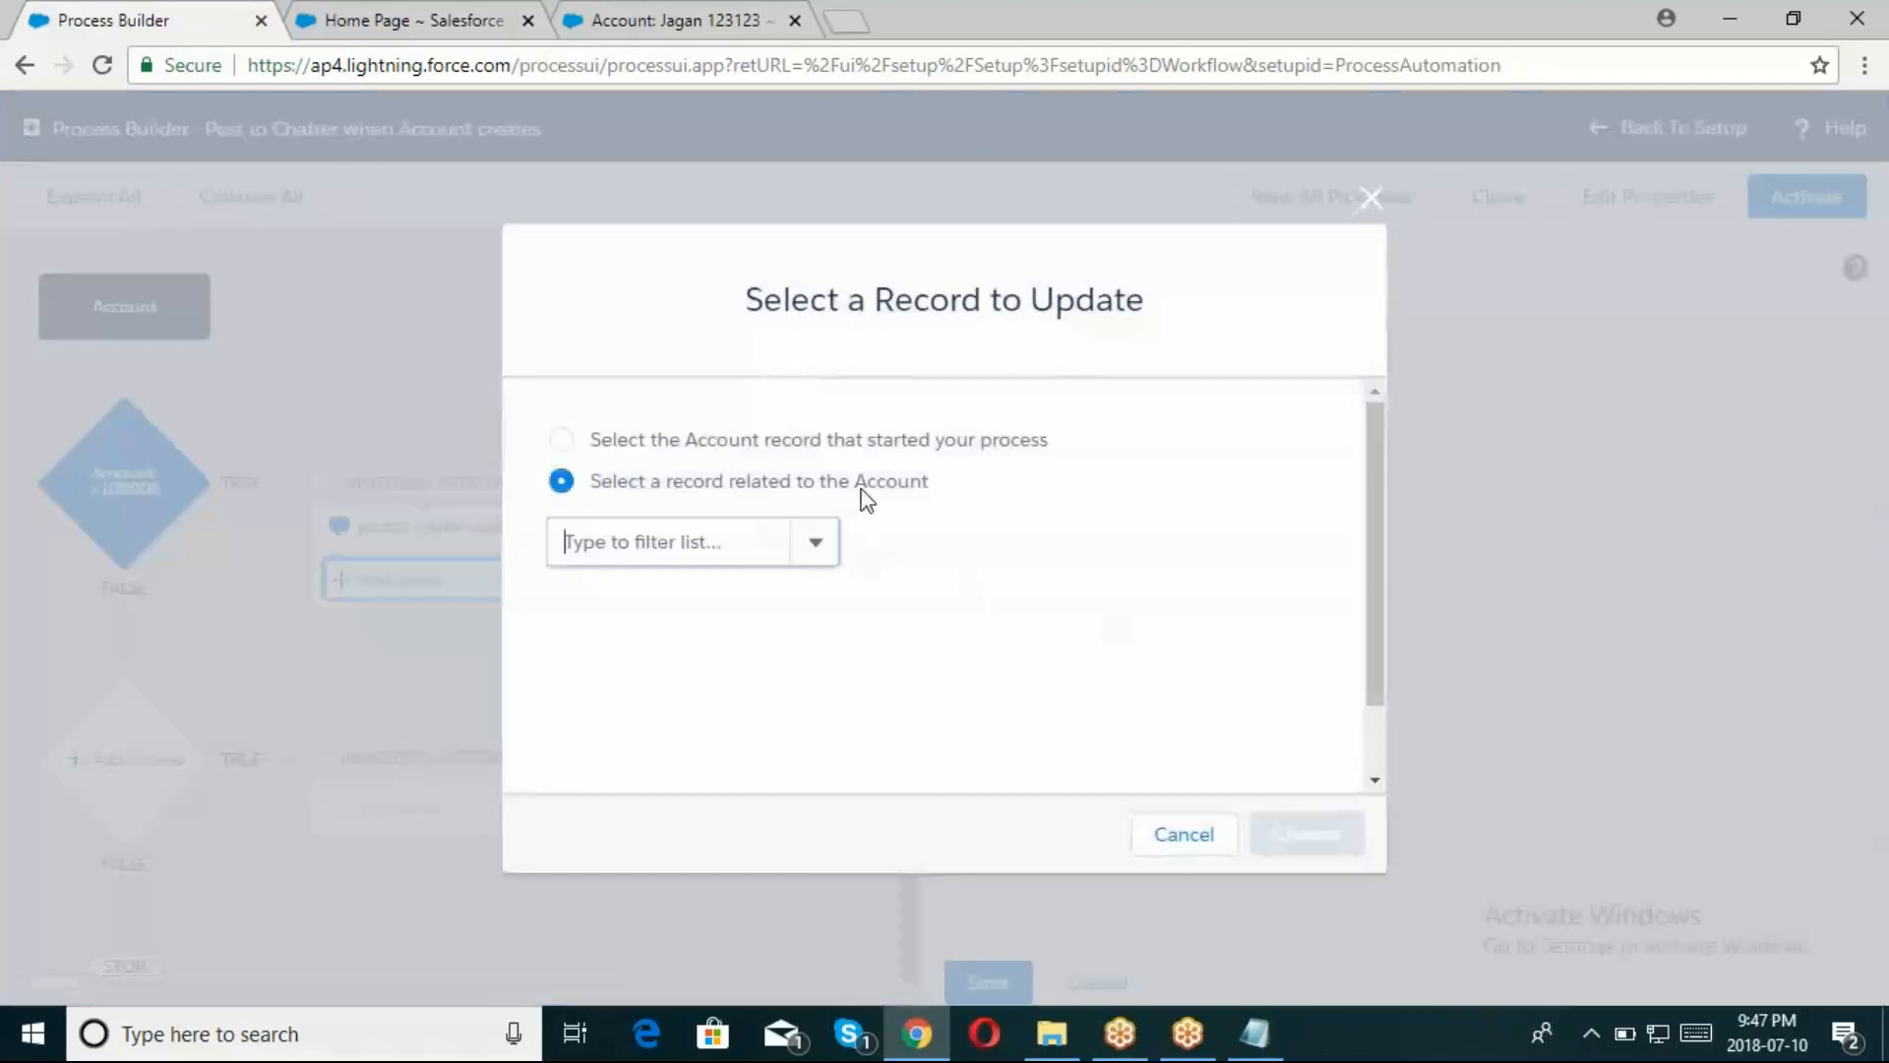
pyautogui.click(675, 541)
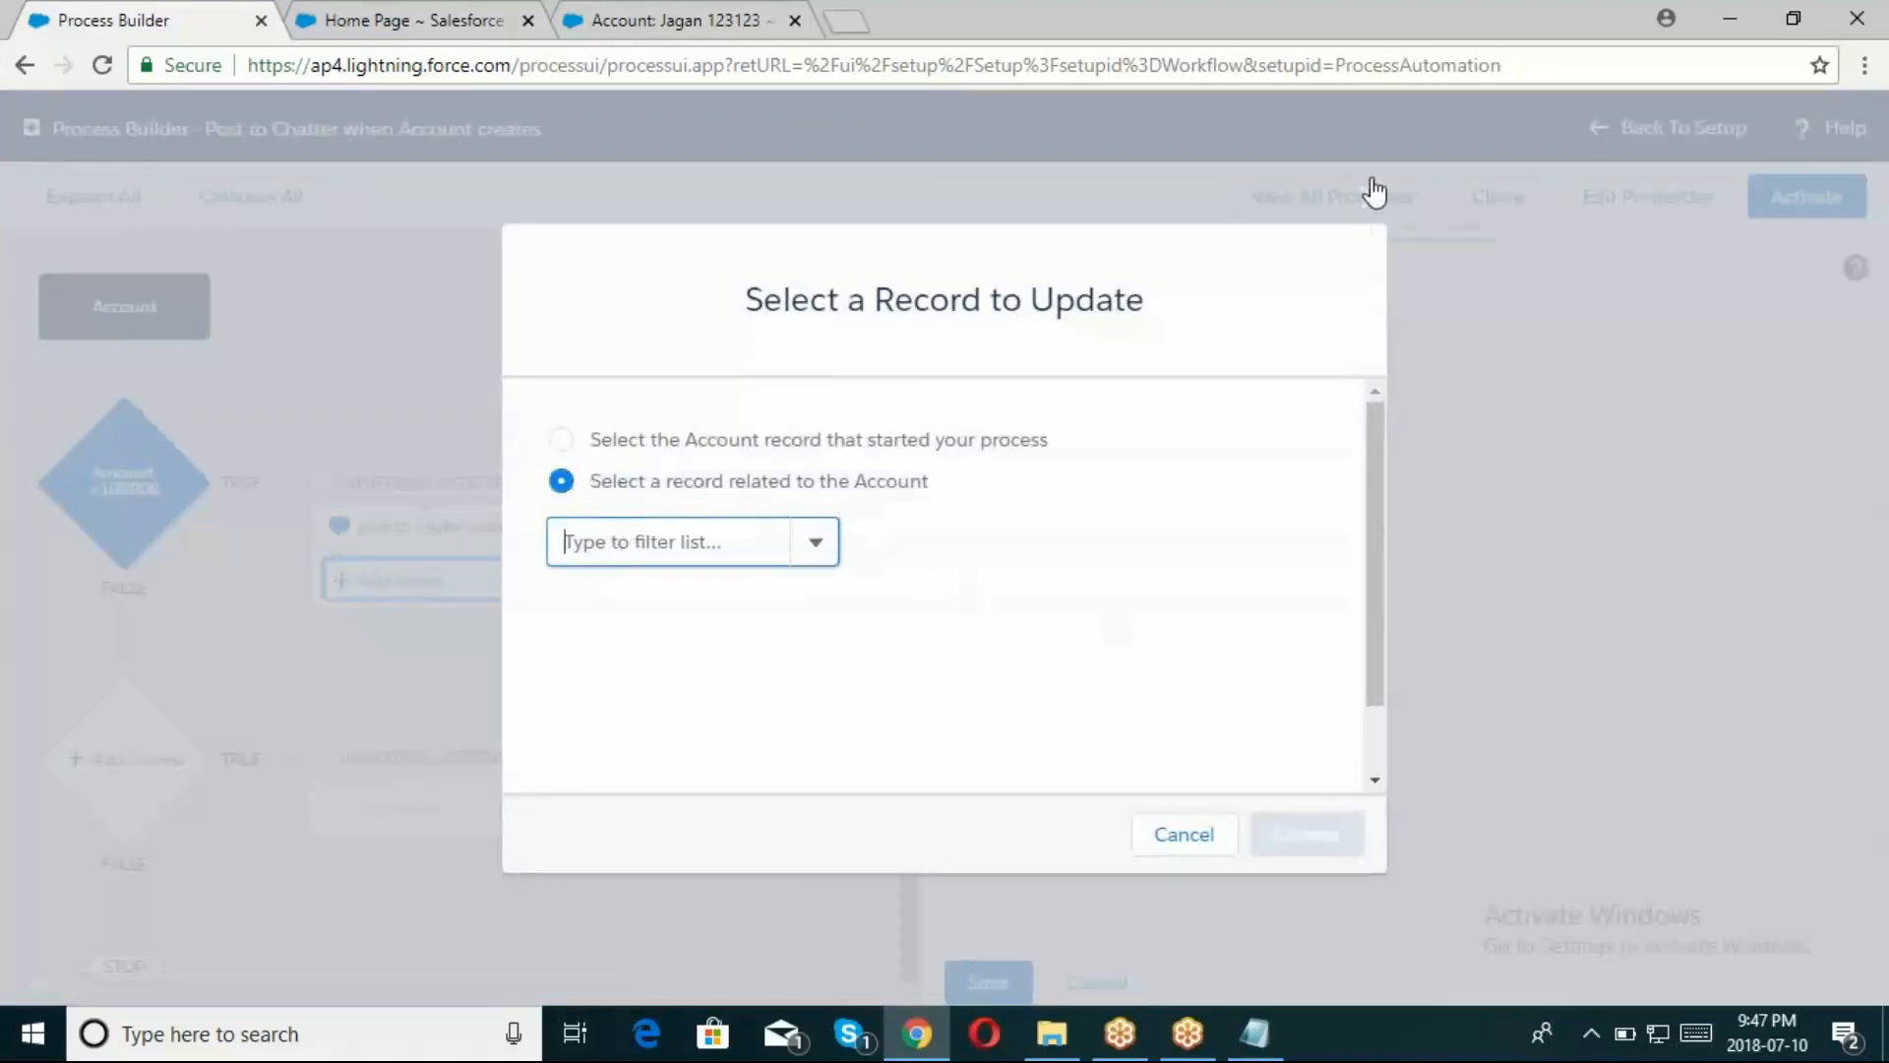
pyautogui.click(1255, 1033)
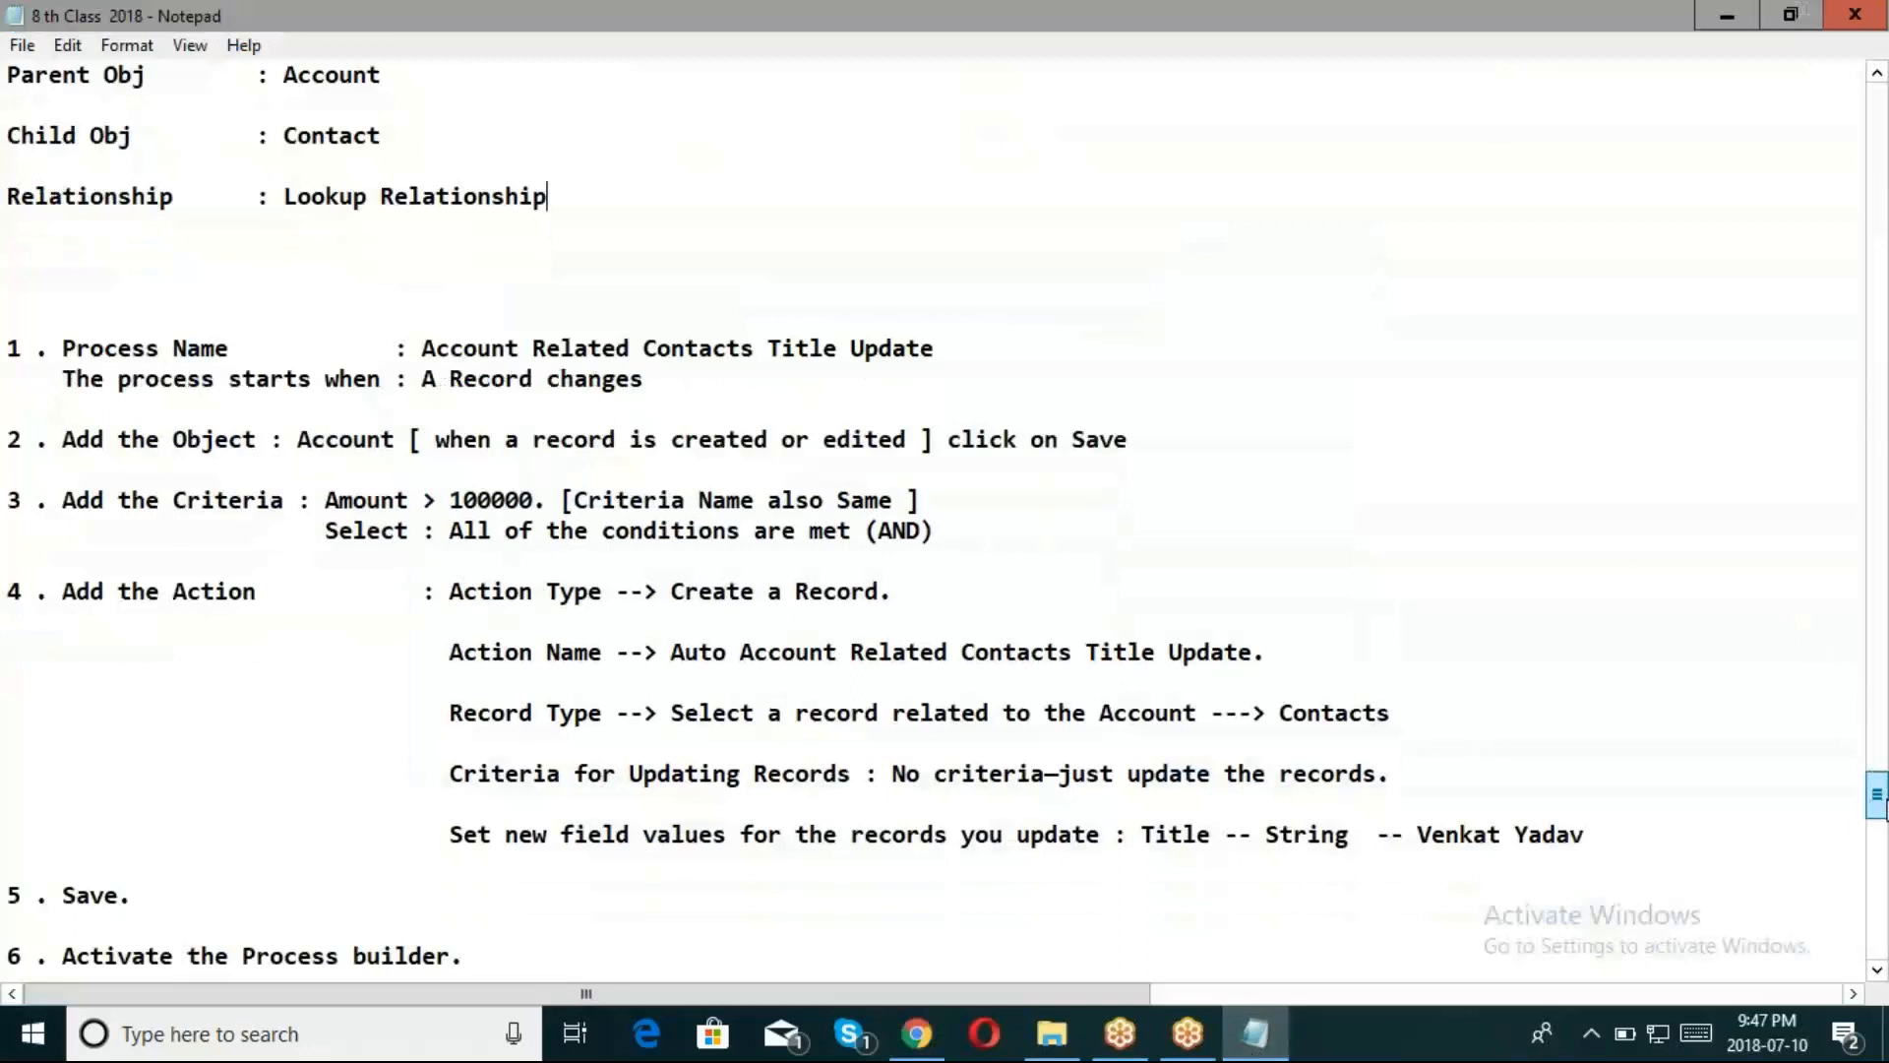
pyautogui.scroll(-3)
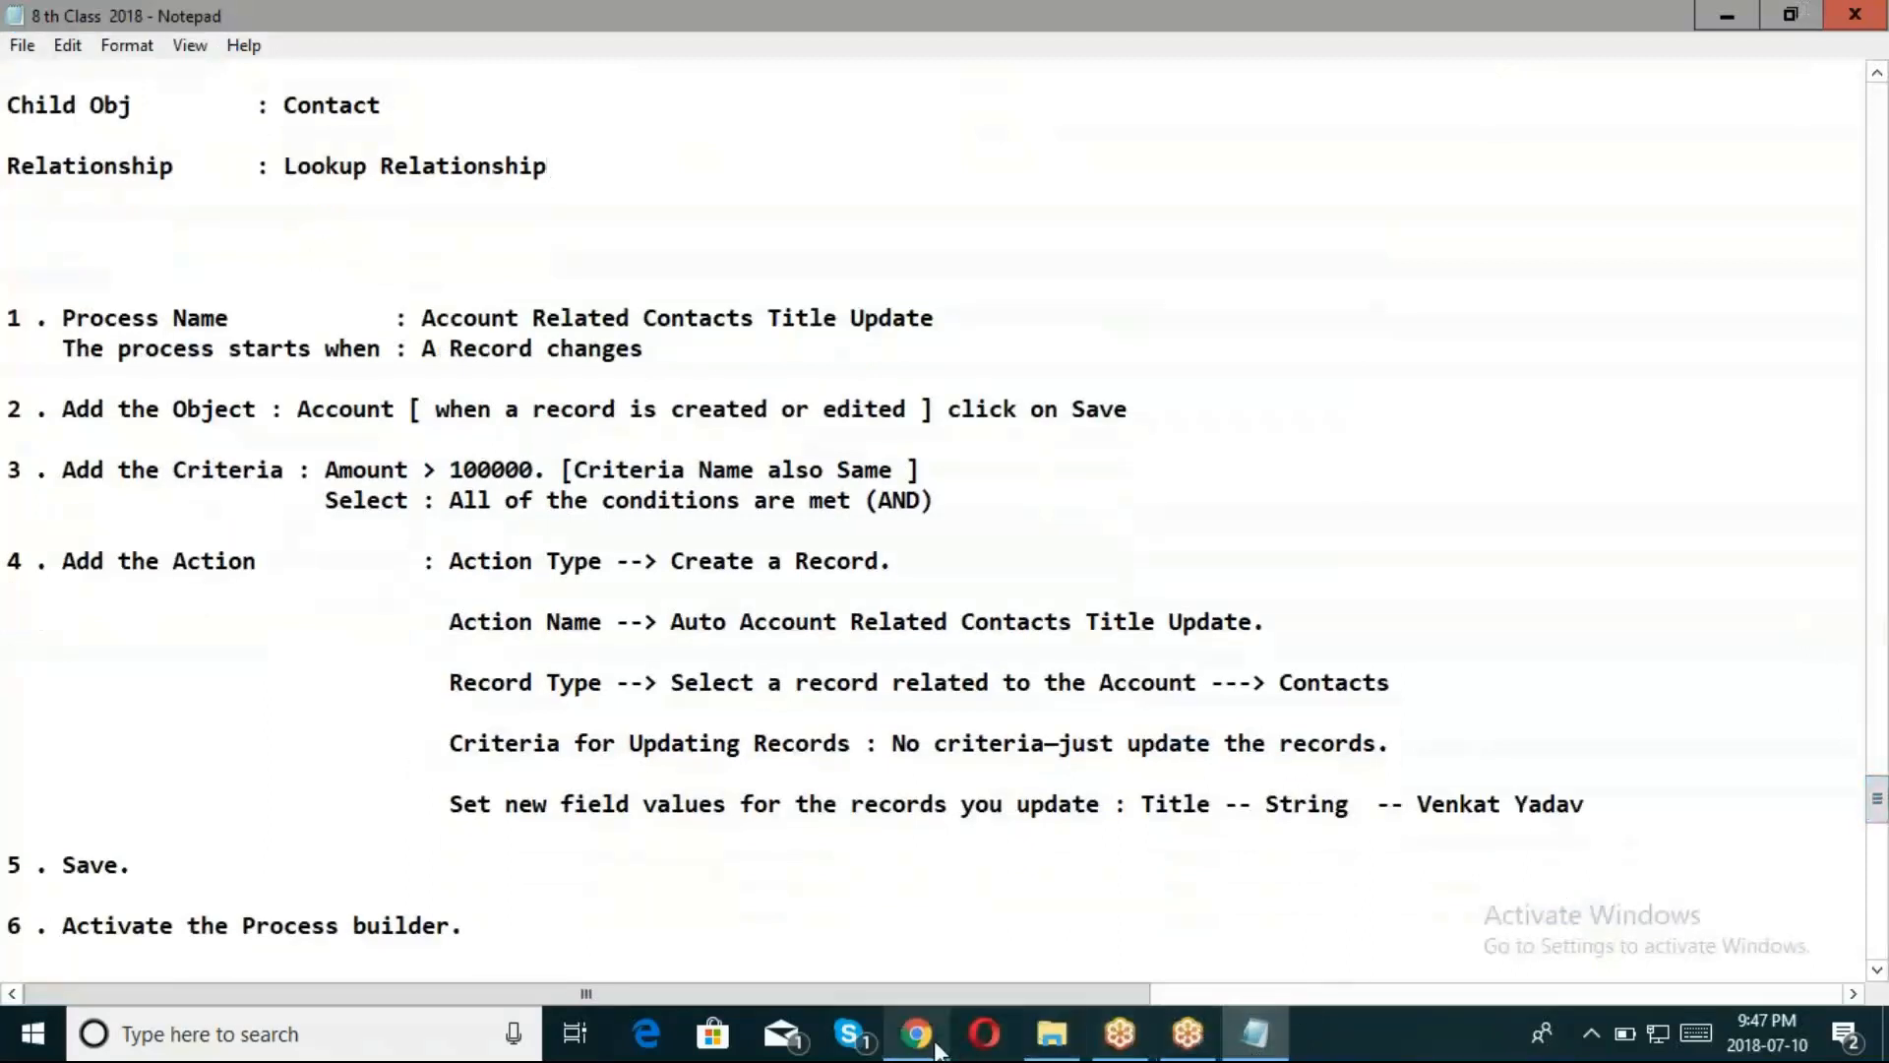
# Filter for 'con' and choose [Account].Contacts as the records to update
pyautogui.click(913, 1033)
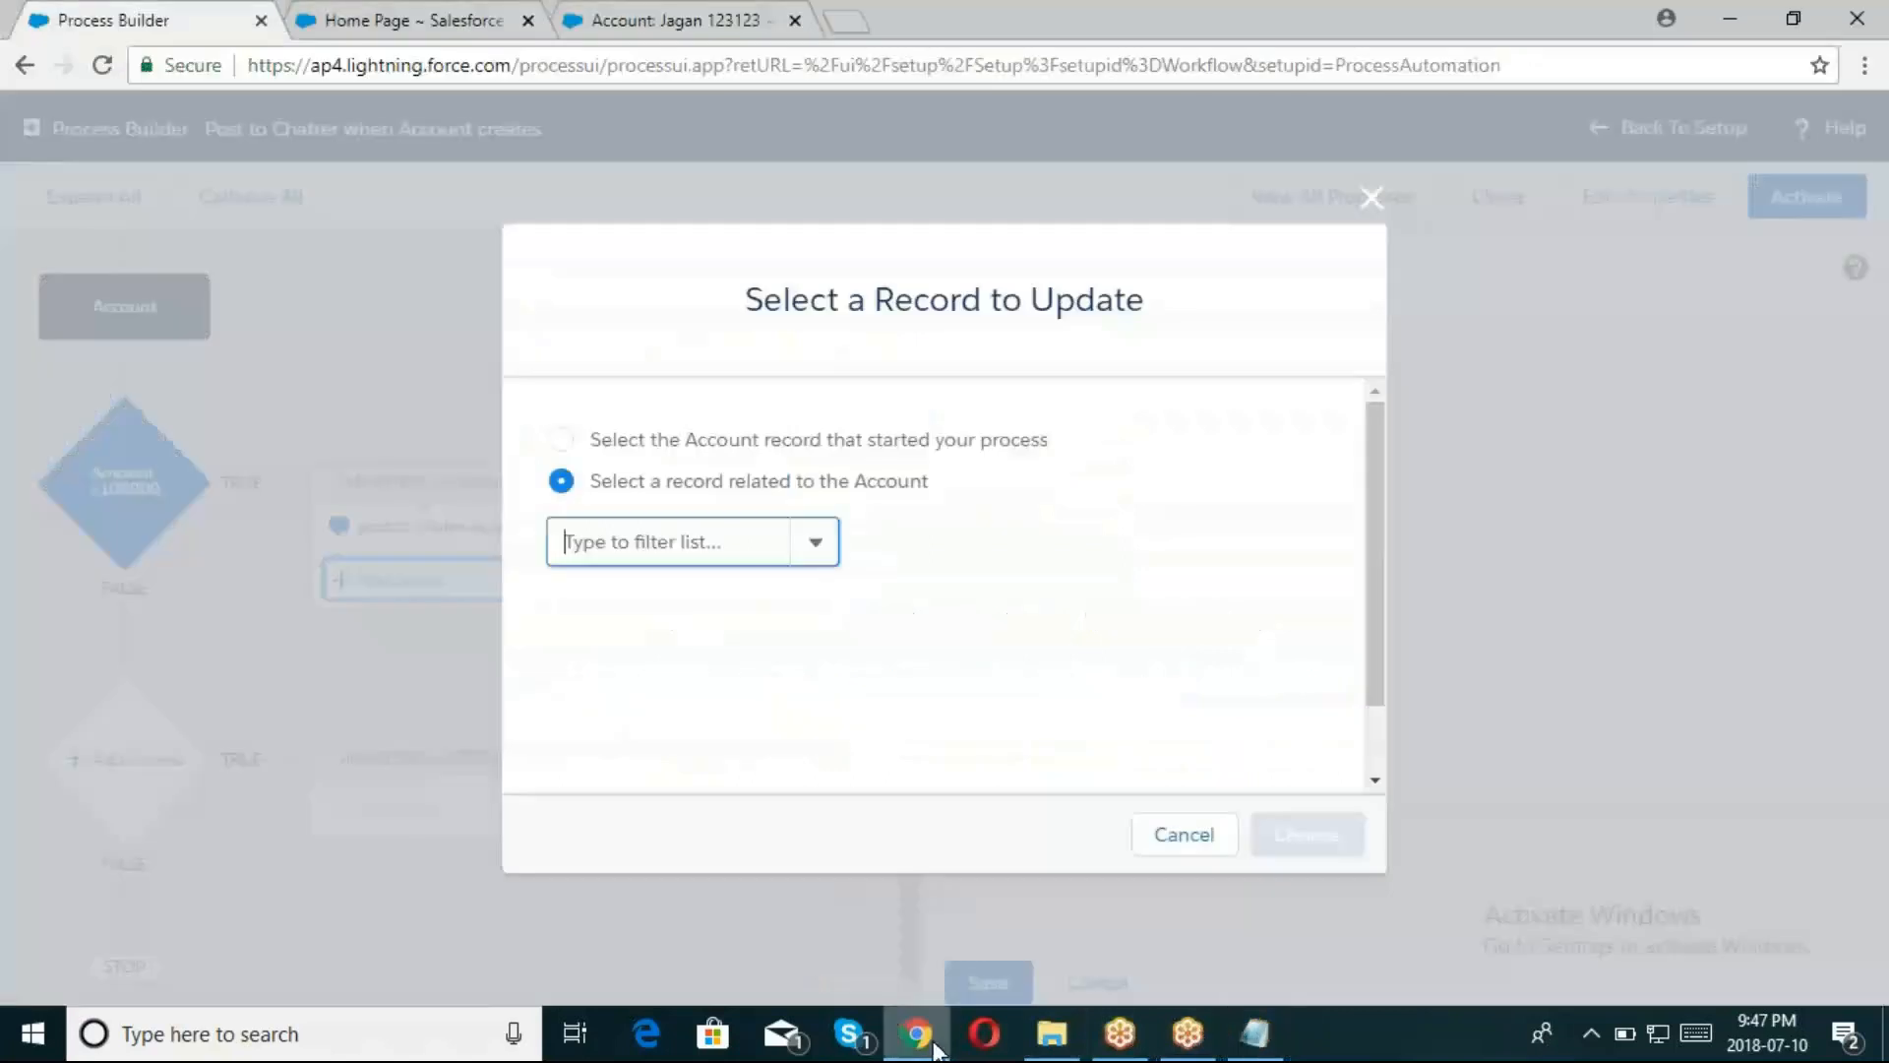
pyautogui.write('conta')
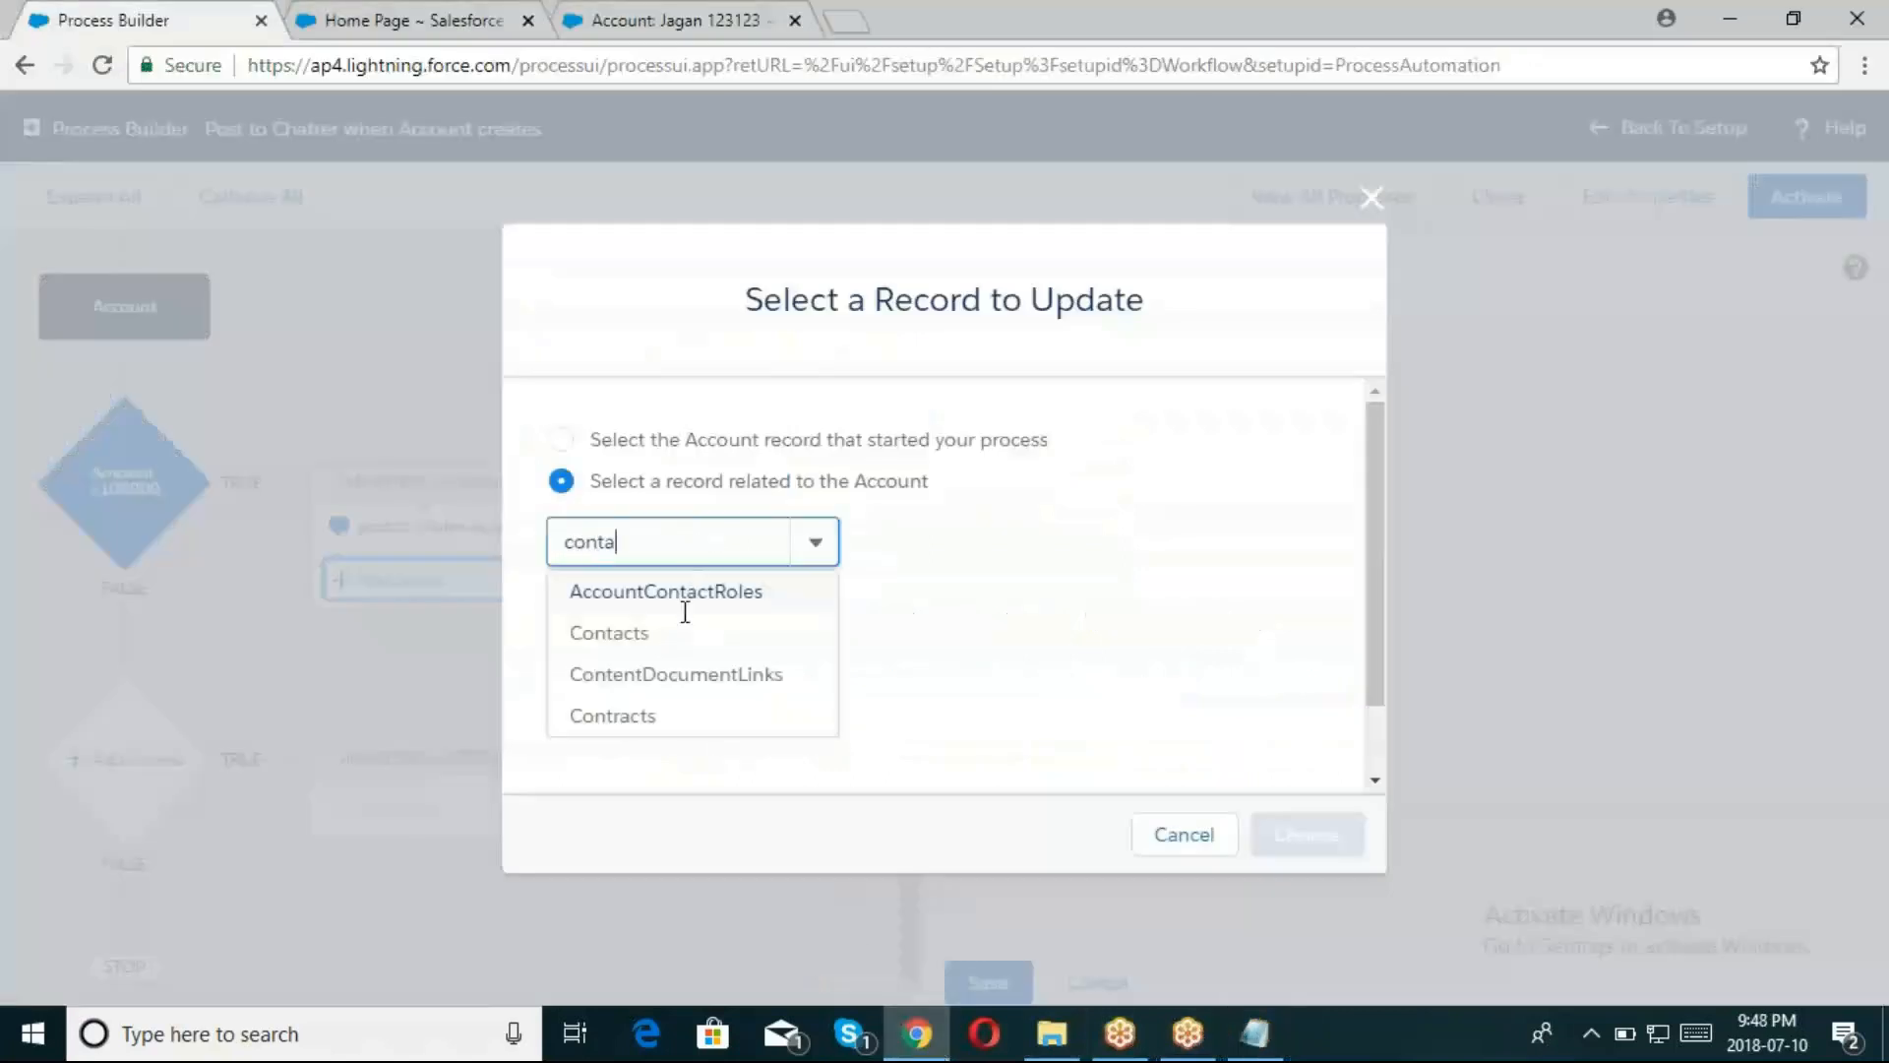
pyautogui.click(608, 632)
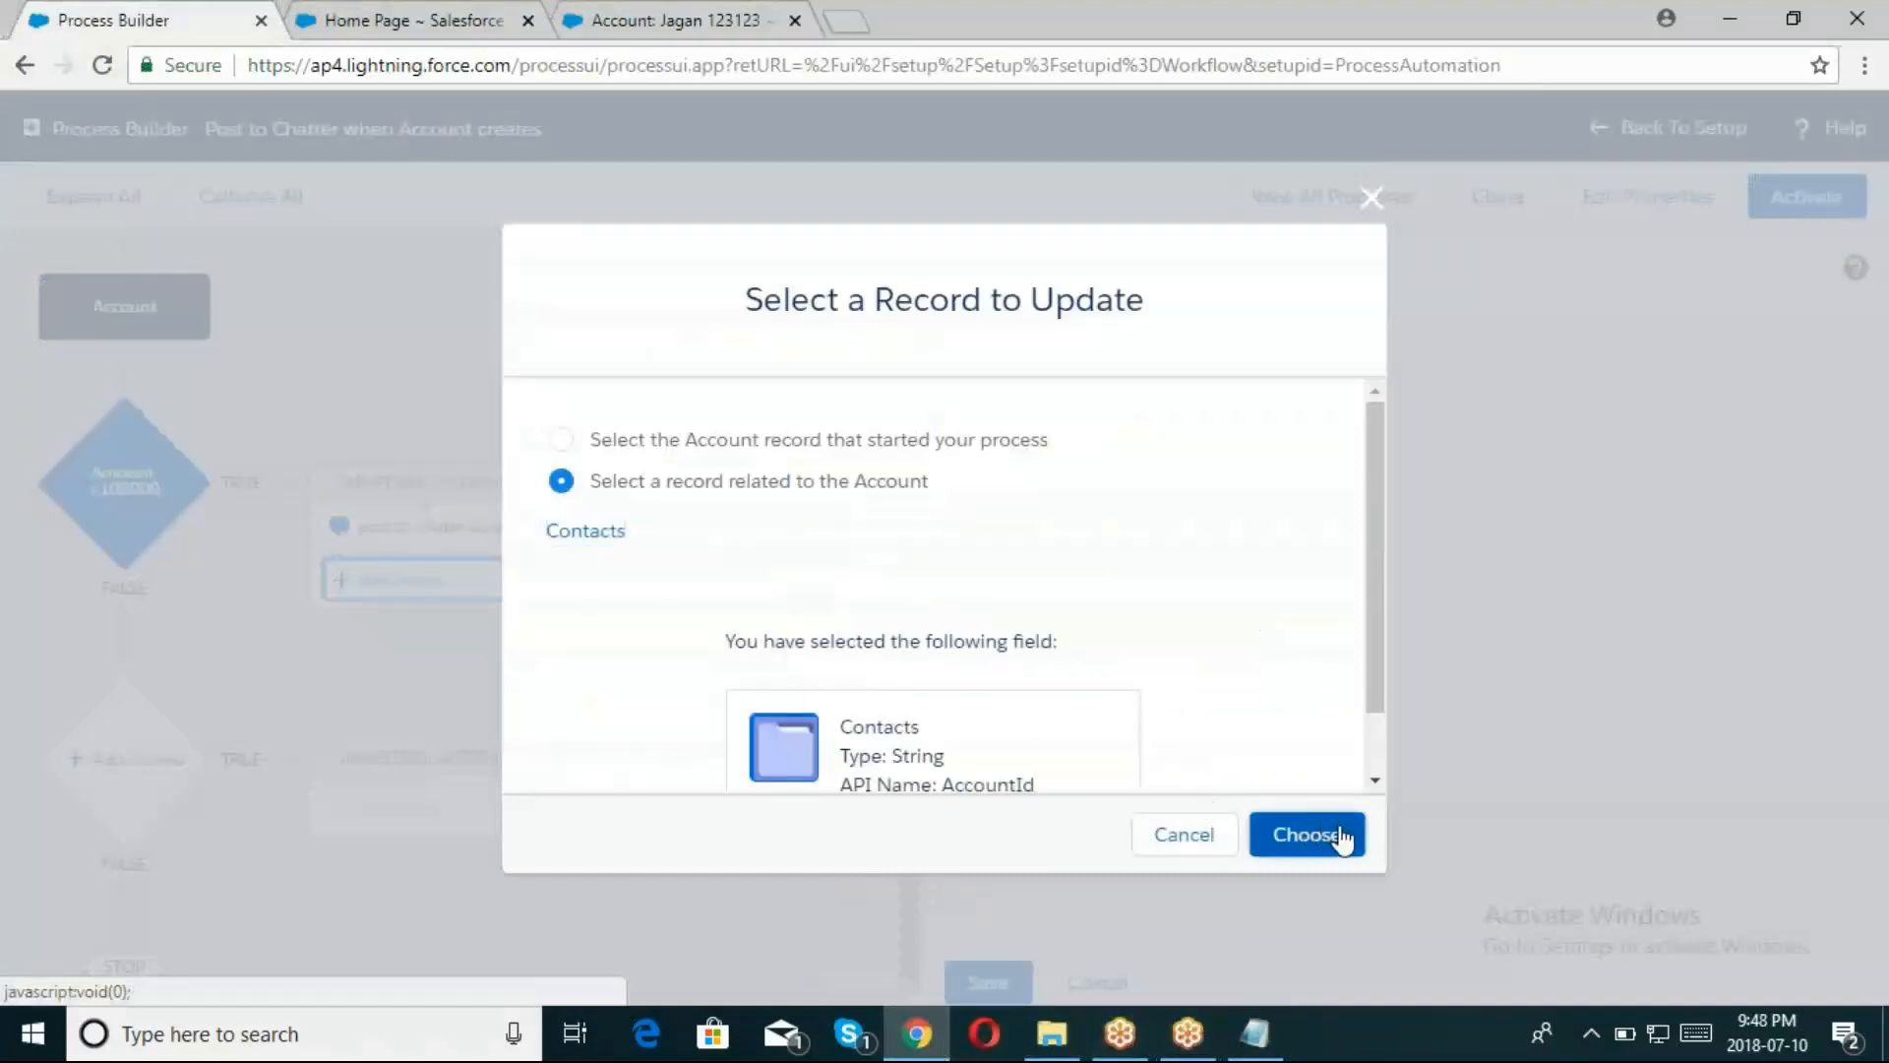
pyautogui.click(1307, 835)
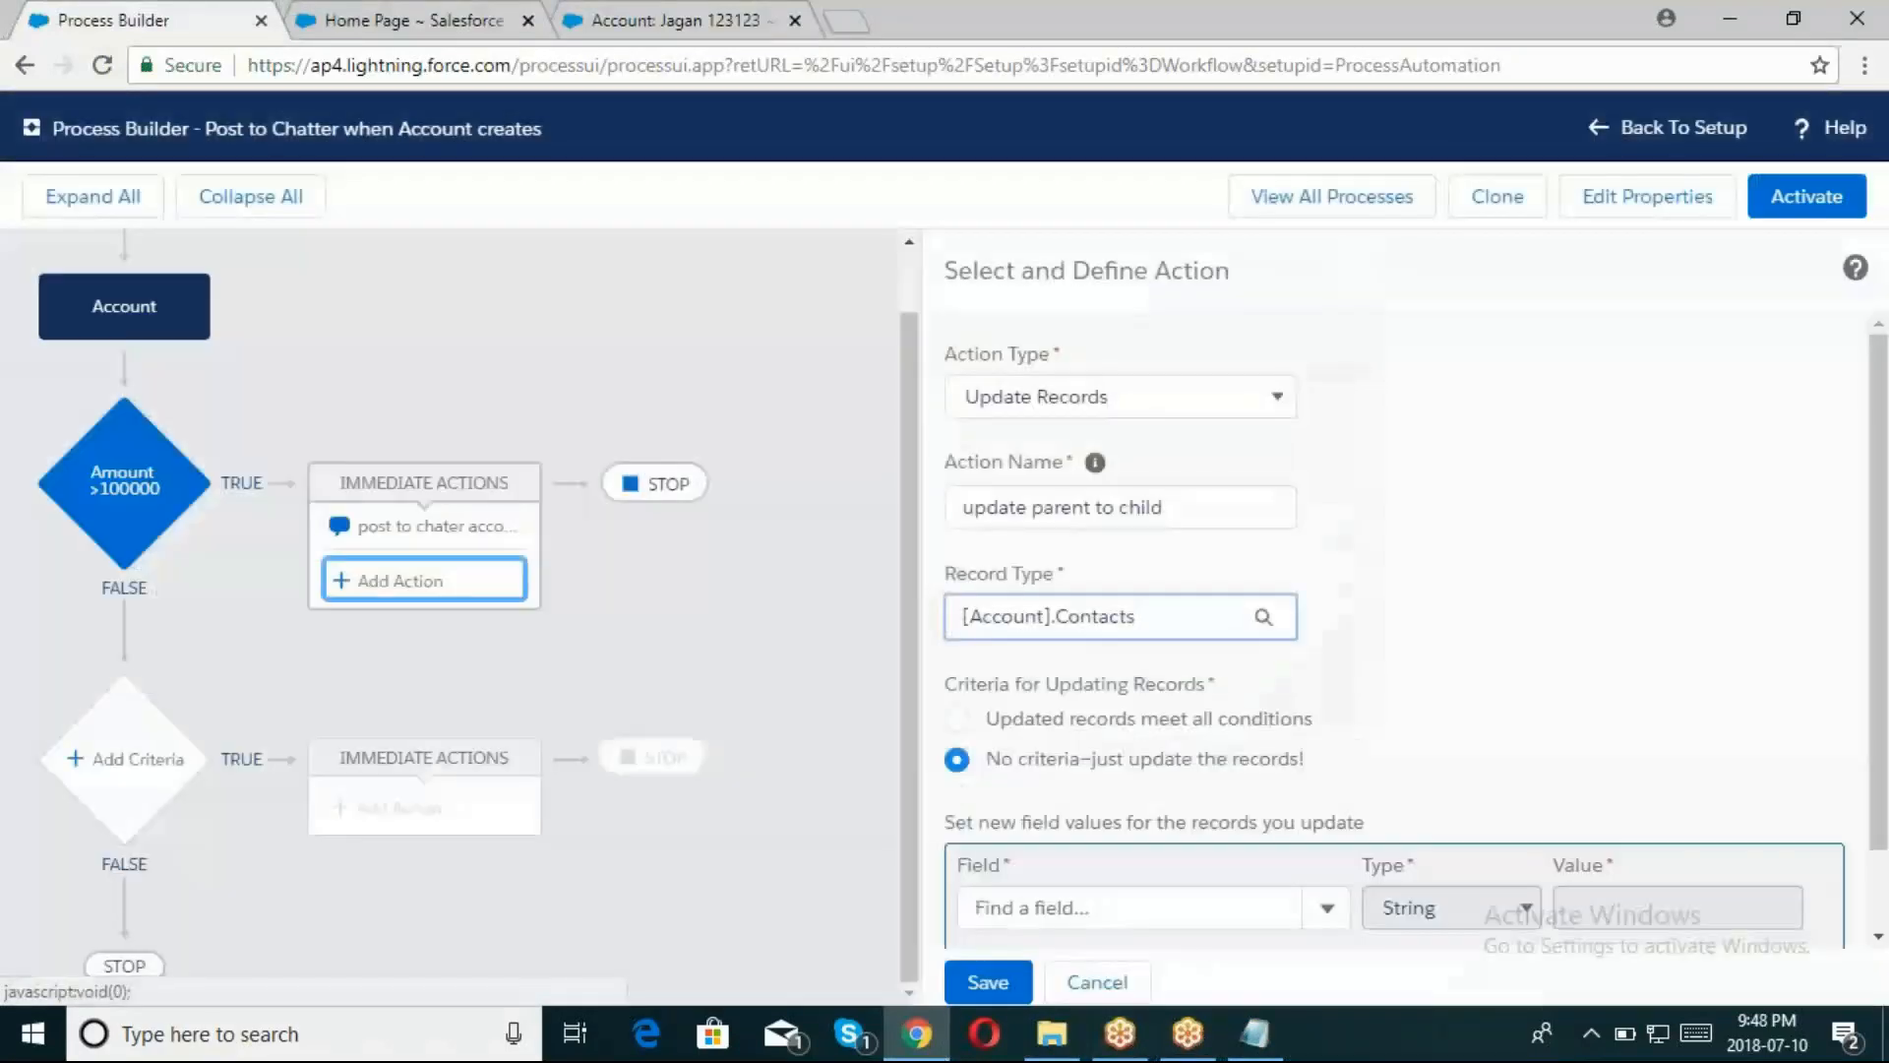
# Set the action to 'No criteria—just update the records!'
pyautogui.scroll(-3)
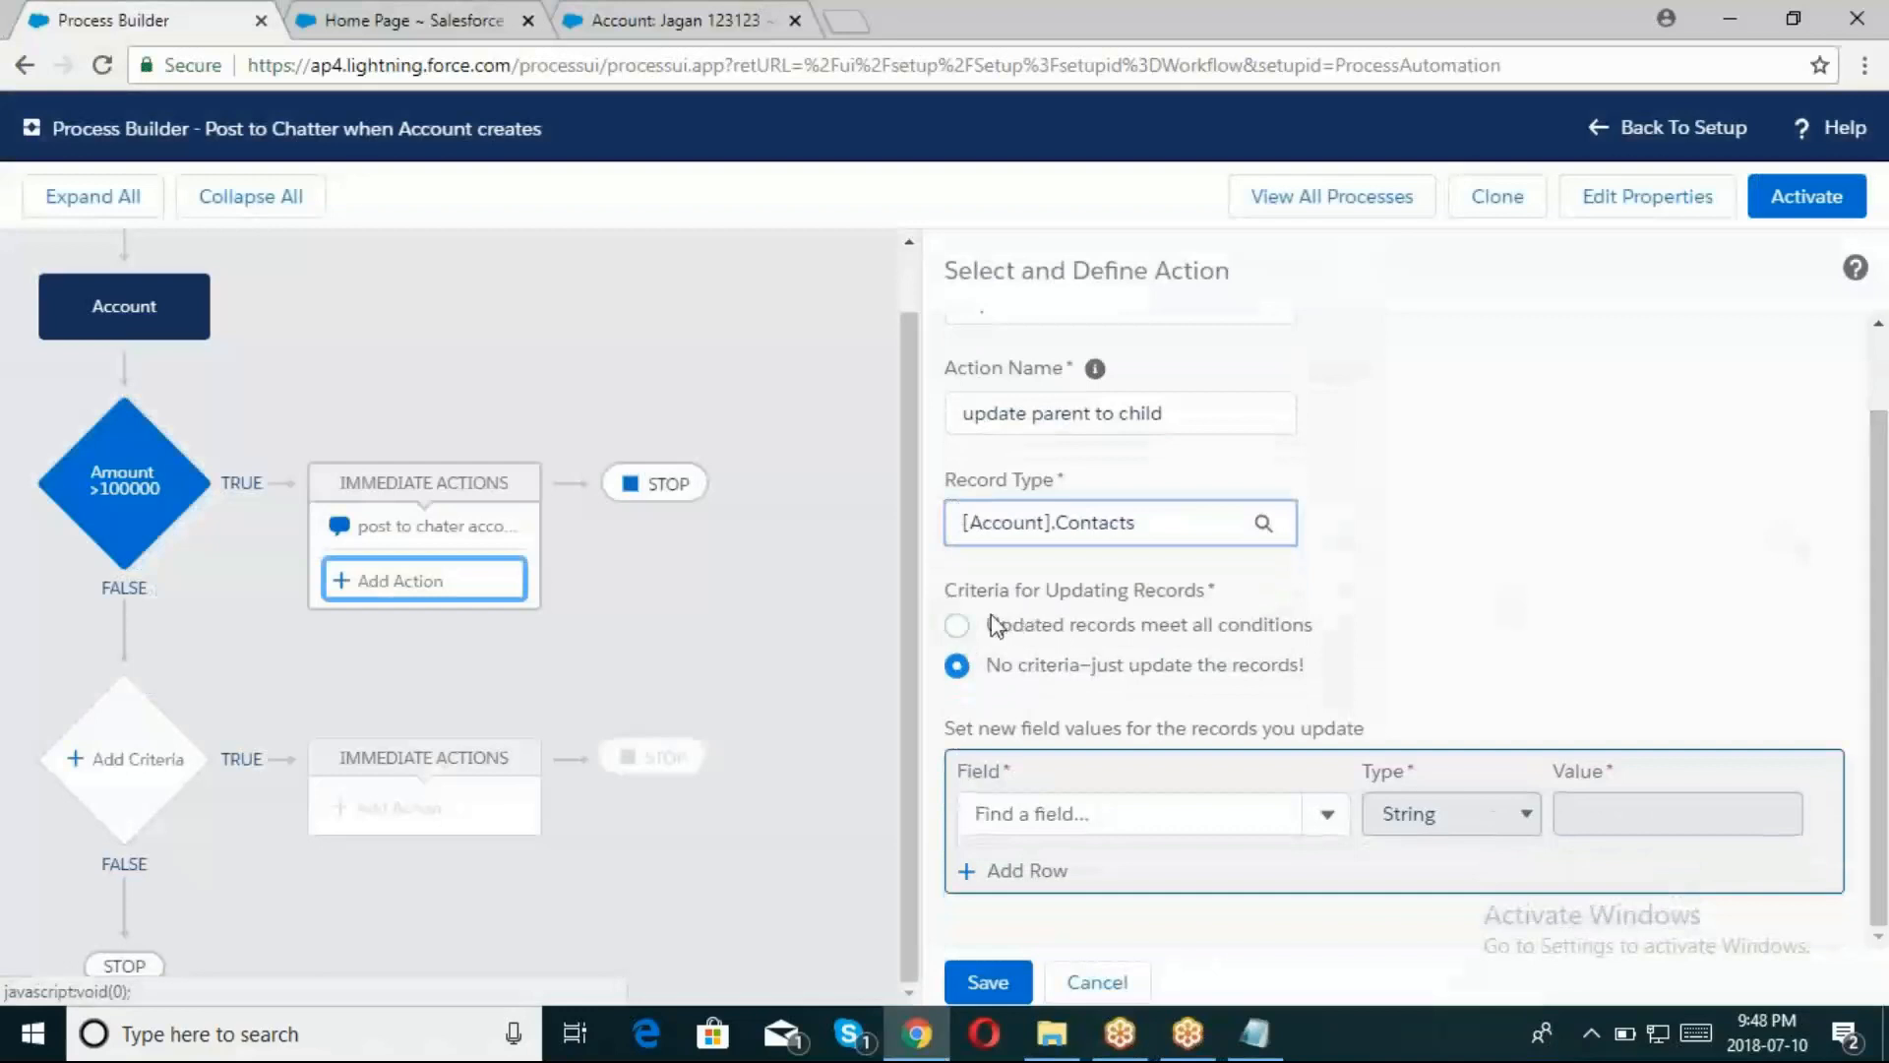
pyautogui.click(956, 623)
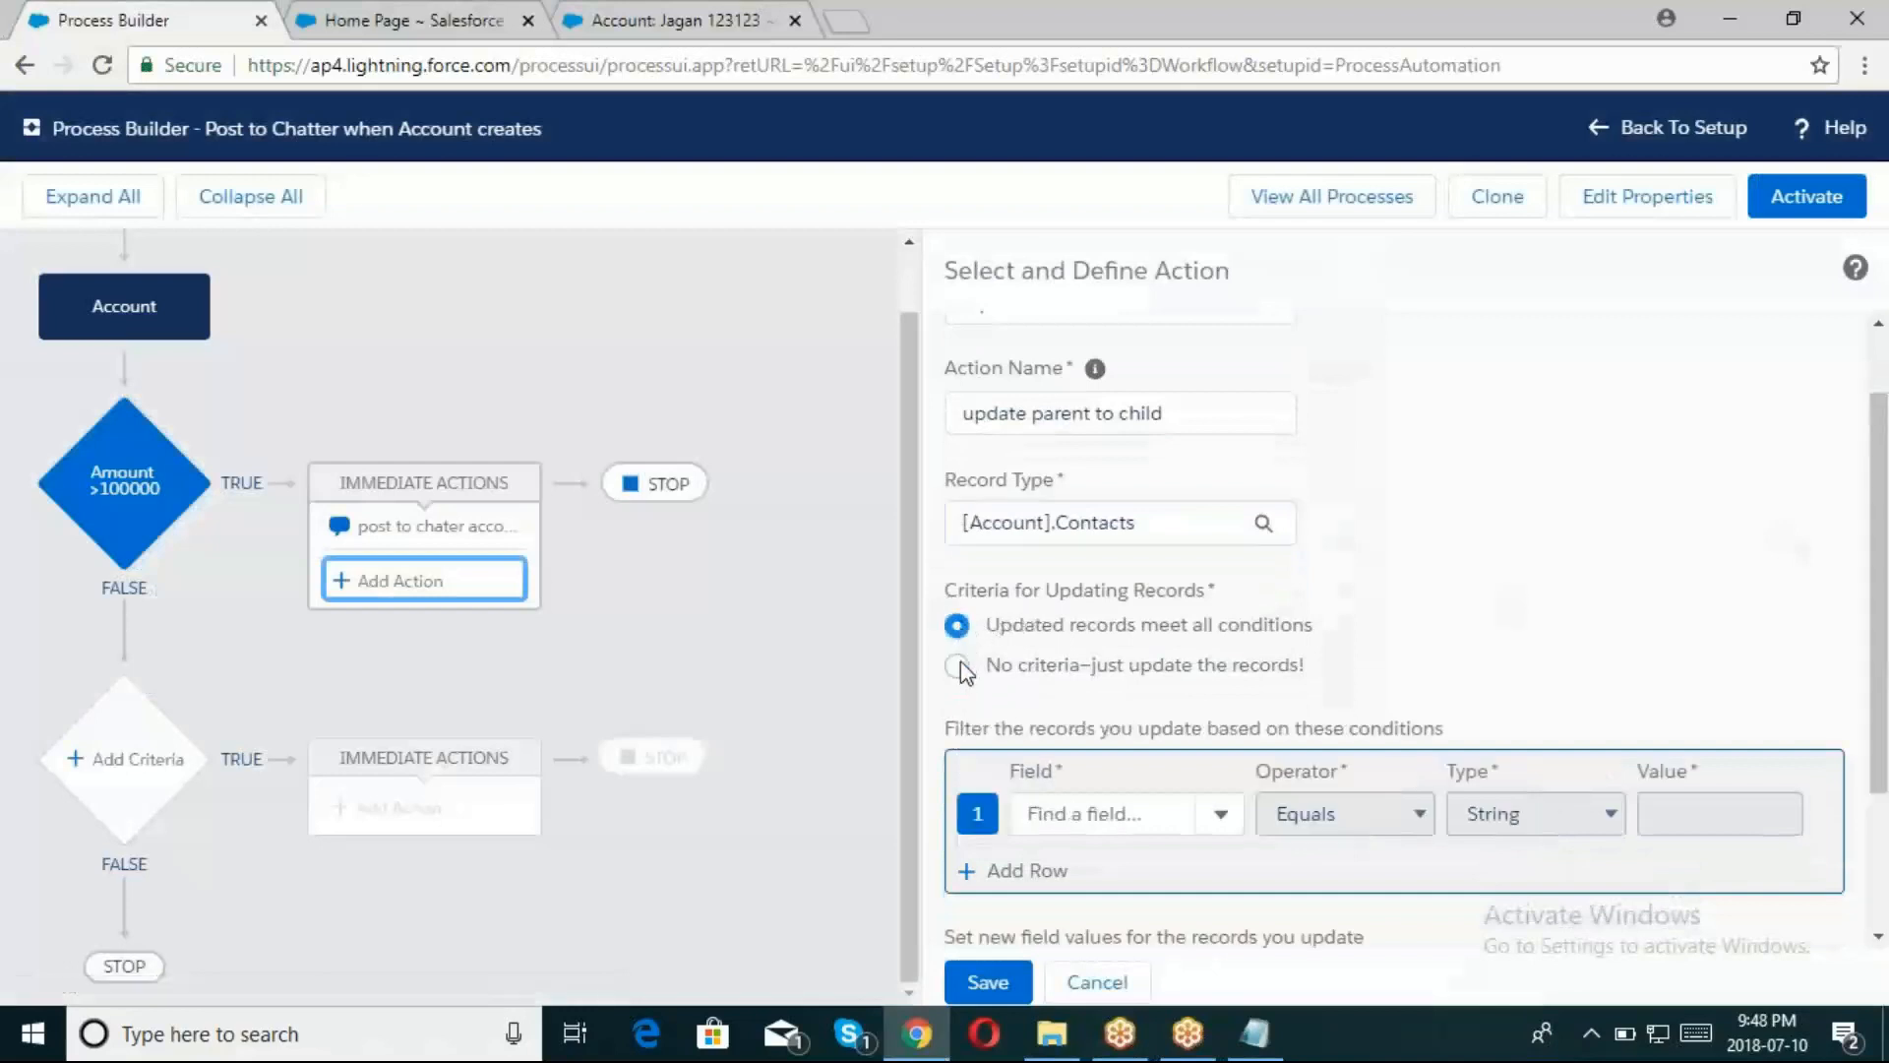
pyautogui.click(958, 663)
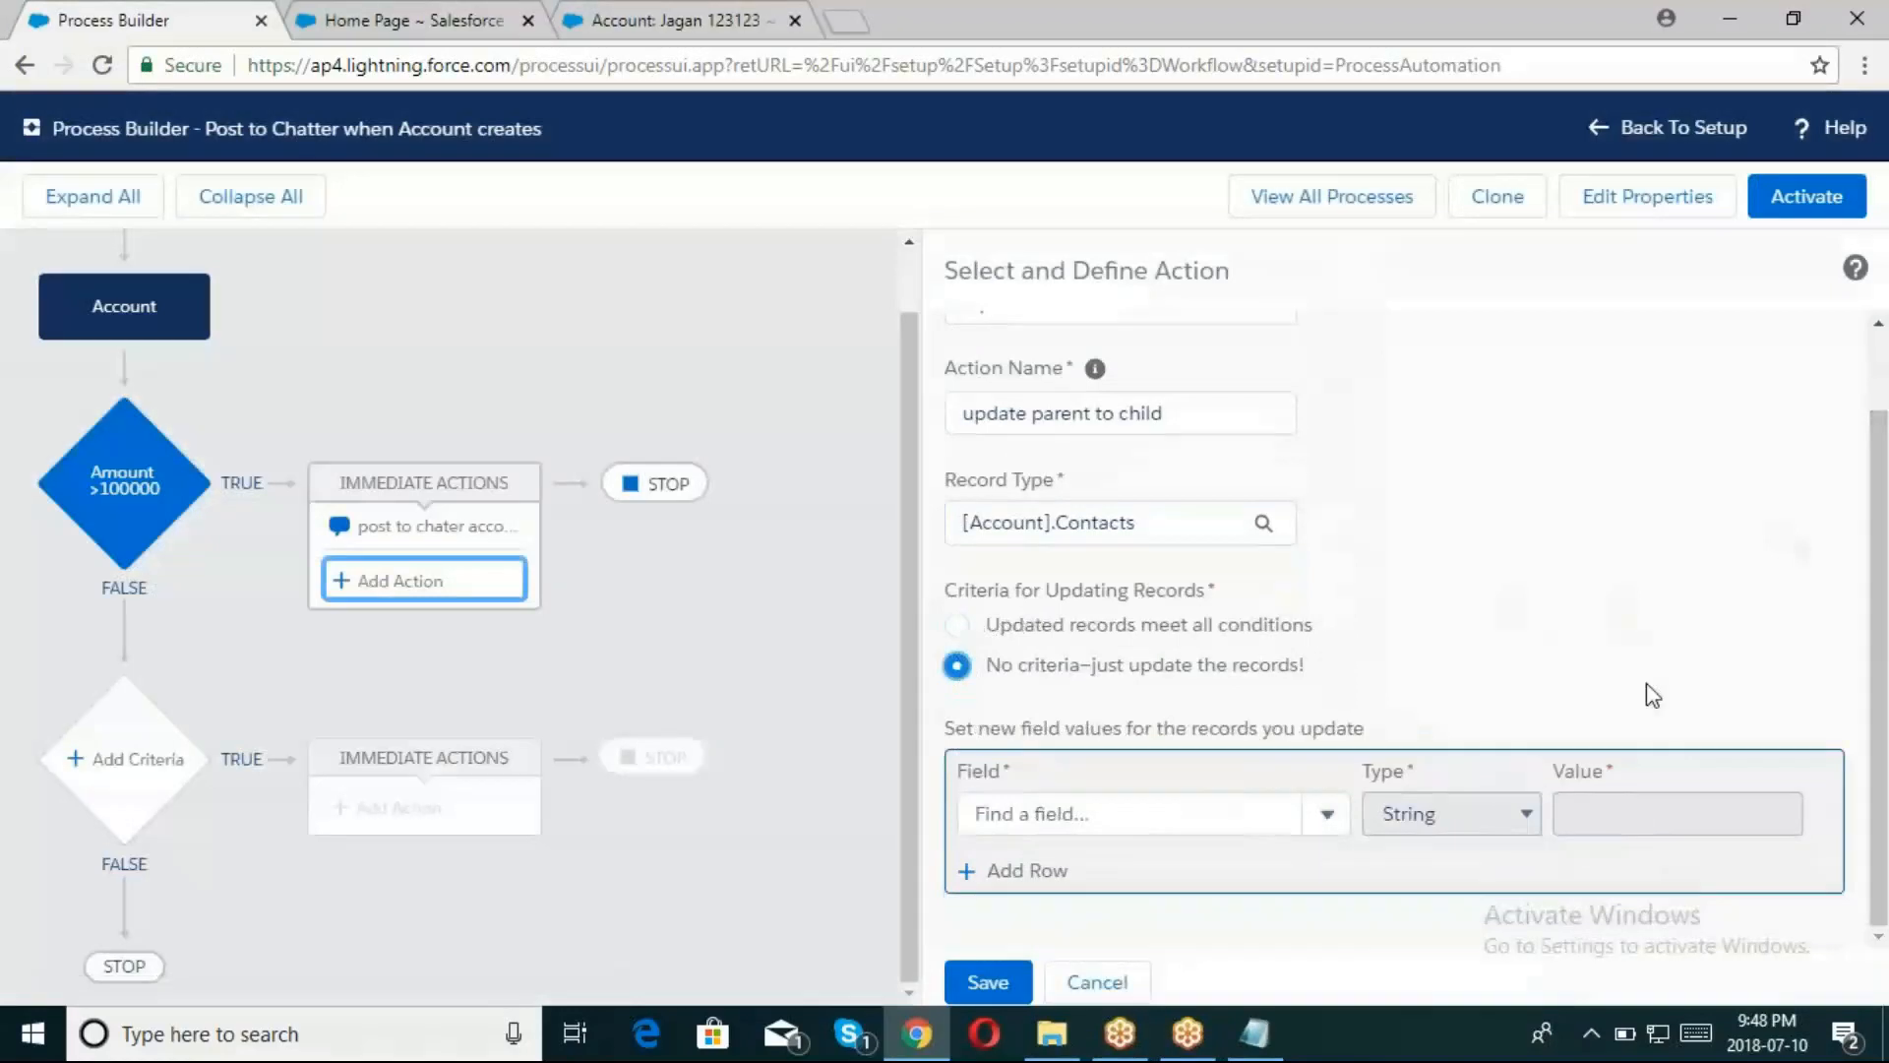
pyautogui.click(1134, 812)
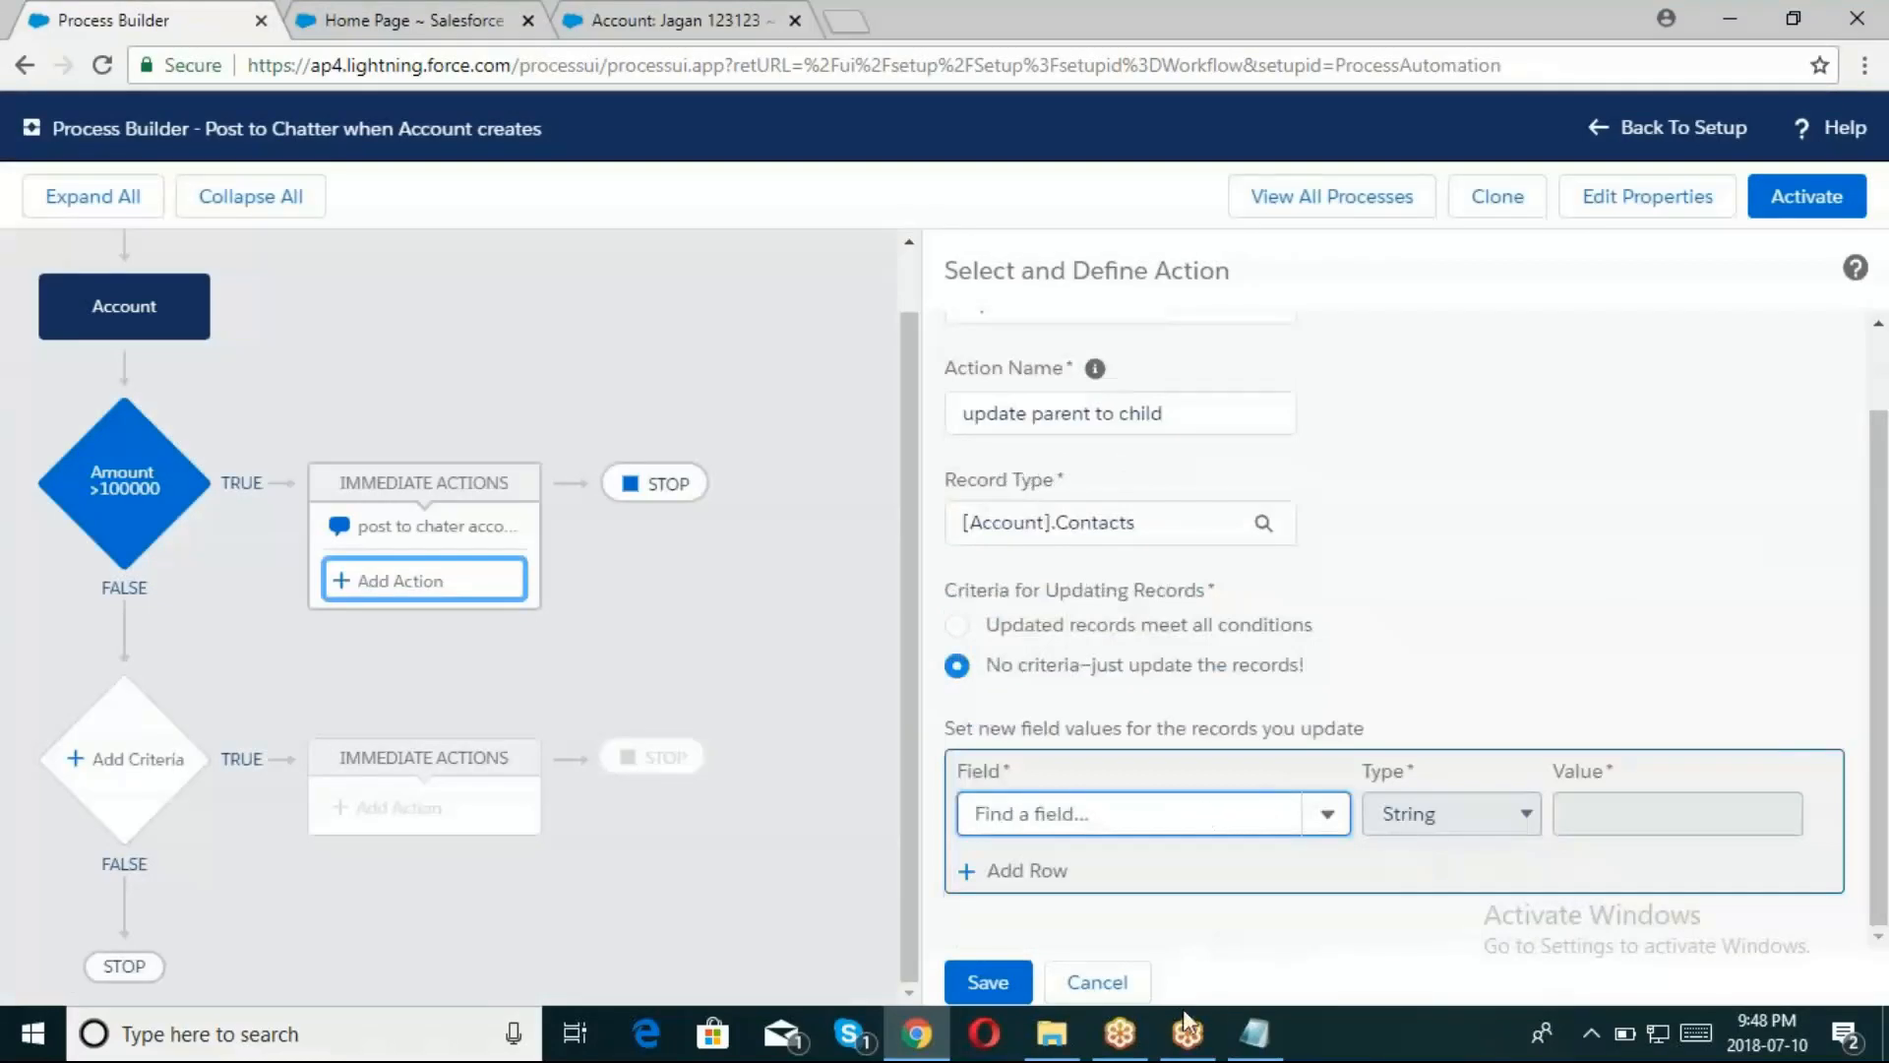
# Set the field to update to Title, clearing the wrongly chosen field first
pyautogui.click(1255, 1033)
pyautogui.write('Asst. Phone')
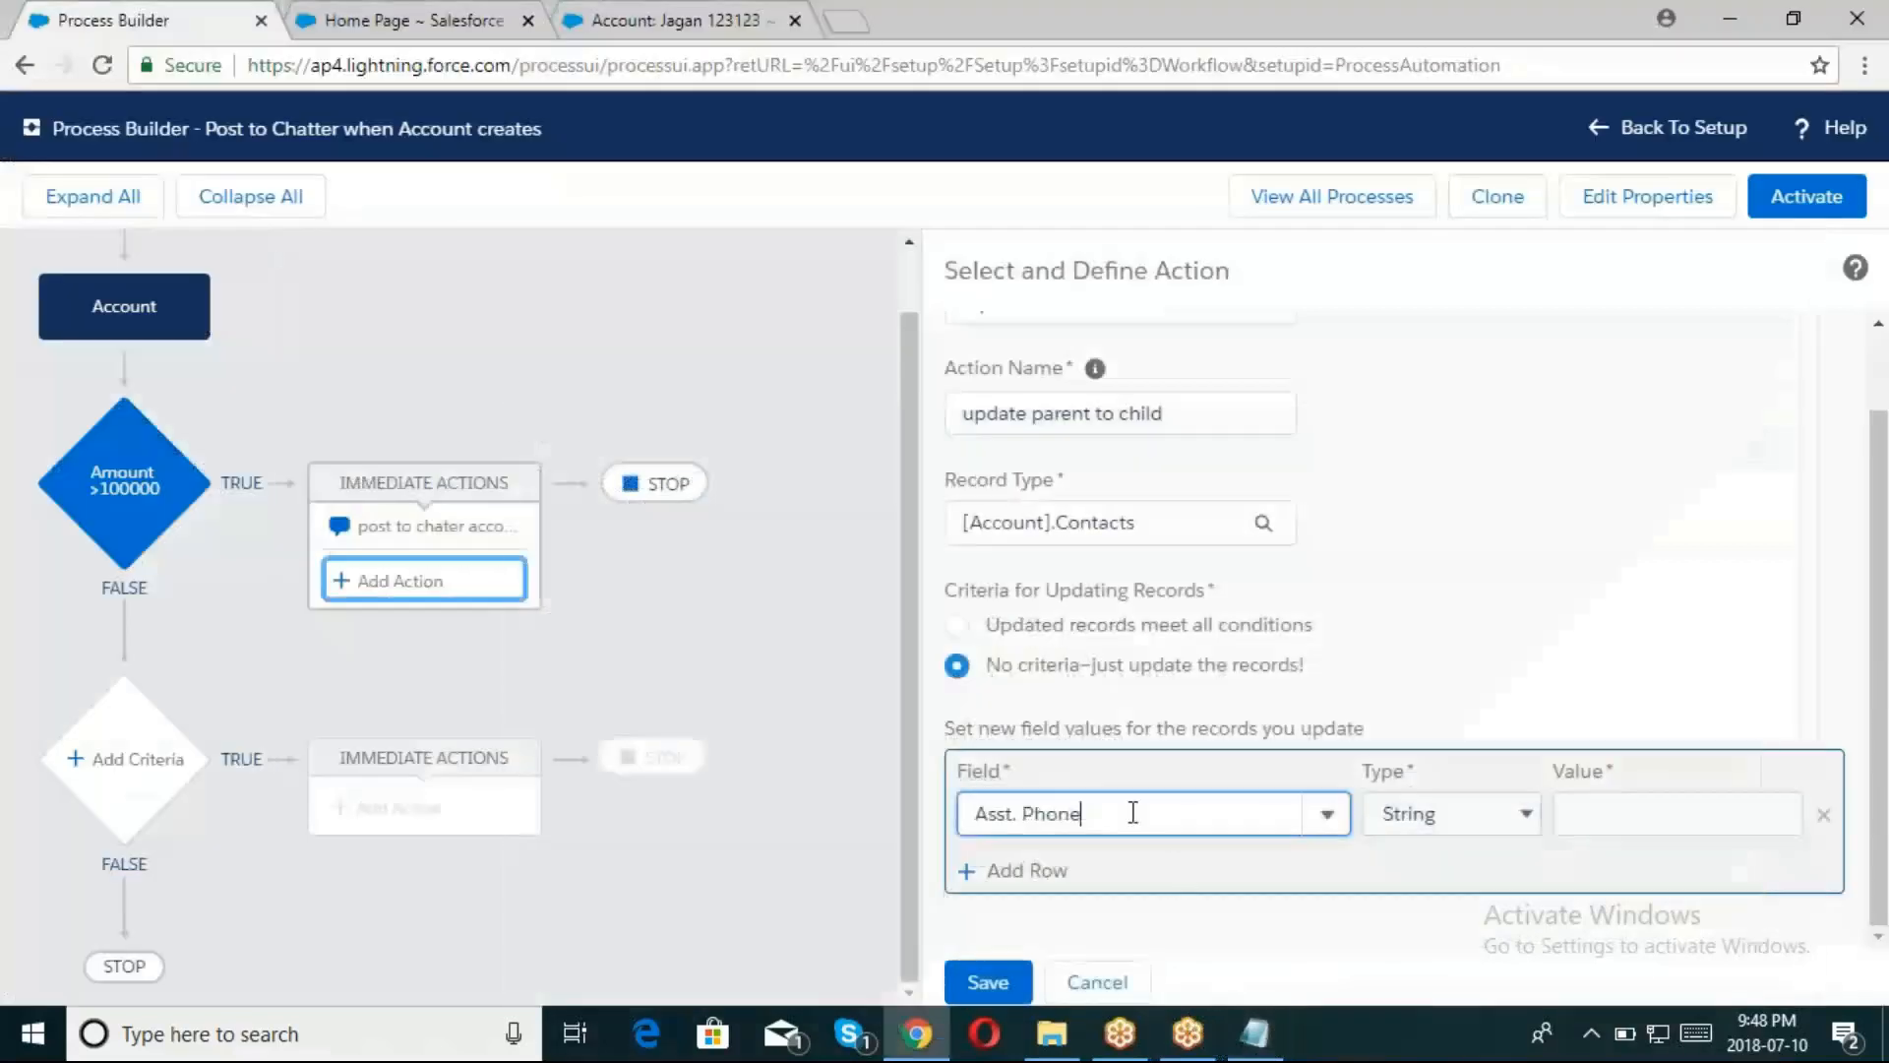
pyautogui.press('Backspace')
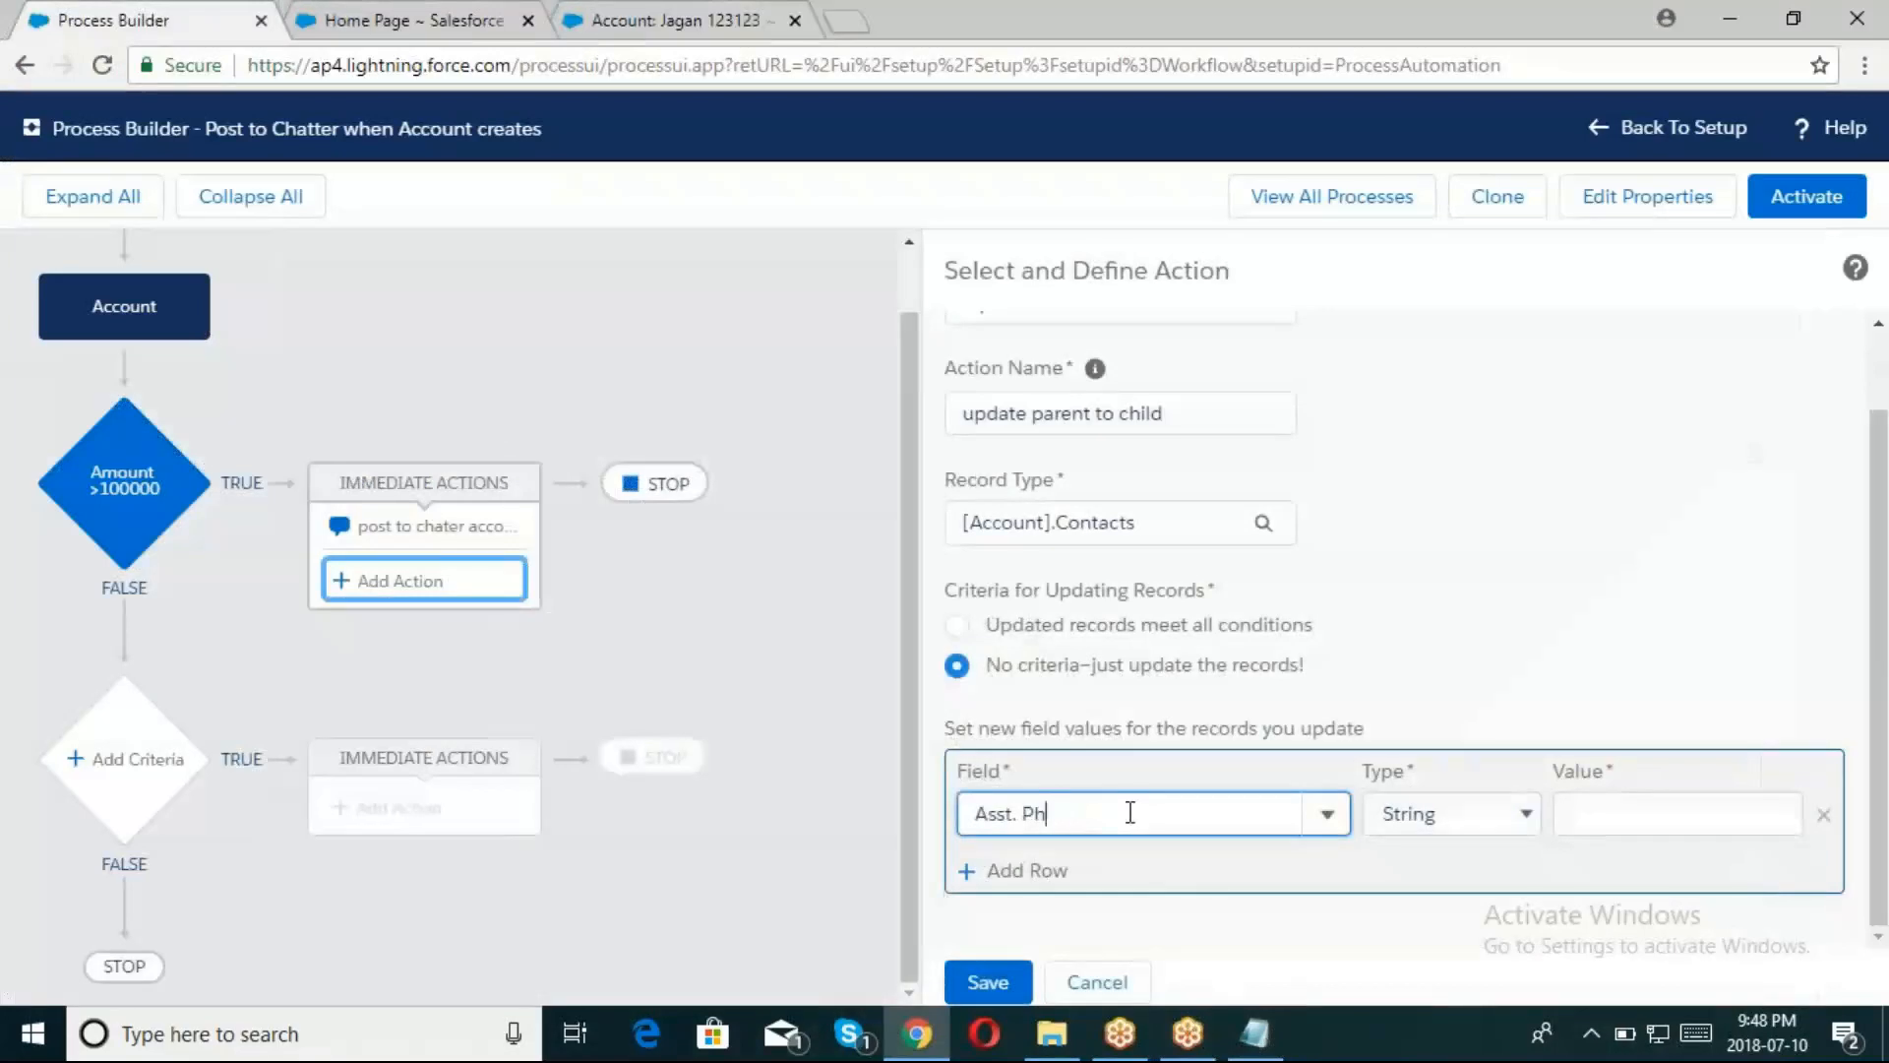
pyautogui.write('t')
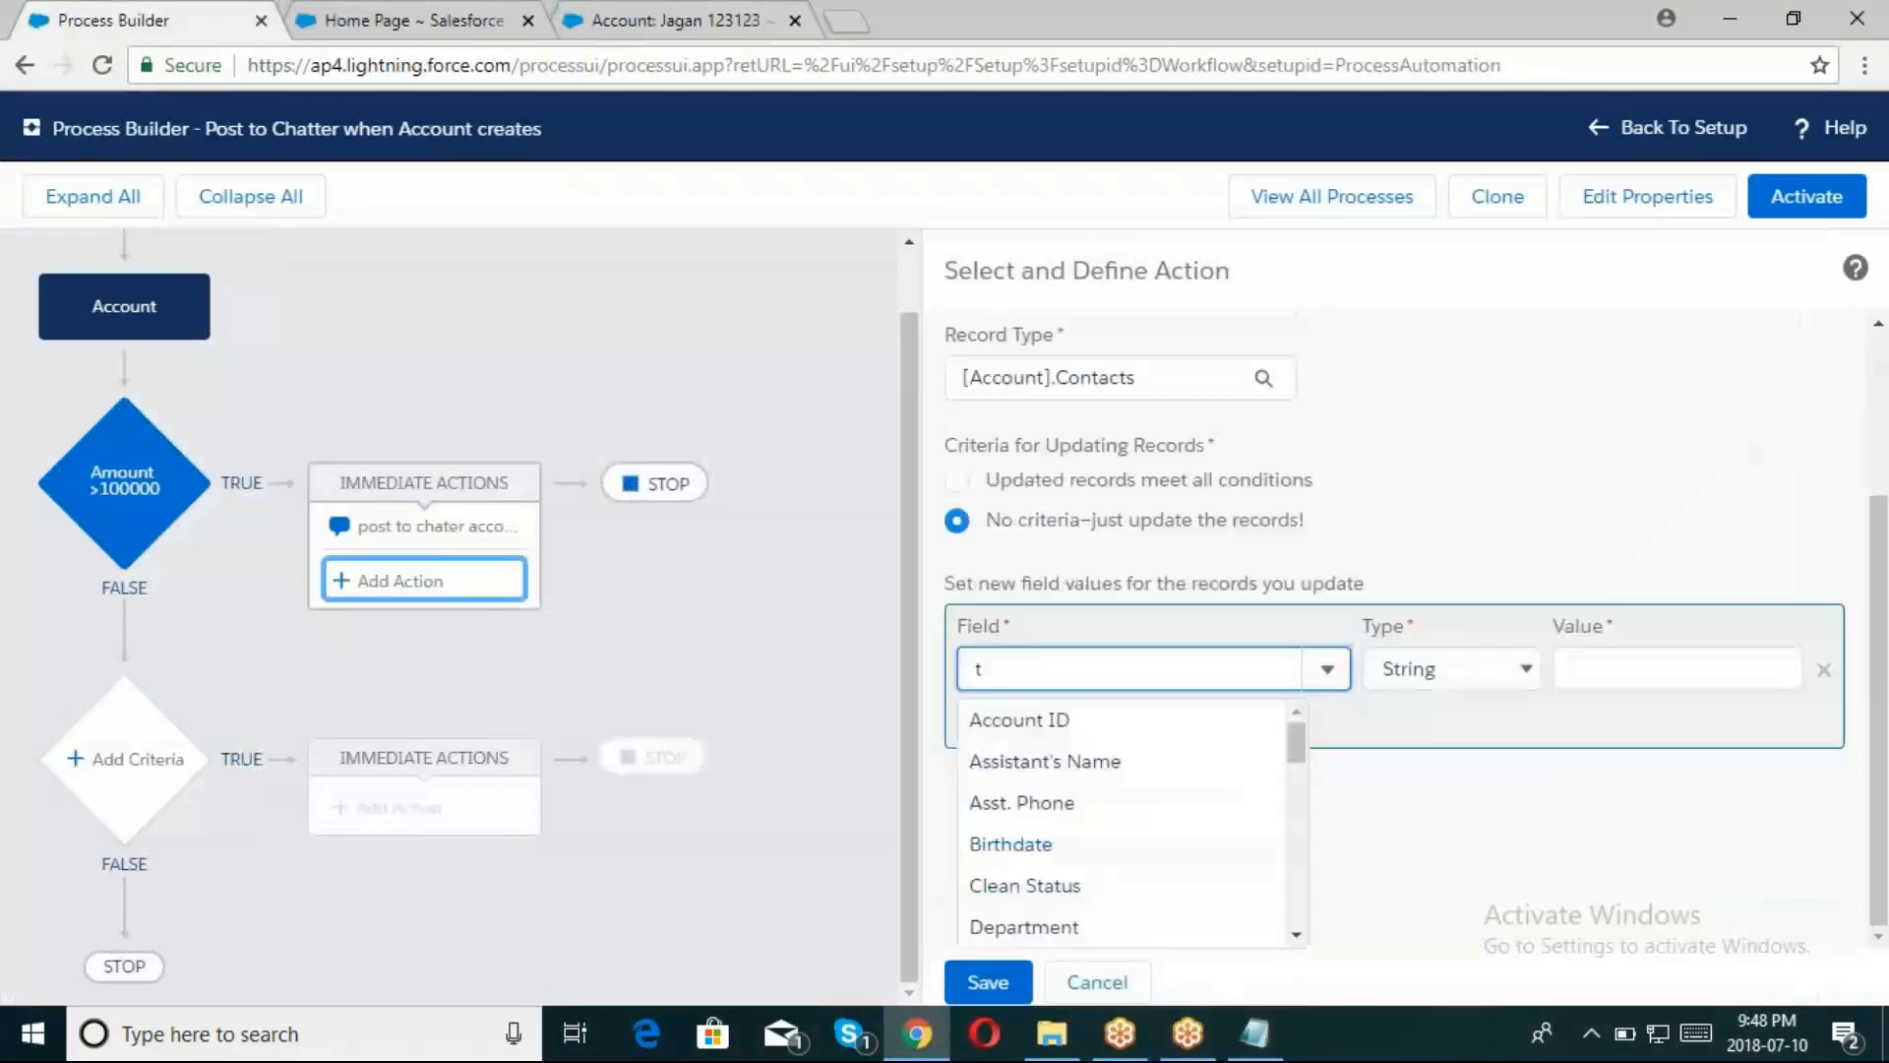
pyautogui.write('it')
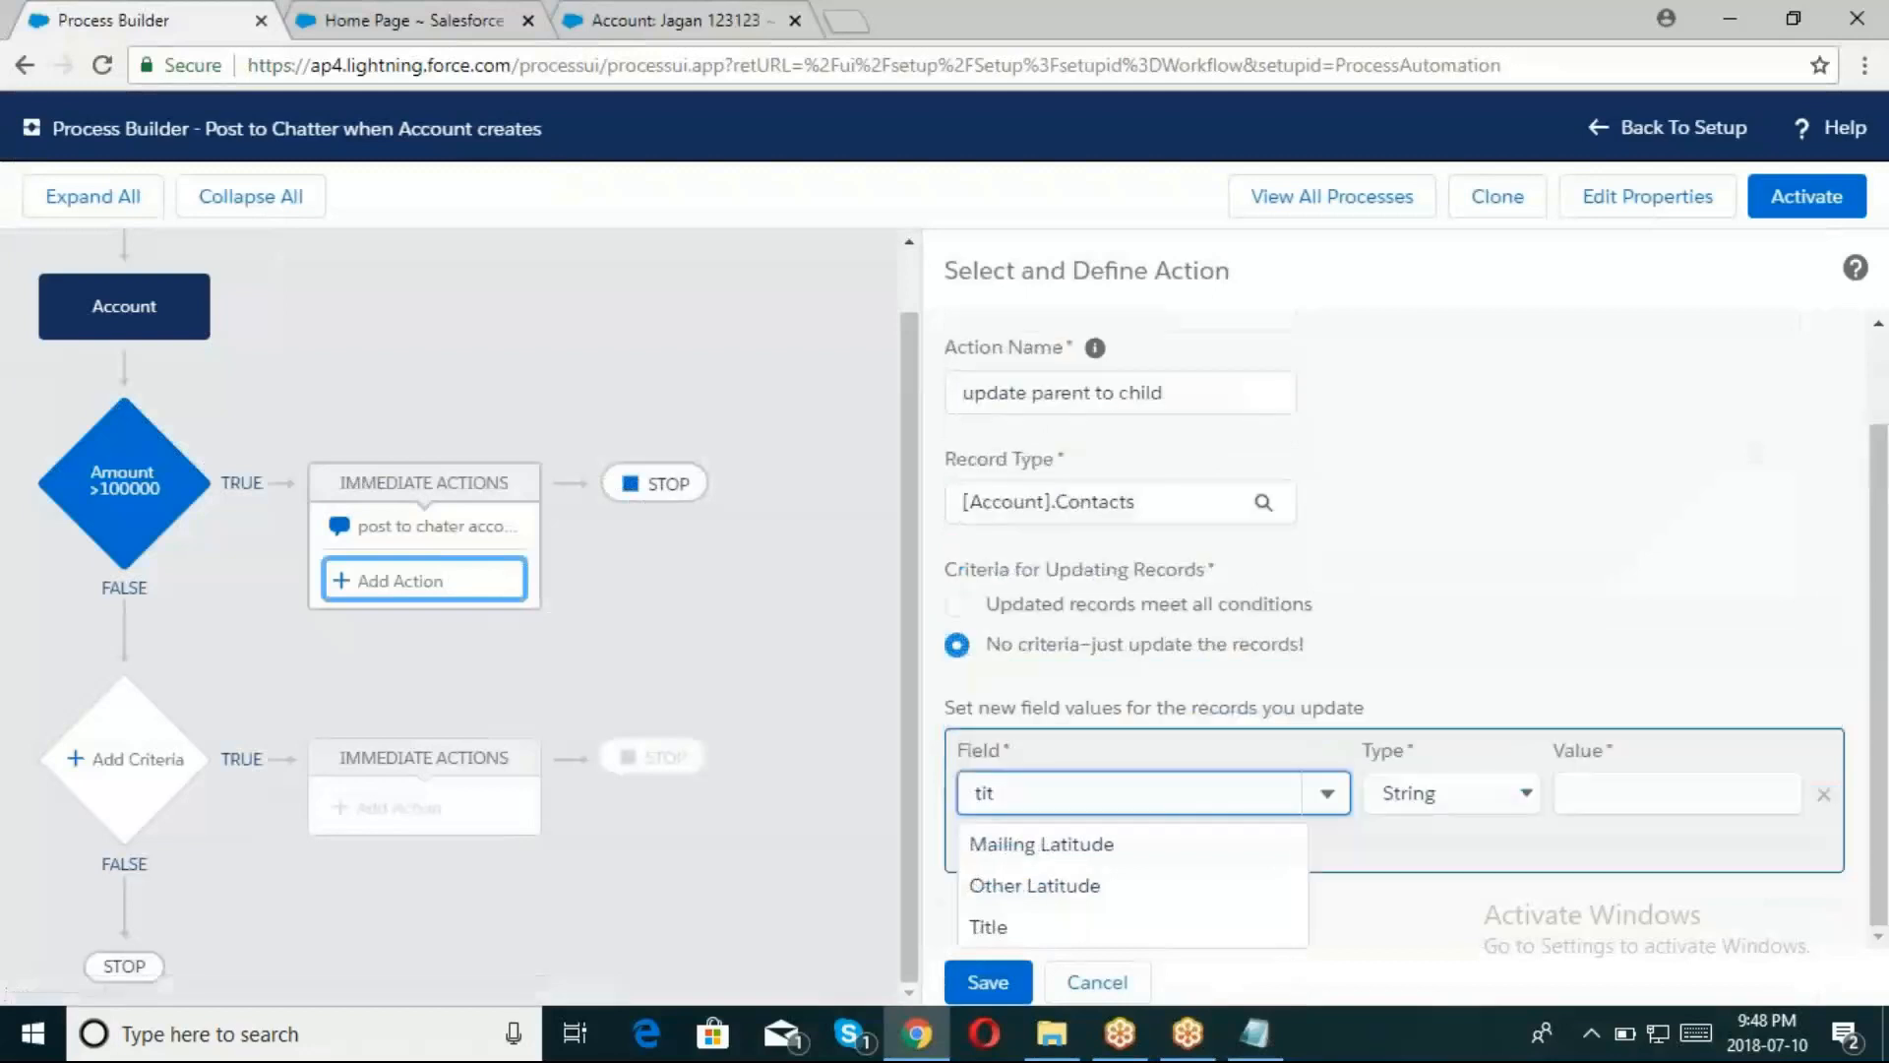
pyautogui.click(986, 927)
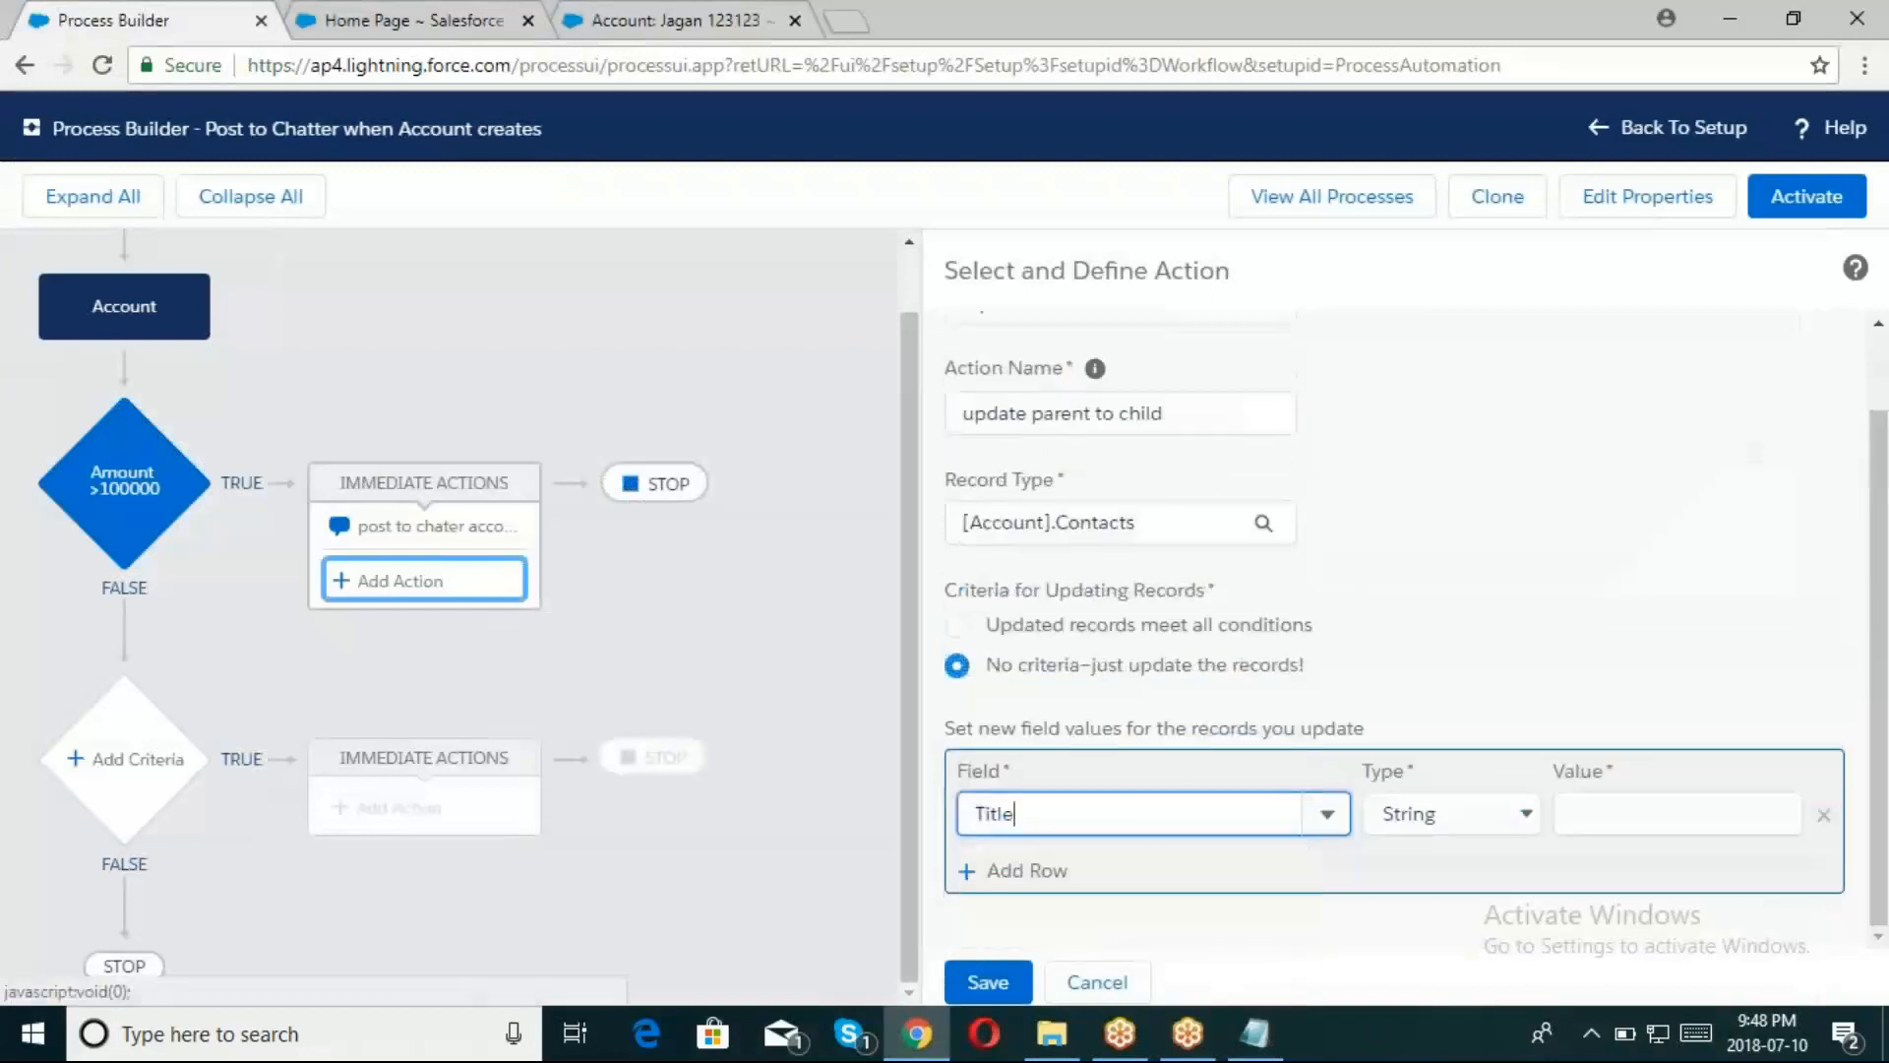
pyautogui.click(1676, 813)
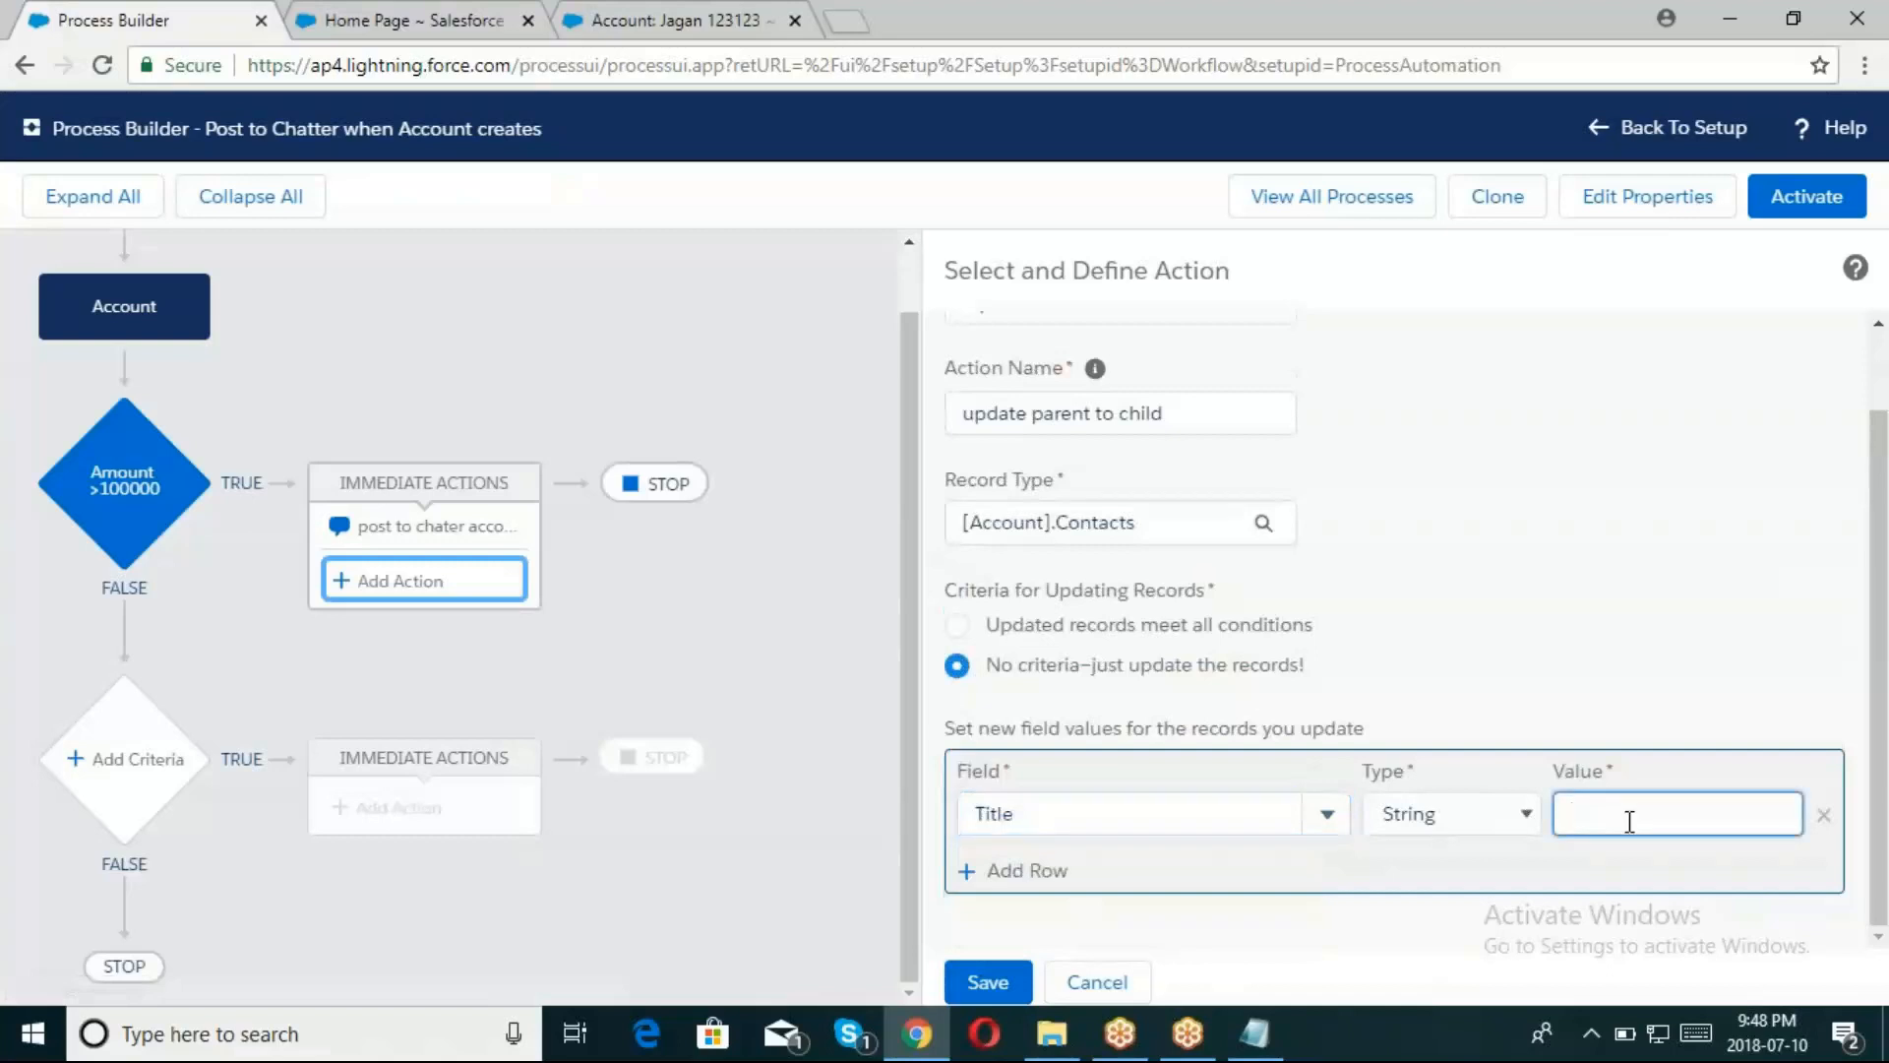
pyautogui.write('Venkaty')
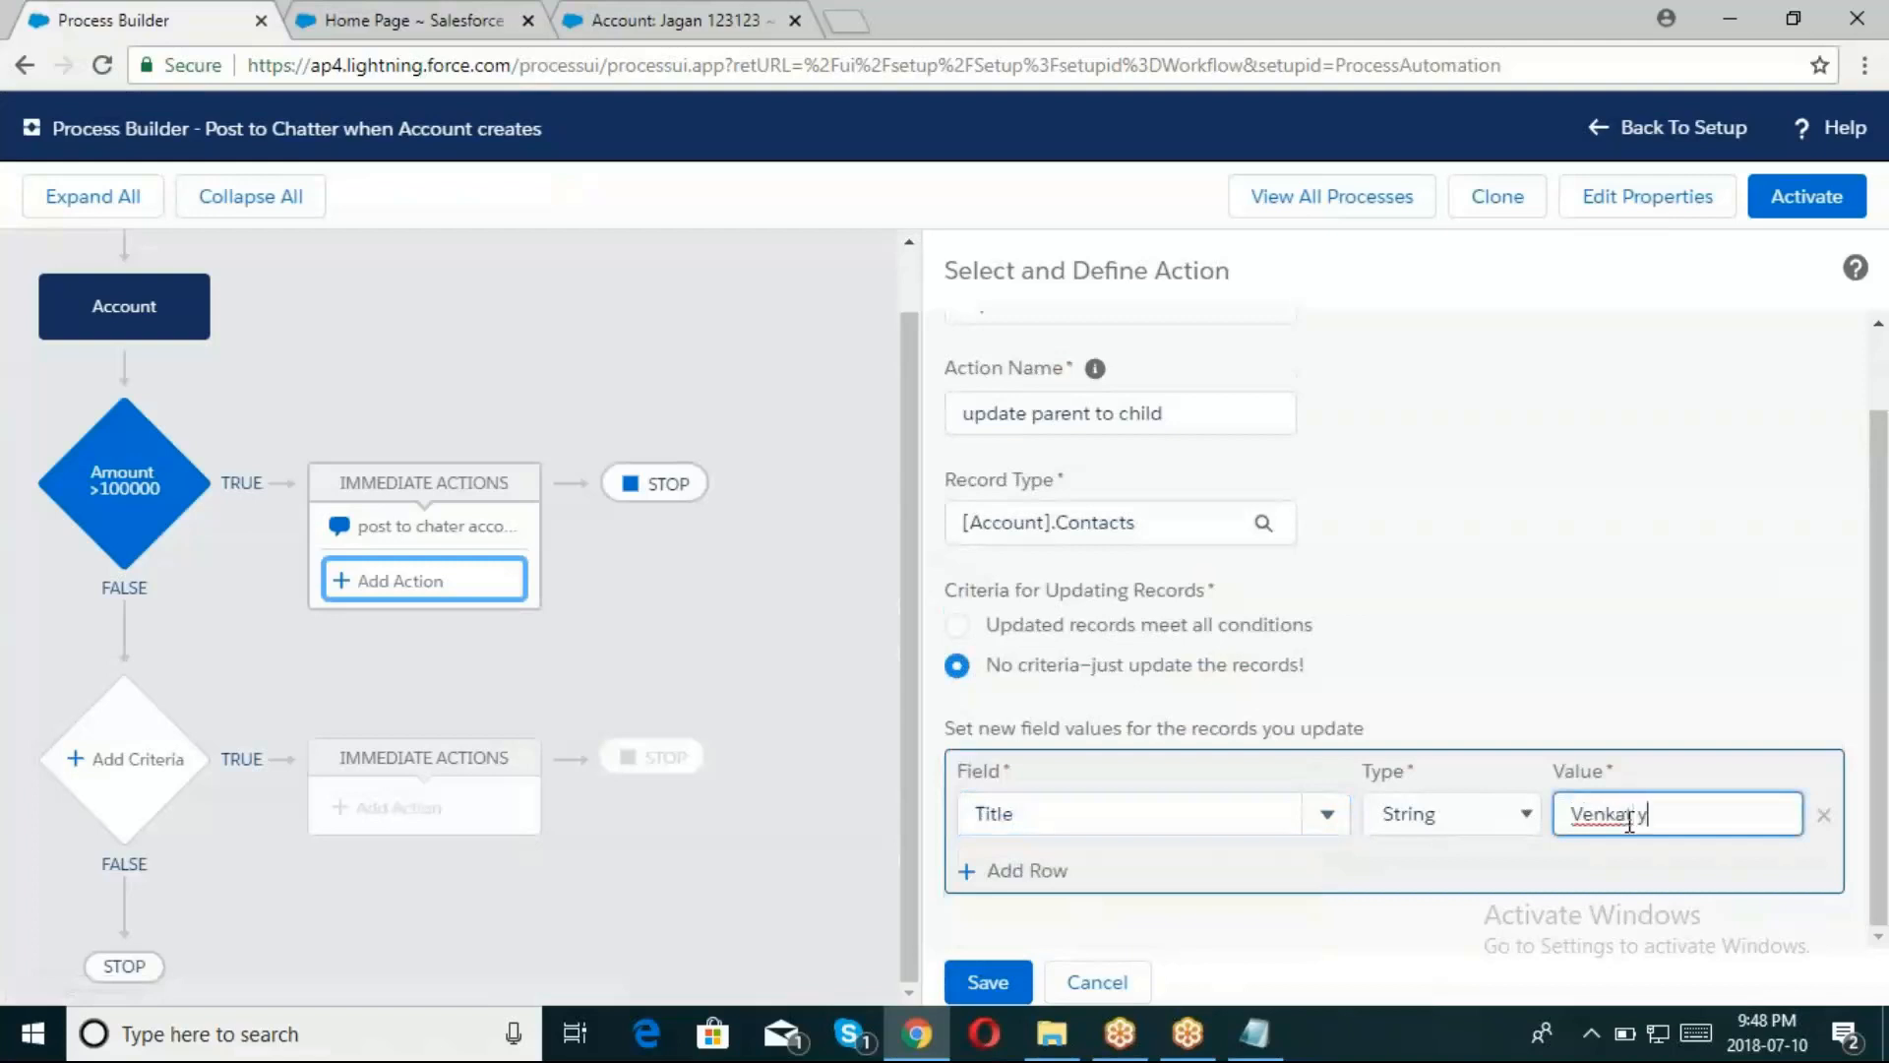
pyautogui.write('dav')
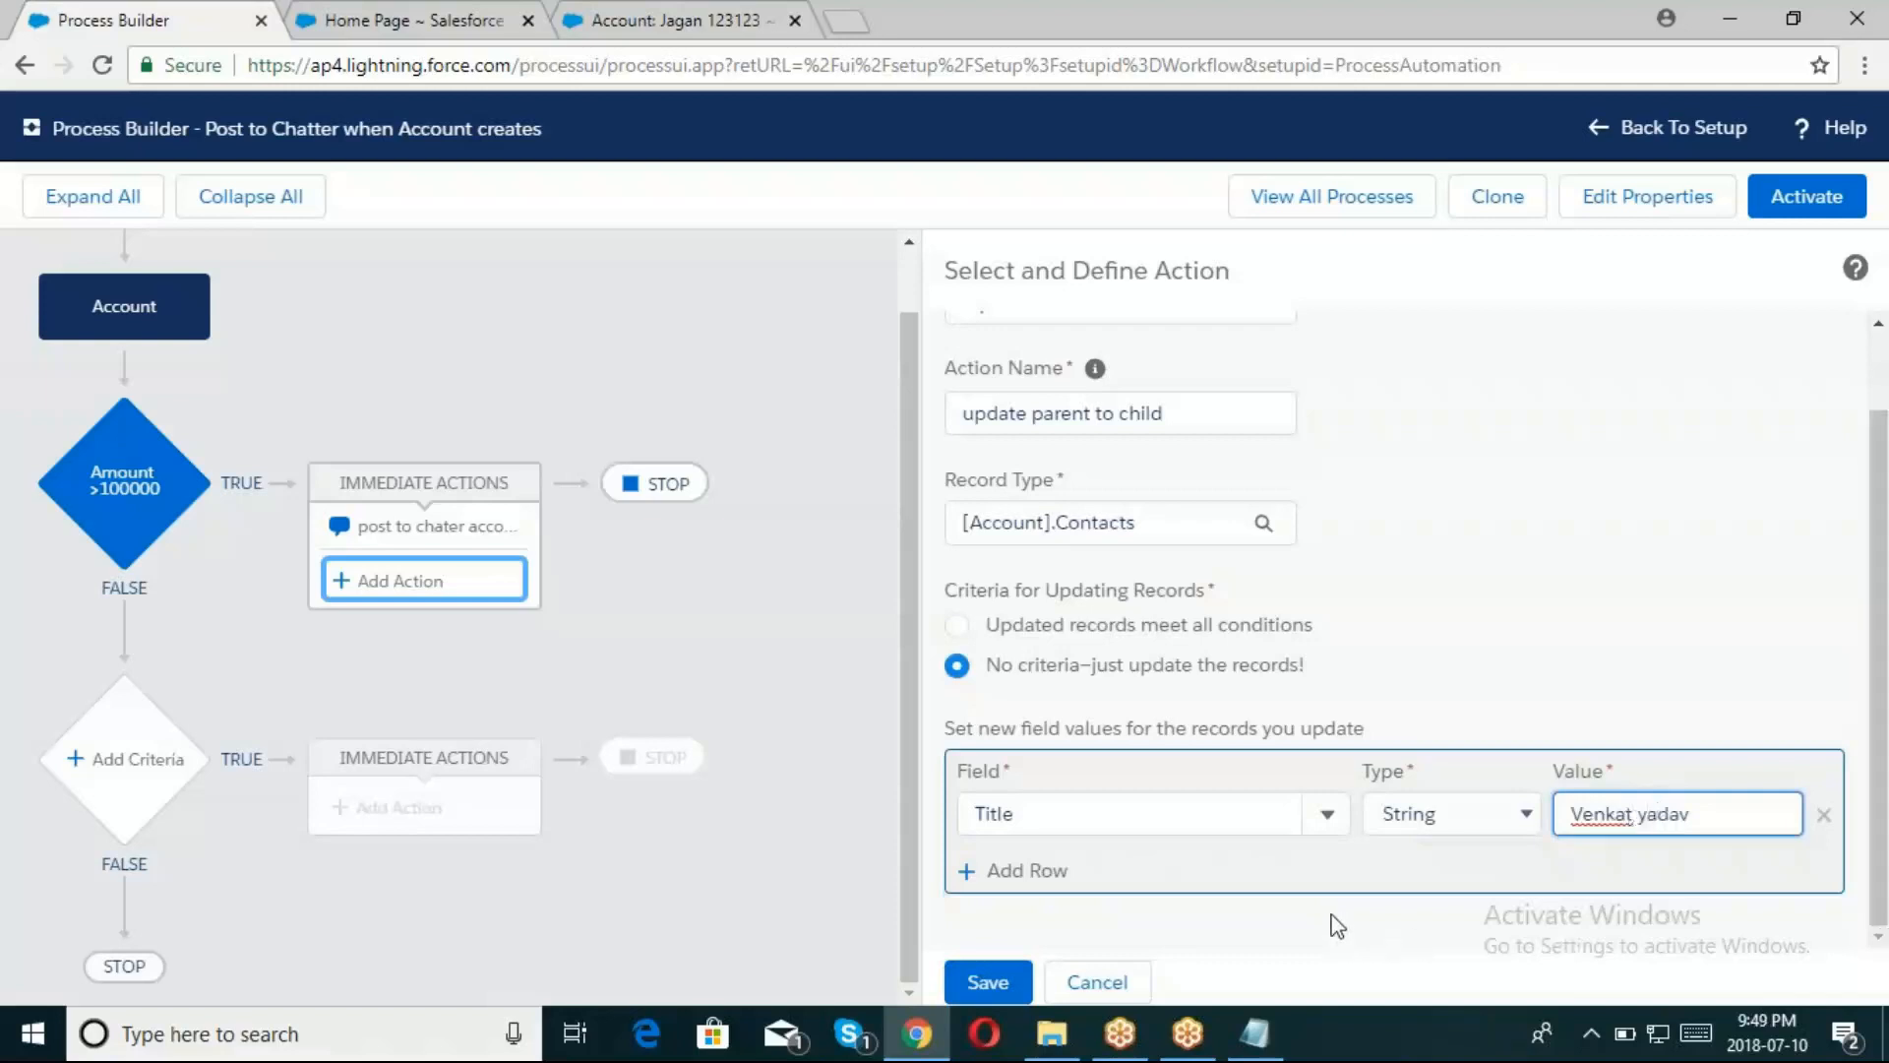
pyautogui.click(988, 982)
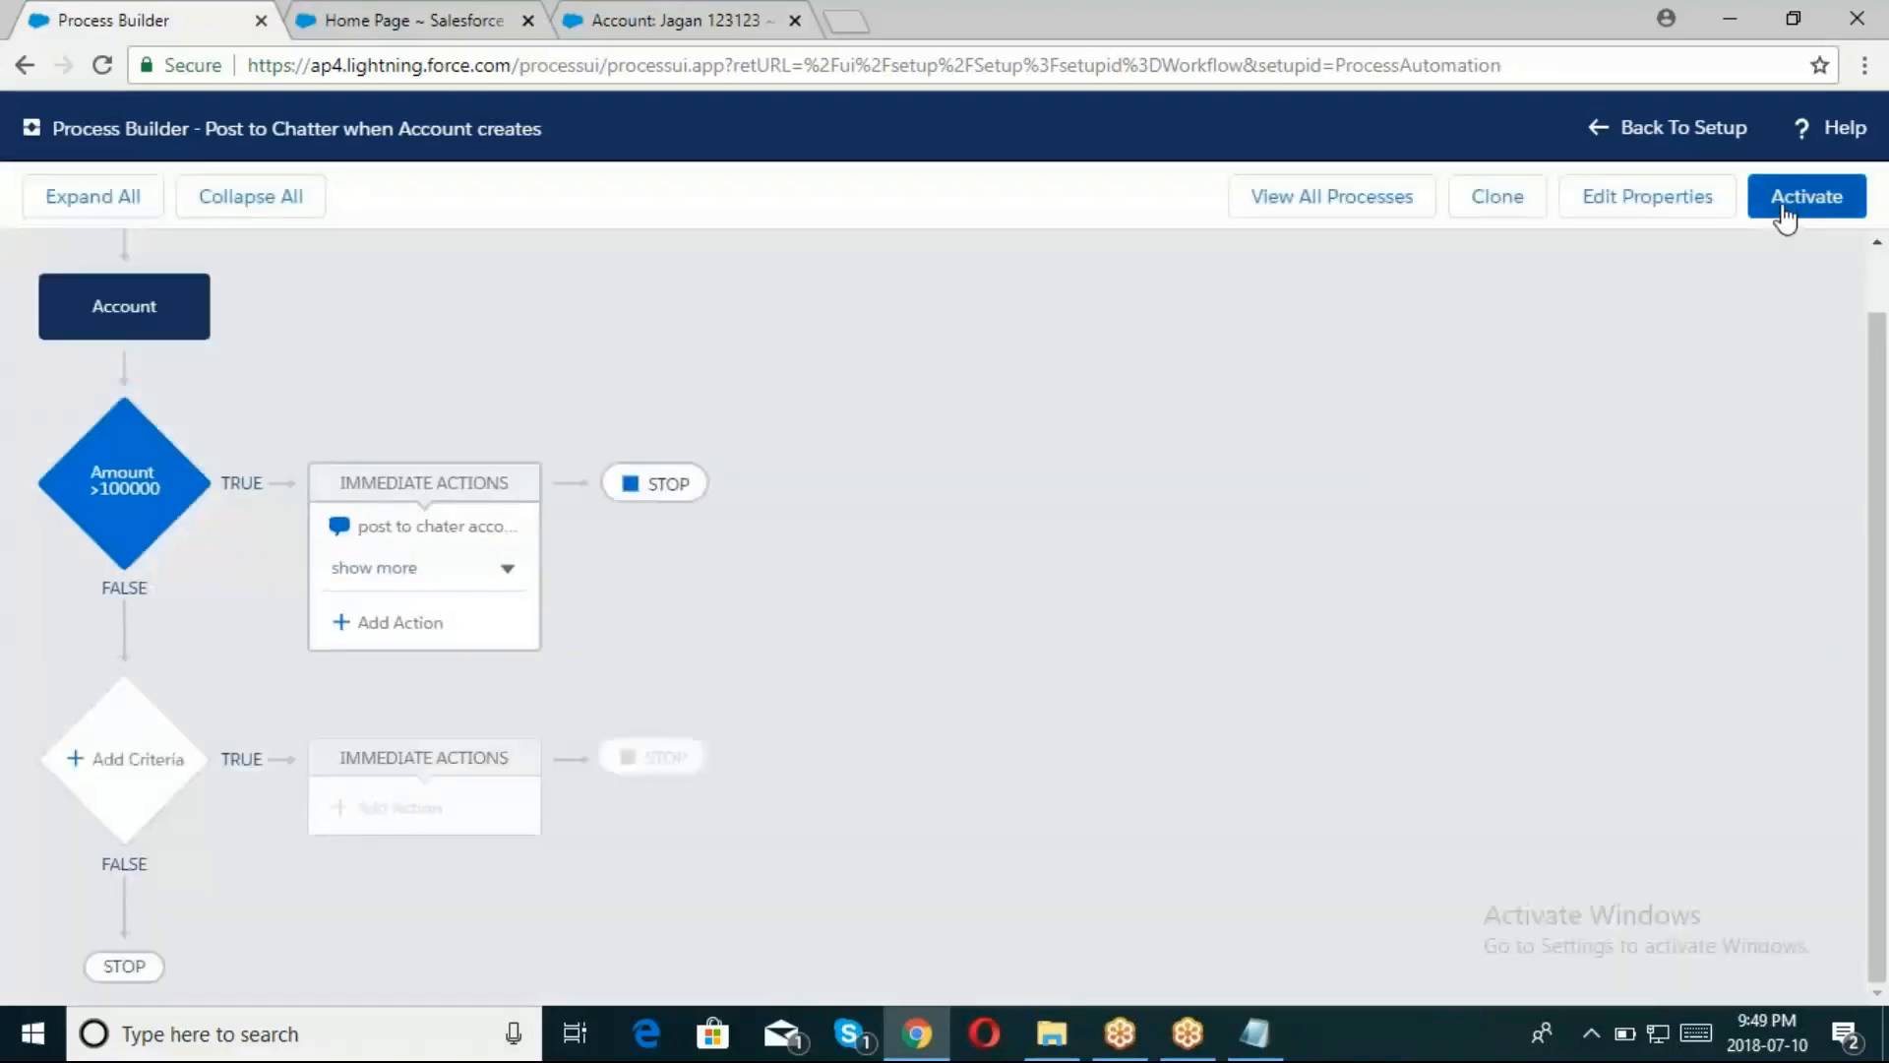
# Activate the process version, confirm, and go to the Salesforce home page
pyautogui.click(1806, 197)
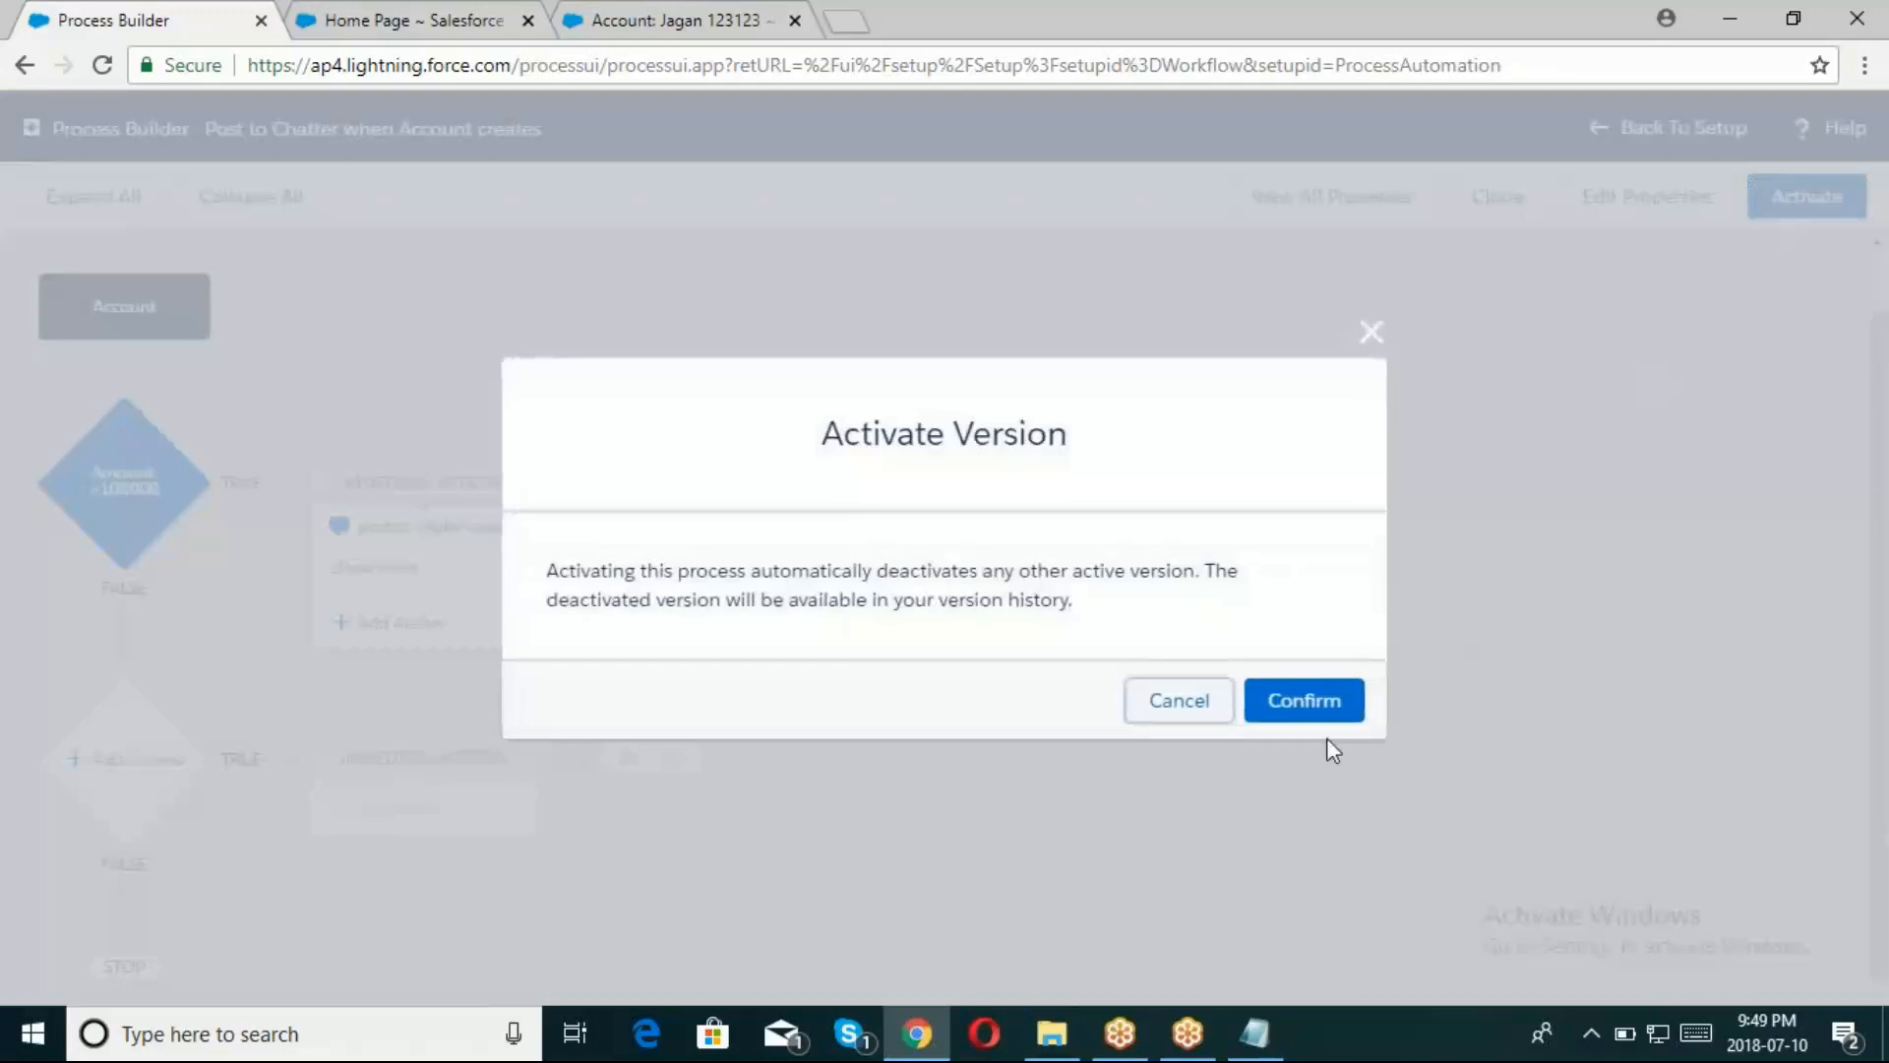
pyautogui.click(1302, 700)
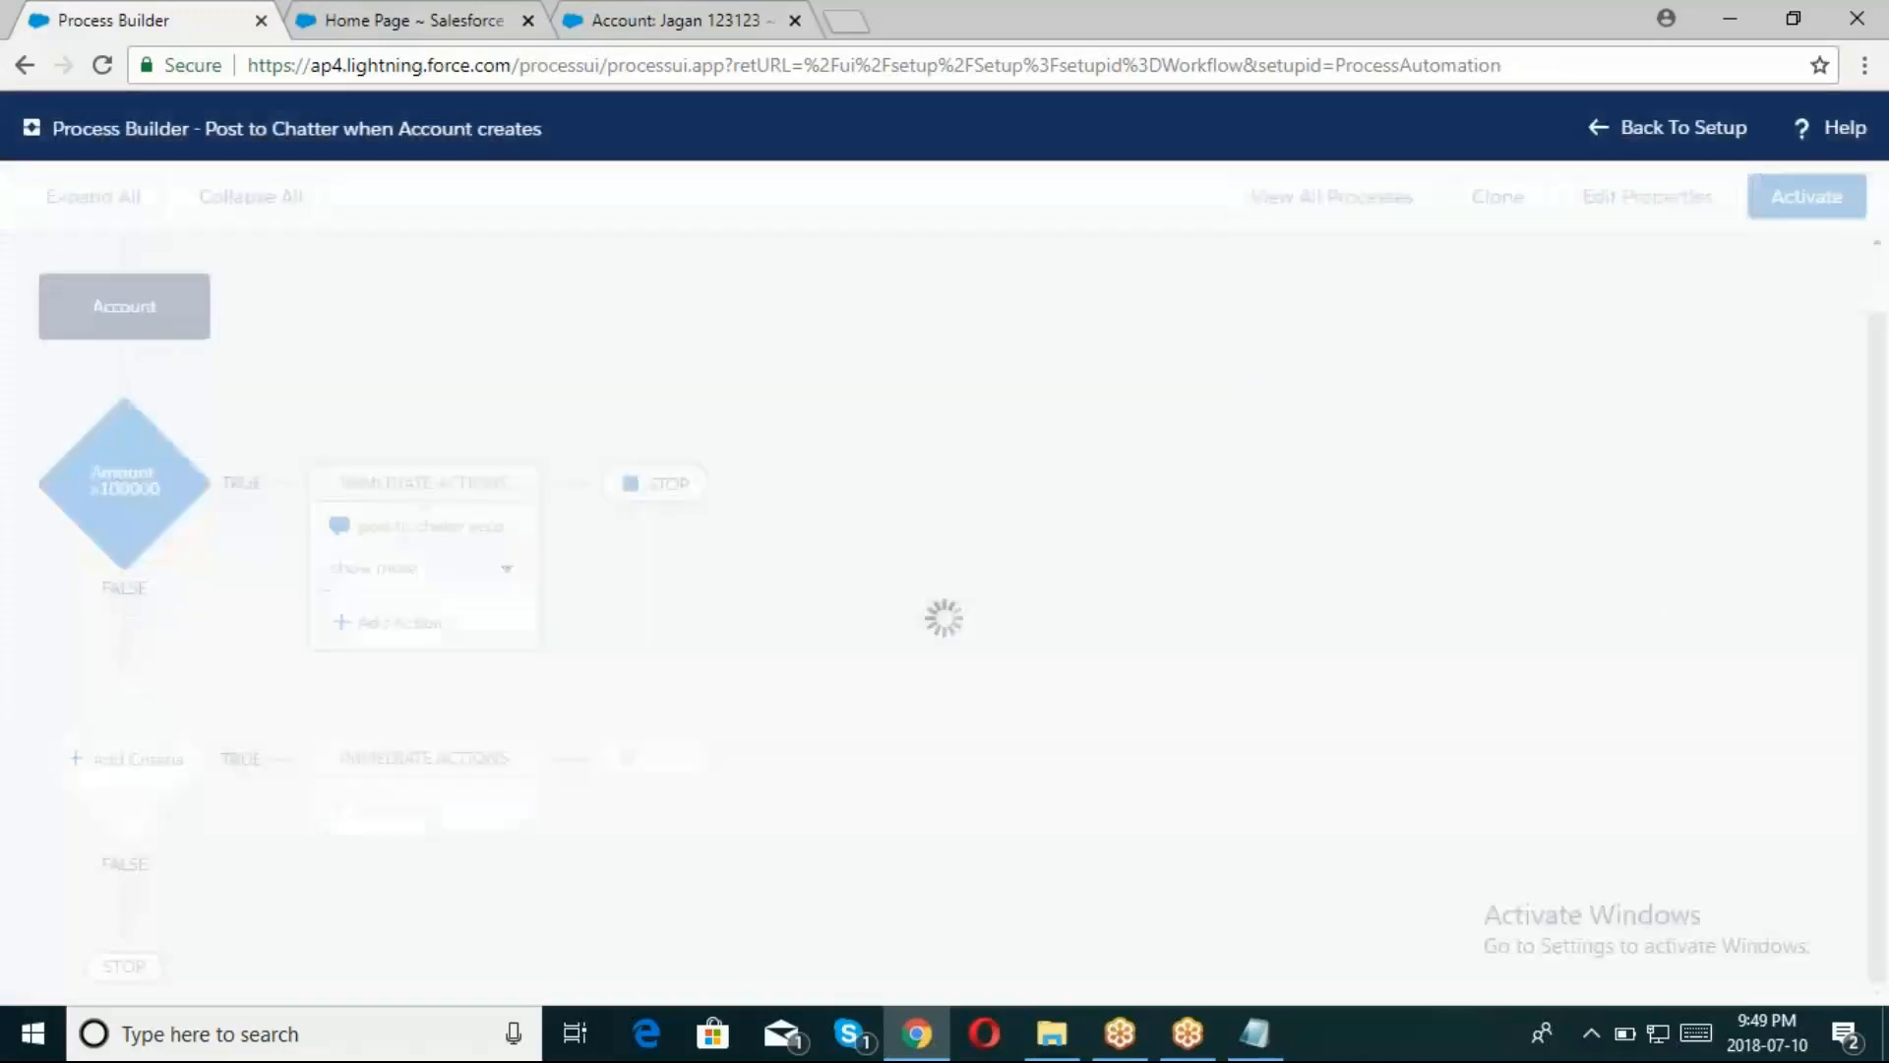
pyautogui.click(1804, 196)
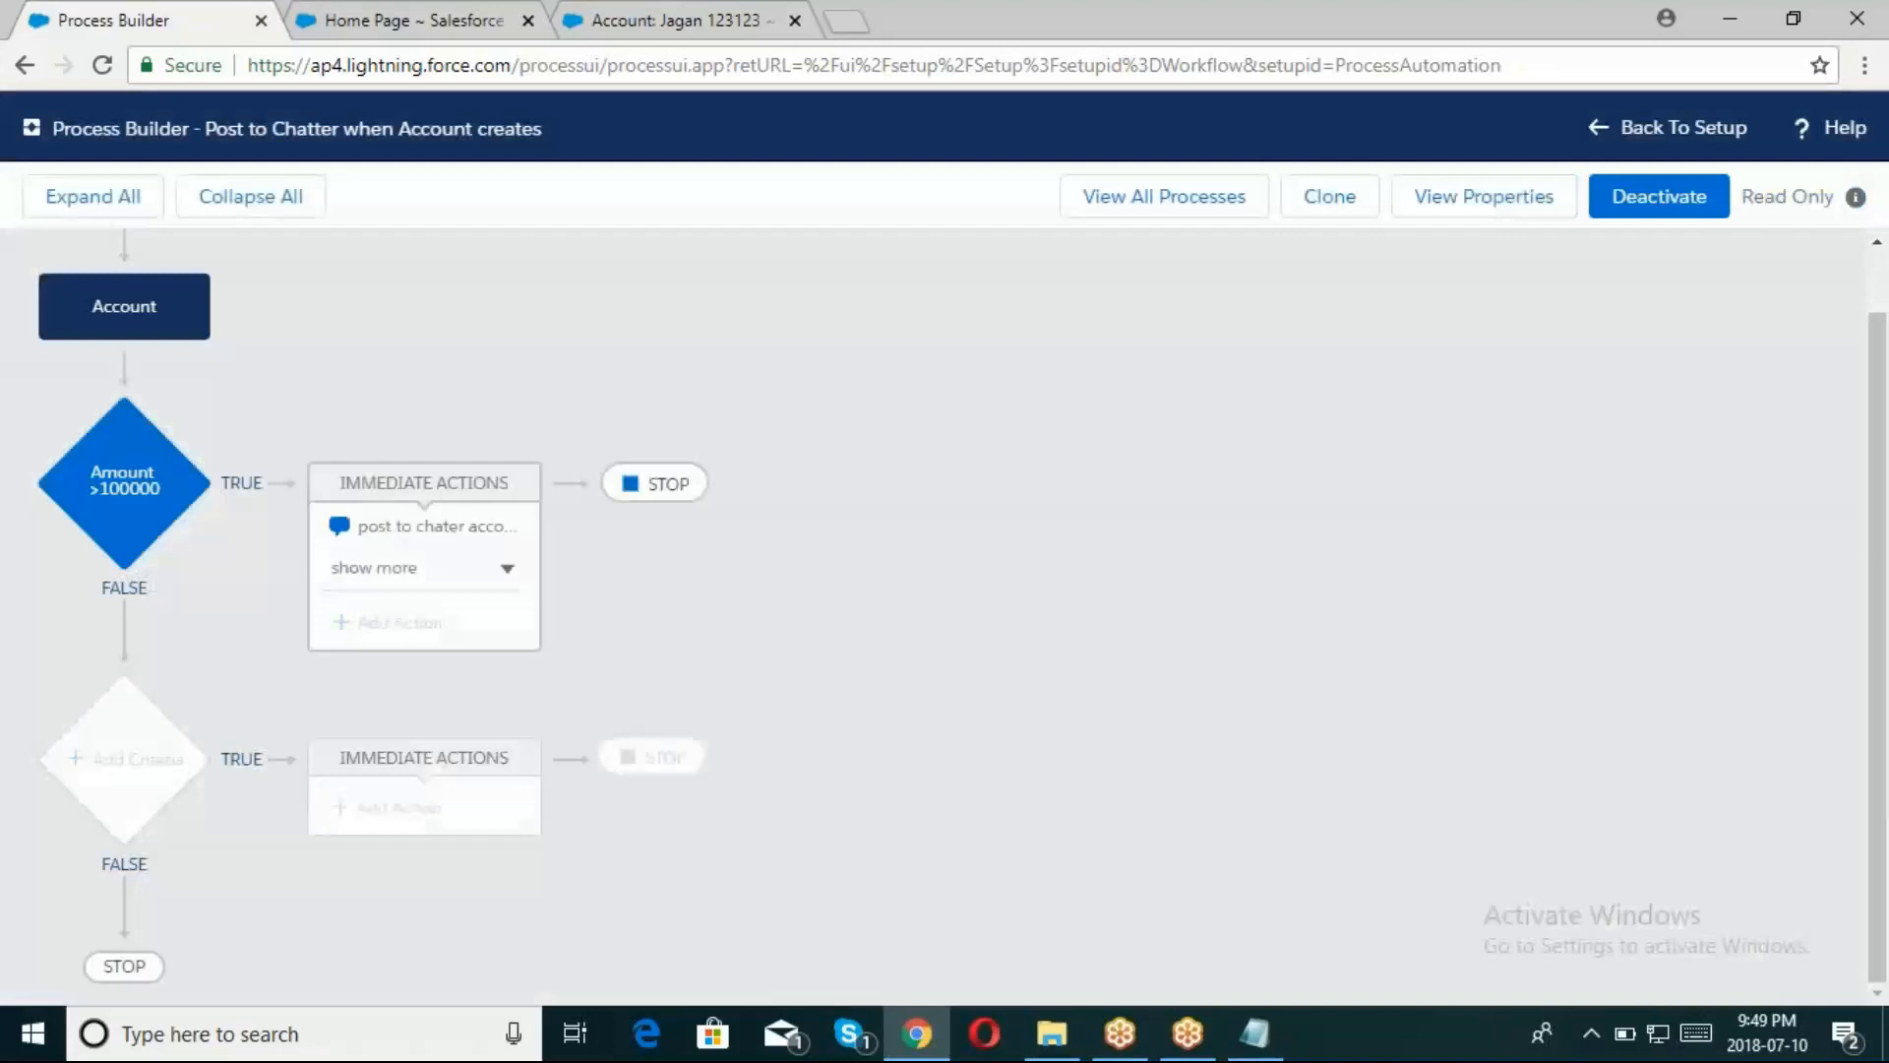
pyautogui.moveTo(1291, 702)
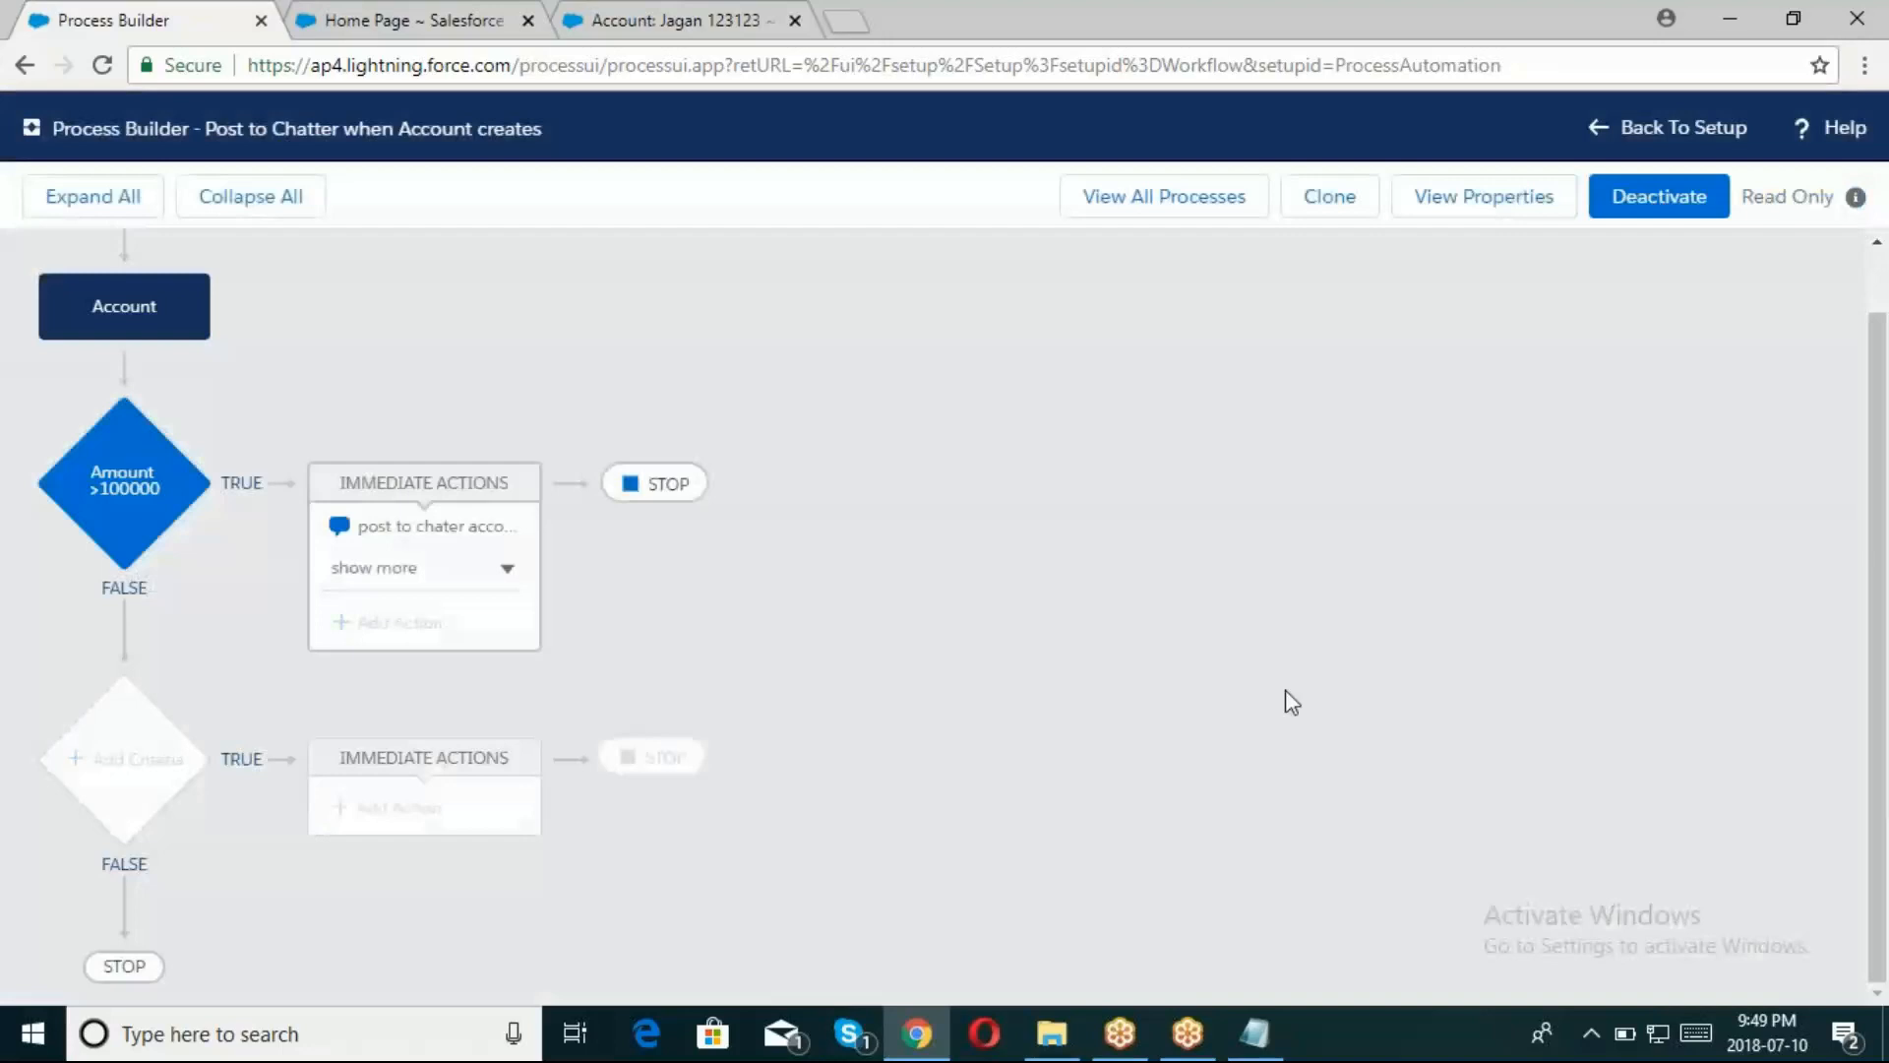
pyautogui.click(409, 20)
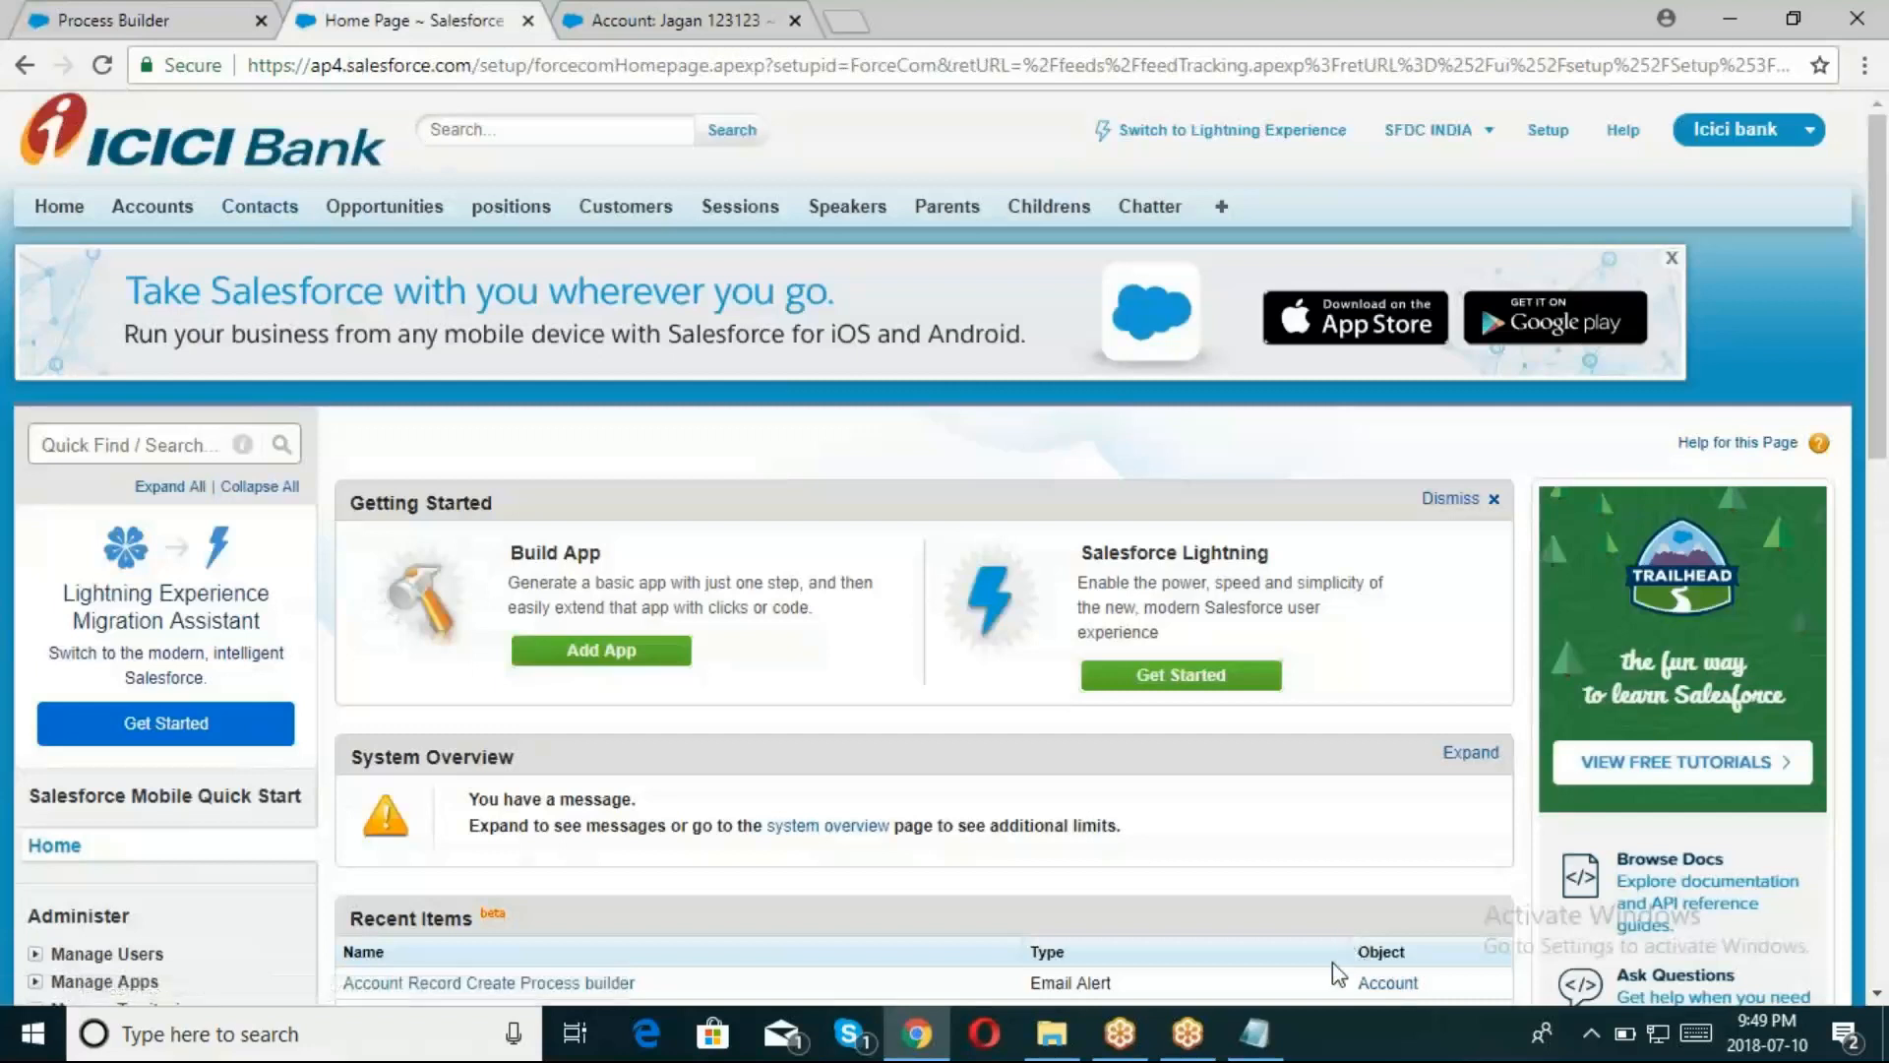
# Go to the Accounts tab and open the Jagan 123123 account record
pyautogui.click(1253, 1033)
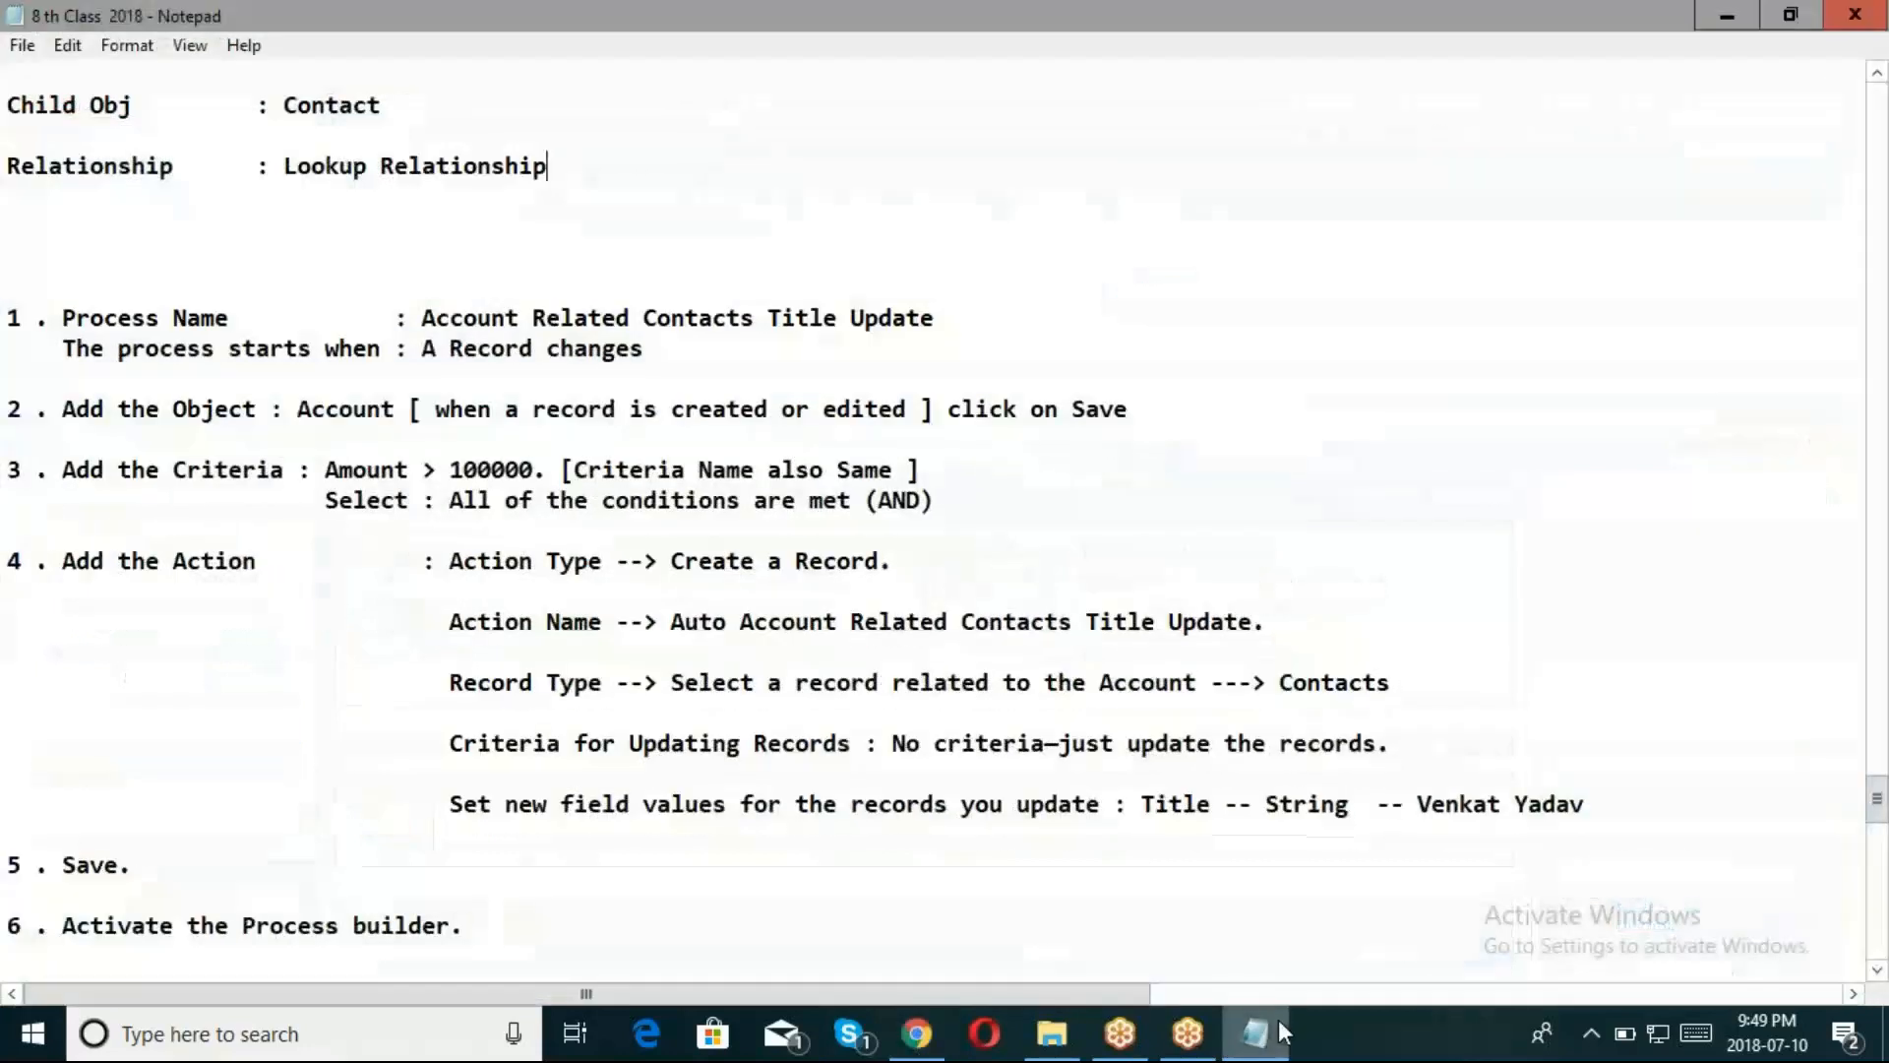
pyautogui.click(915, 1033)
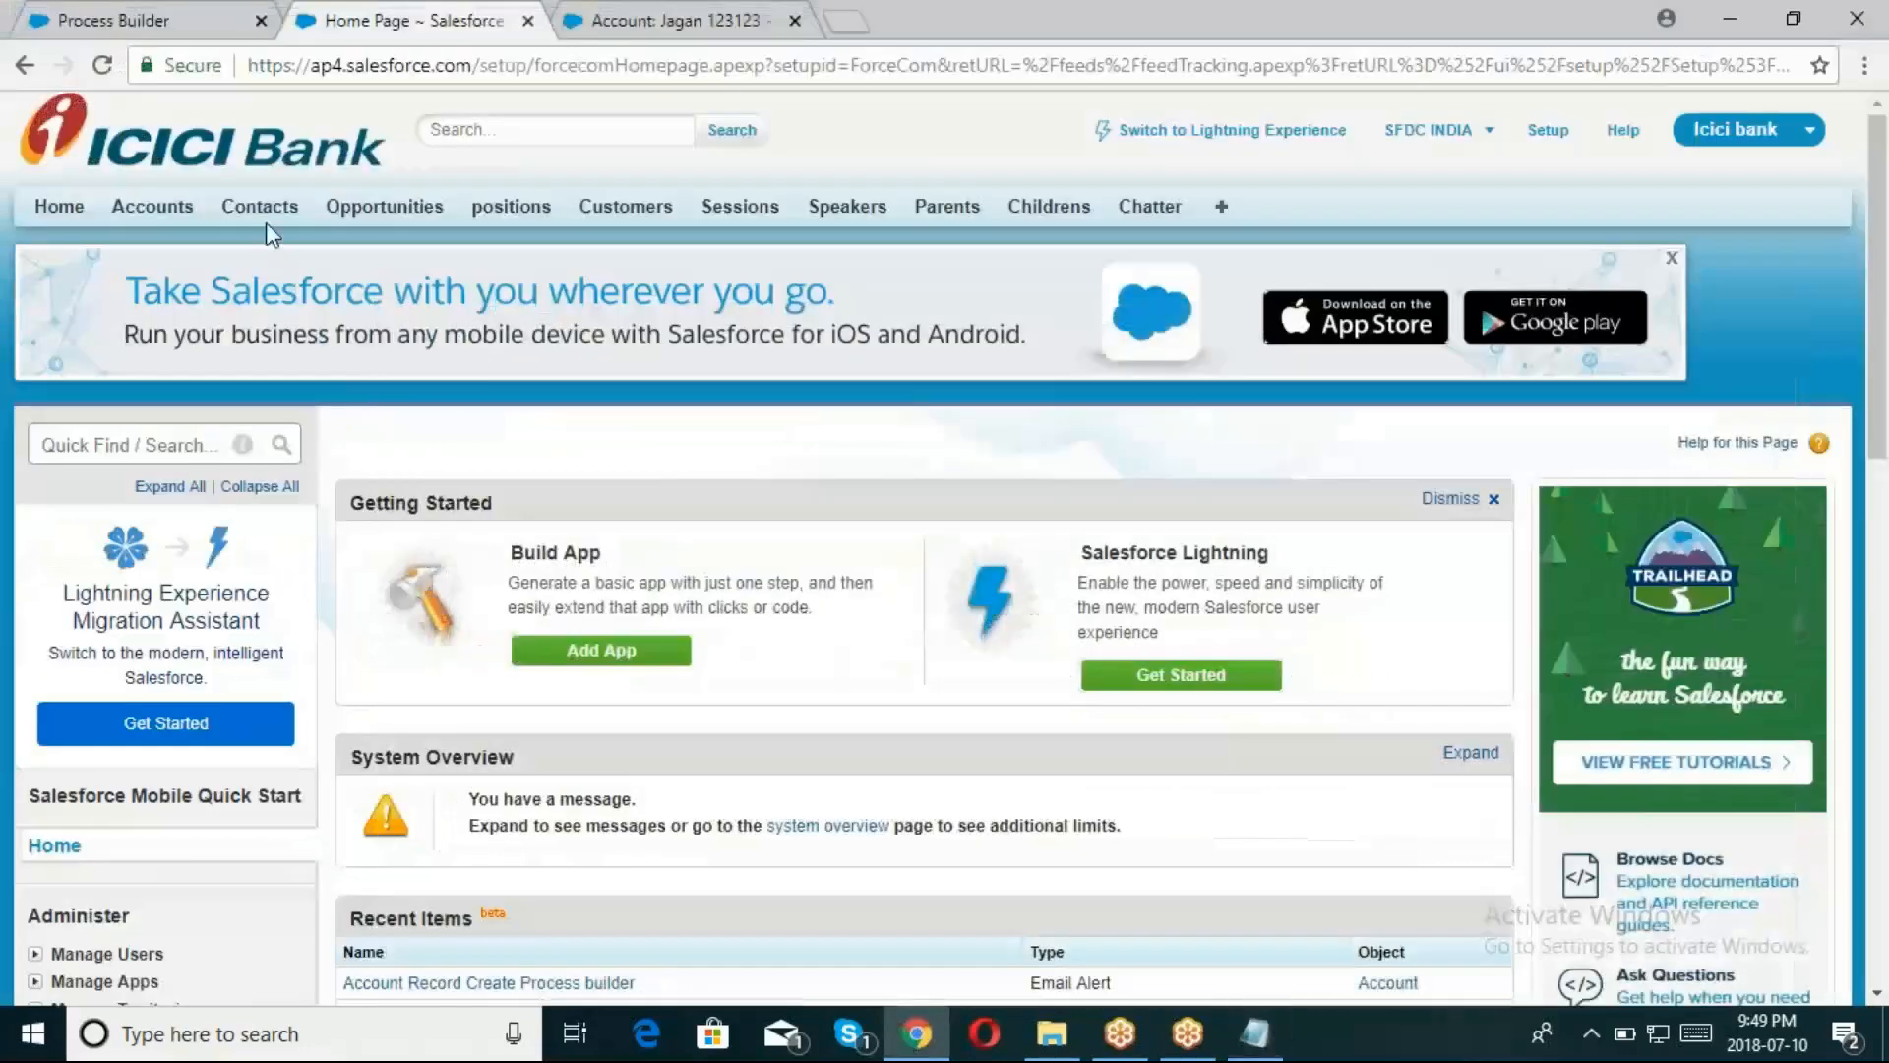
pyautogui.click(152, 207)
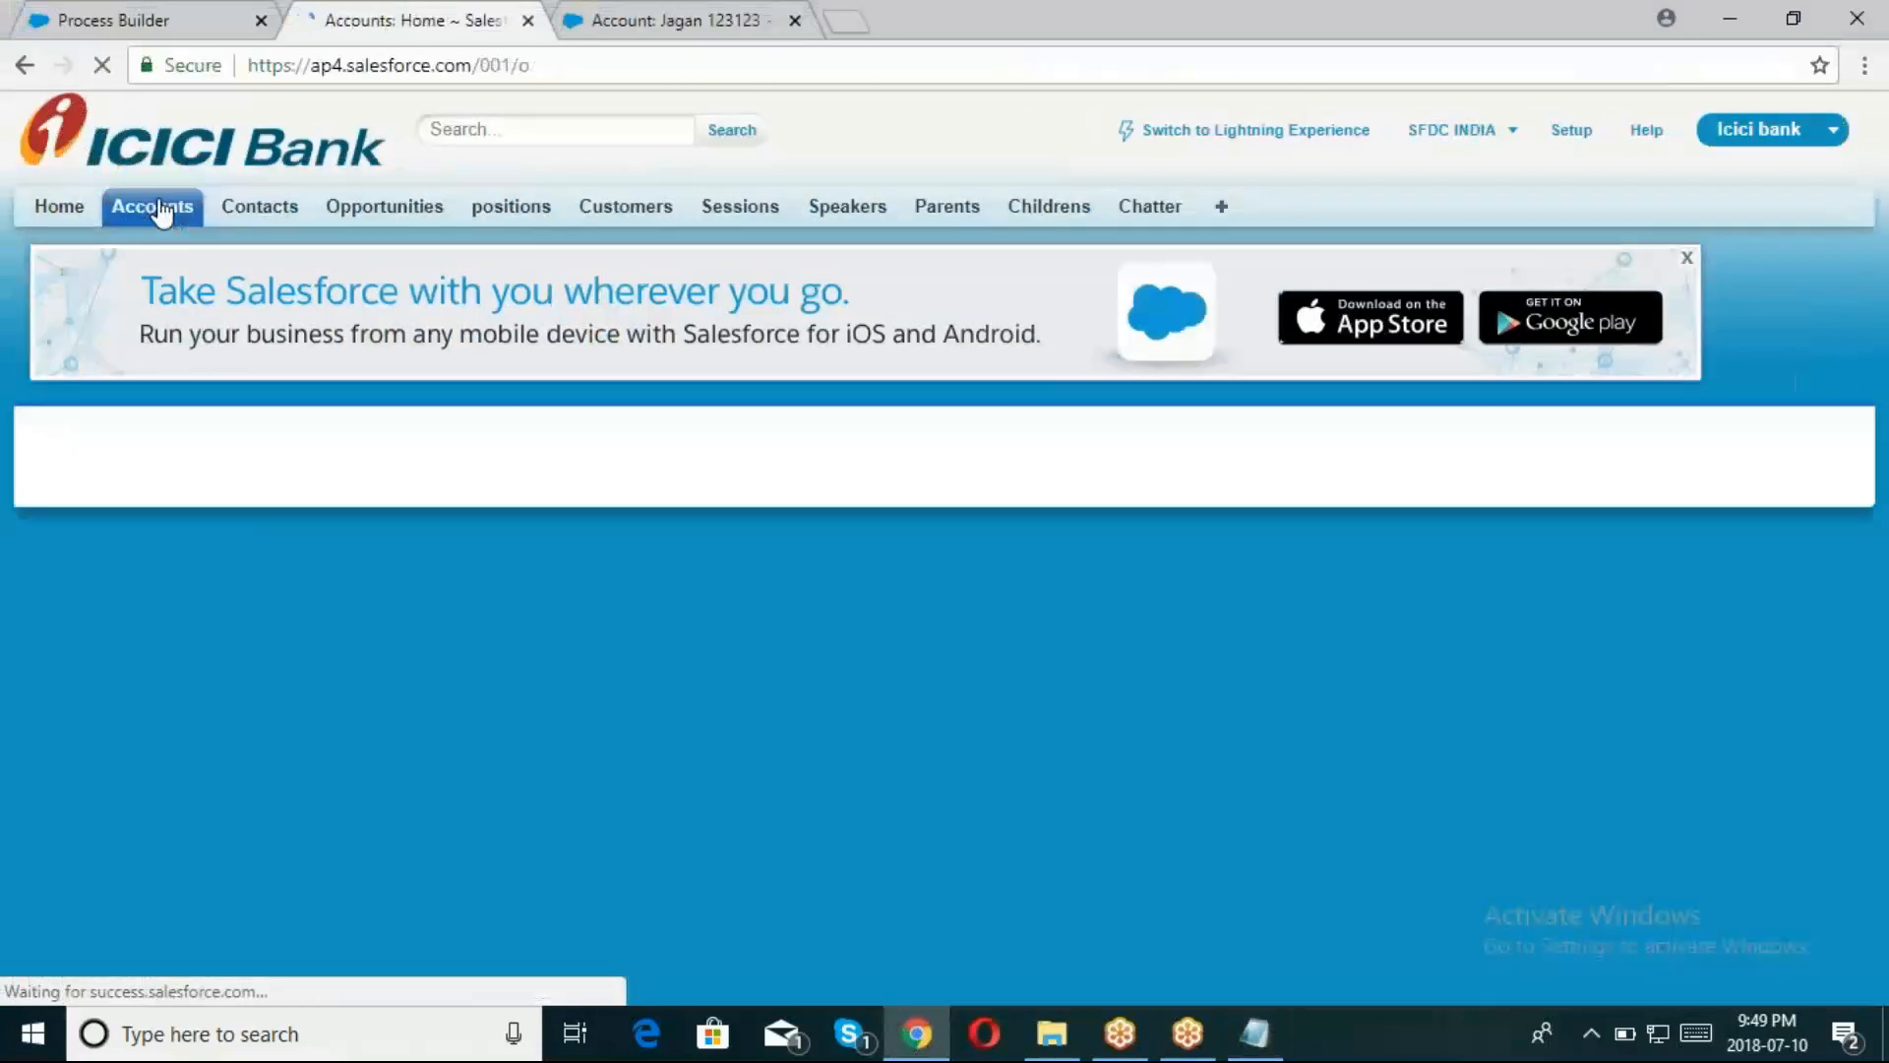
pyautogui.click(151, 207)
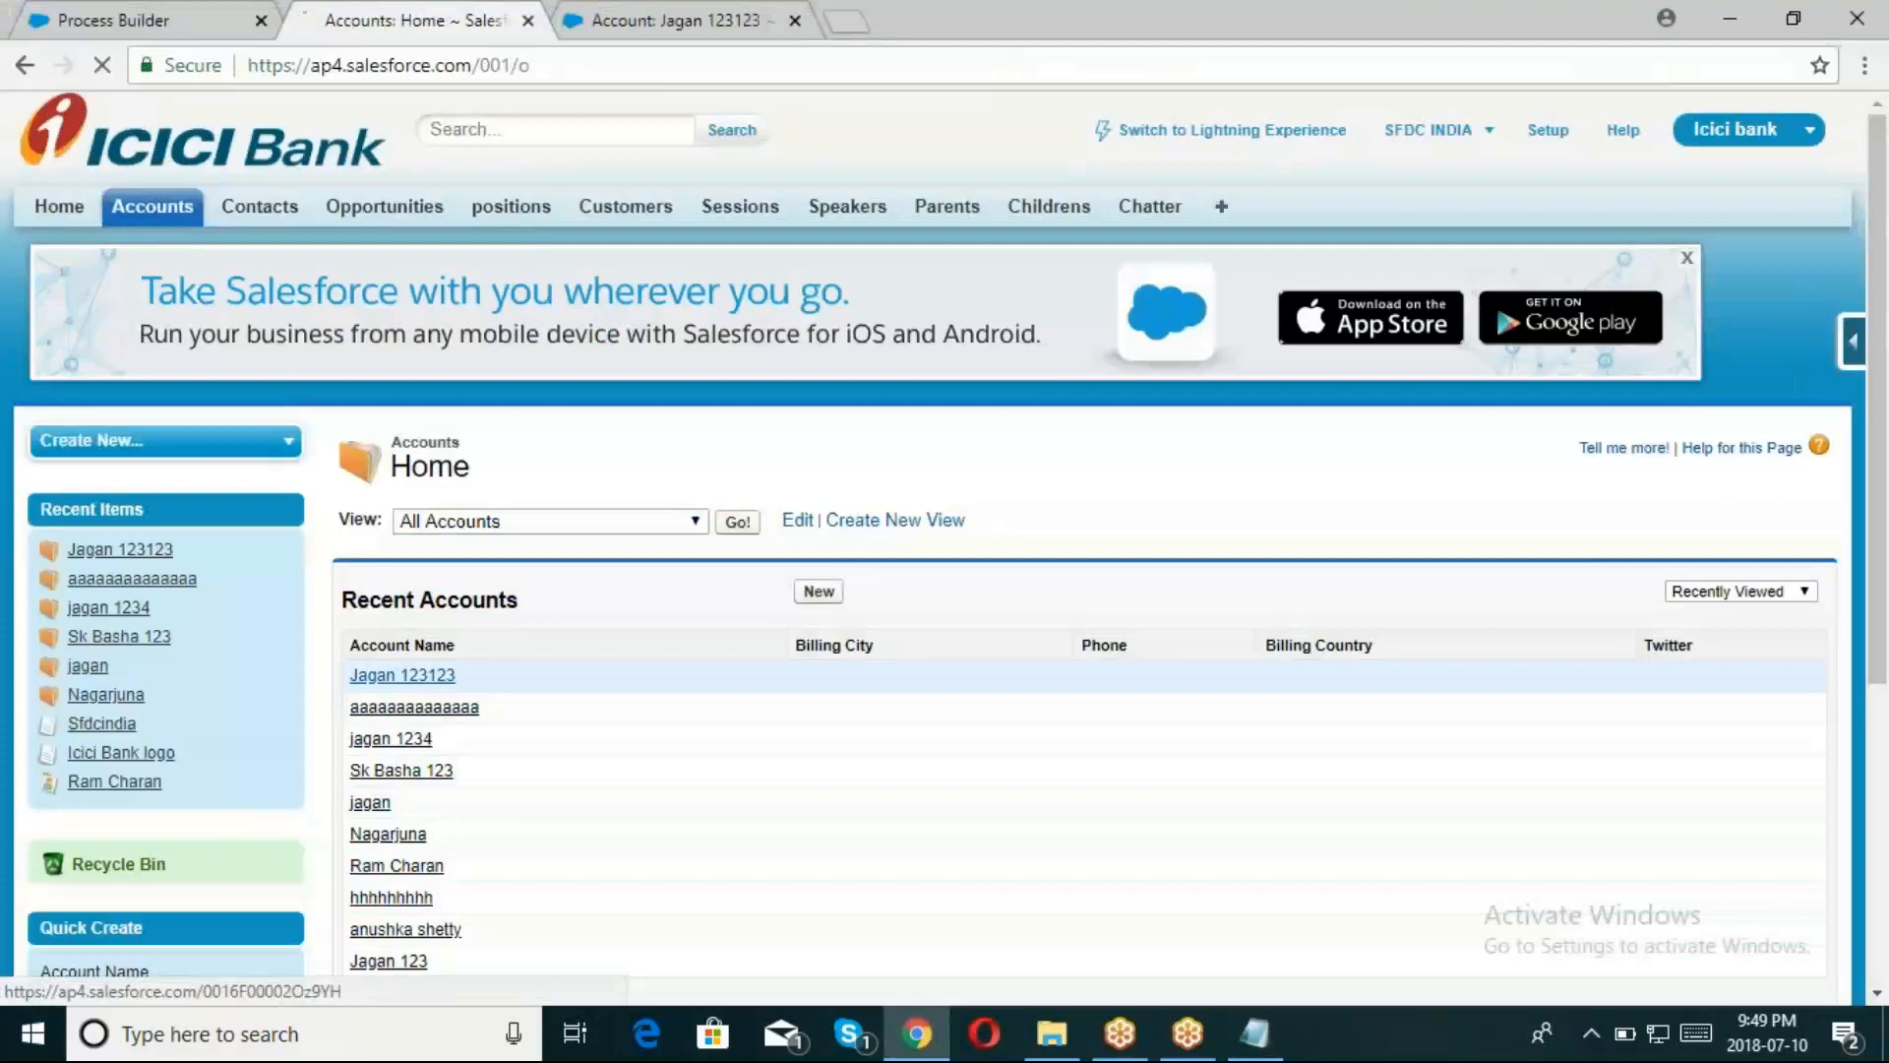
pyautogui.click(401, 675)
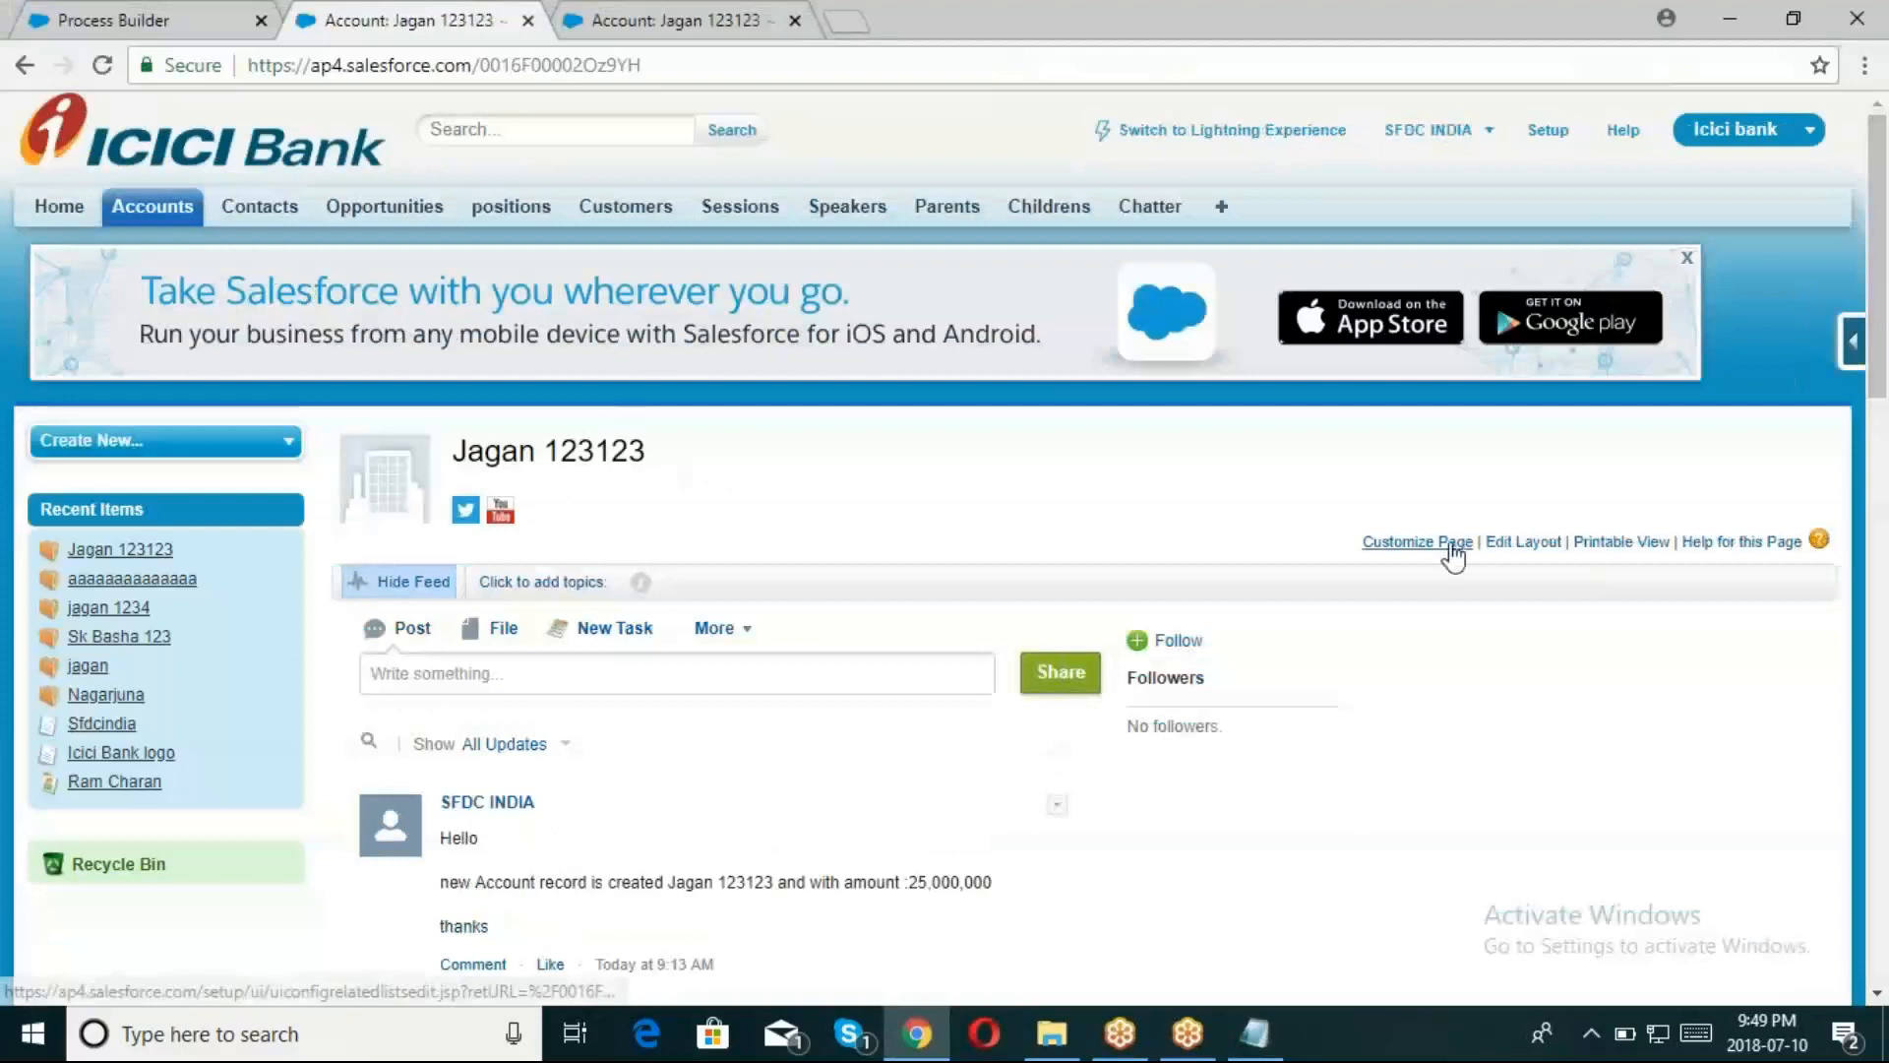
# Start a New Contact from the empty Contacts related list
pyautogui.scroll(-3)
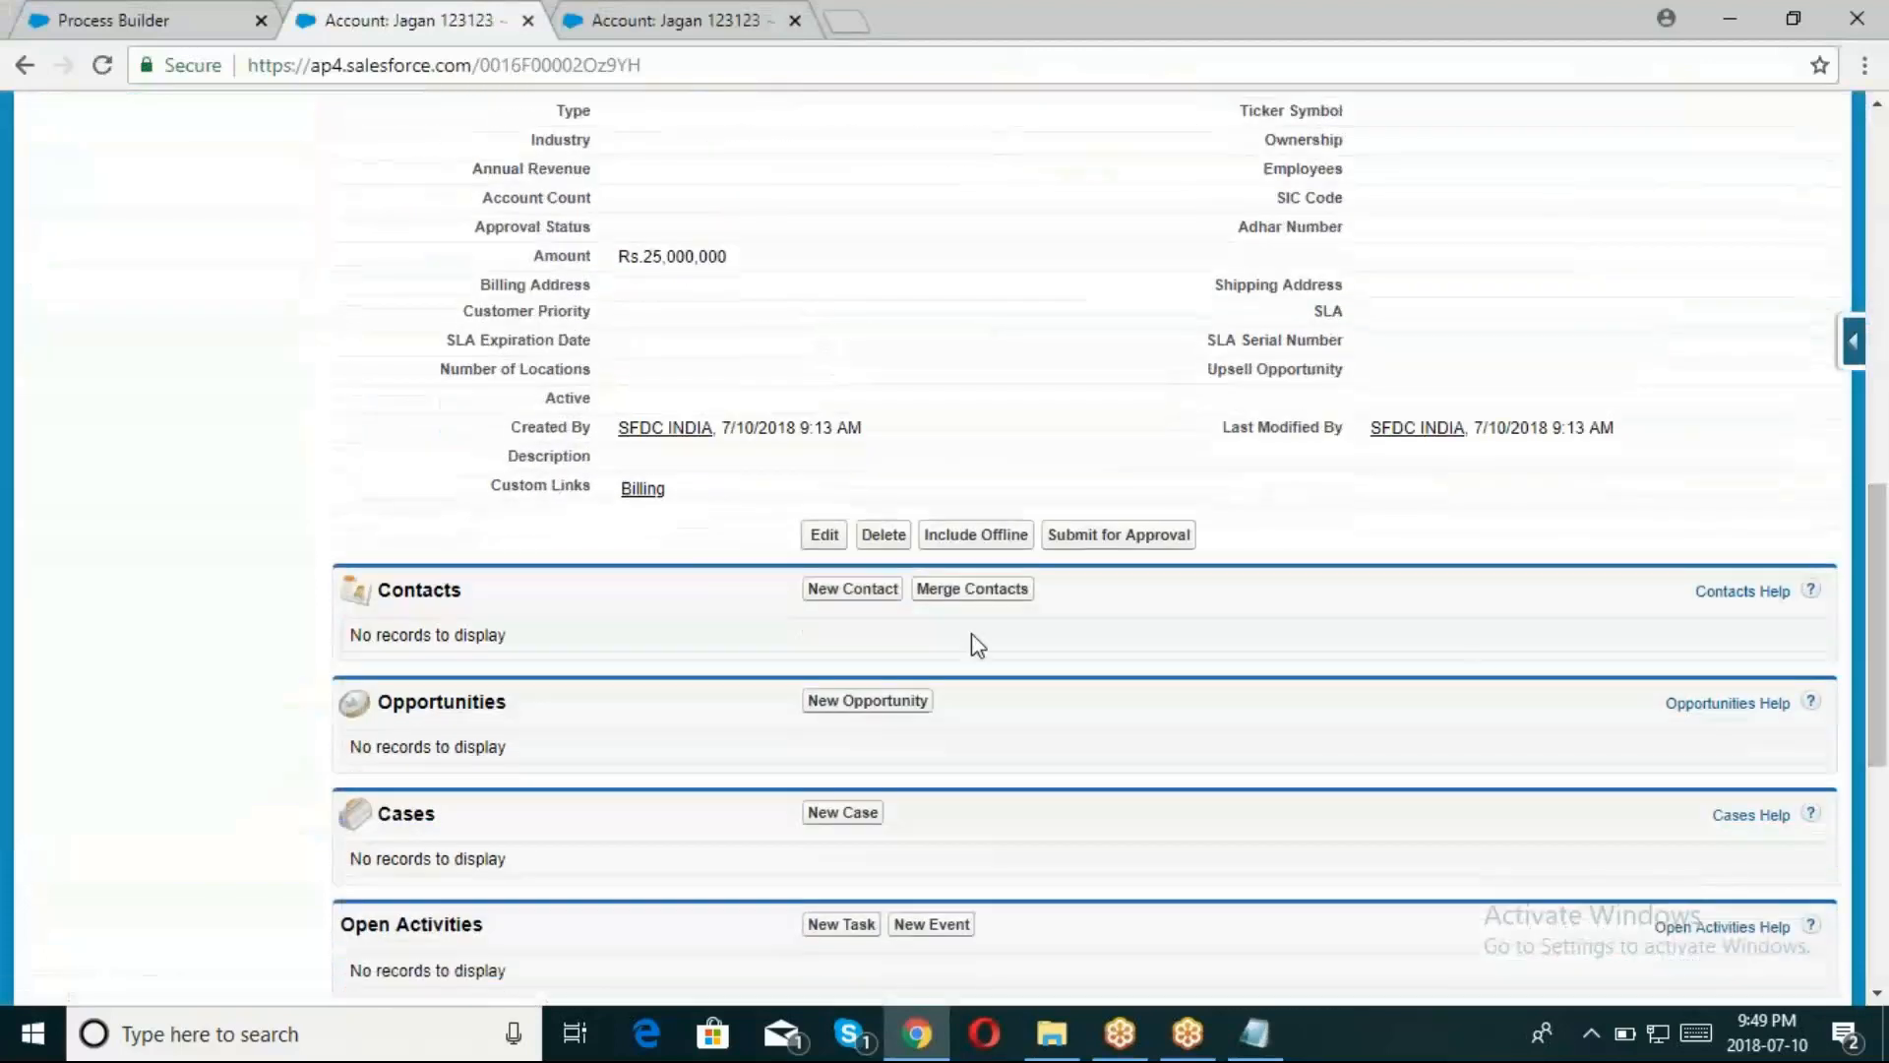
pyautogui.click(852, 588)
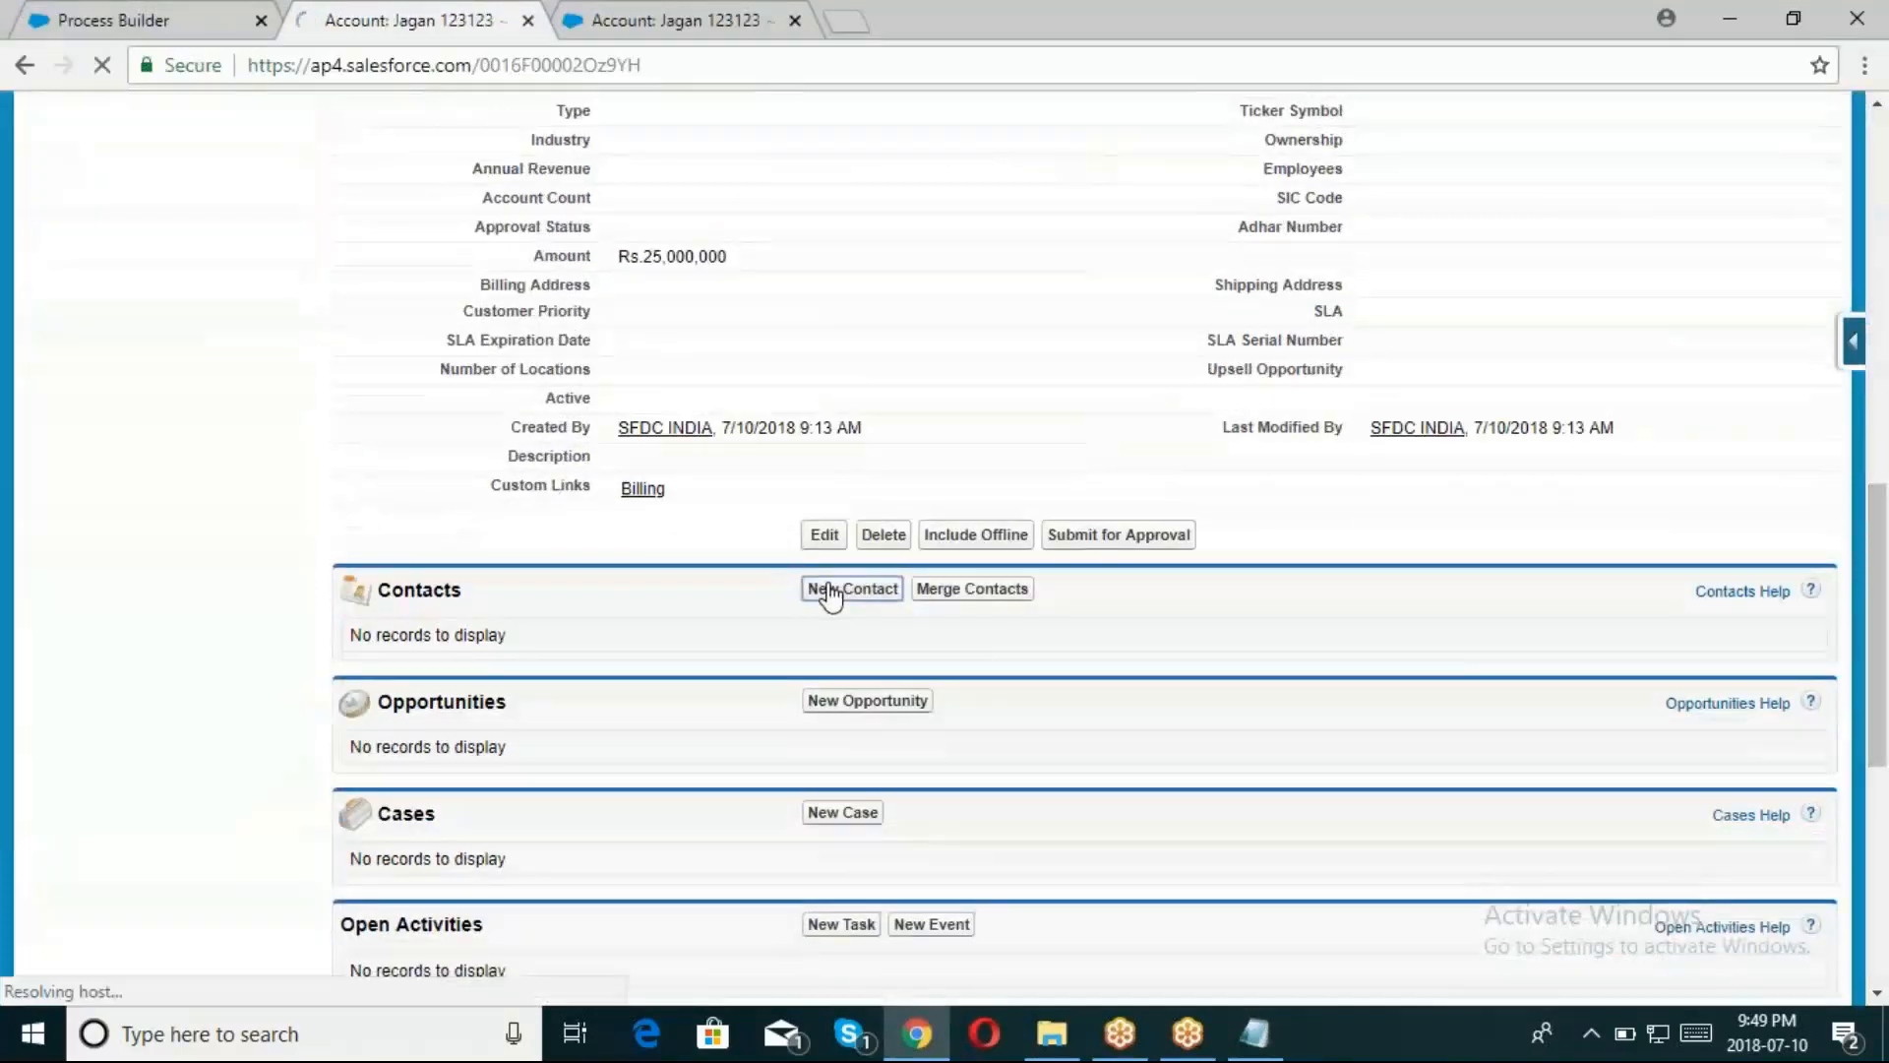
pyautogui.click(850, 588)
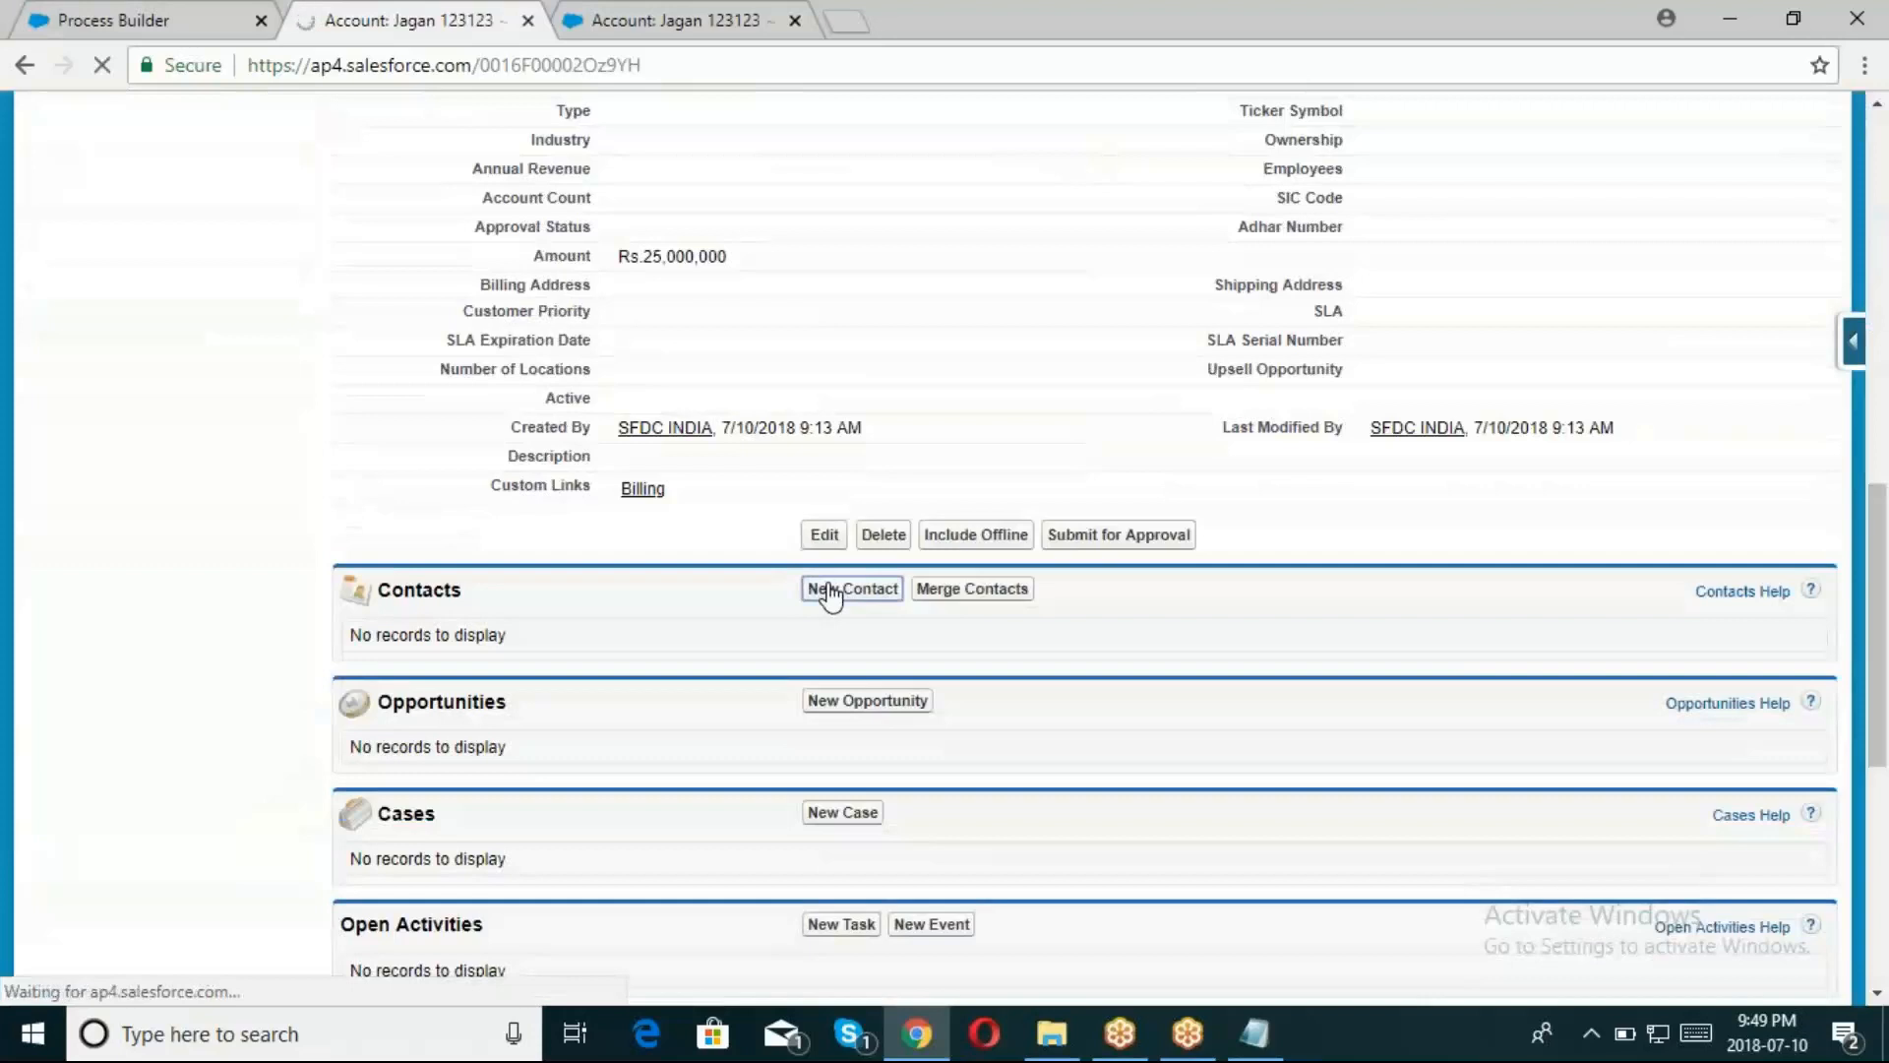
# Create contact abc1 under Jagan 123123 and save it
pyautogui.click(850, 589)
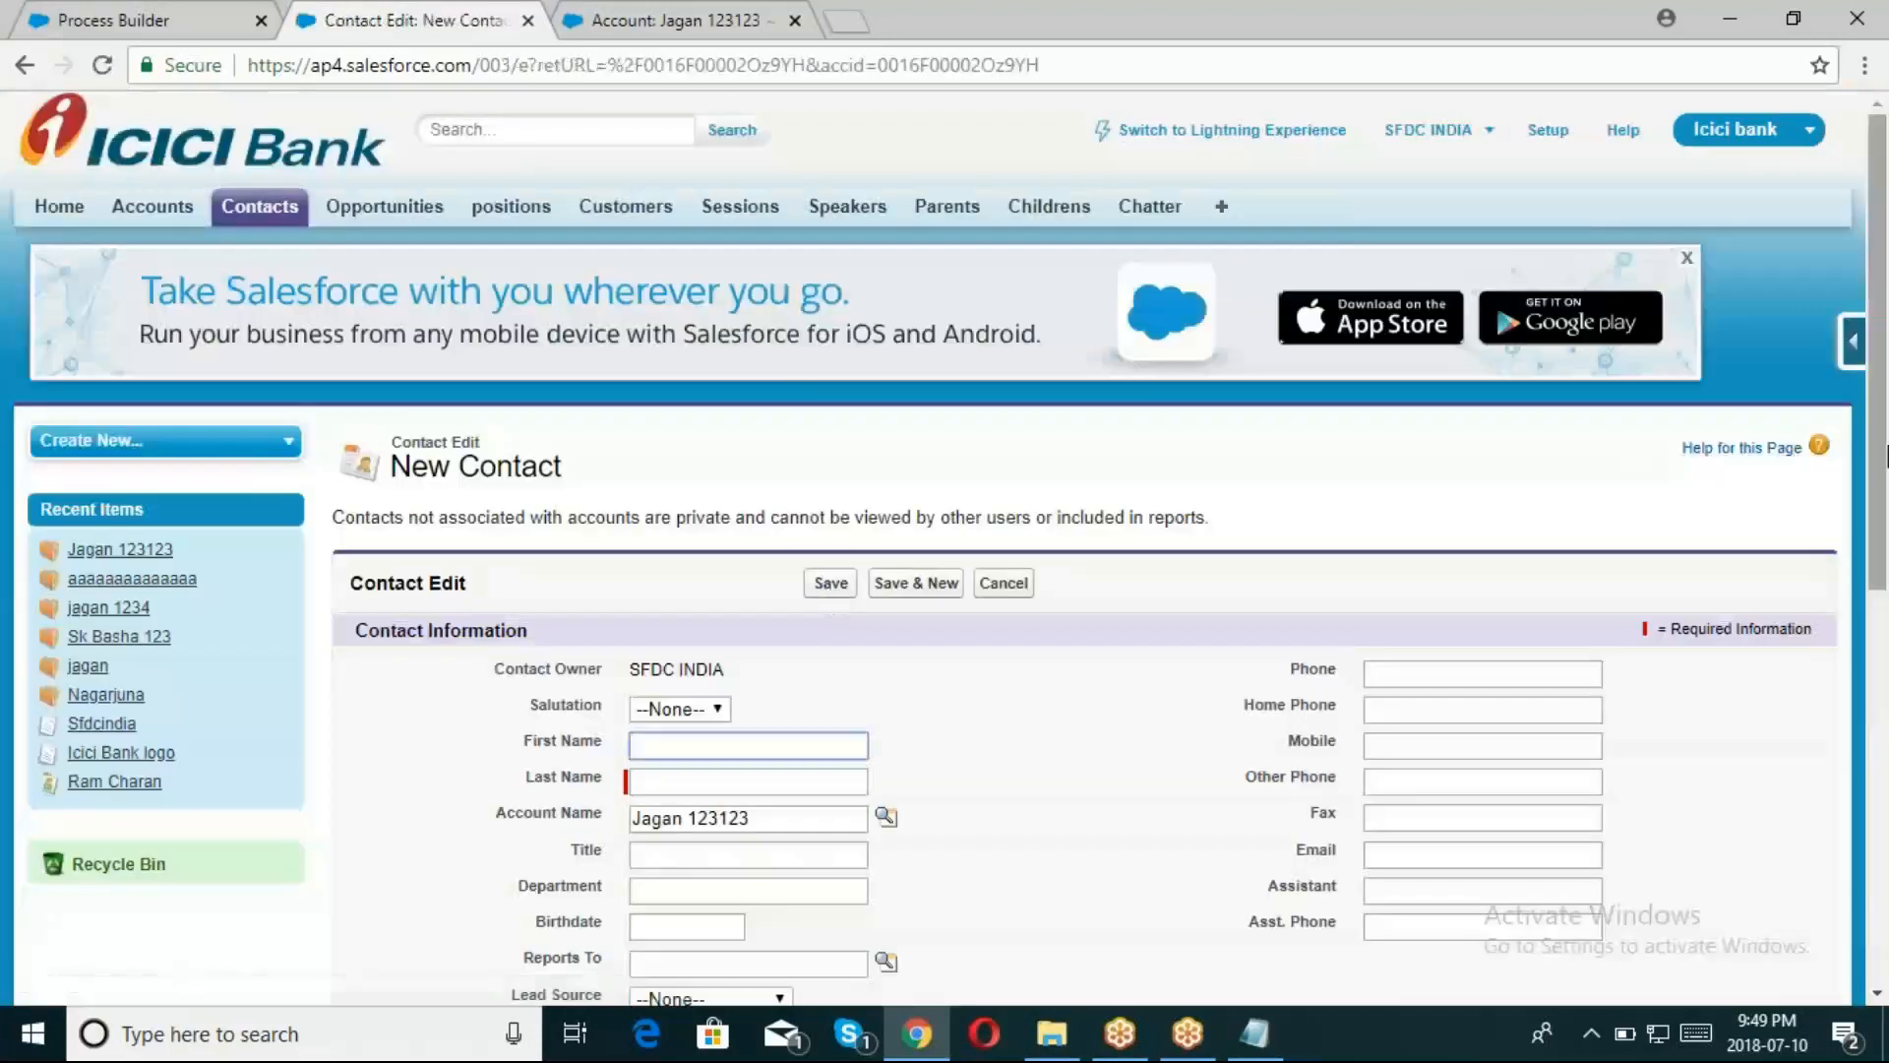
pyautogui.scroll(-3)
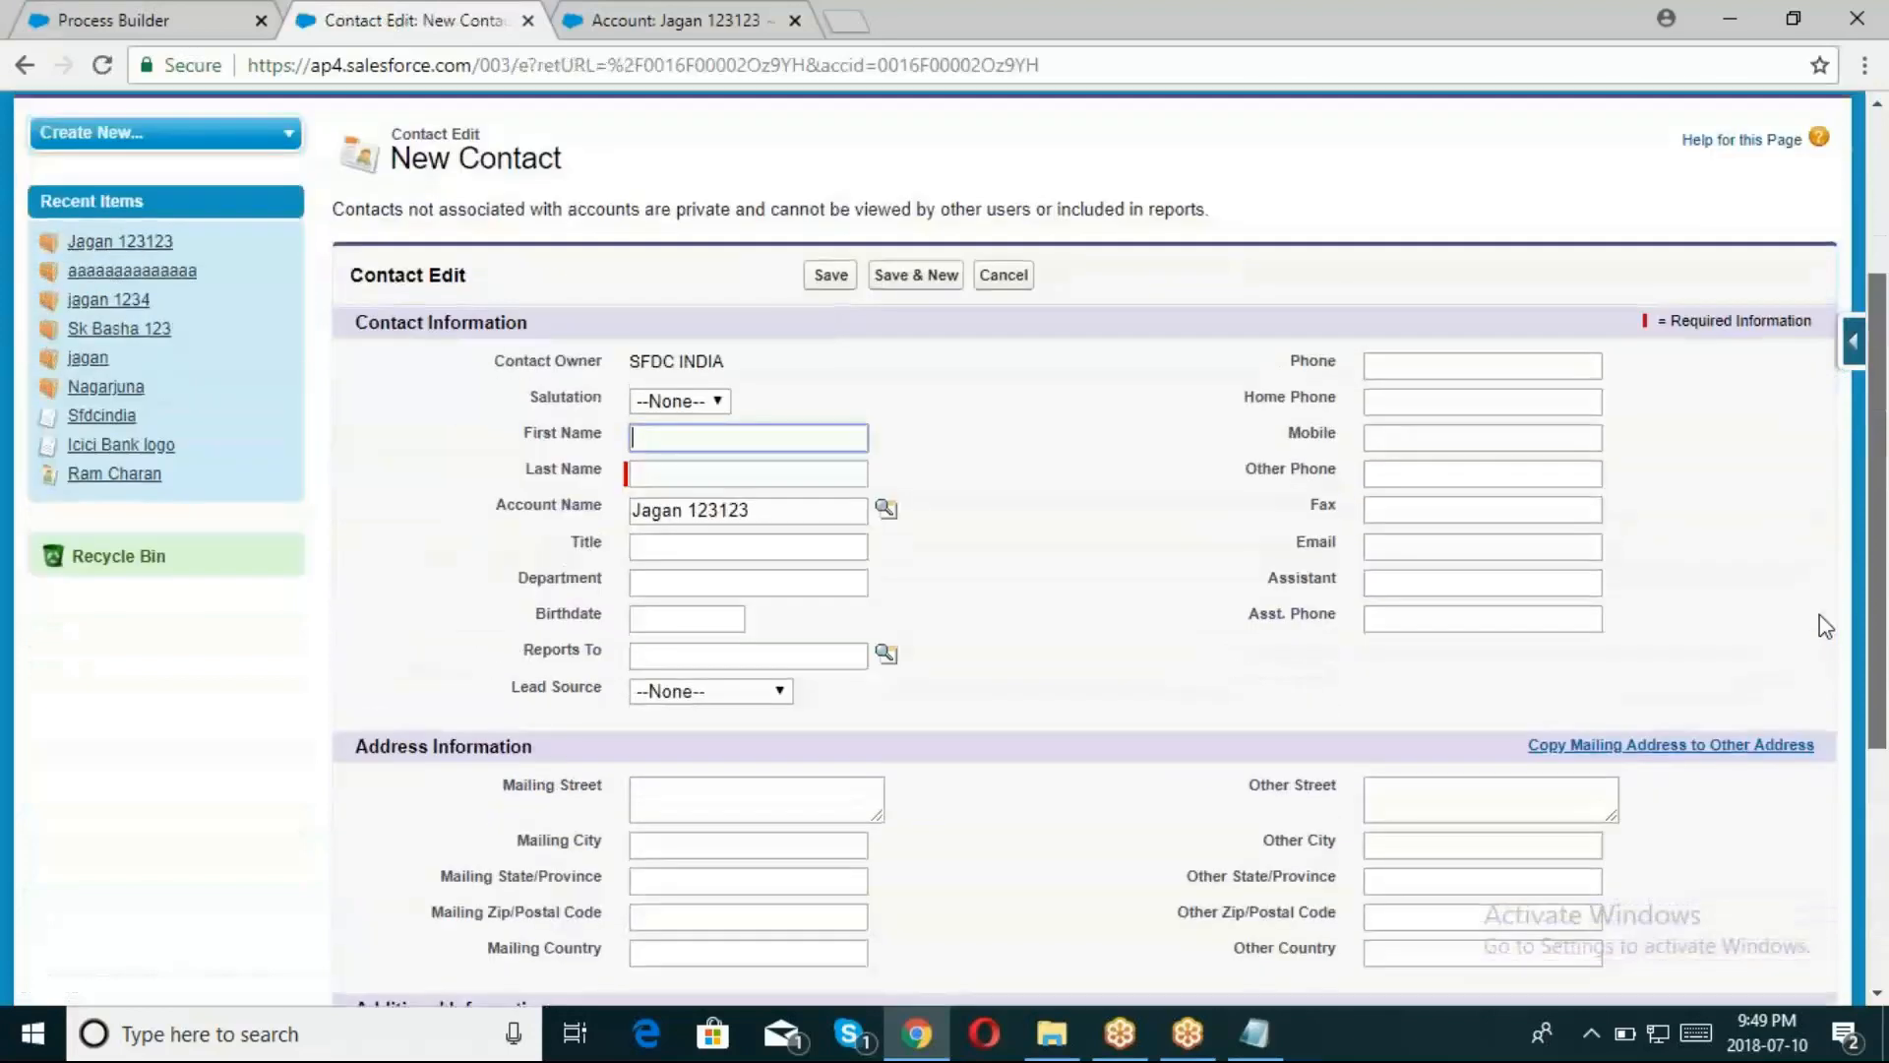
pyautogui.scroll(-3)
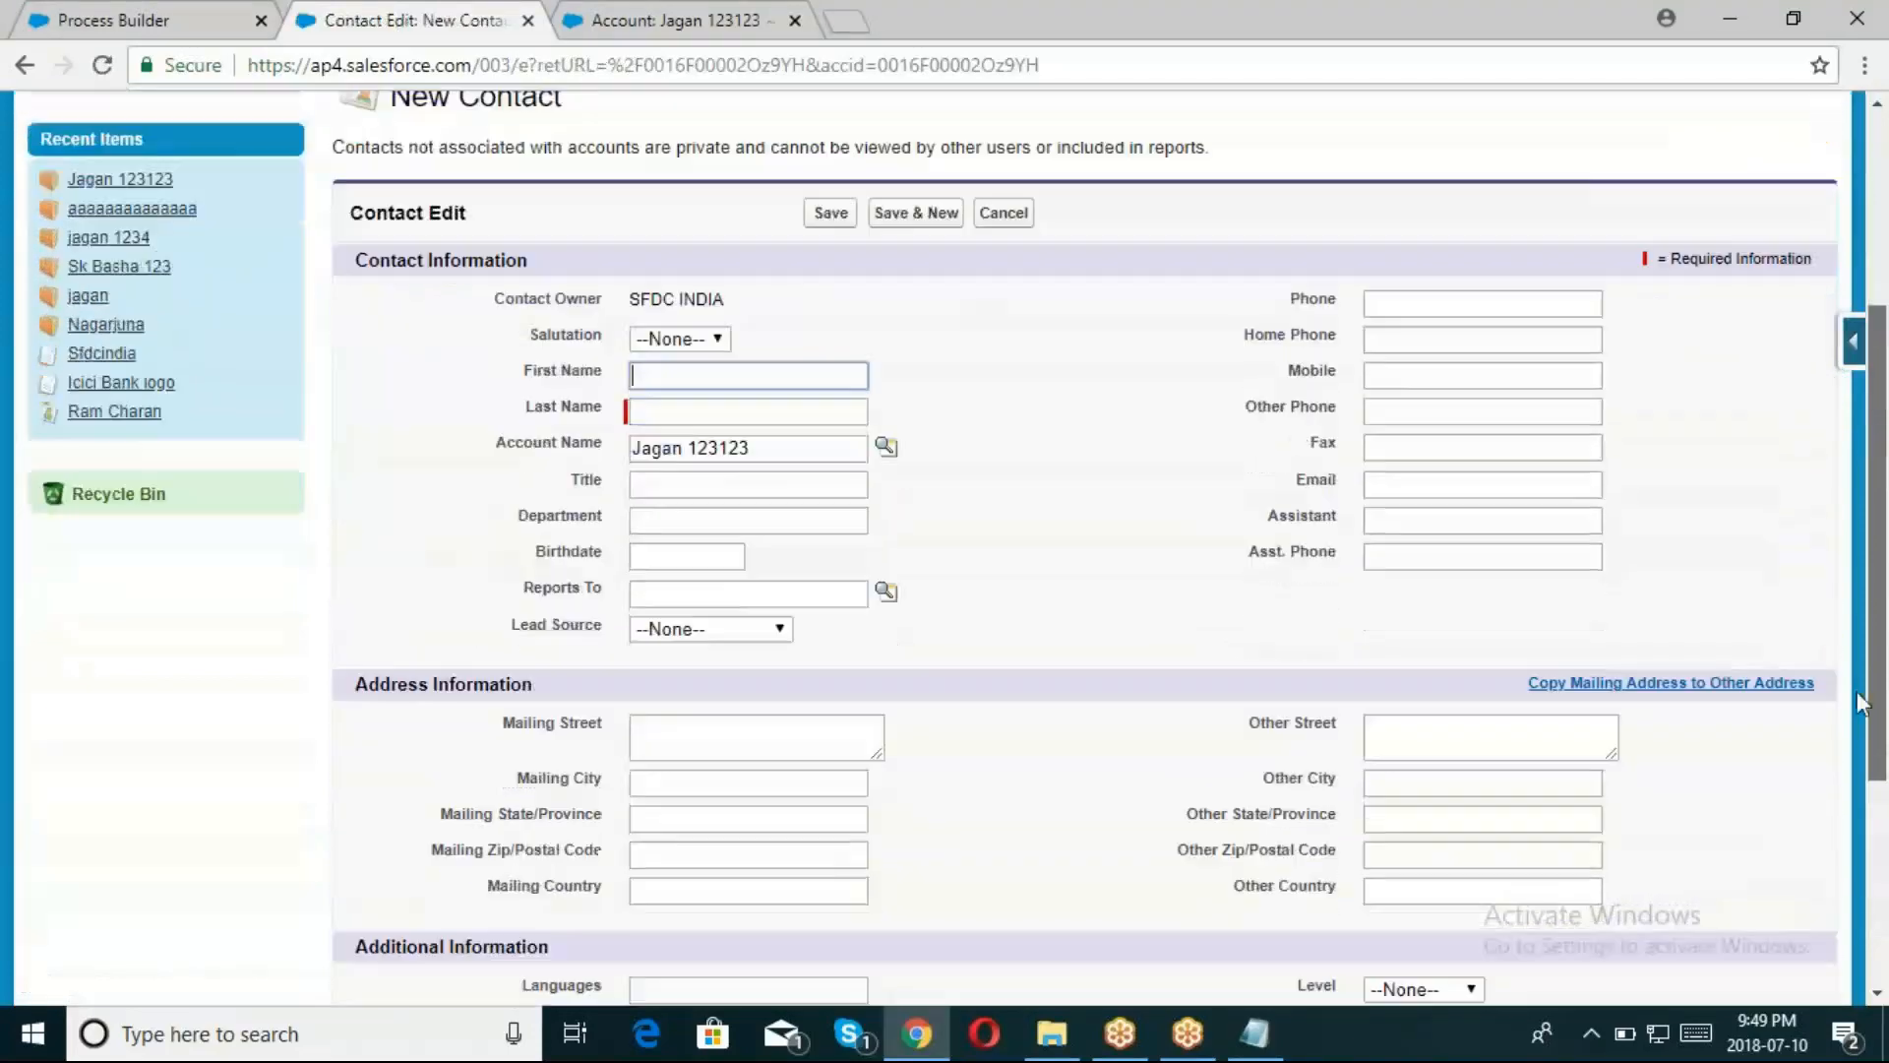
pyautogui.scroll(-3)
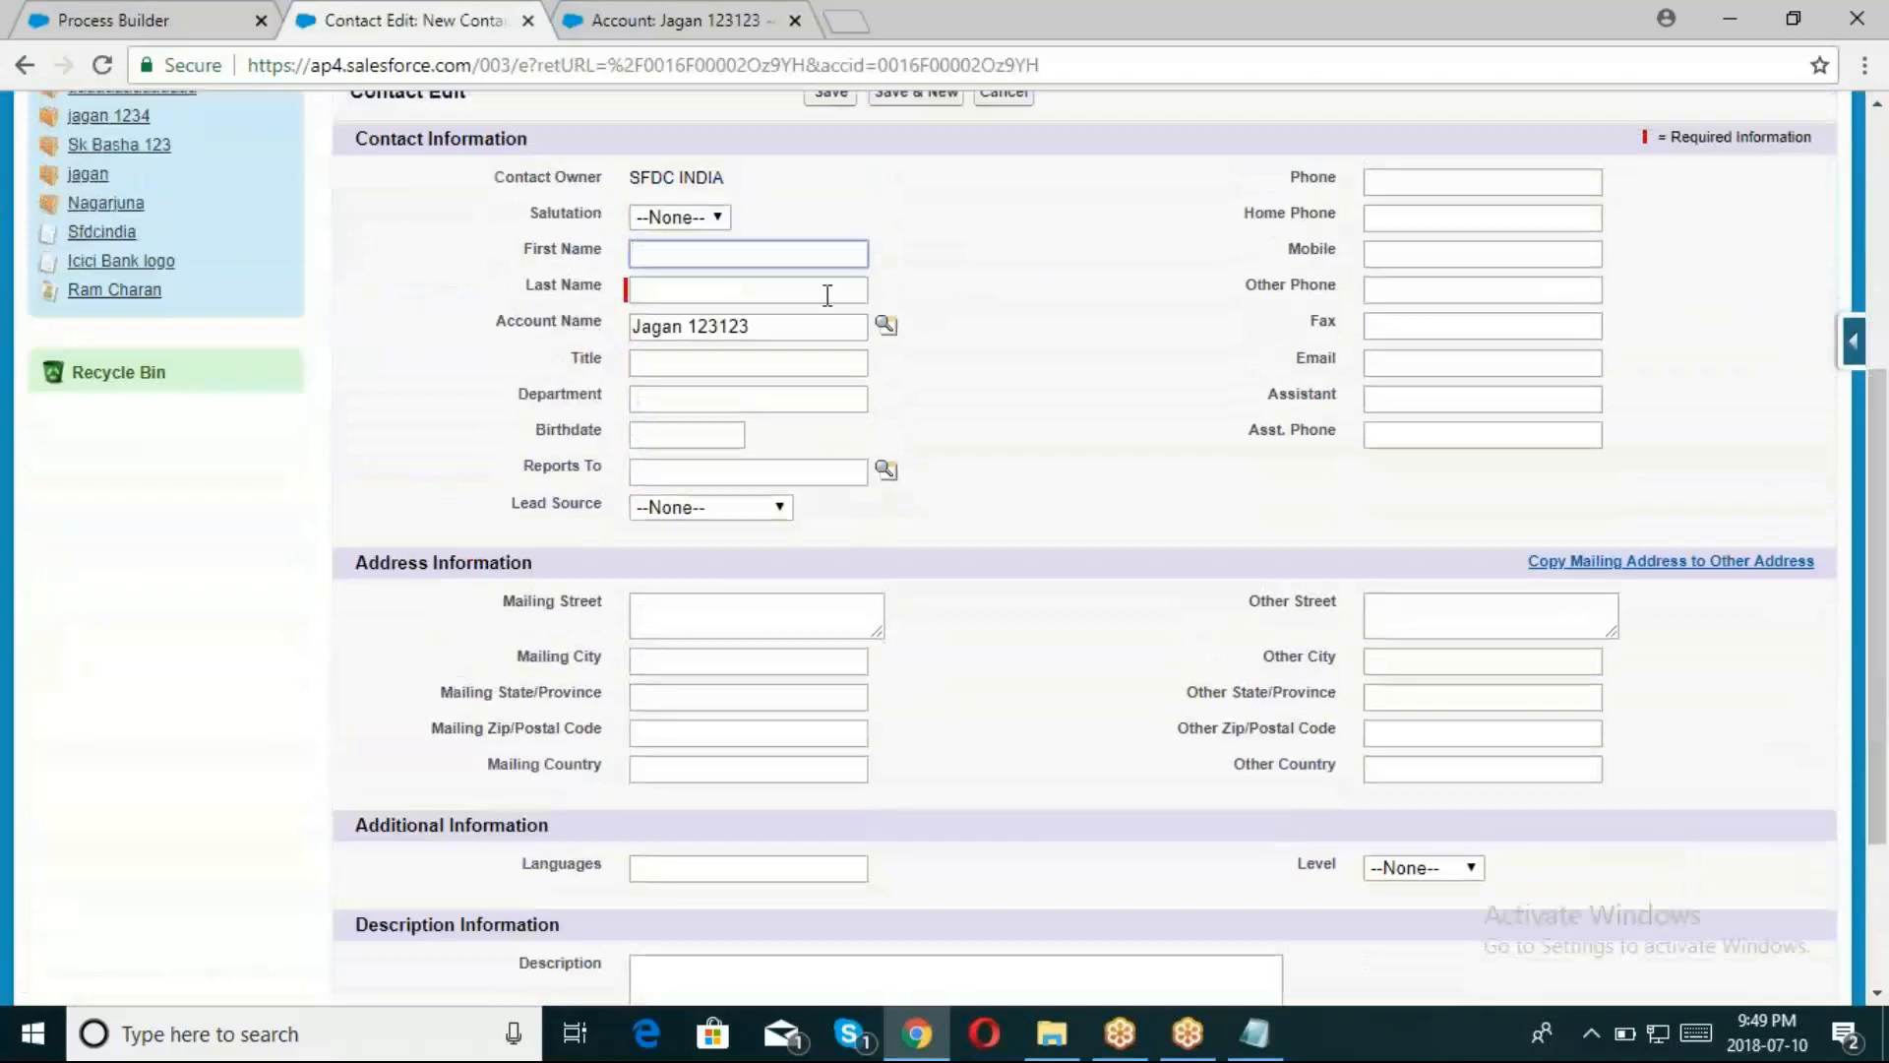
pyautogui.write('abc1')
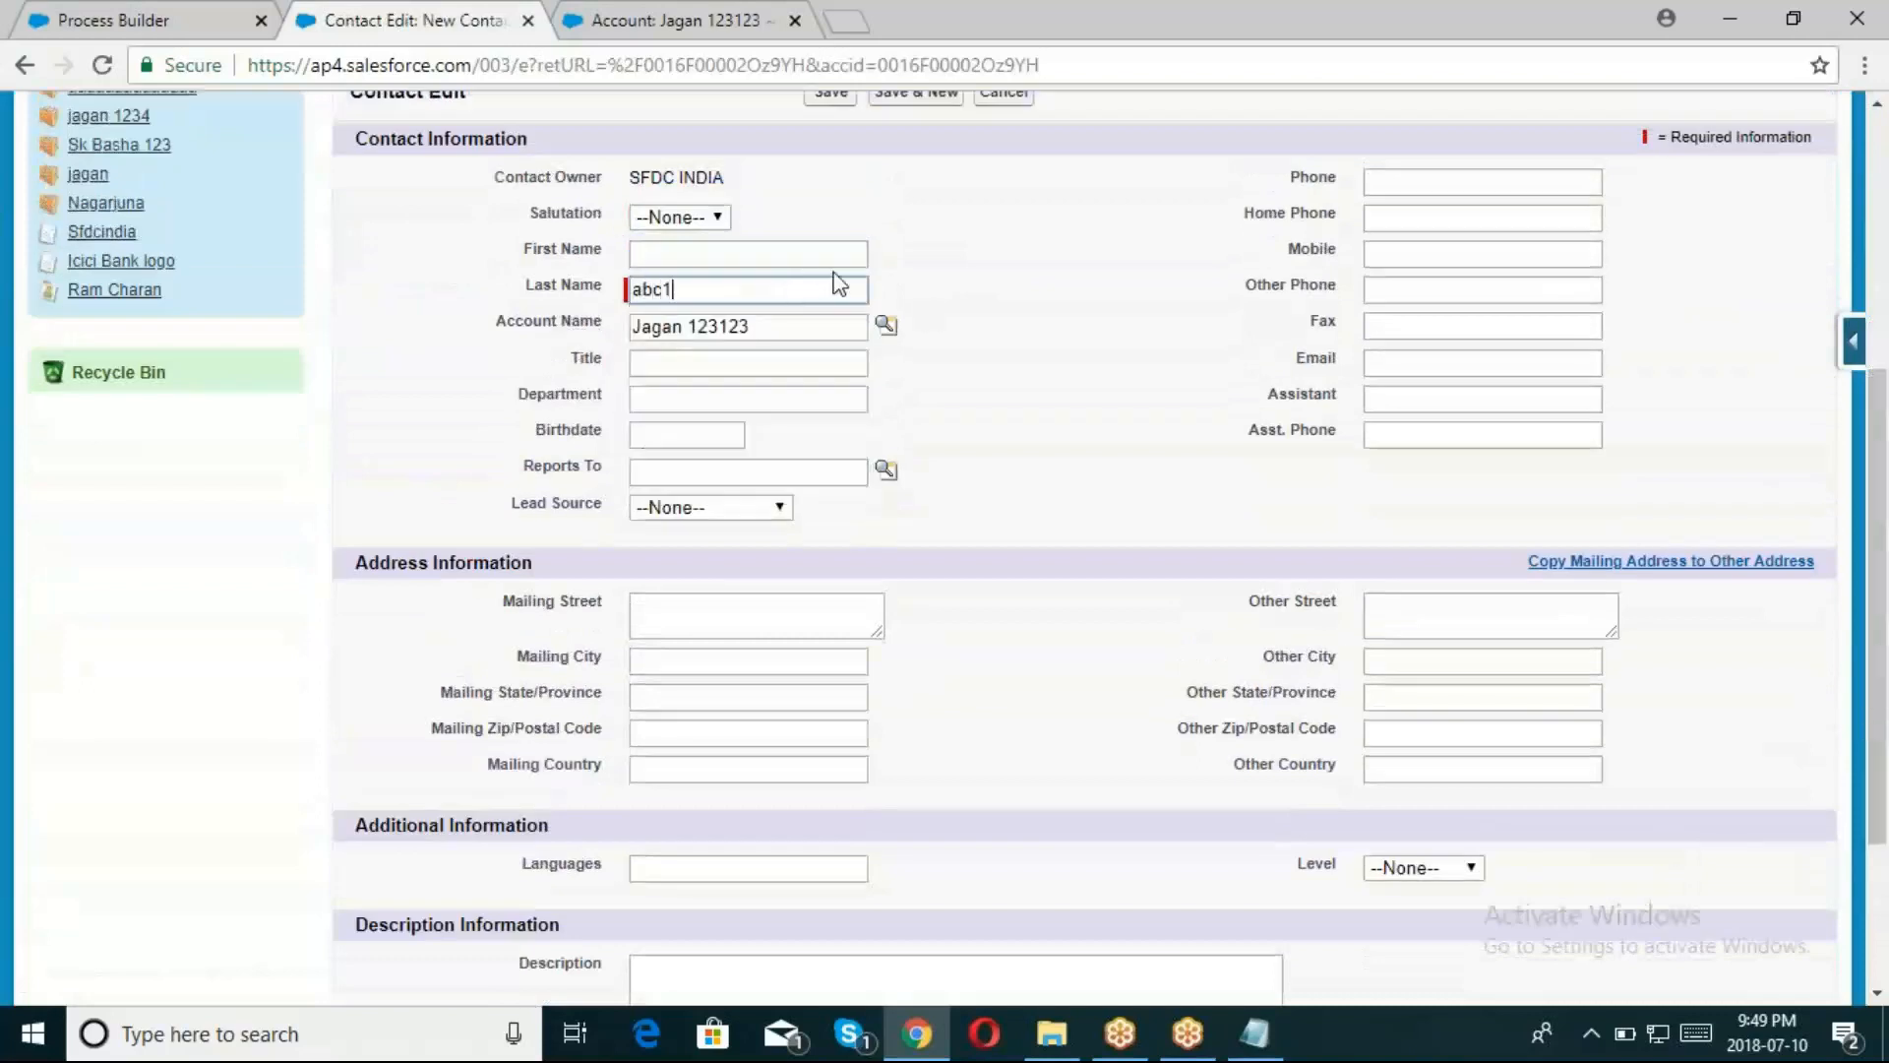
pyautogui.moveTo(1351, 390)
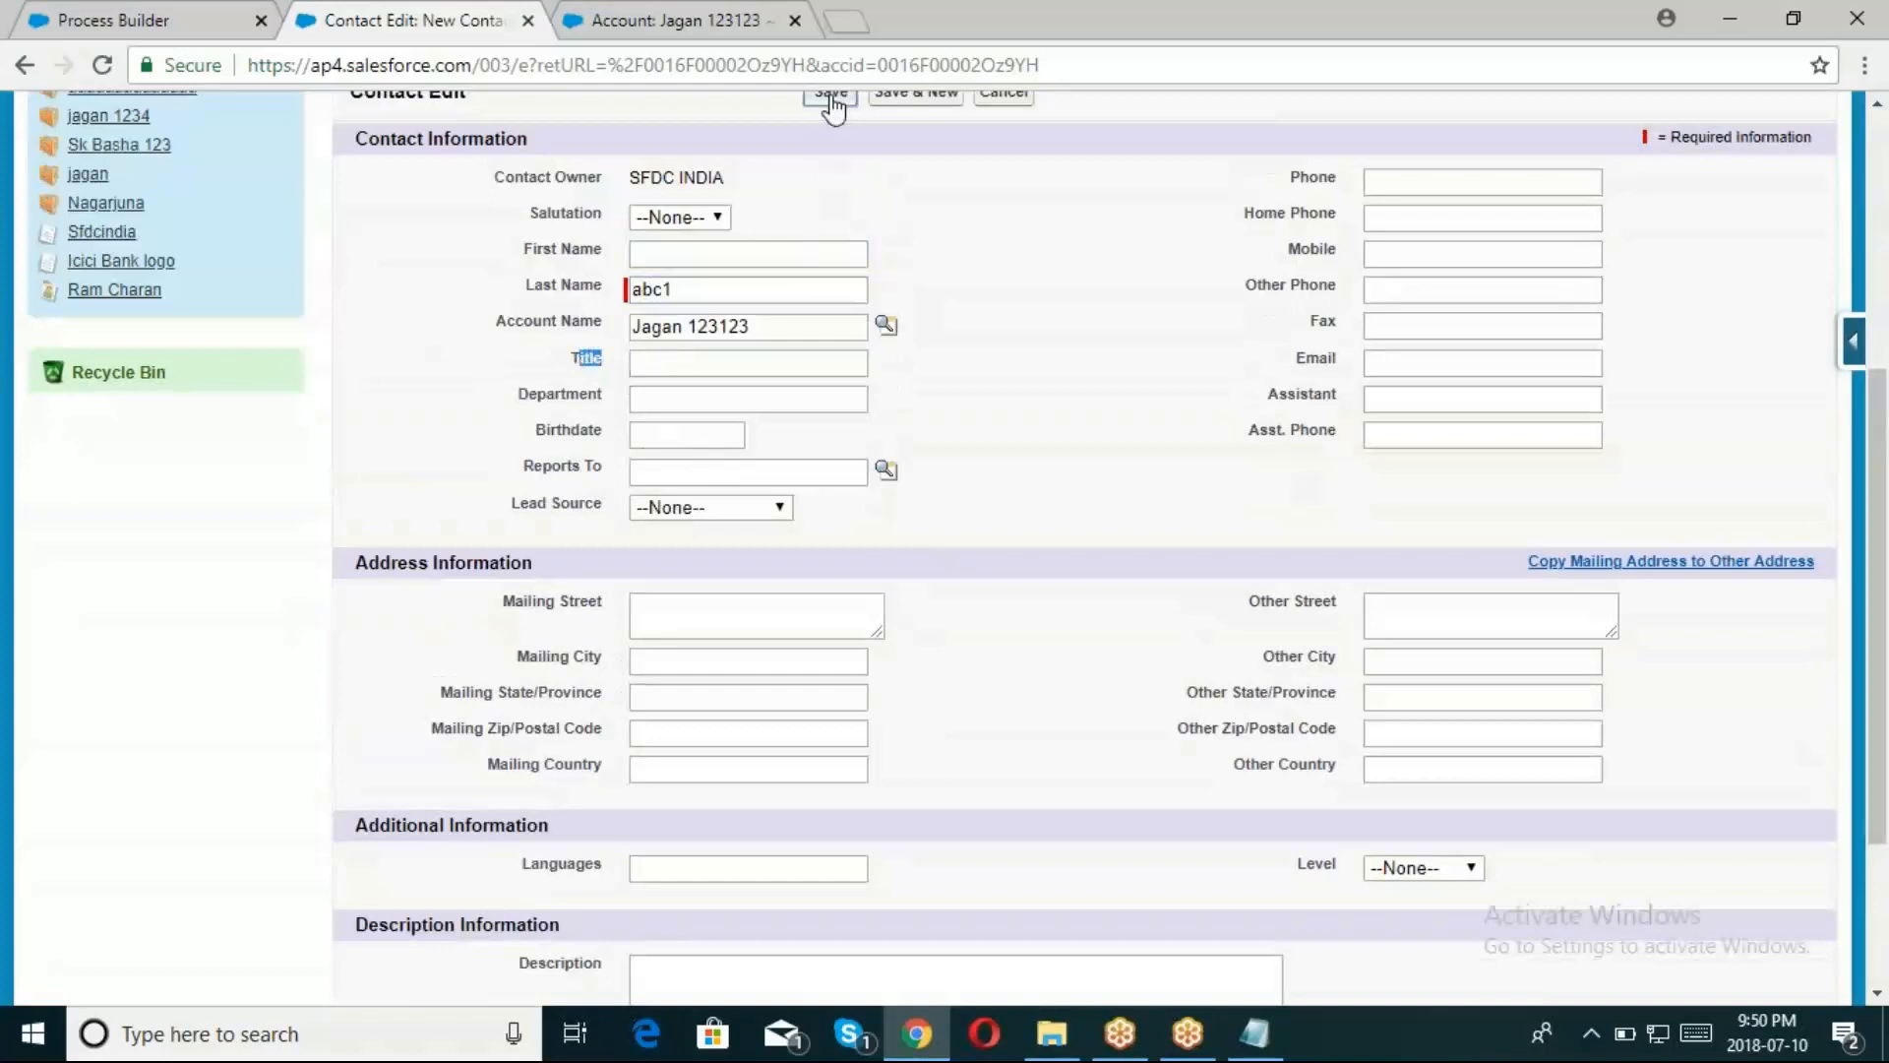
pyautogui.click(830, 93)
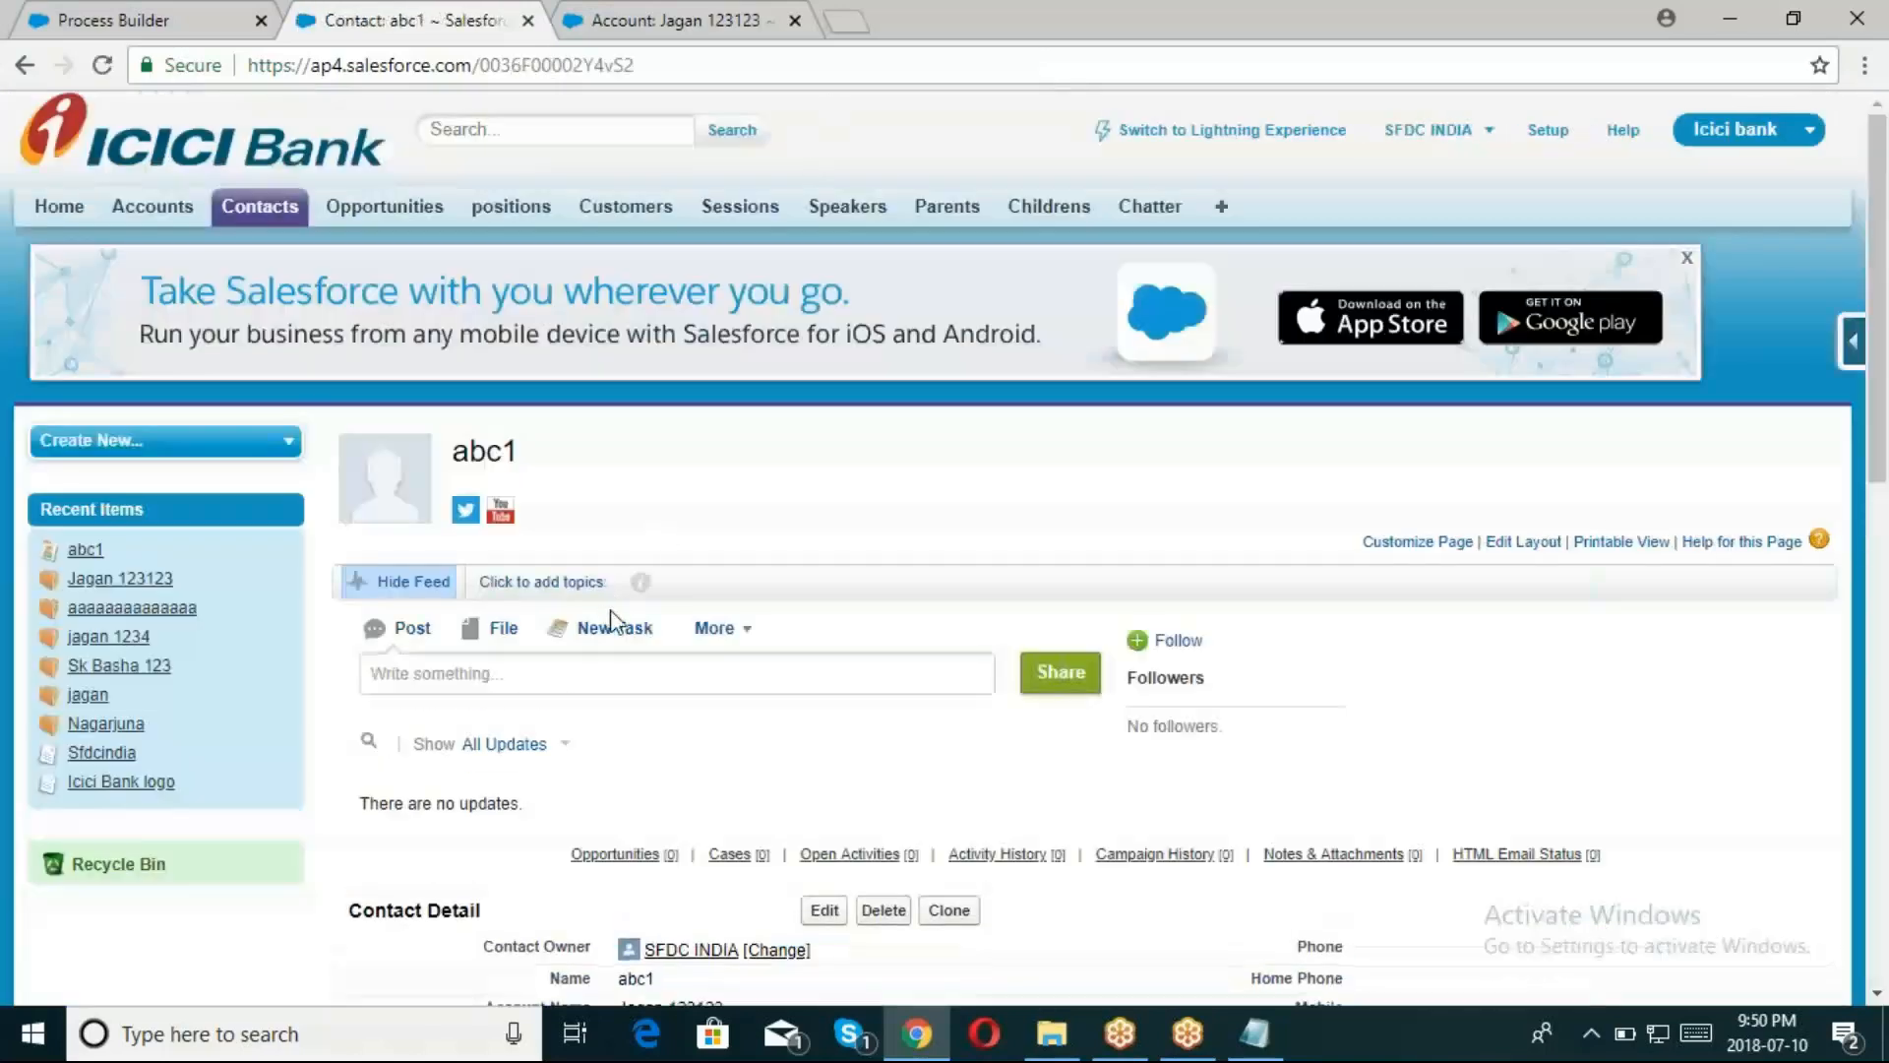
# Return to the account and create contact abc2
pyautogui.scroll(-3)
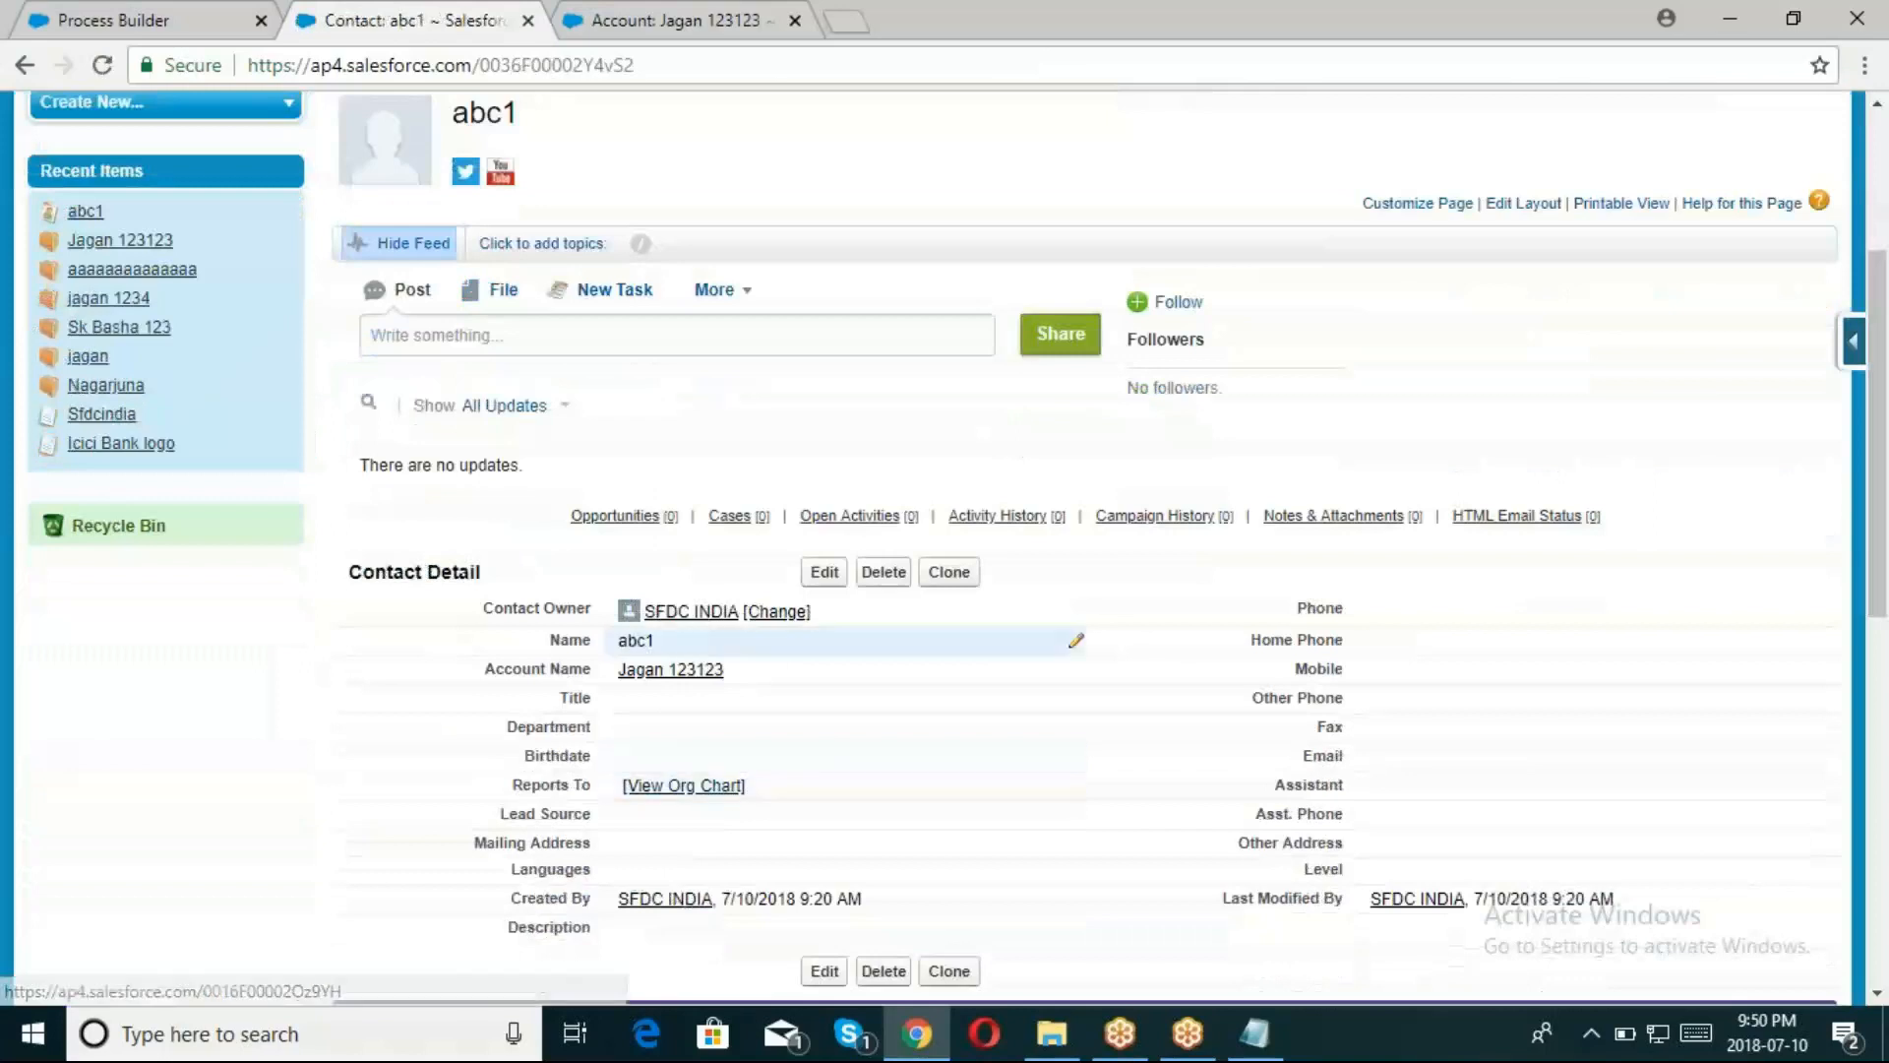
pyautogui.click(669, 669)
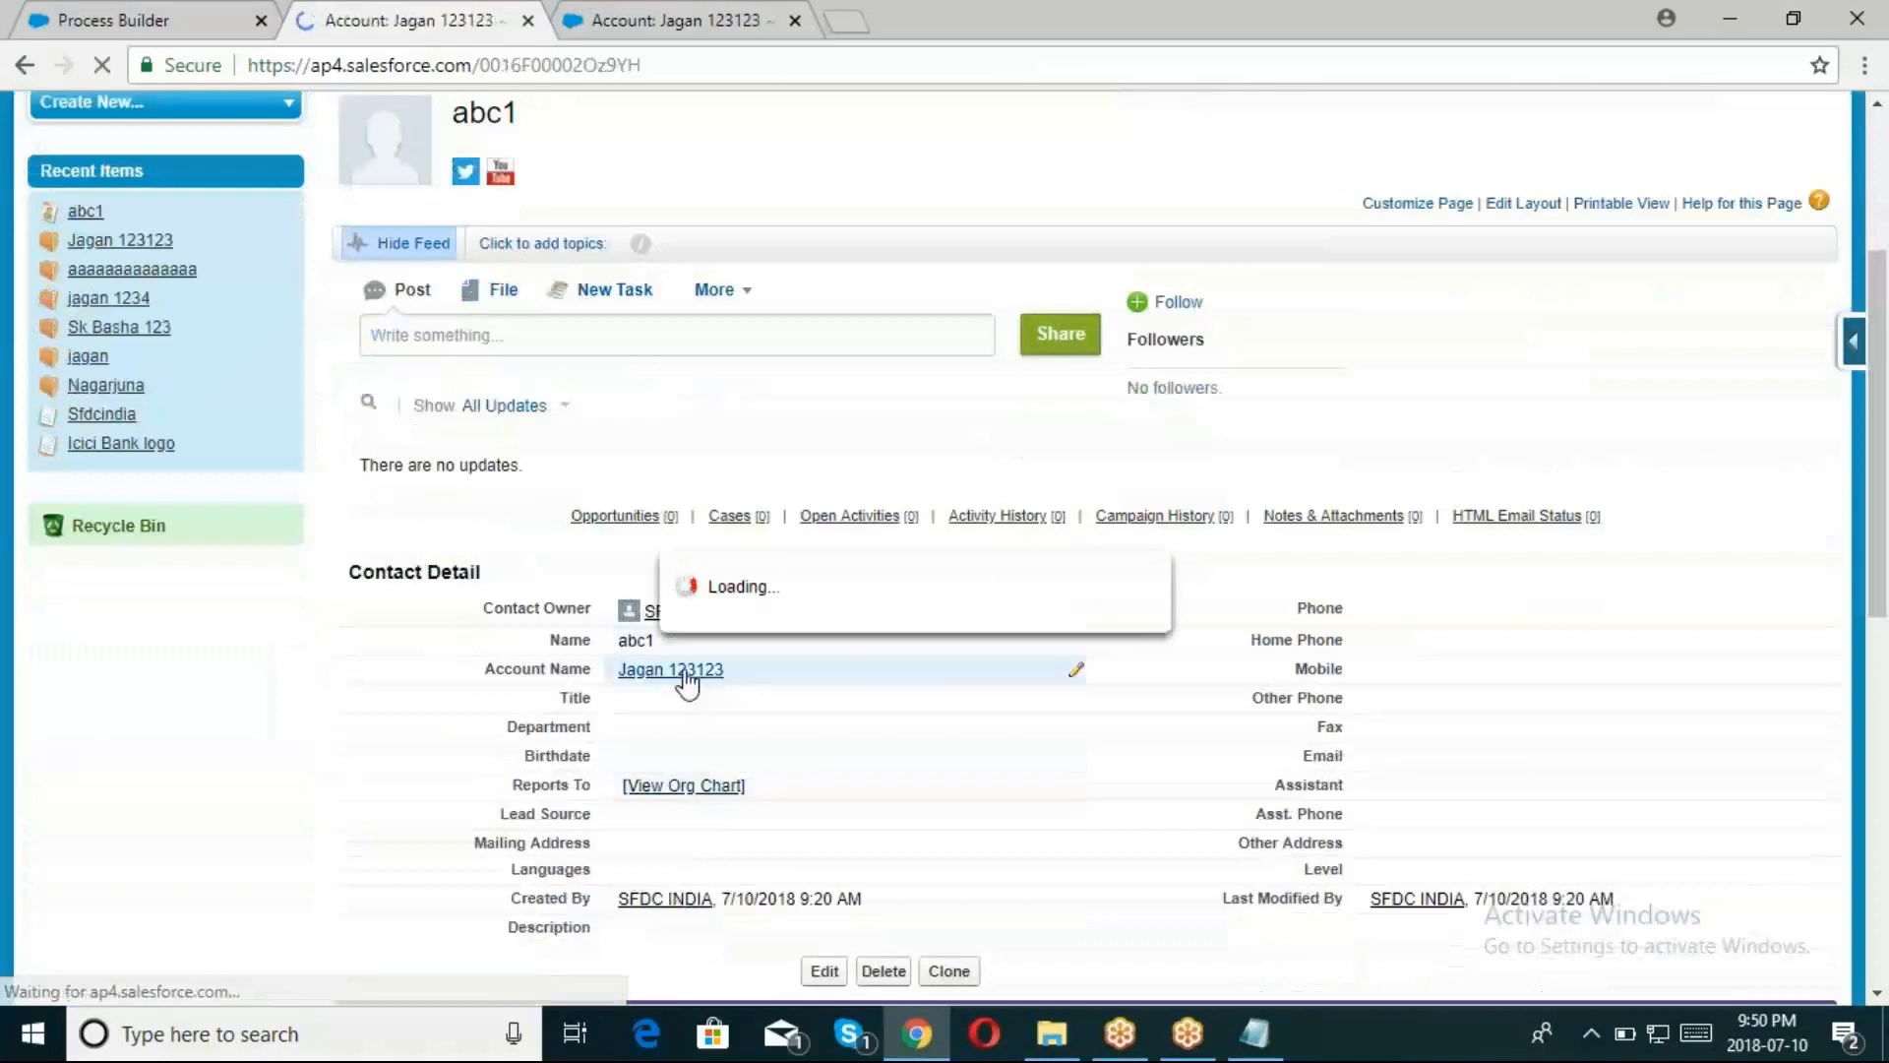
pyautogui.click(669, 669)
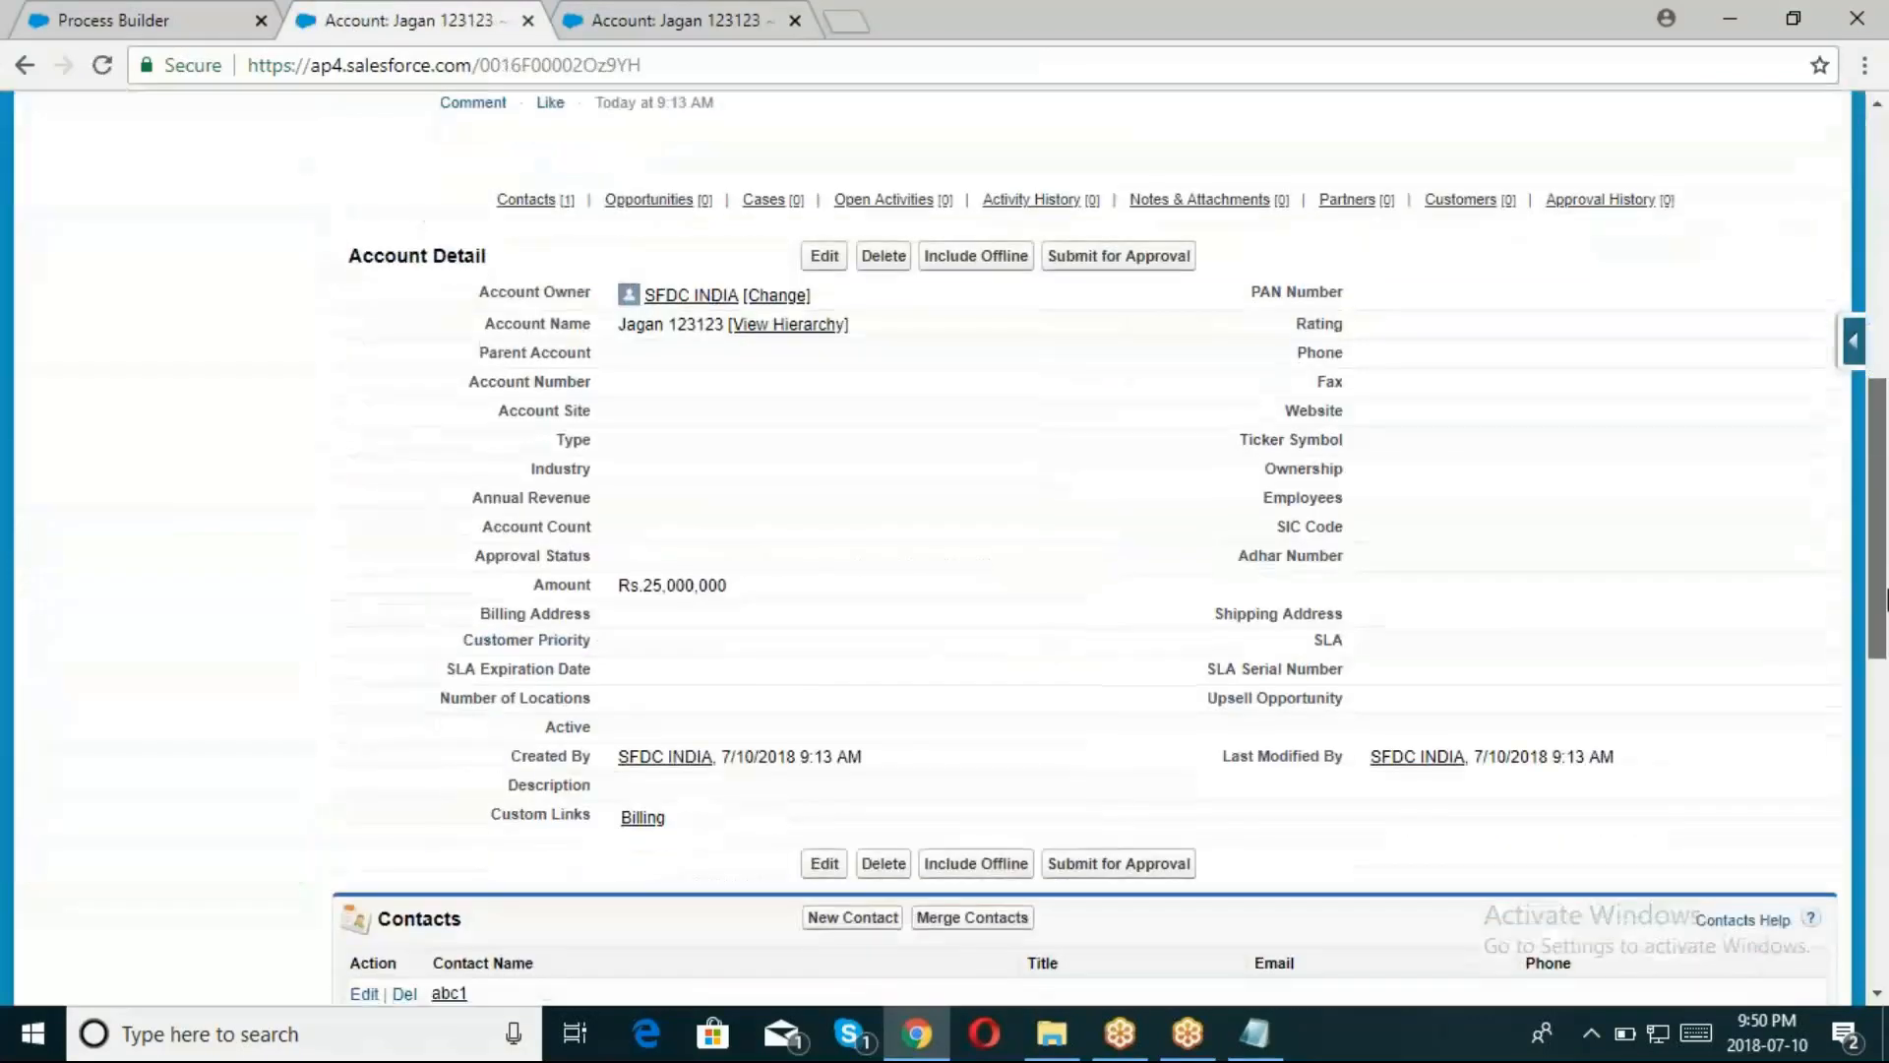
pyautogui.scroll(-3)
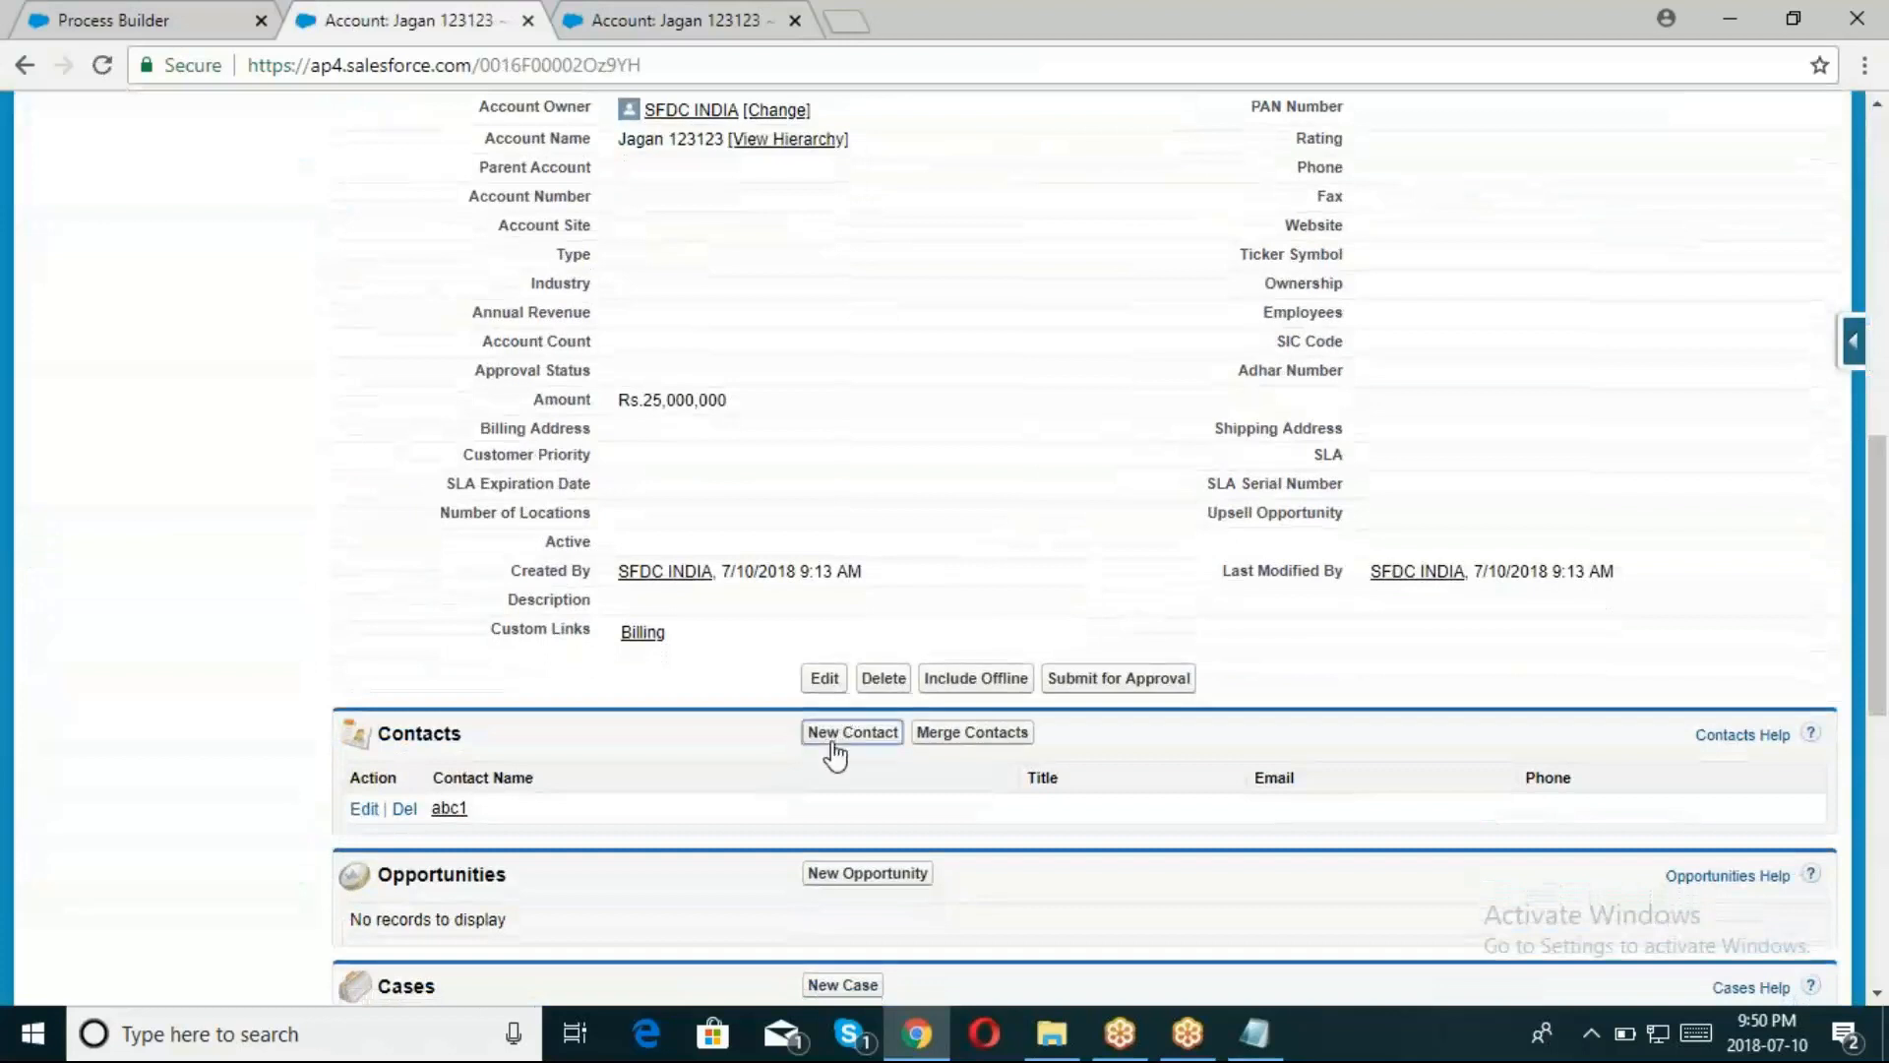
pyautogui.click(852, 731)
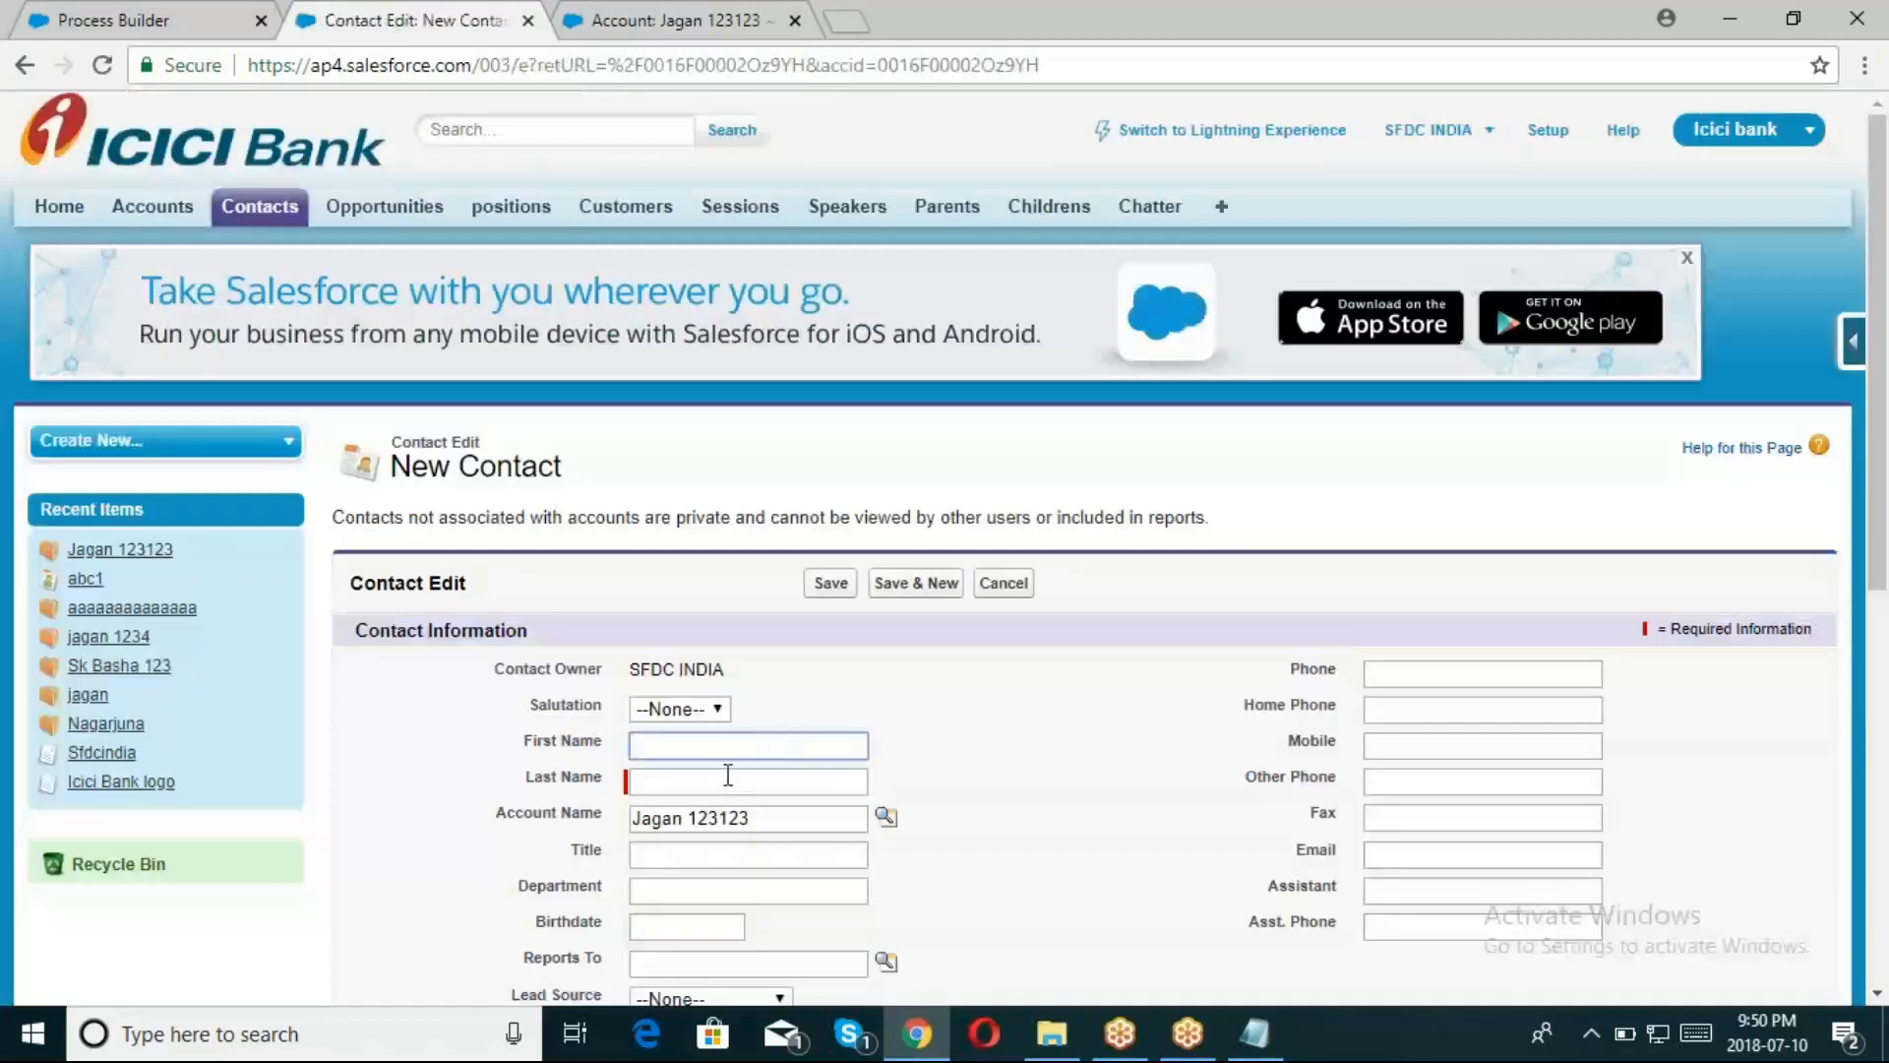
pyautogui.write('abc2')
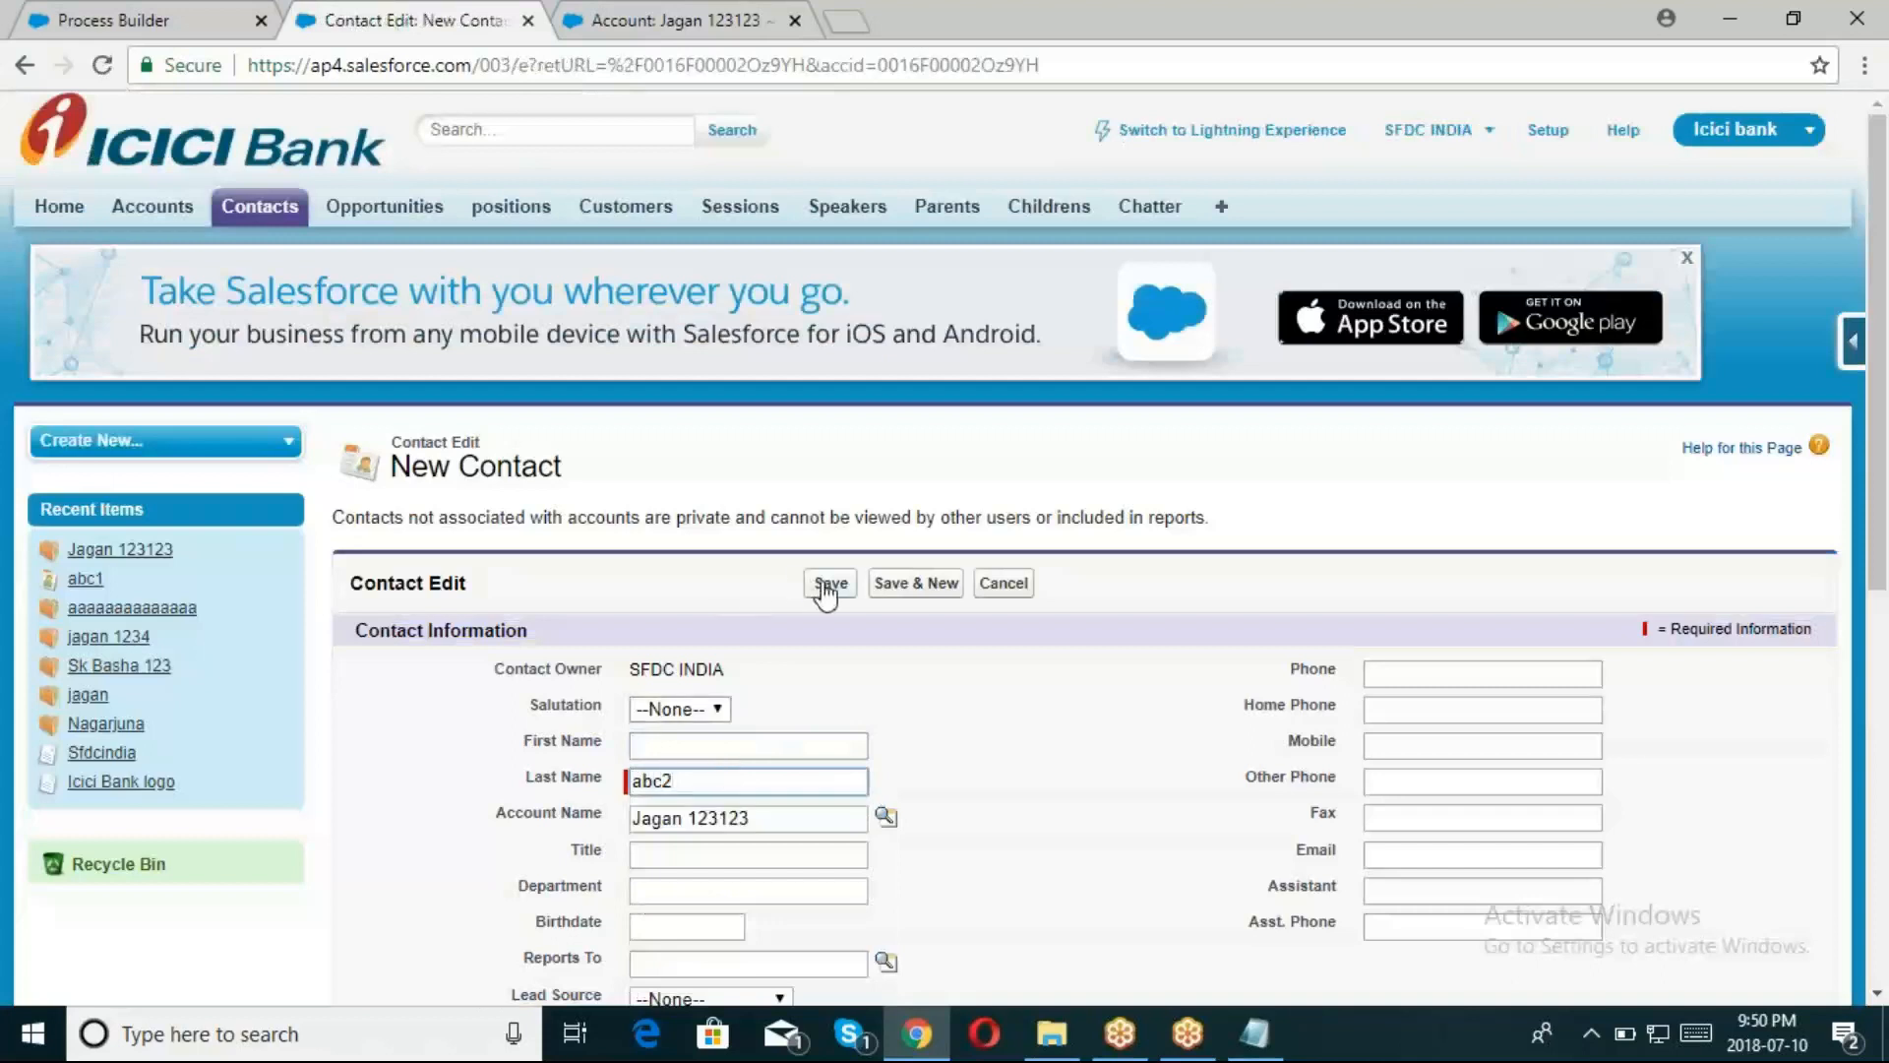
pyautogui.click(828, 583)
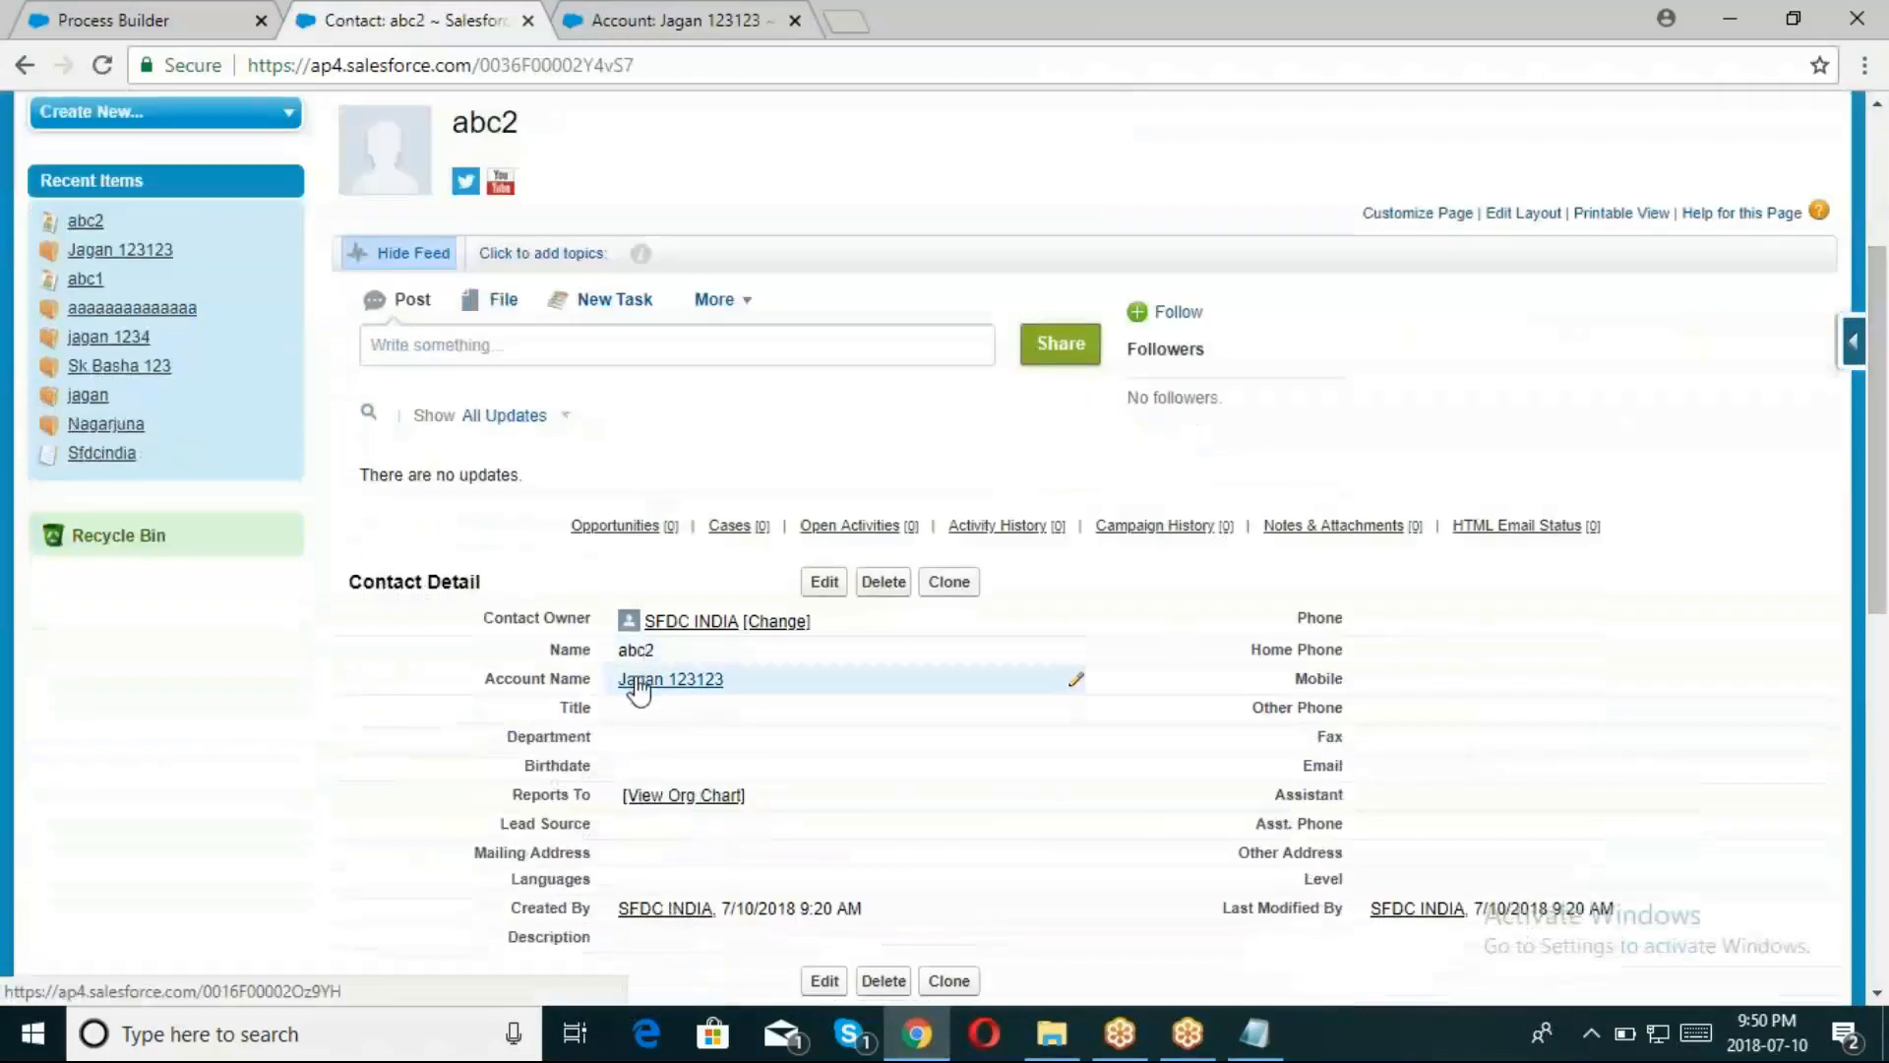
# Create contact abc3, then return to the Accounts home page
pyautogui.click(669, 679)
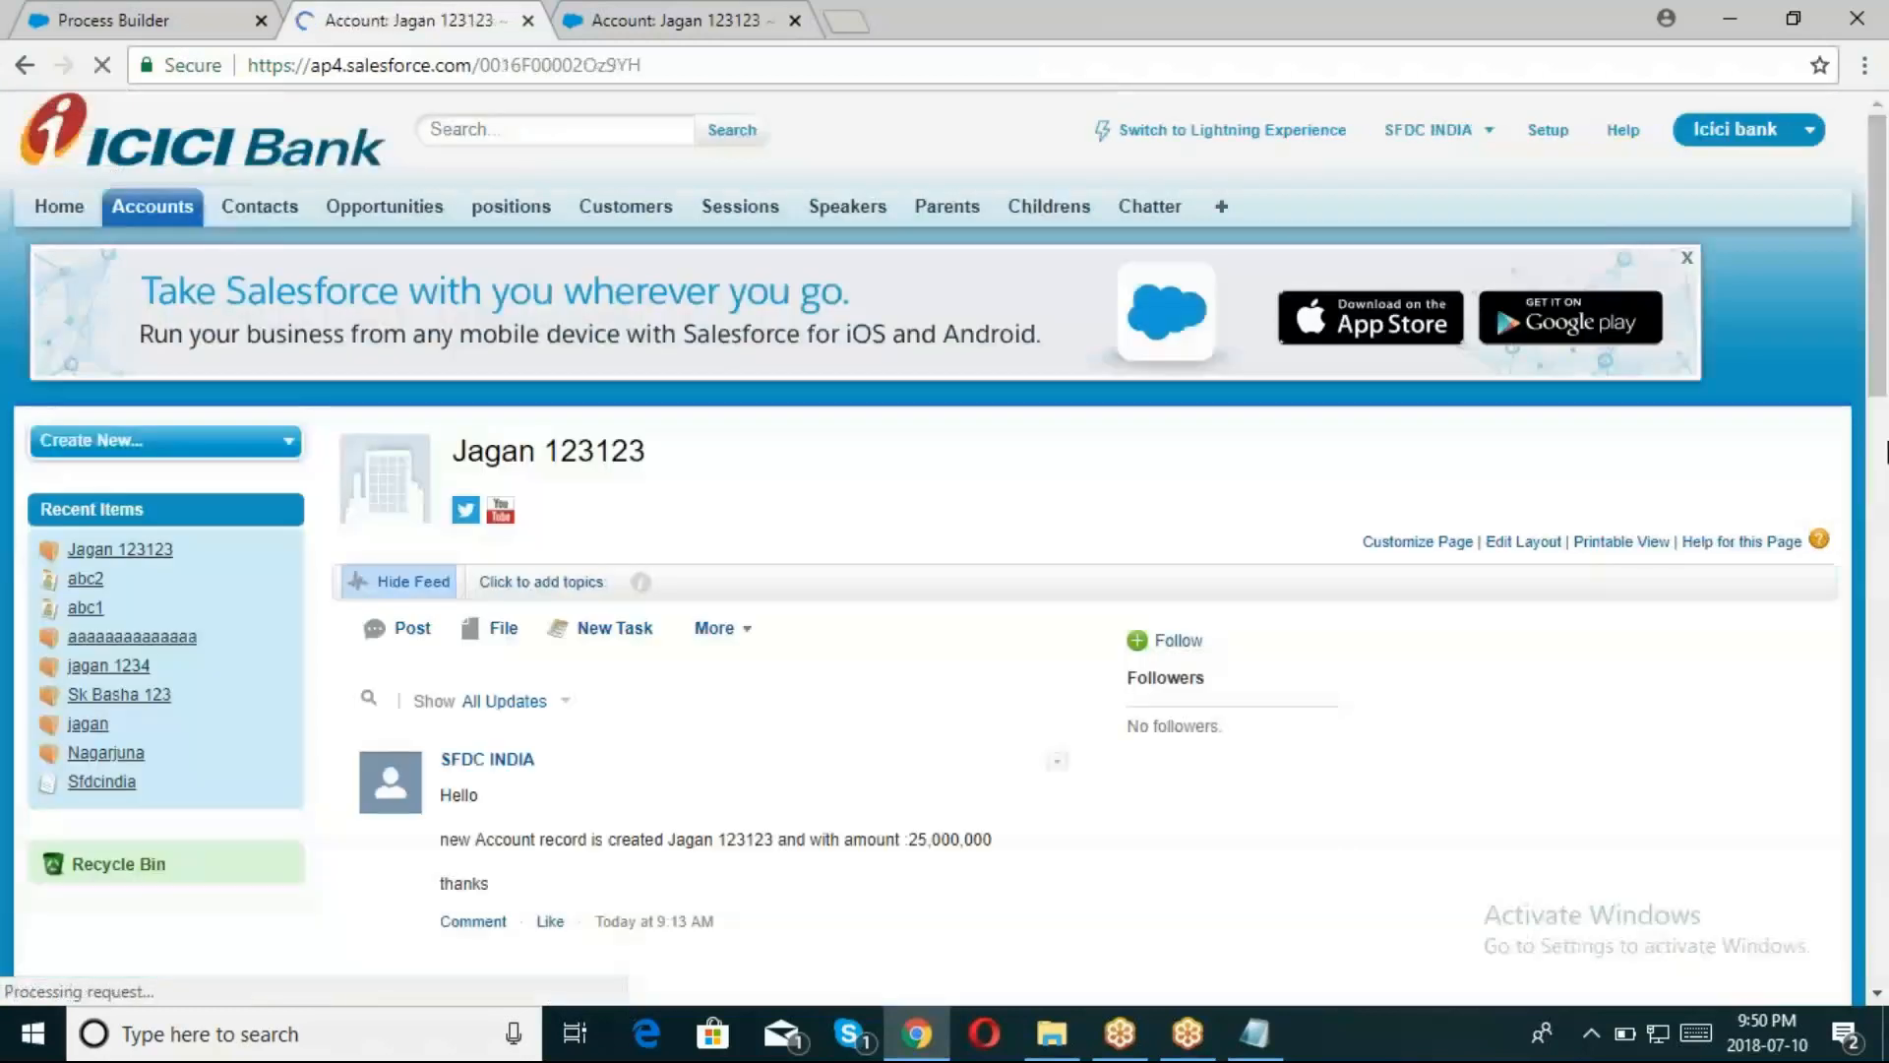
pyautogui.scroll(-3)
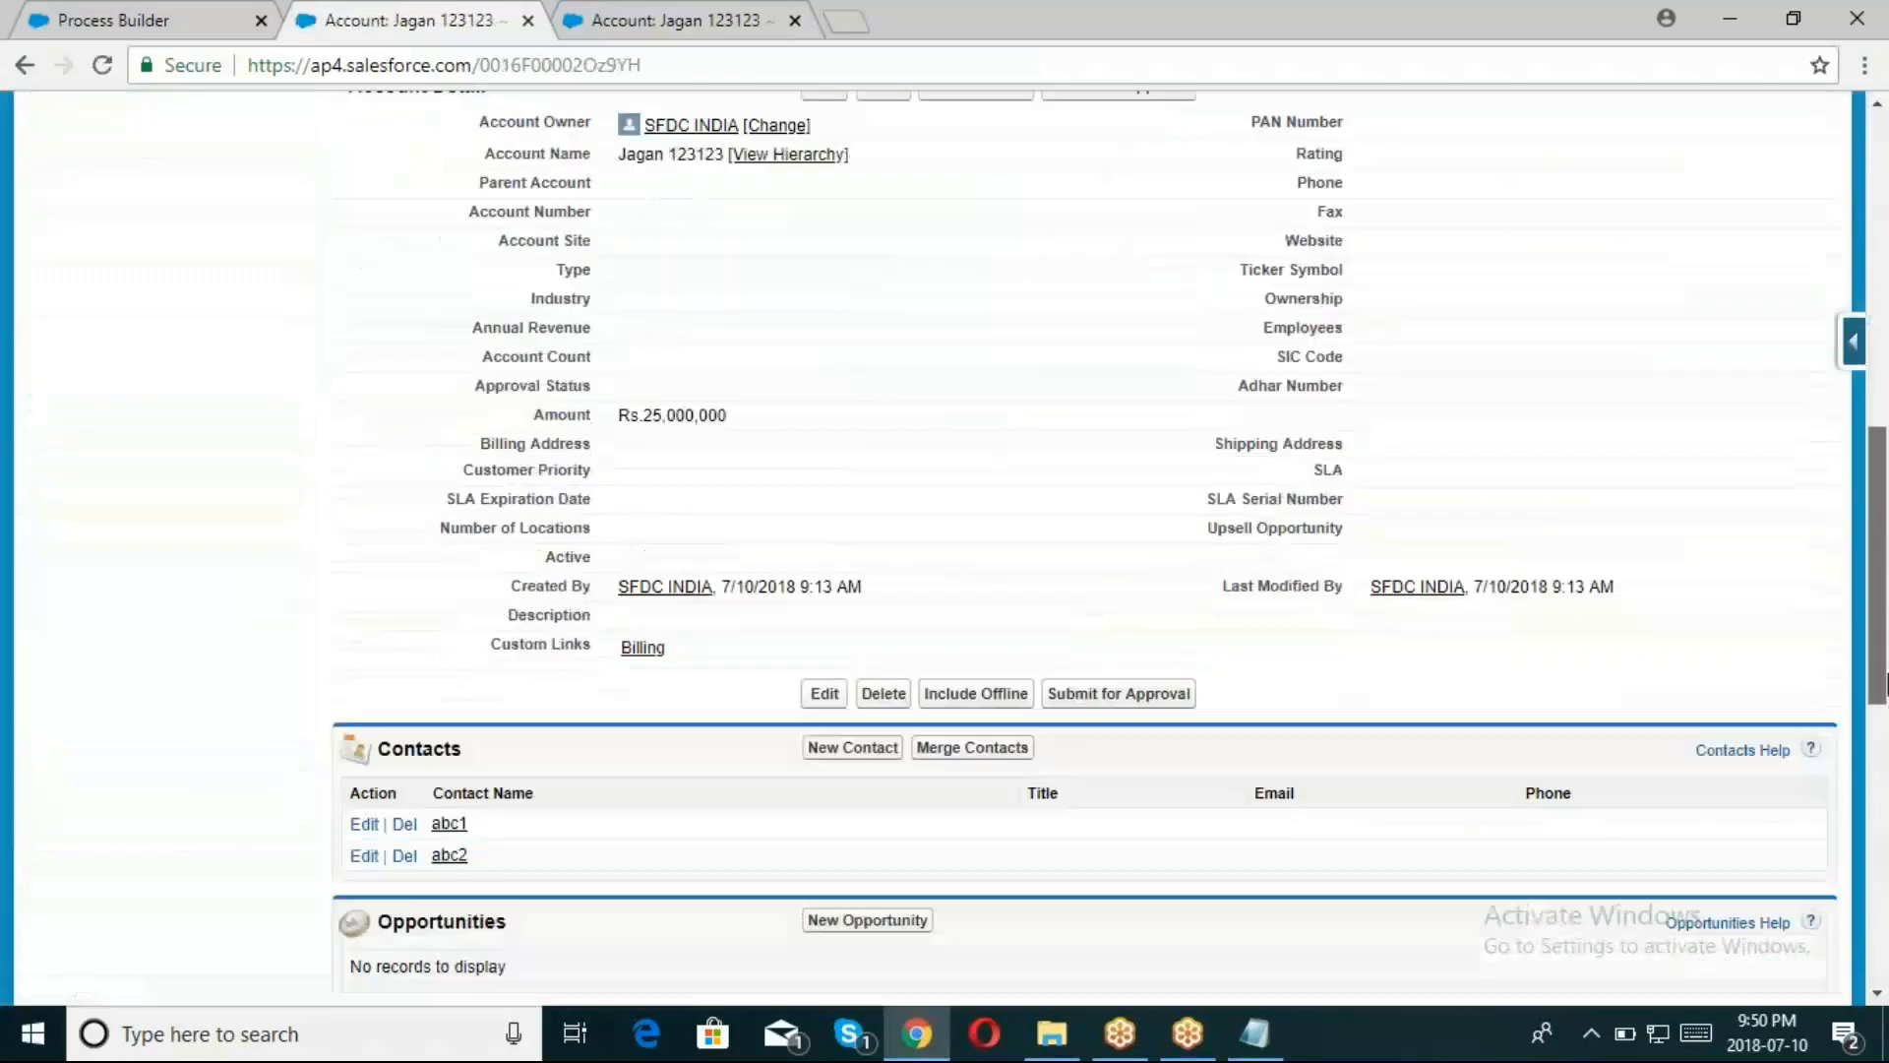
pyautogui.click(850, 748)
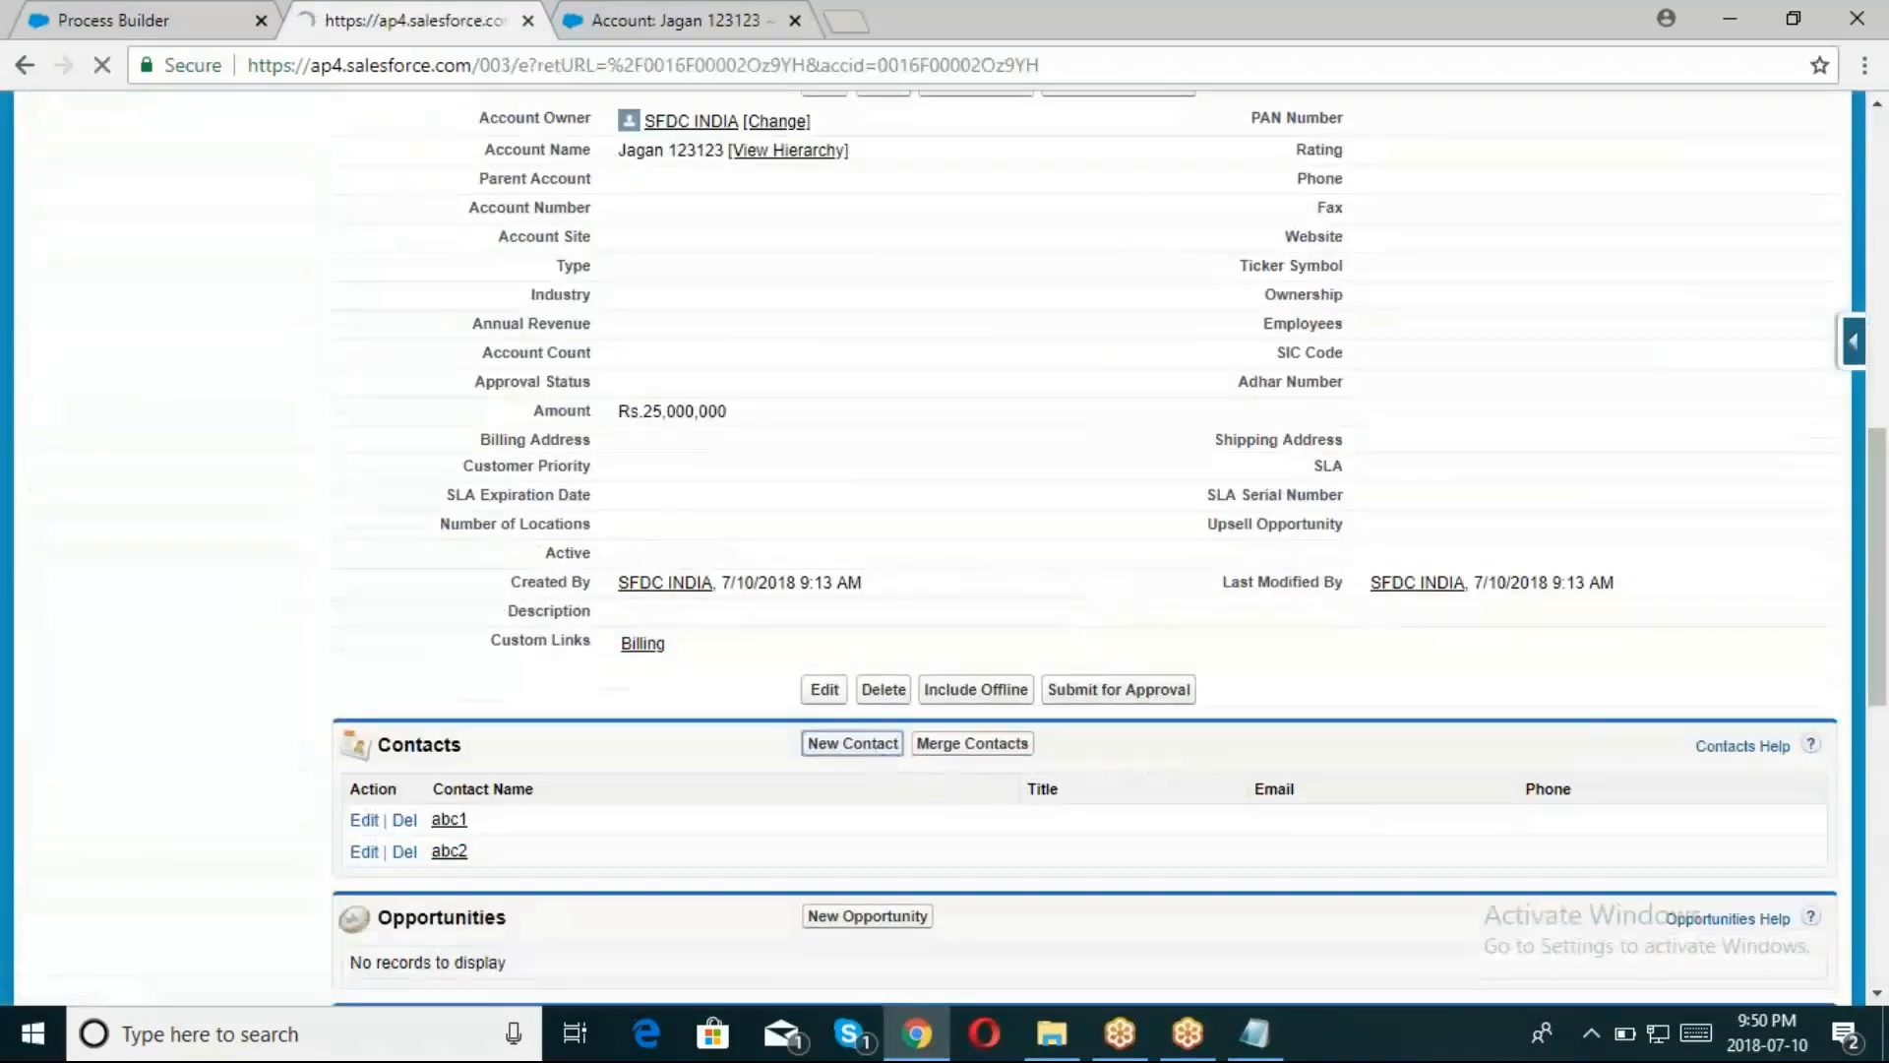
pyautogui.click(850, 743)
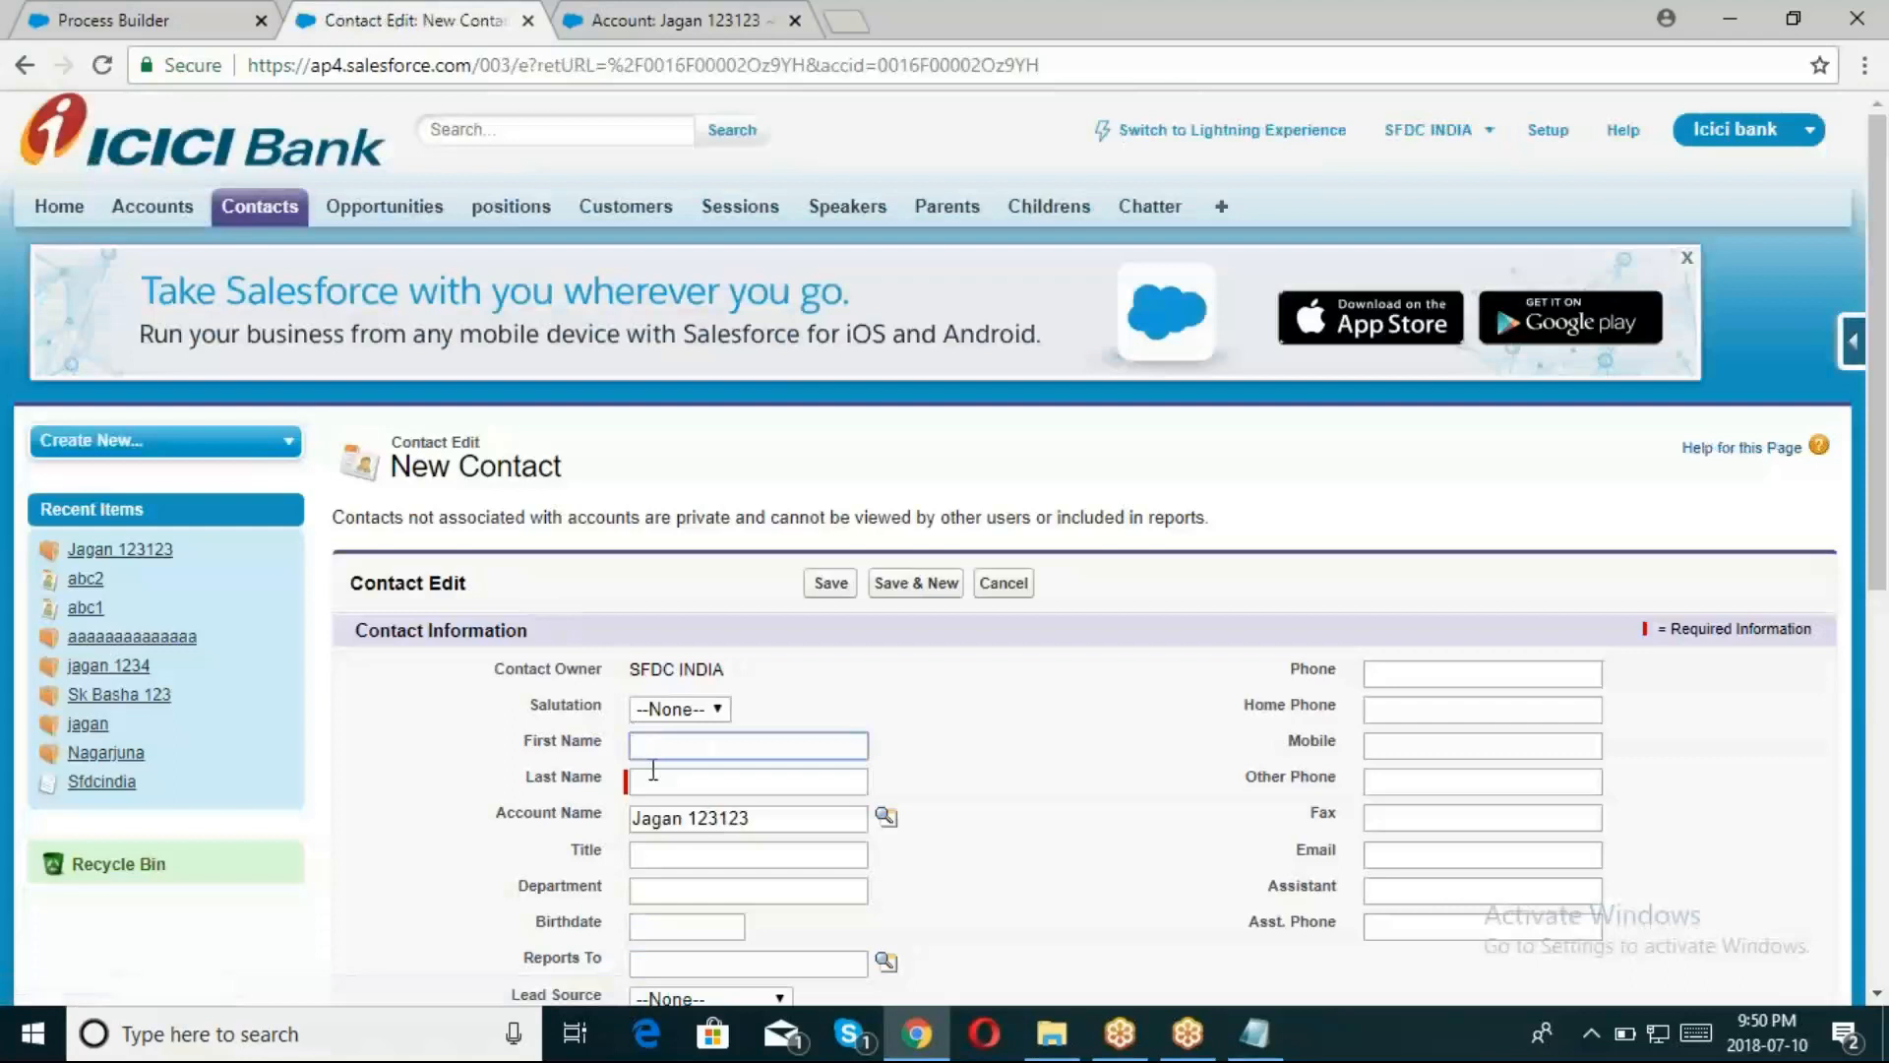
pyautogui.write('abc3')
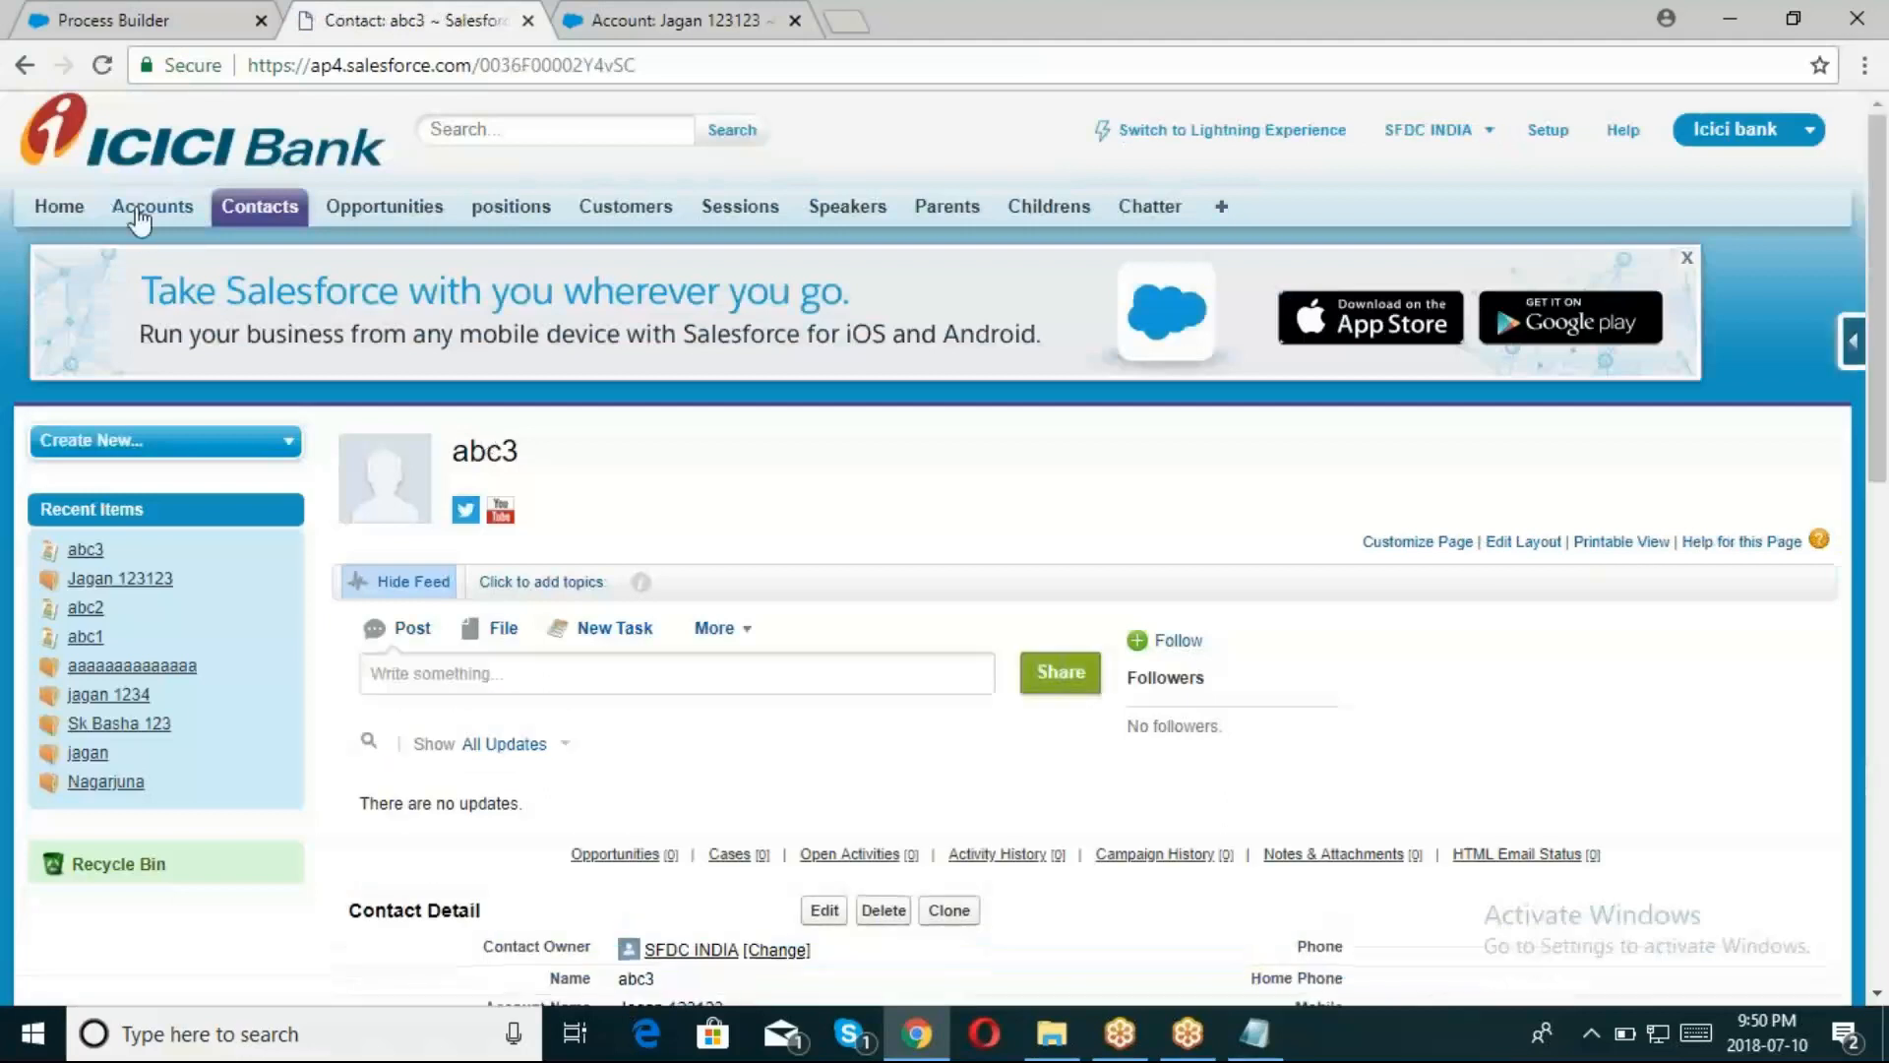
pyautogui.click(151, 206)
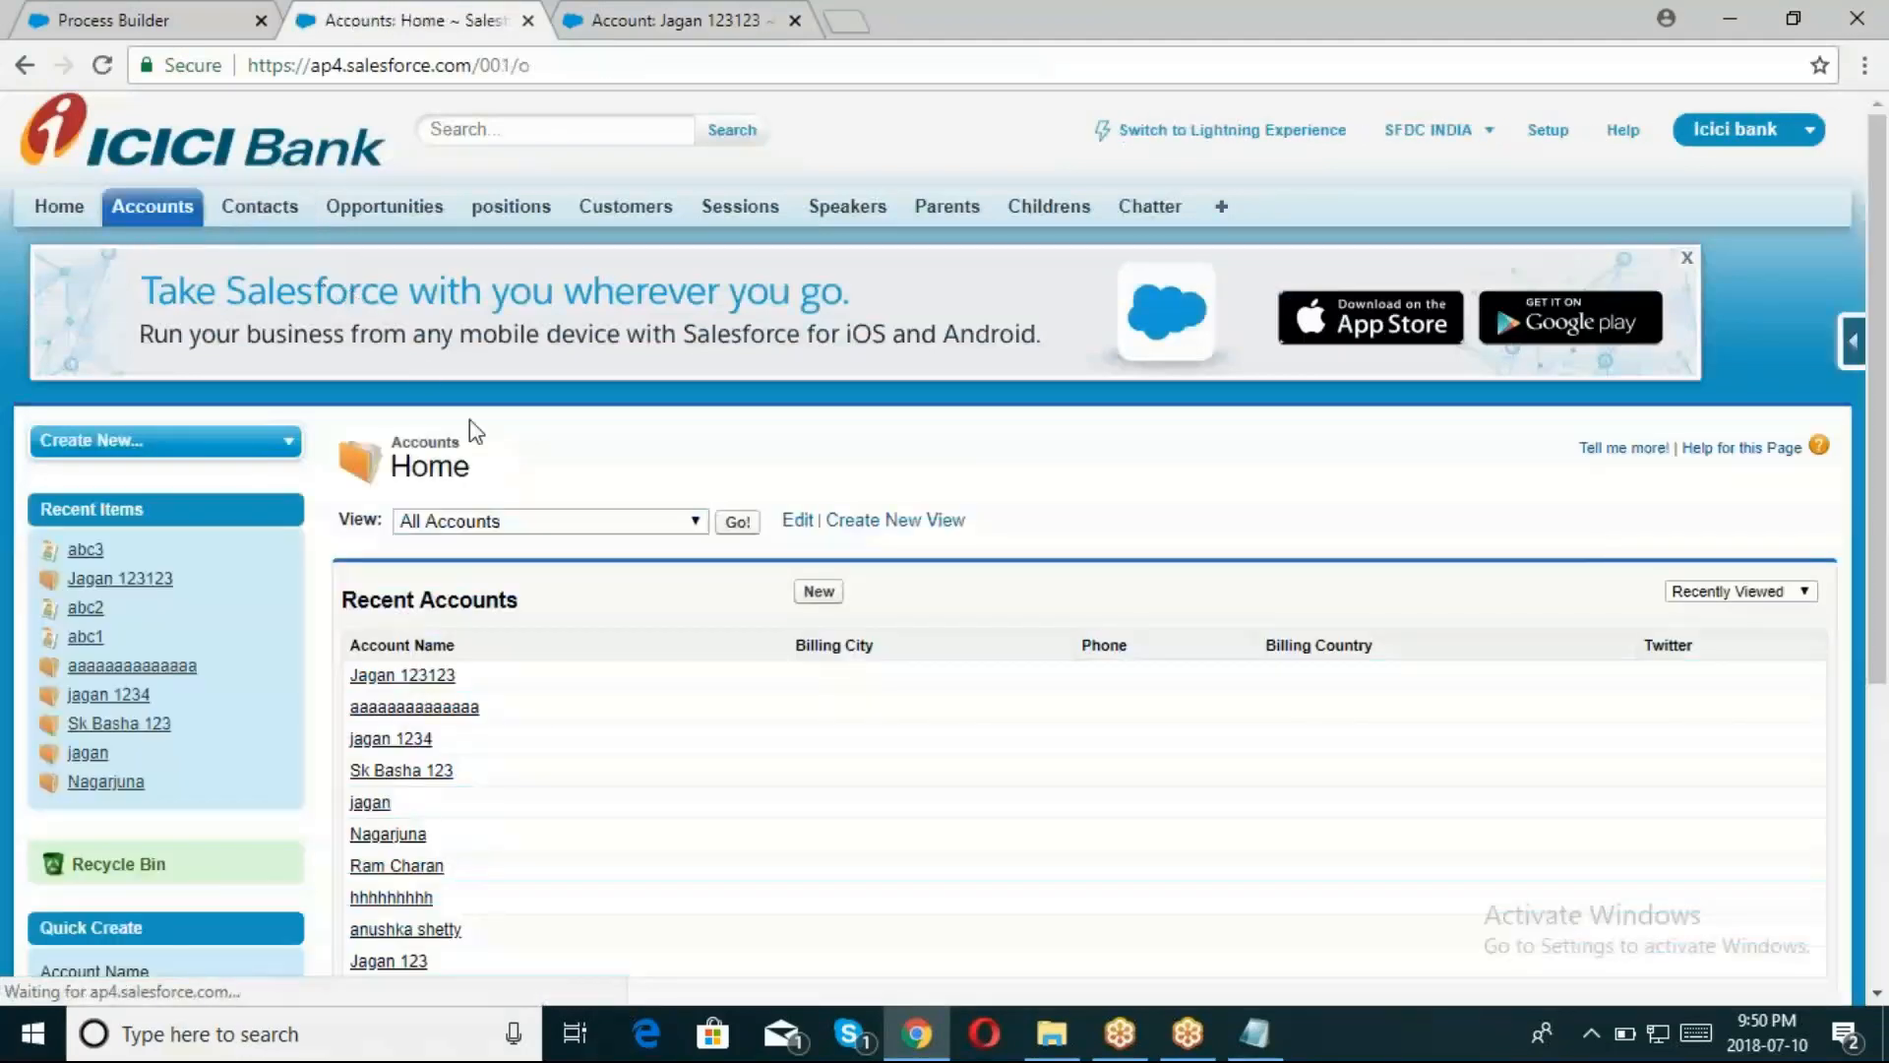
# Reopen Jagan 123123 listing contacts abc1–abc3 and start editing the account
pyautogui.click(402, 675)
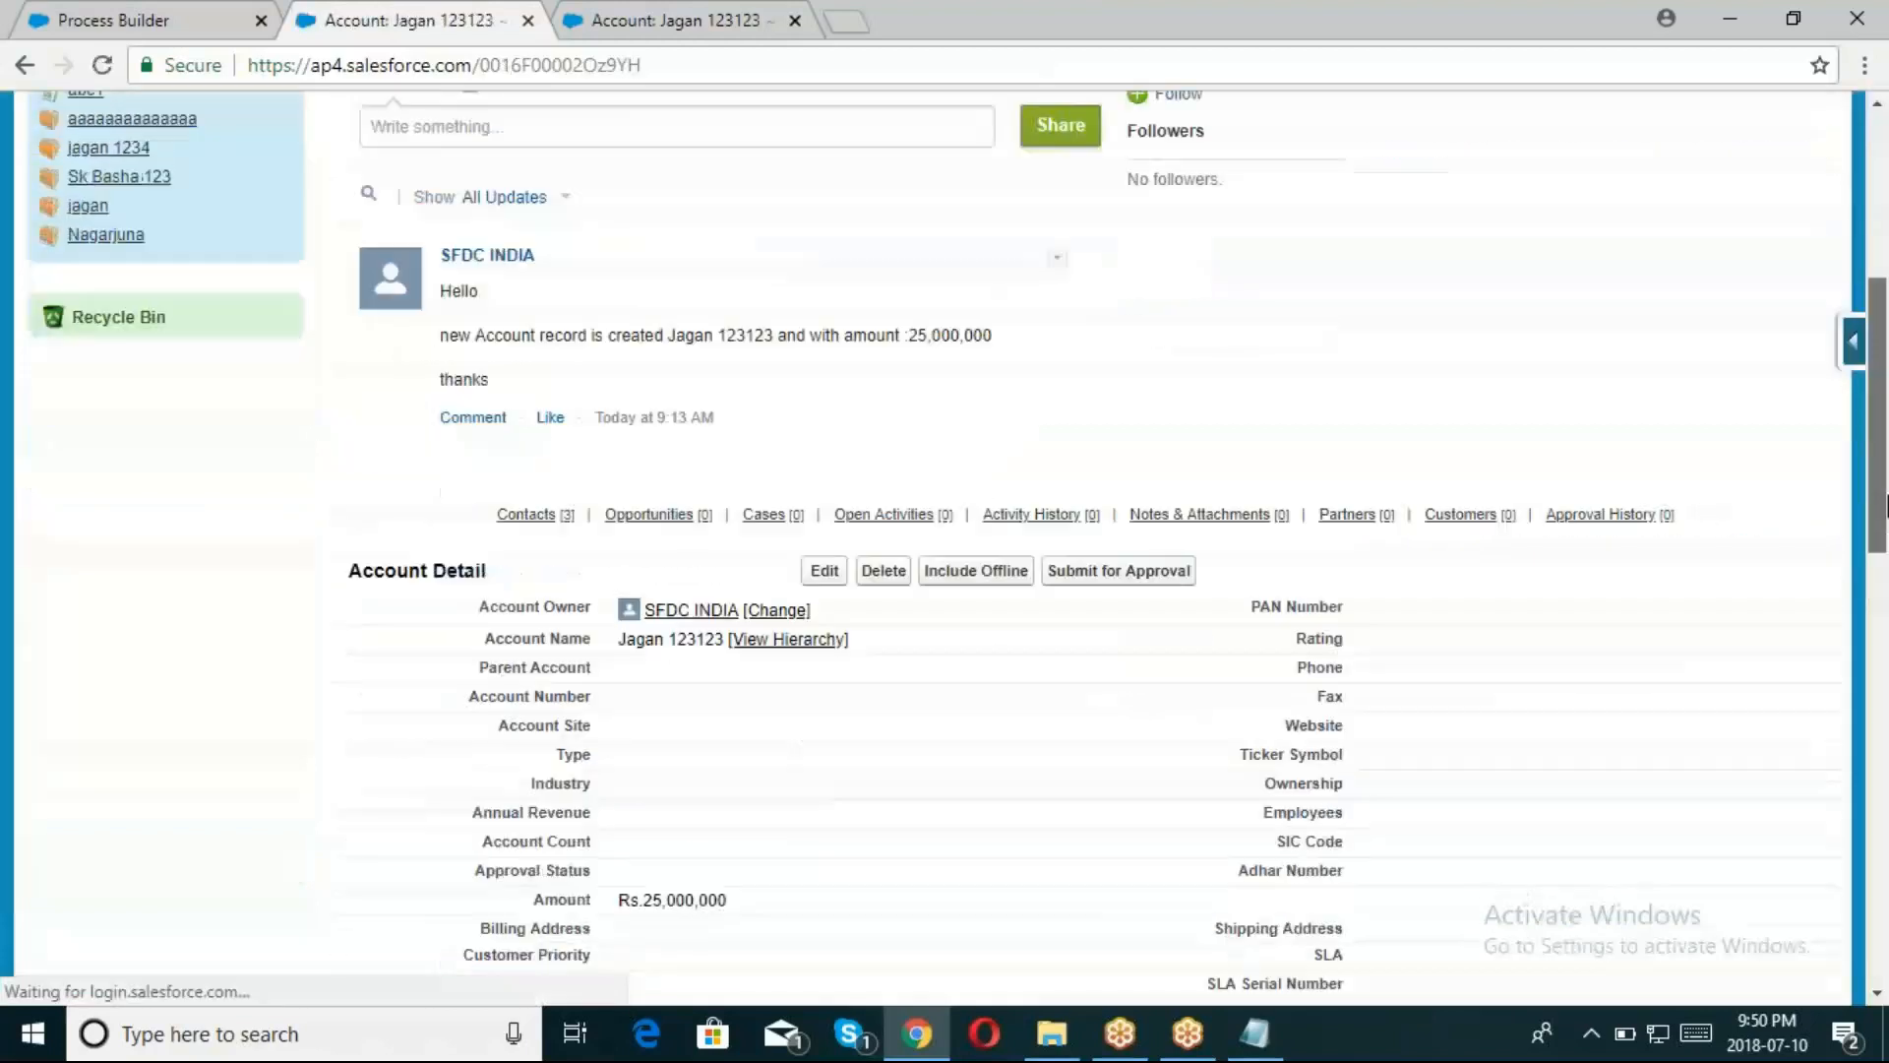
pyautogui.scroll(-3)
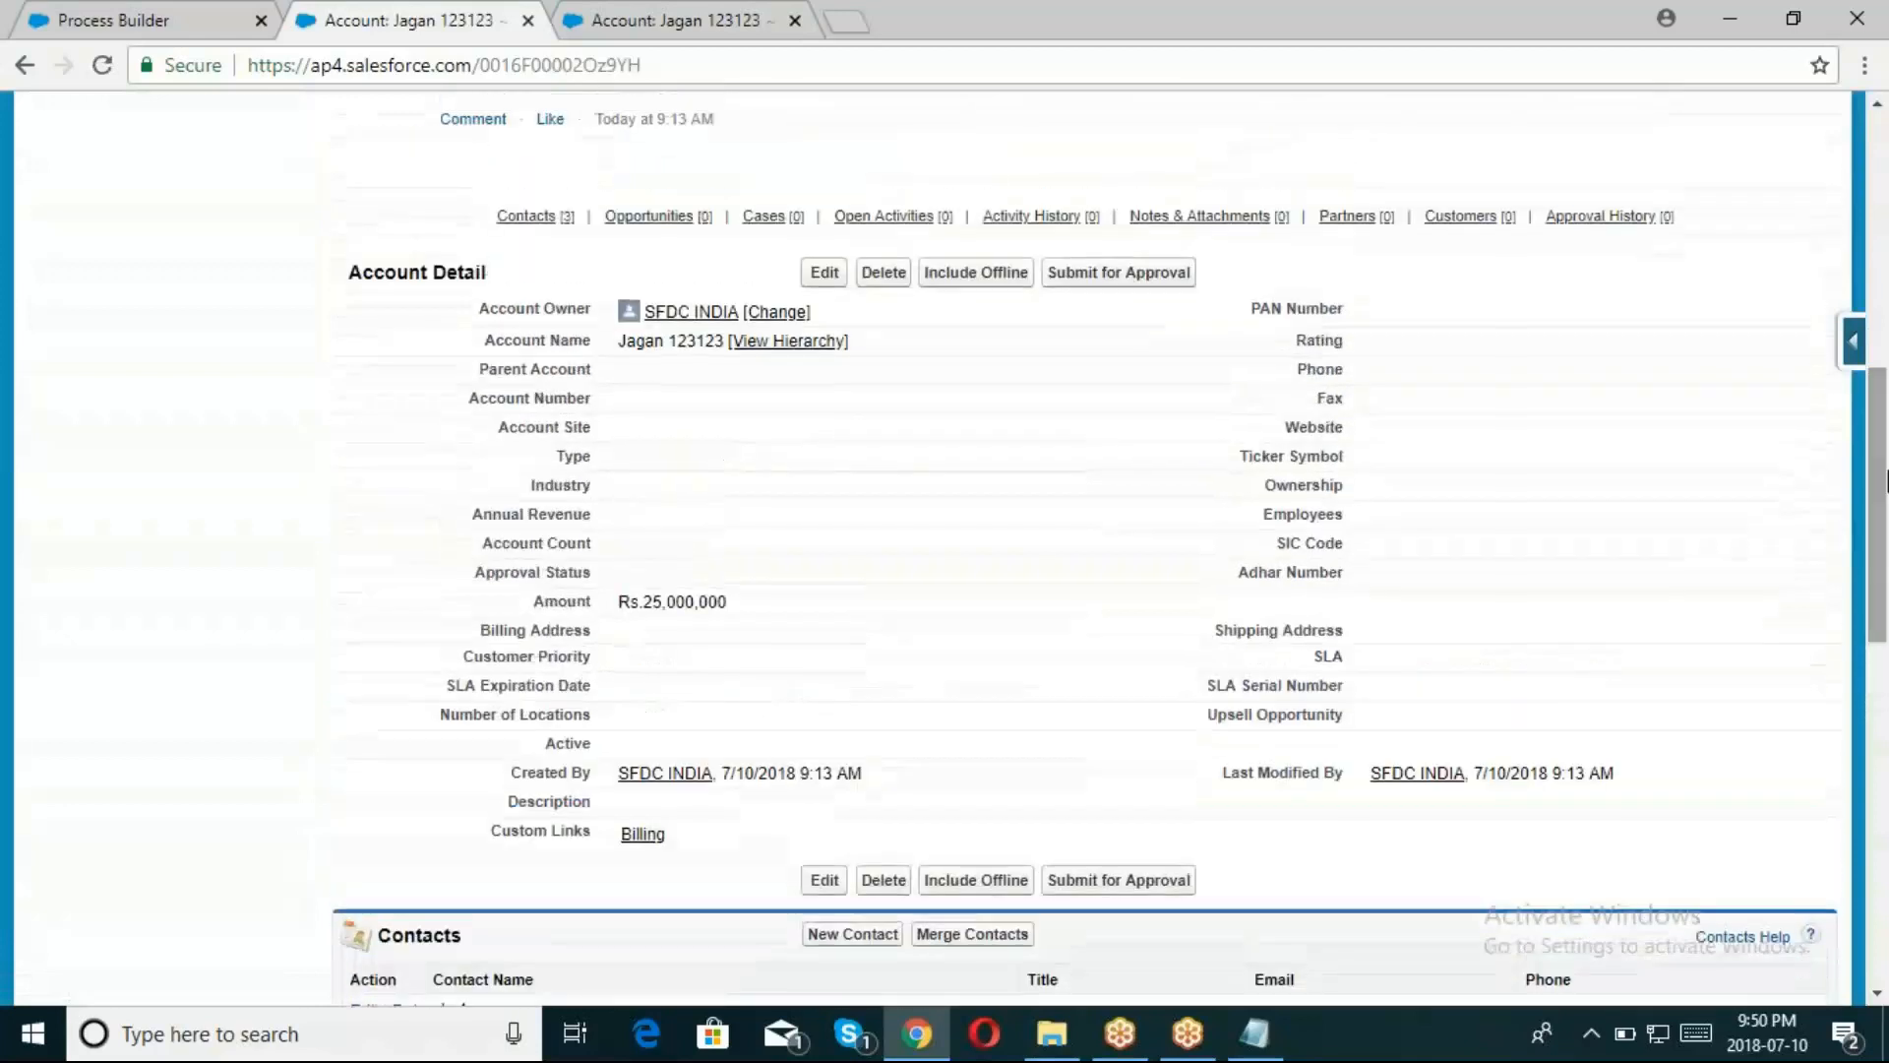
pyautogui.moveTo(1072, 753)
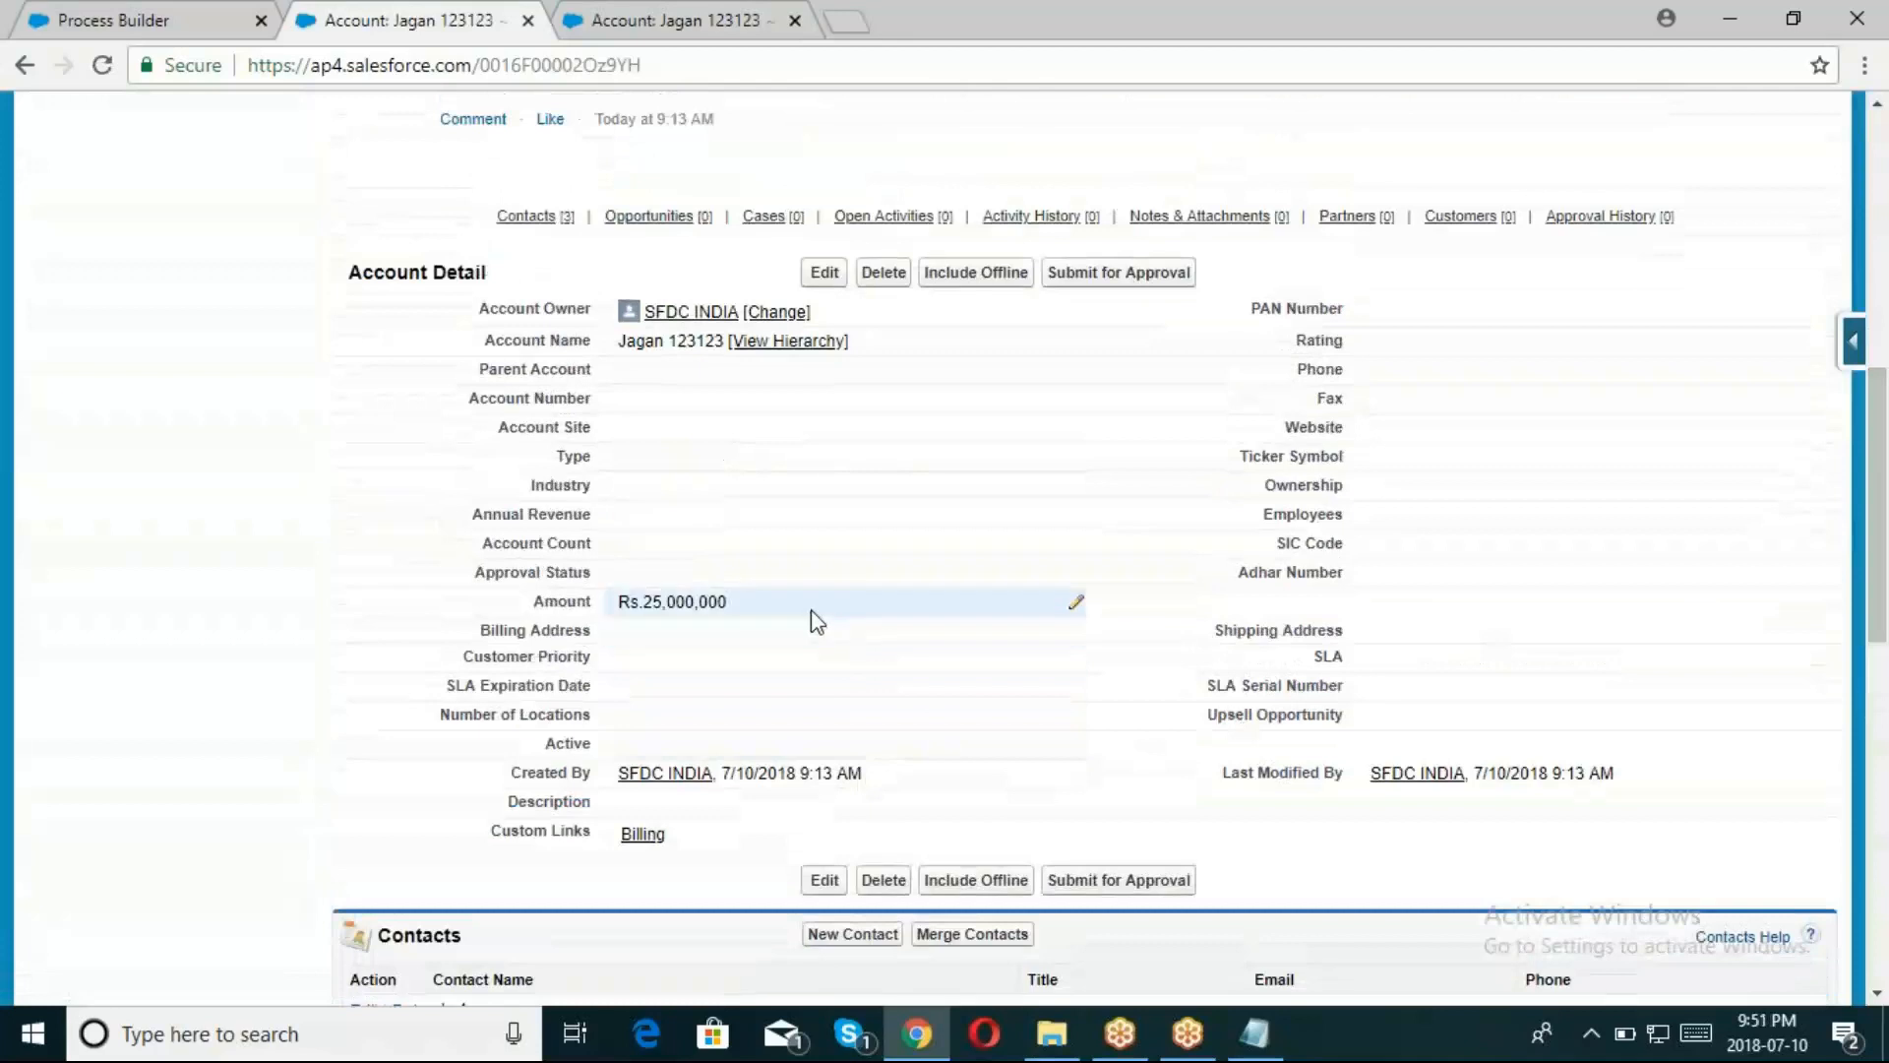
pyautogui.scroll(-3)
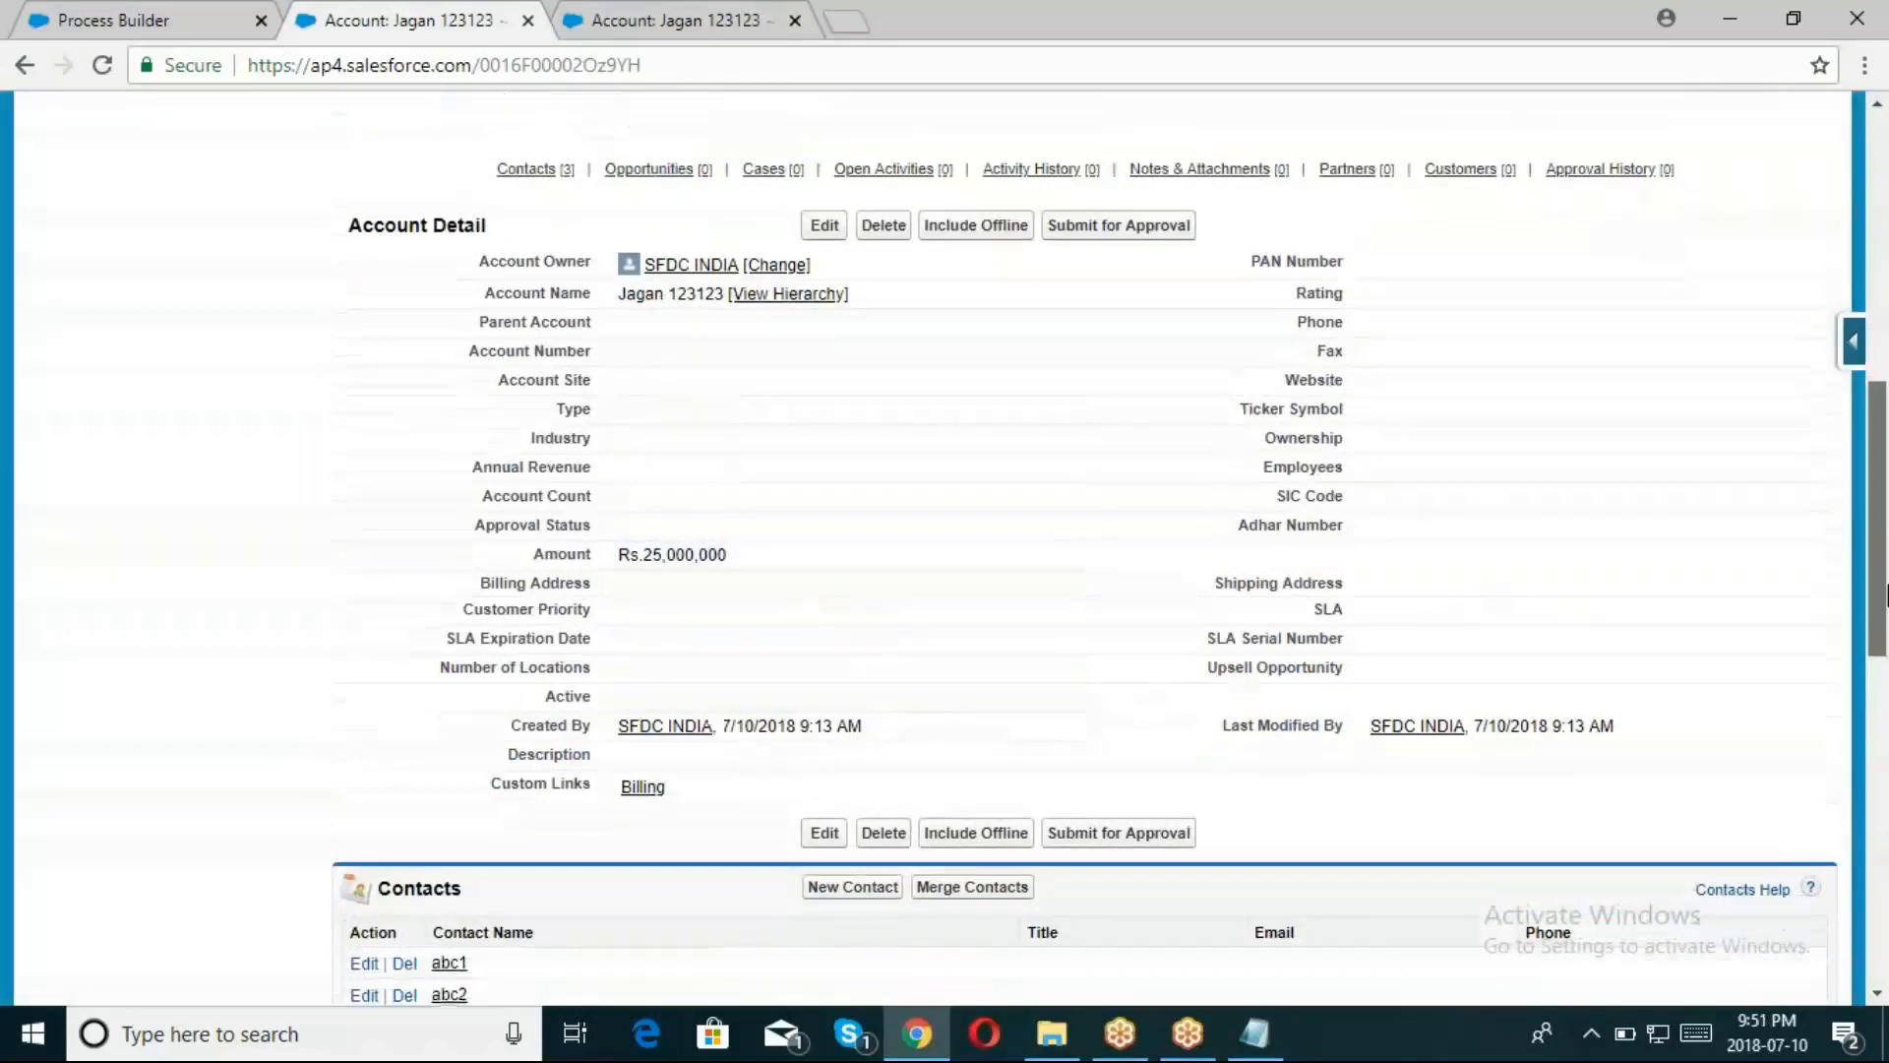
pyautogui.scroll(-3)
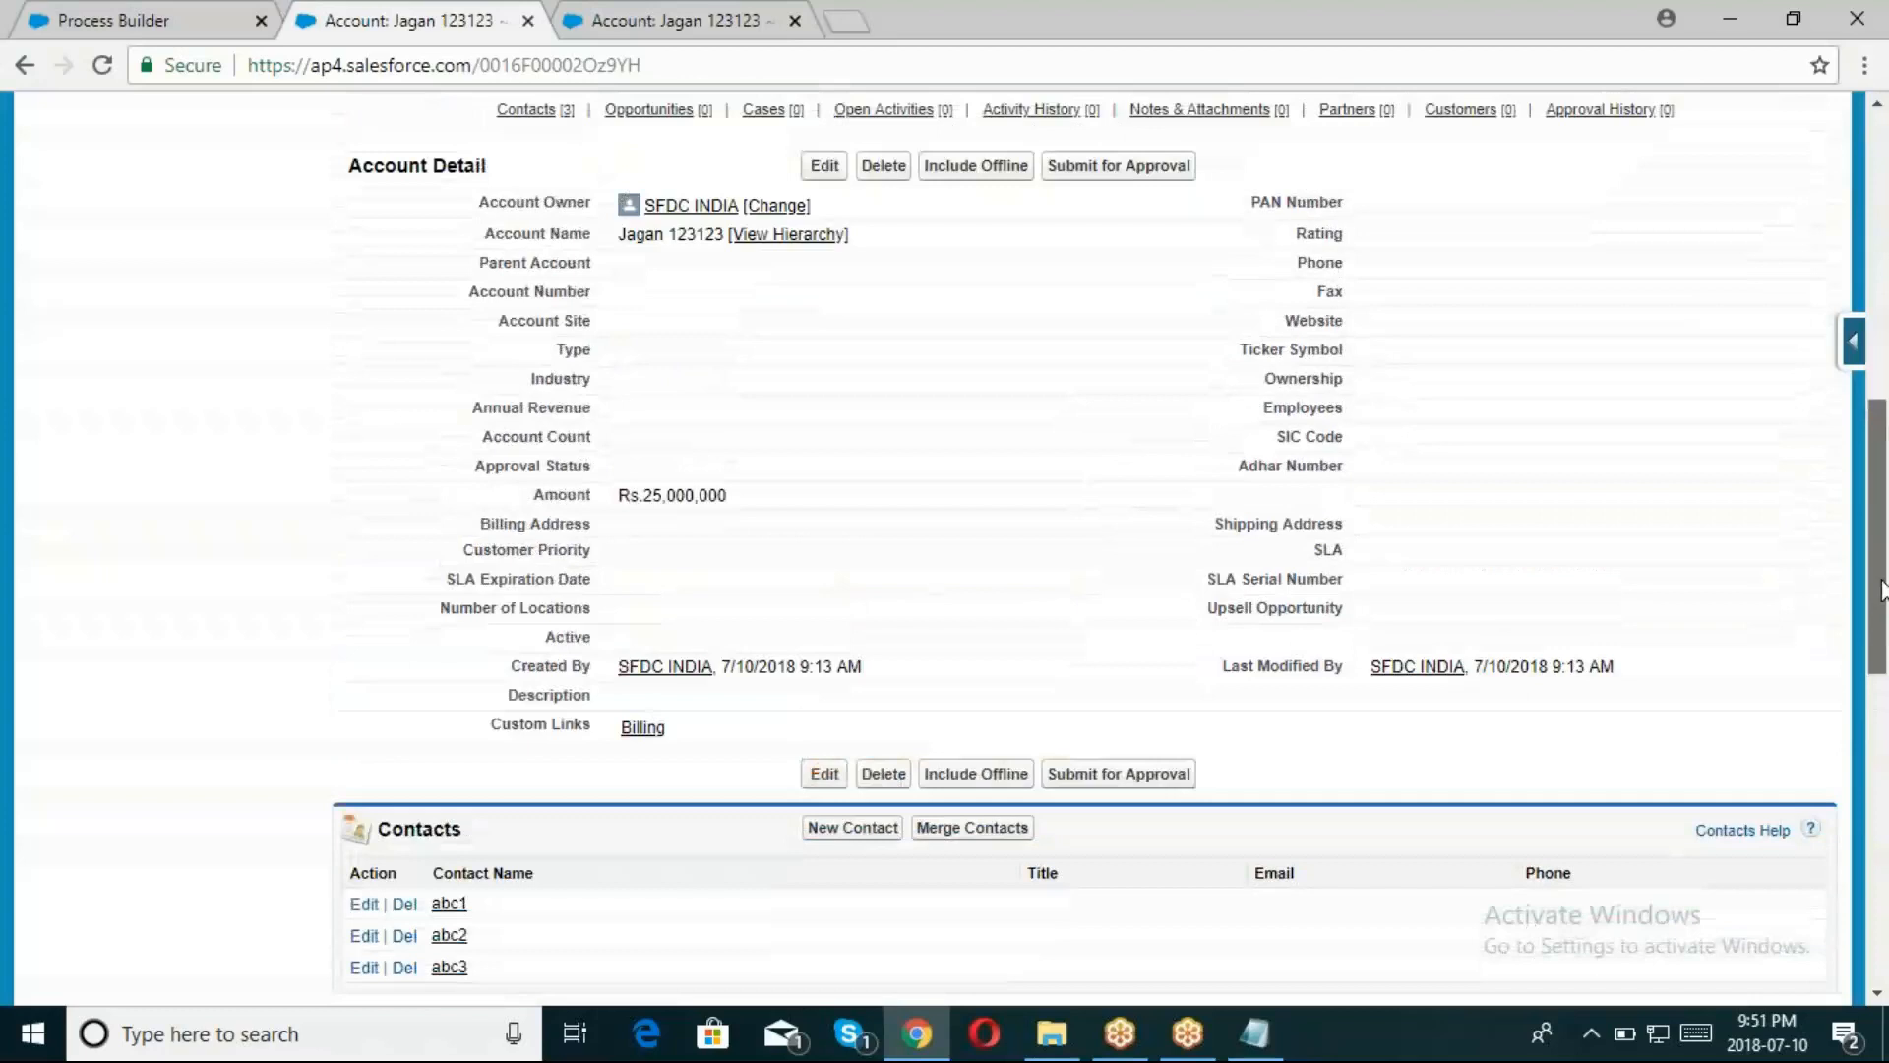
pyautogui.scroll(-3)
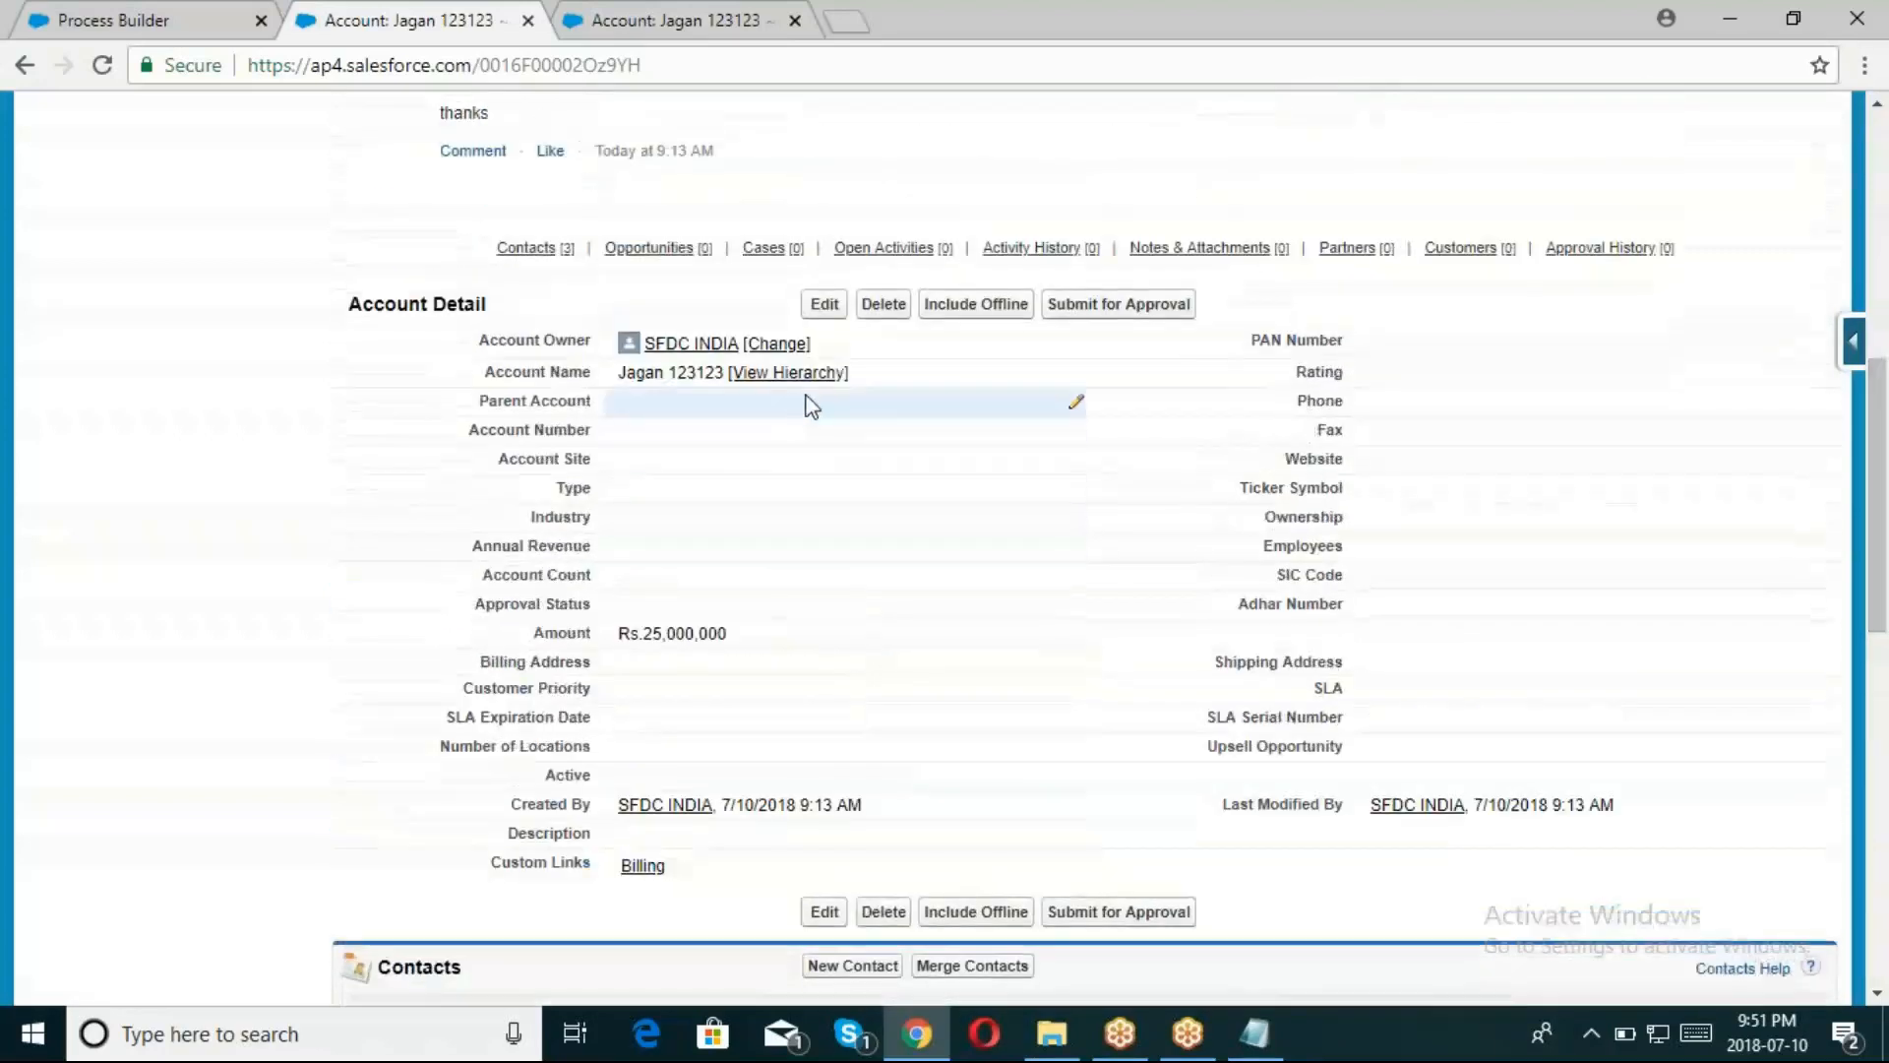
pyautogui.click(824, 303)
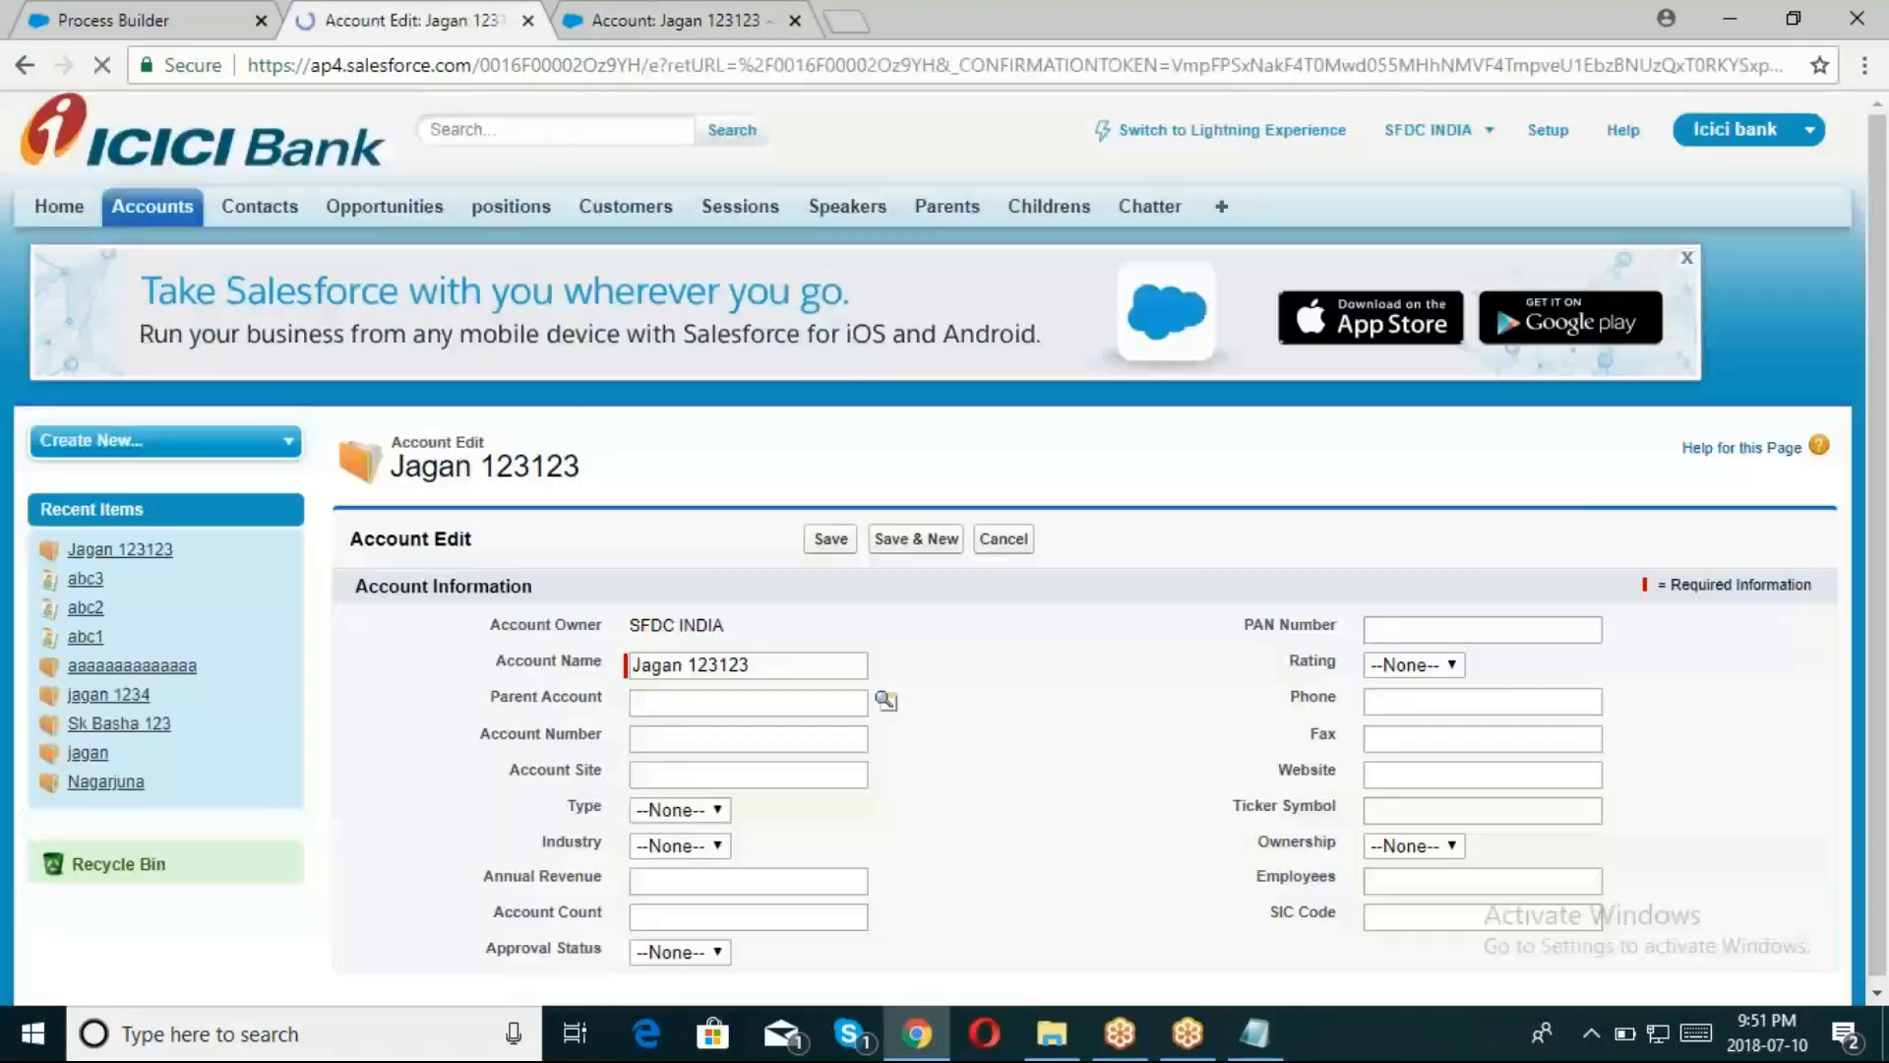
# Save Jagan 123123 with a blank Amount and reopen its Account Edit form
pyautogui.scroll(-3)
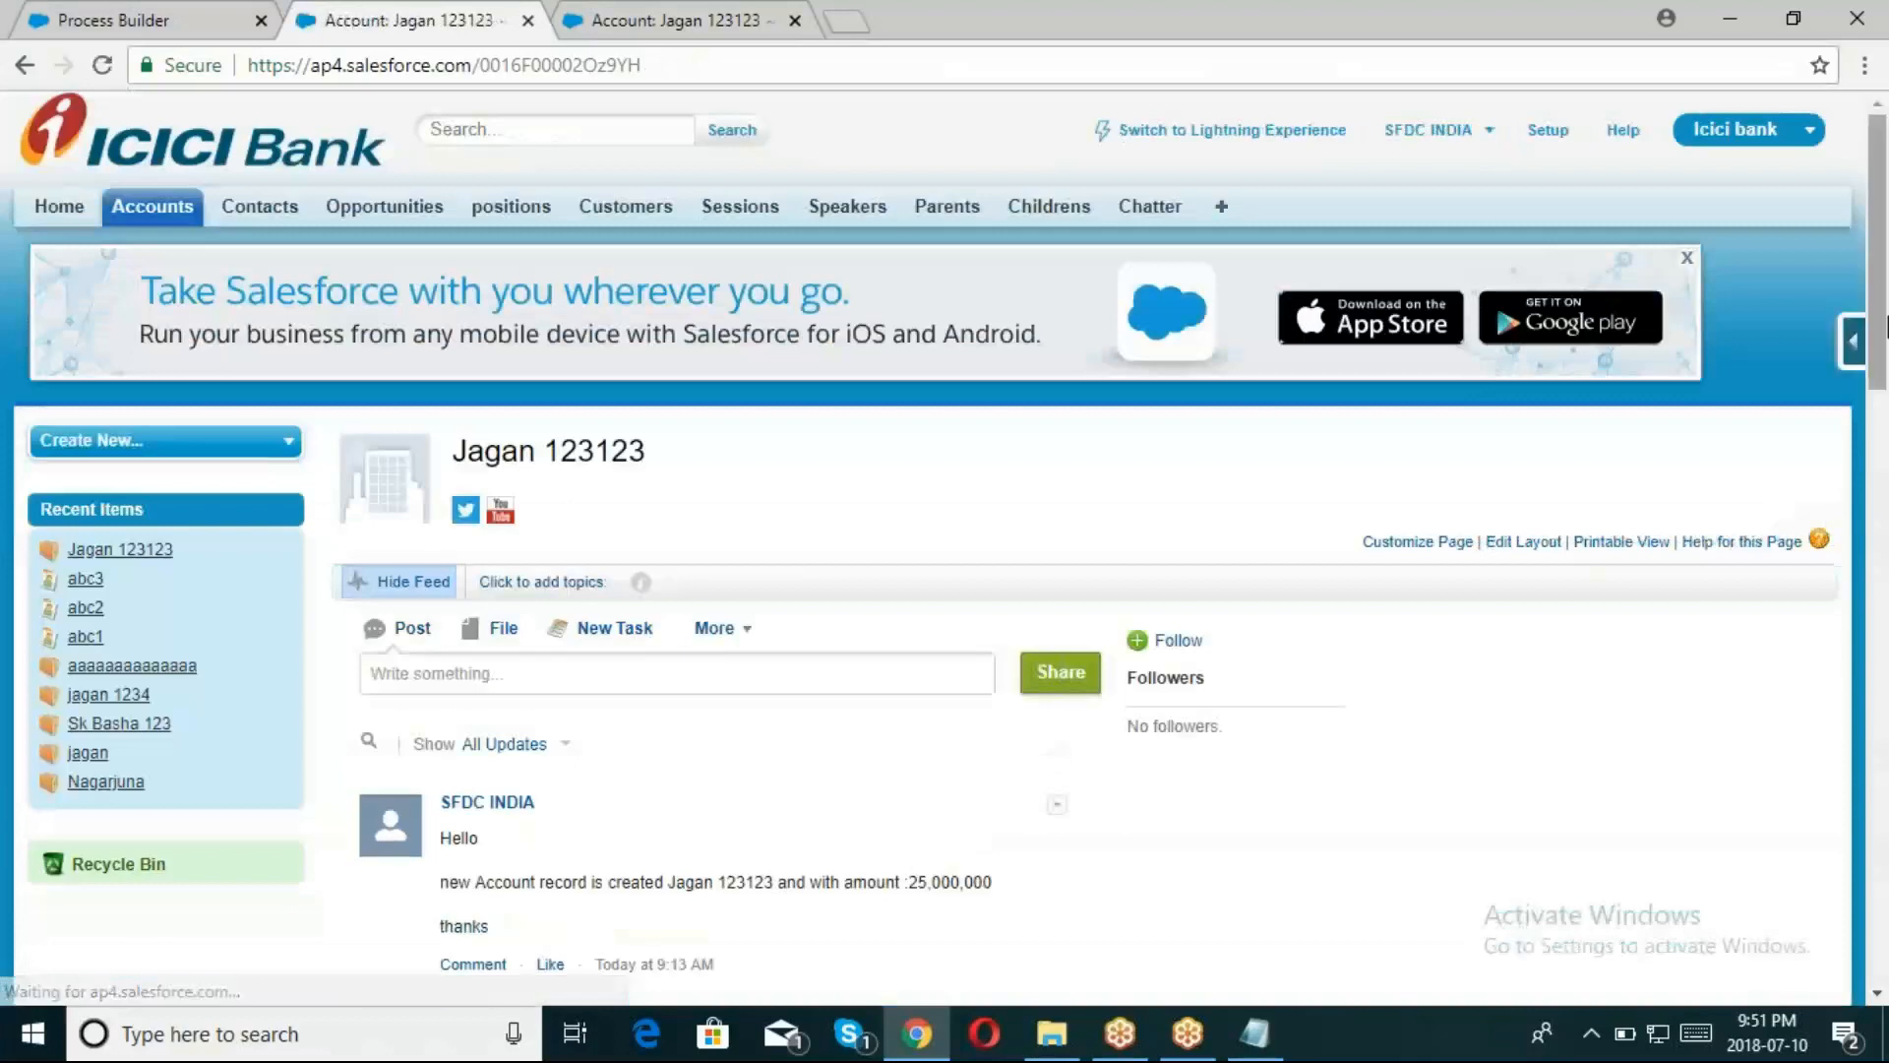
pyautogui.scroll(-3)
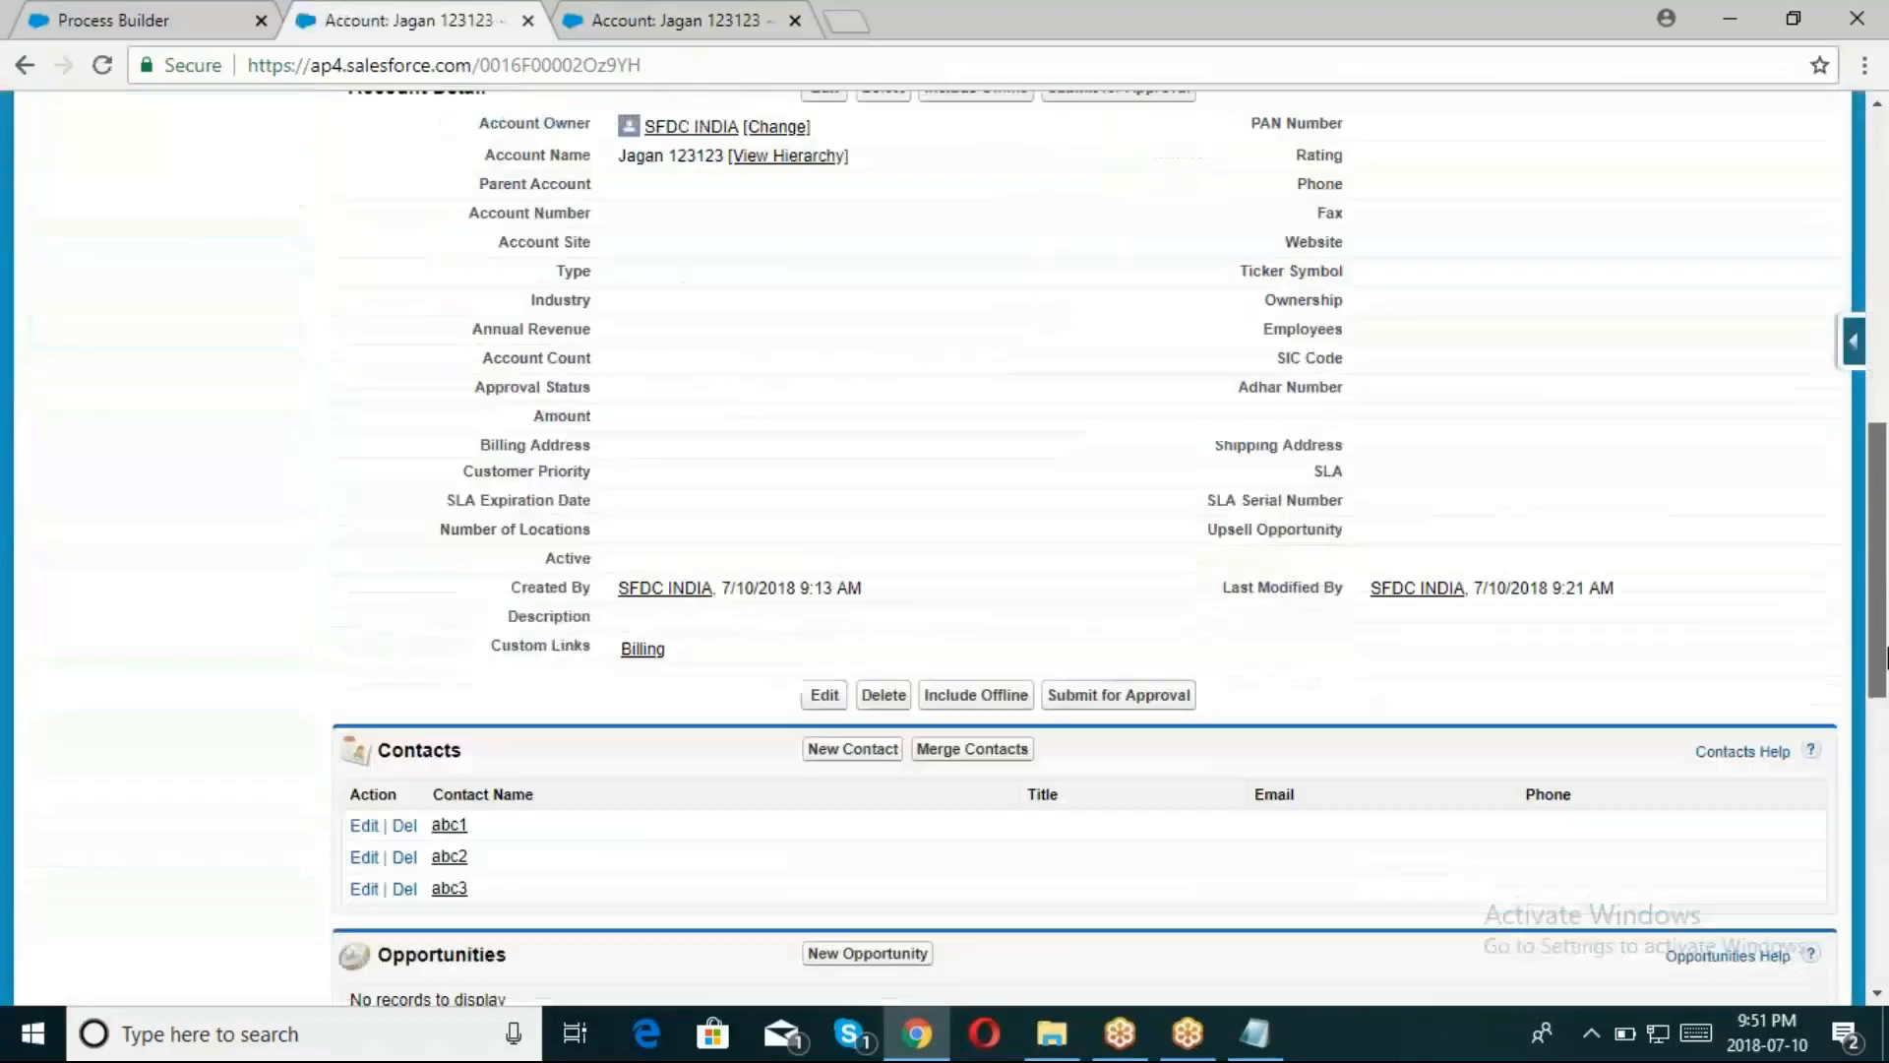
pyautogui.scroll(-3)
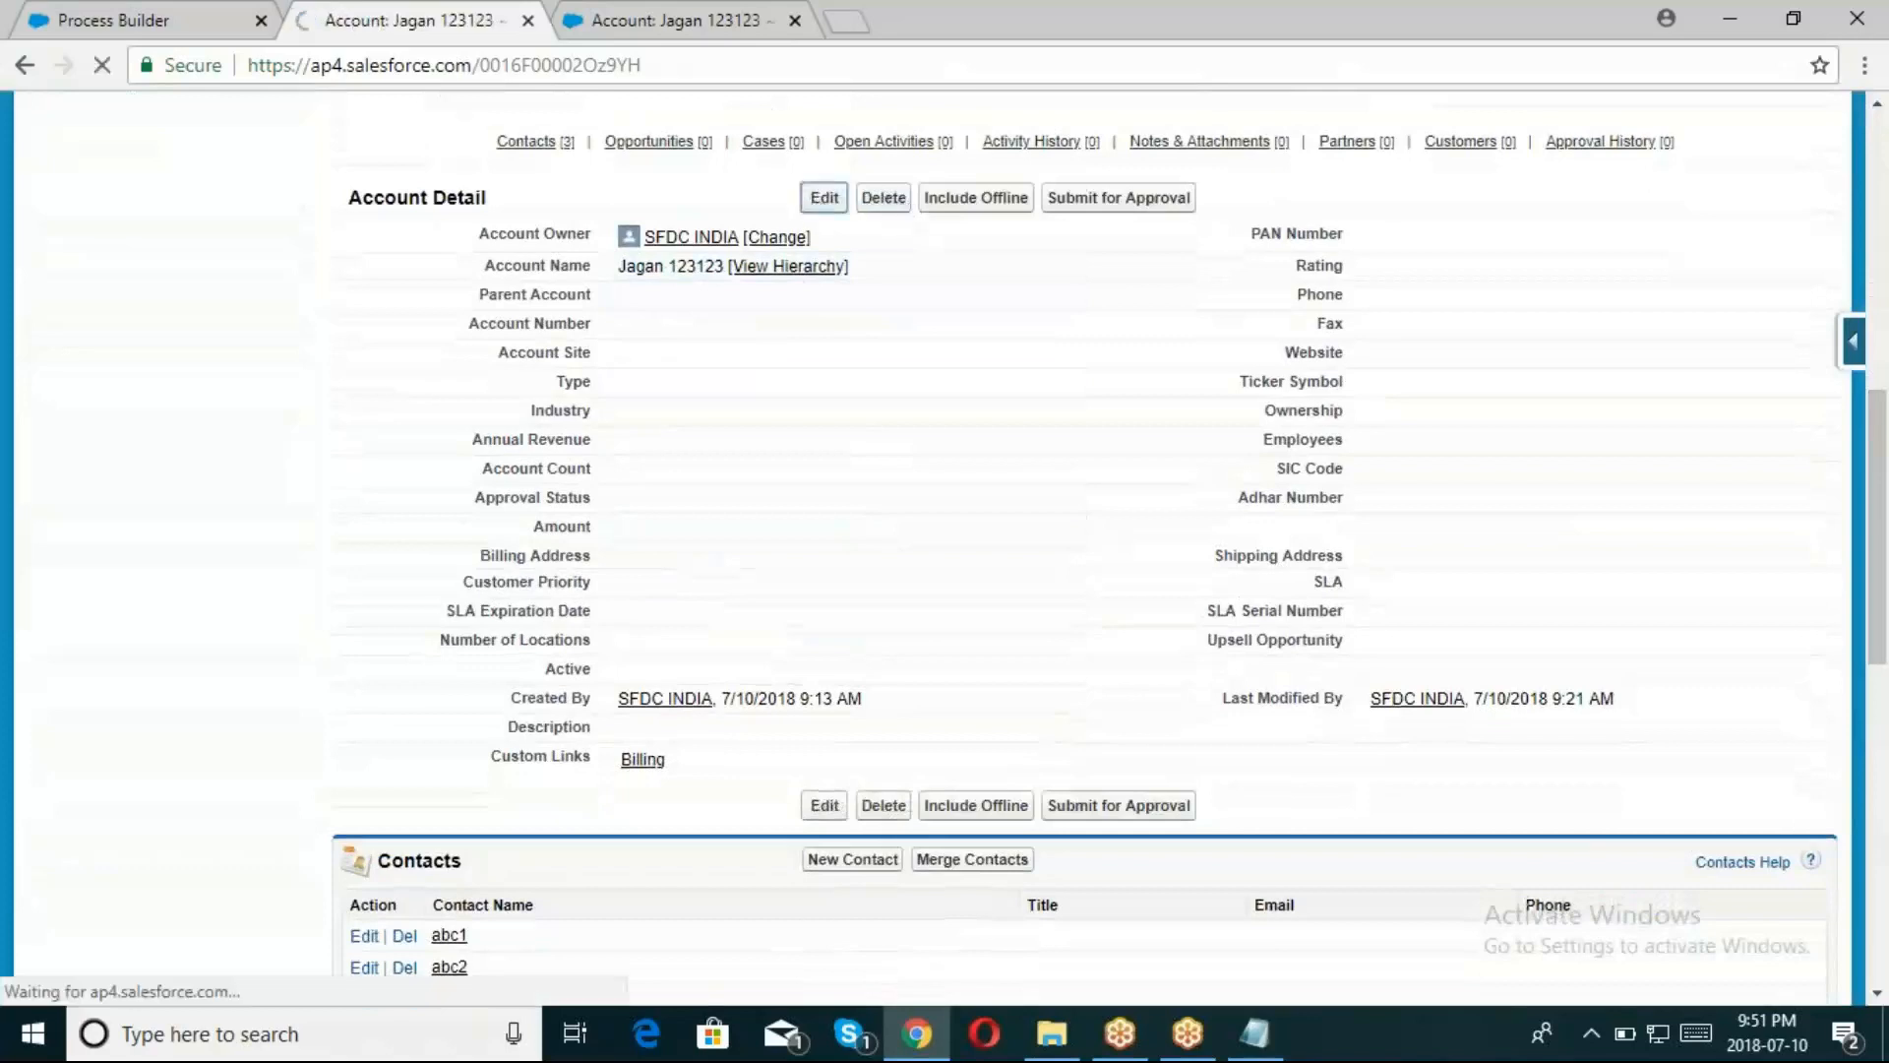
pyautogui.click(823, 197)
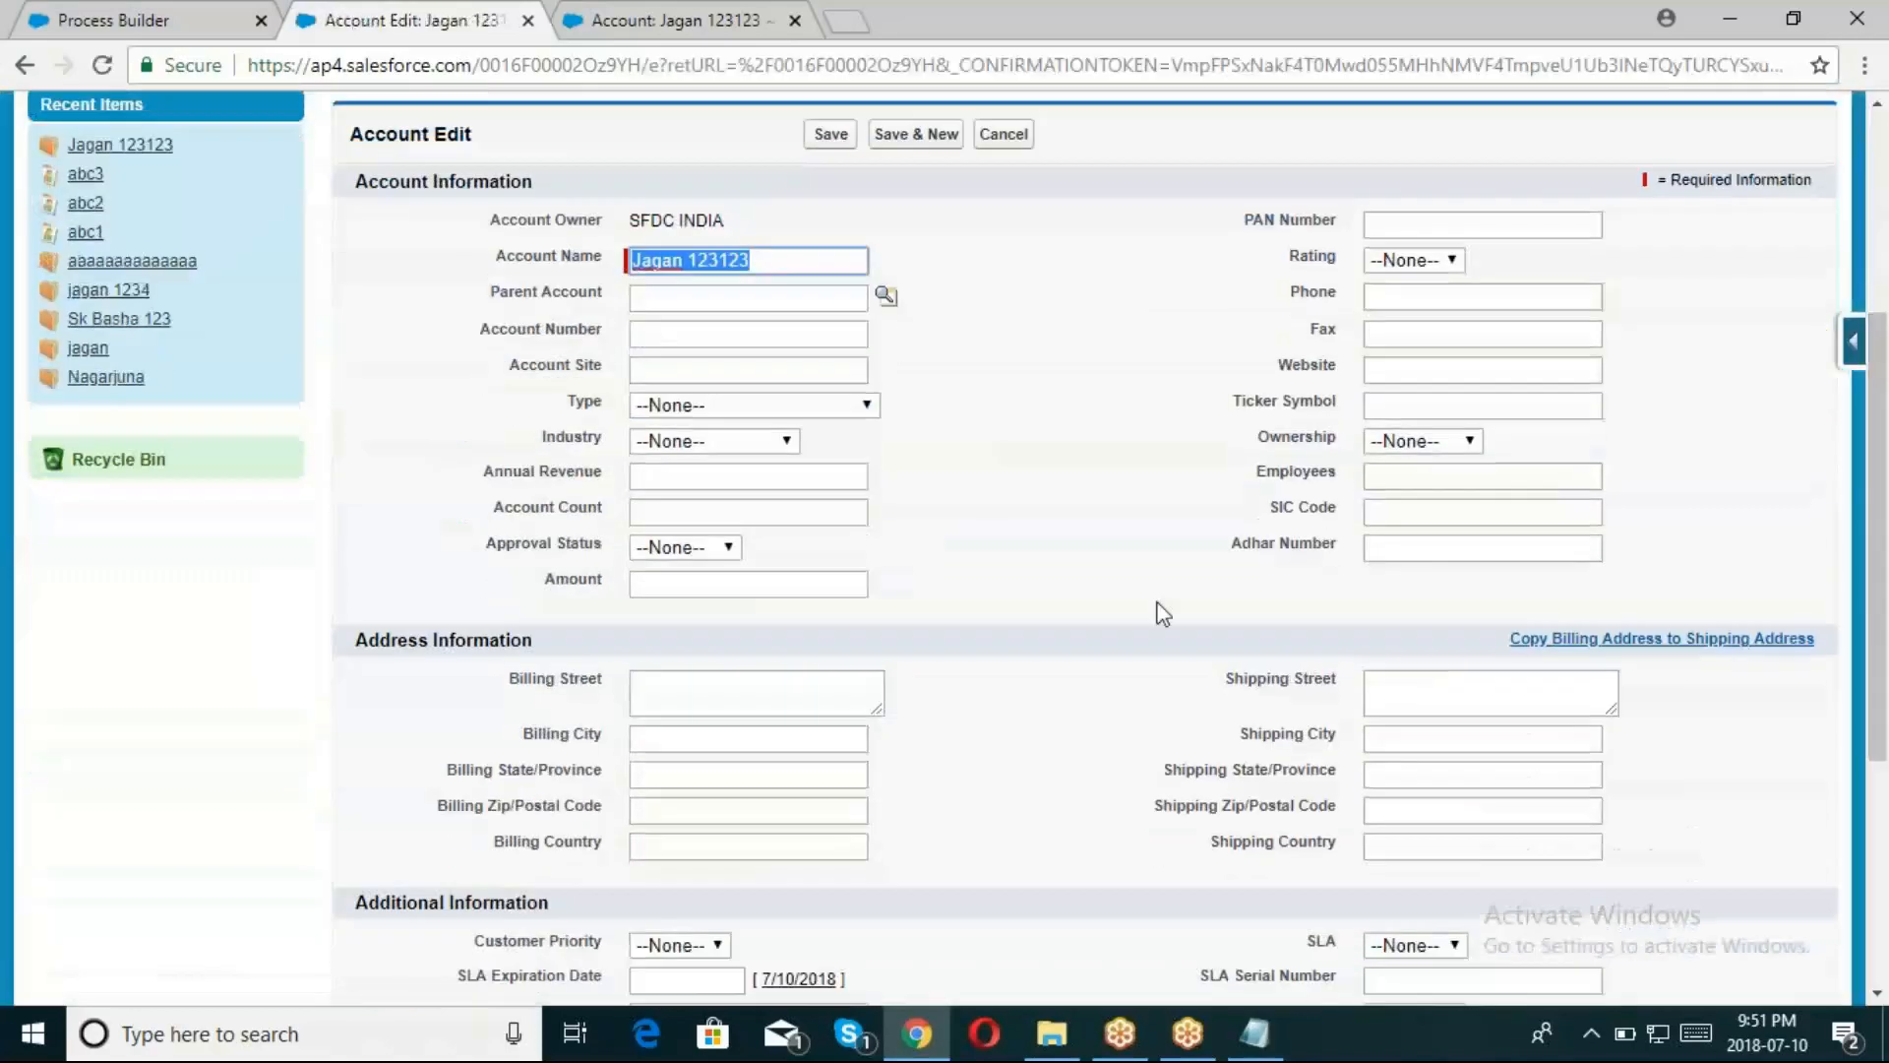
# Enter Amount 2000000, save, and verify contacts abc1–abc3 show Title 'Venkat yadav'
pyautogui.click(748, 583)
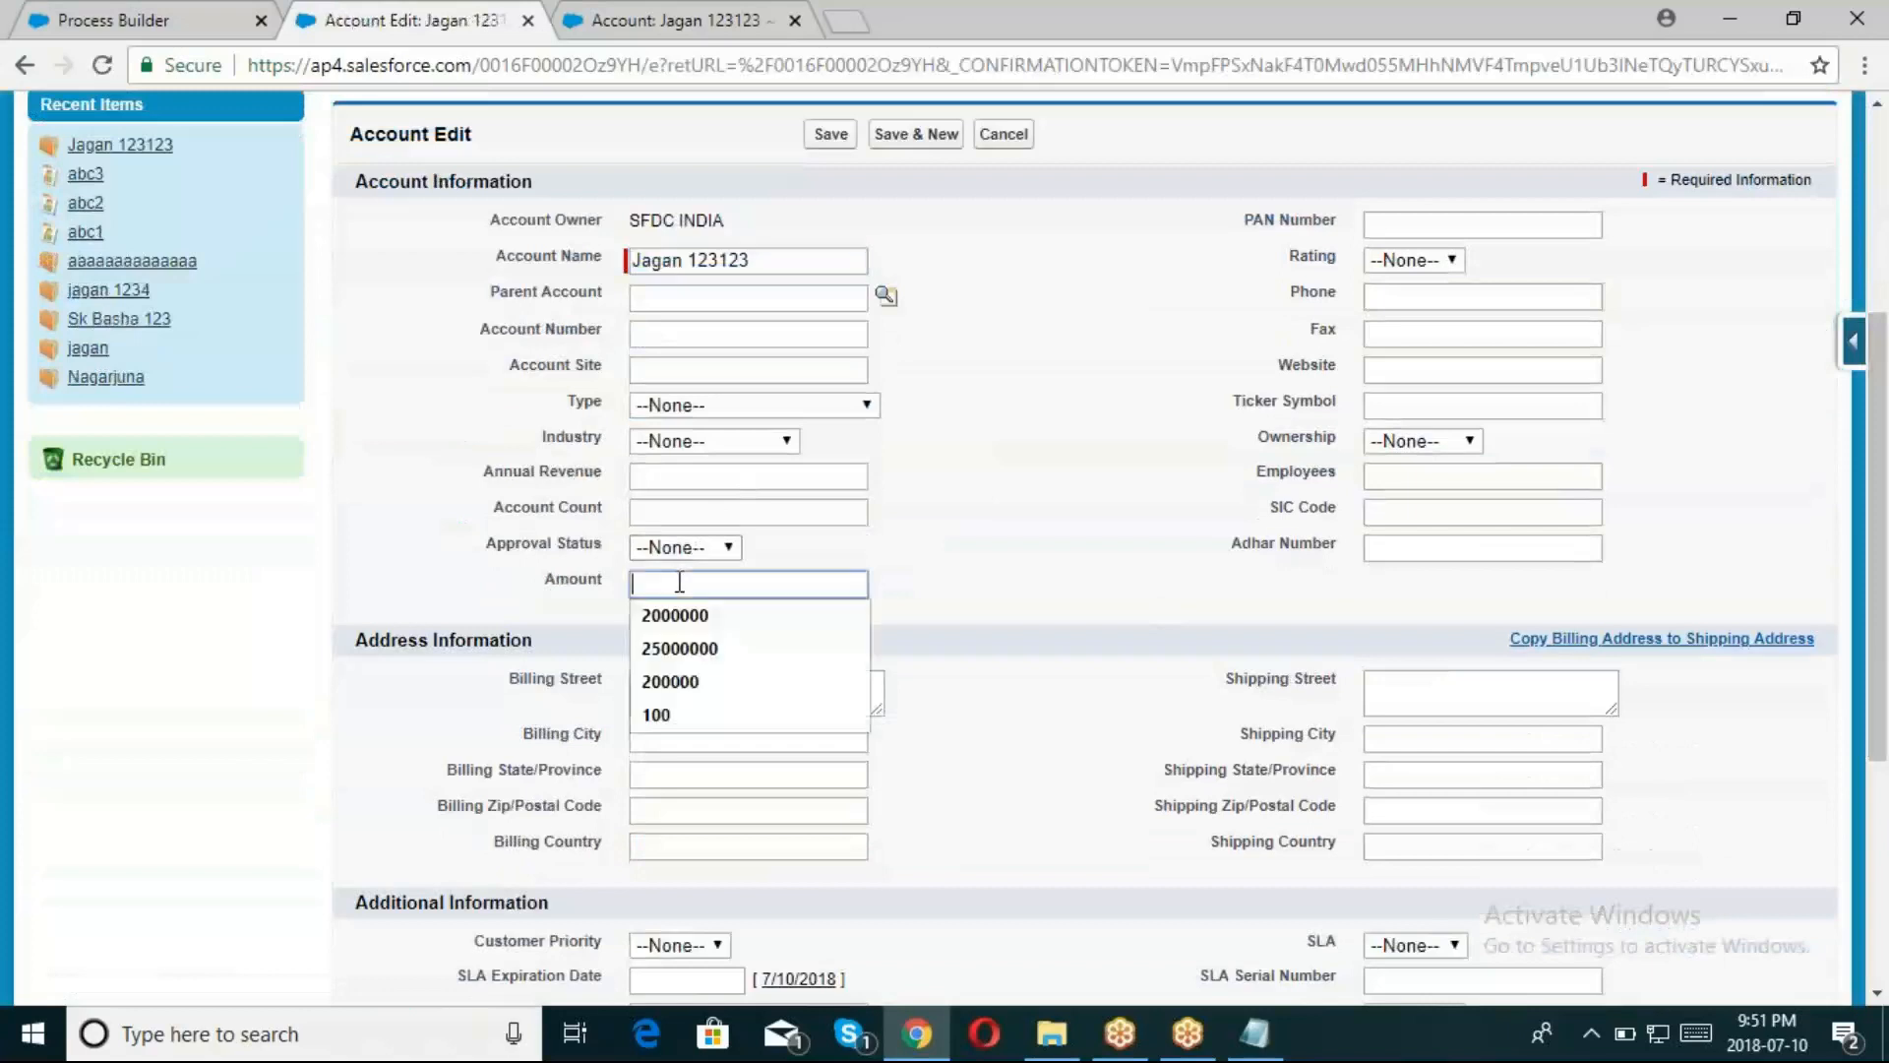
pyautogui.click(675, 616)
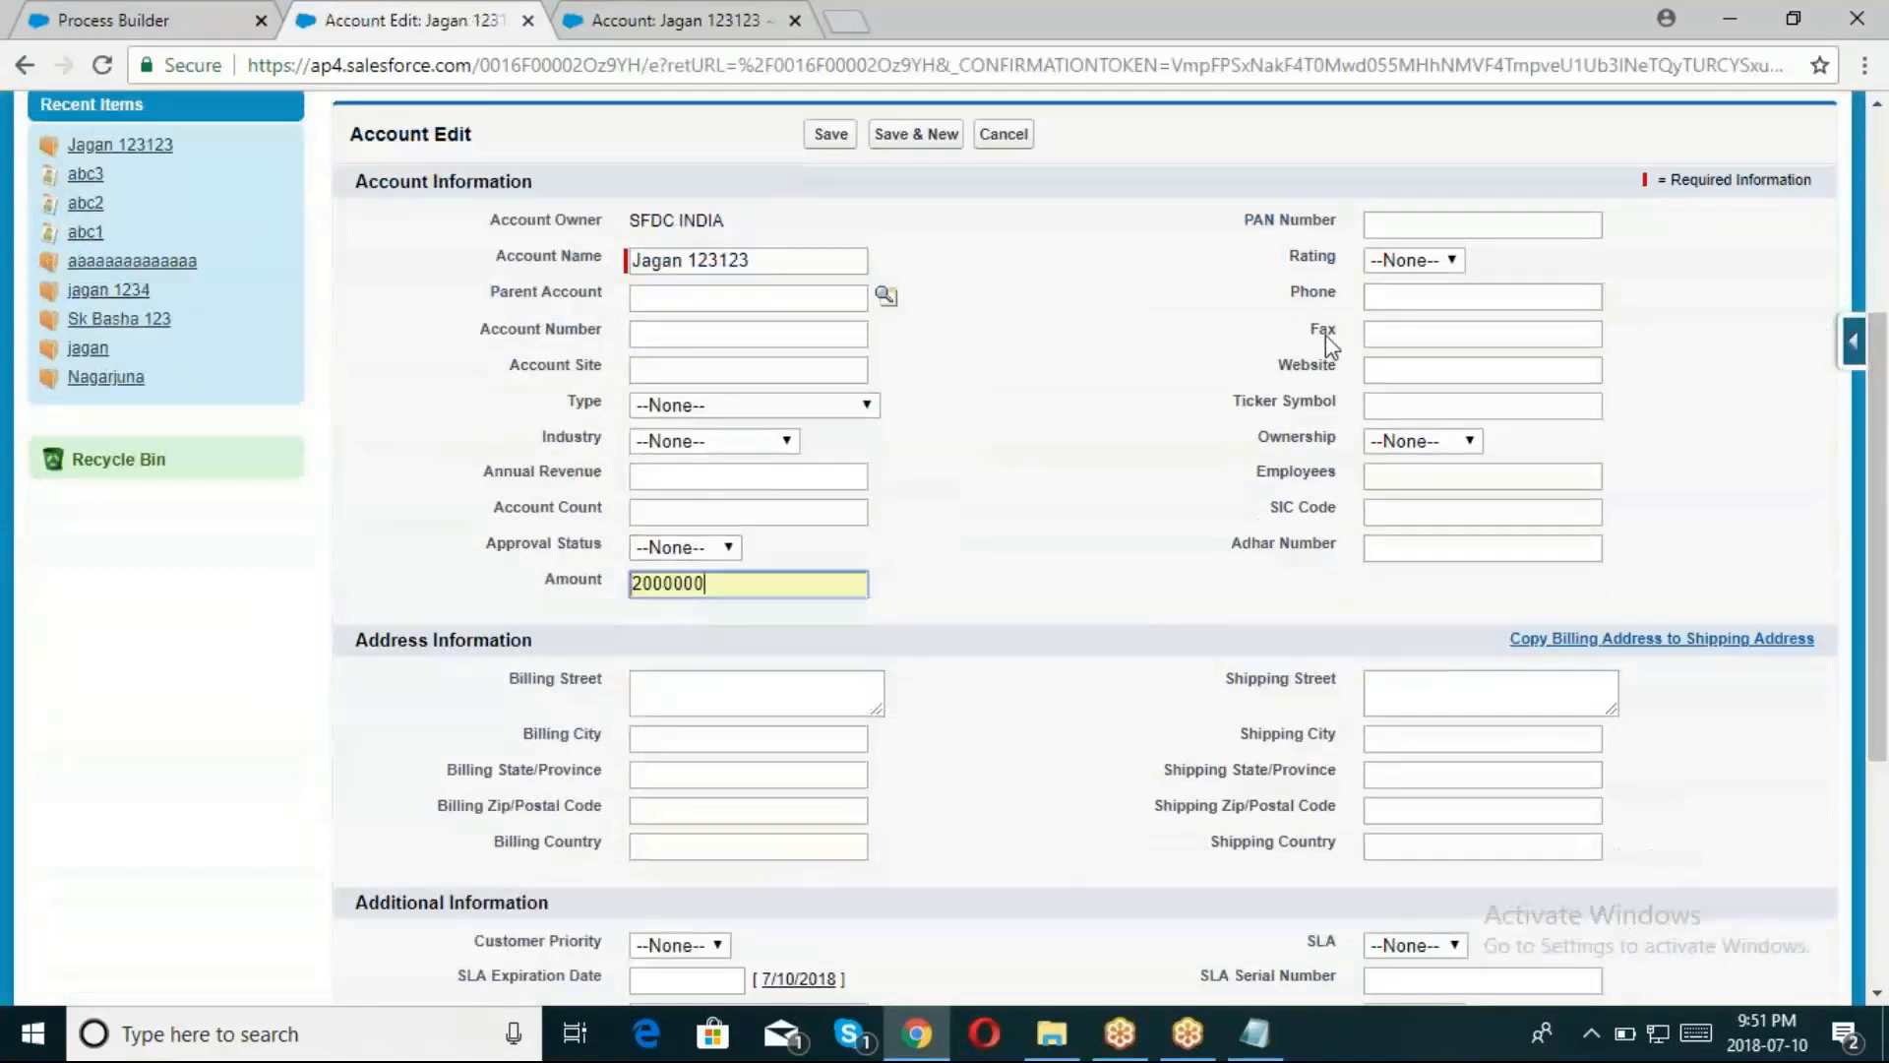
pyautogui.scroll(-3)
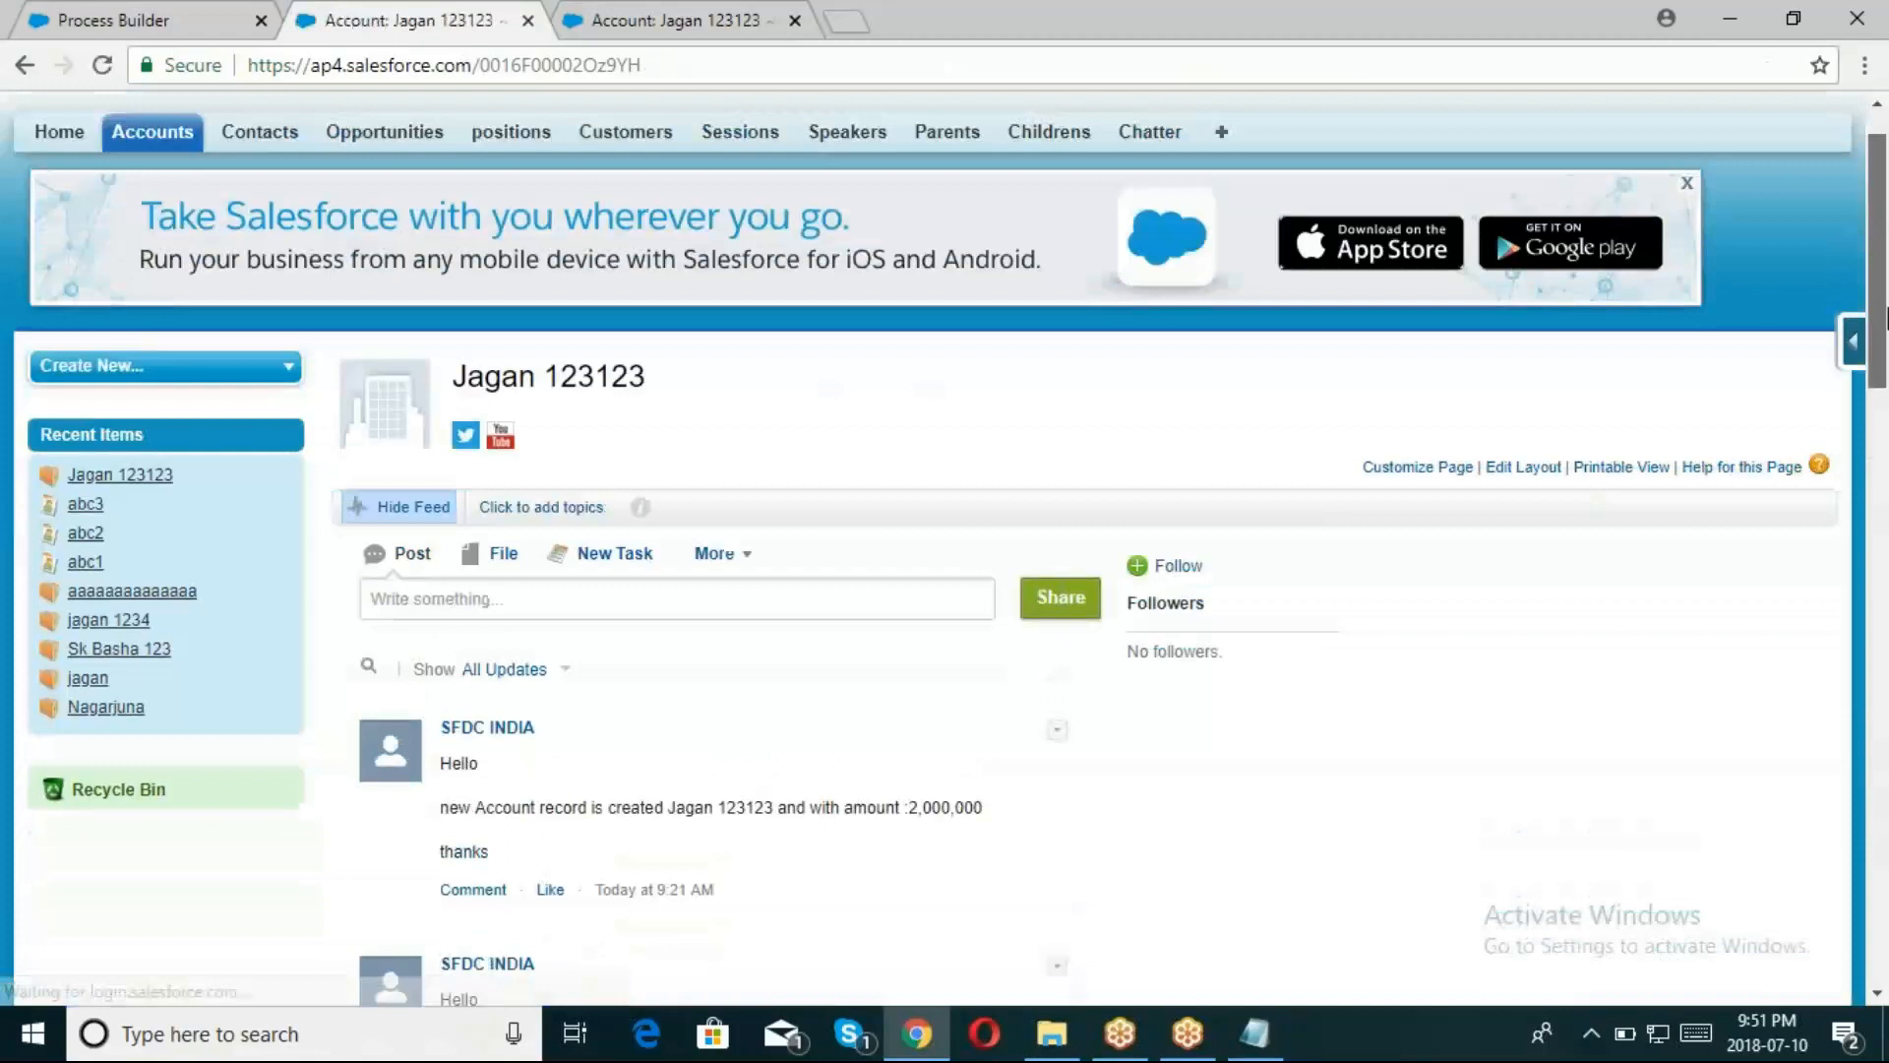
pyautogui.scroll(-3)
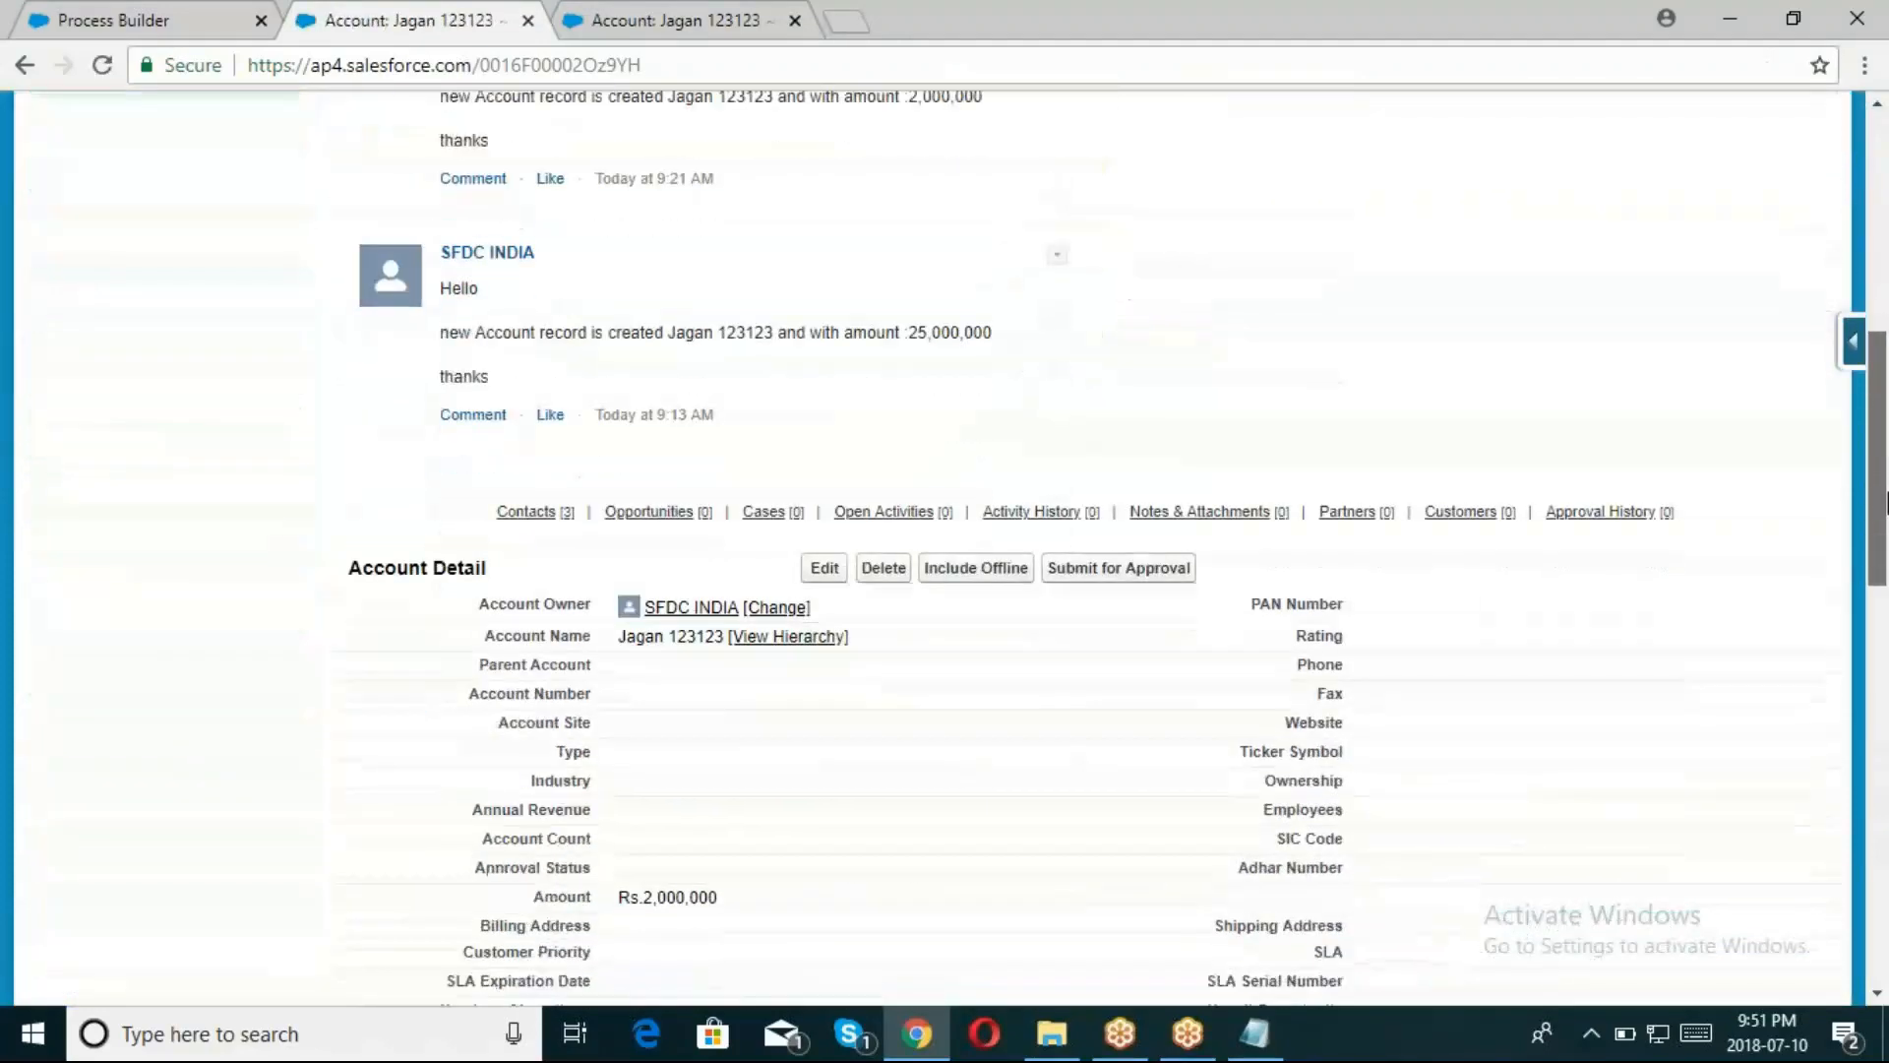
pyautogui.scroll(-3)
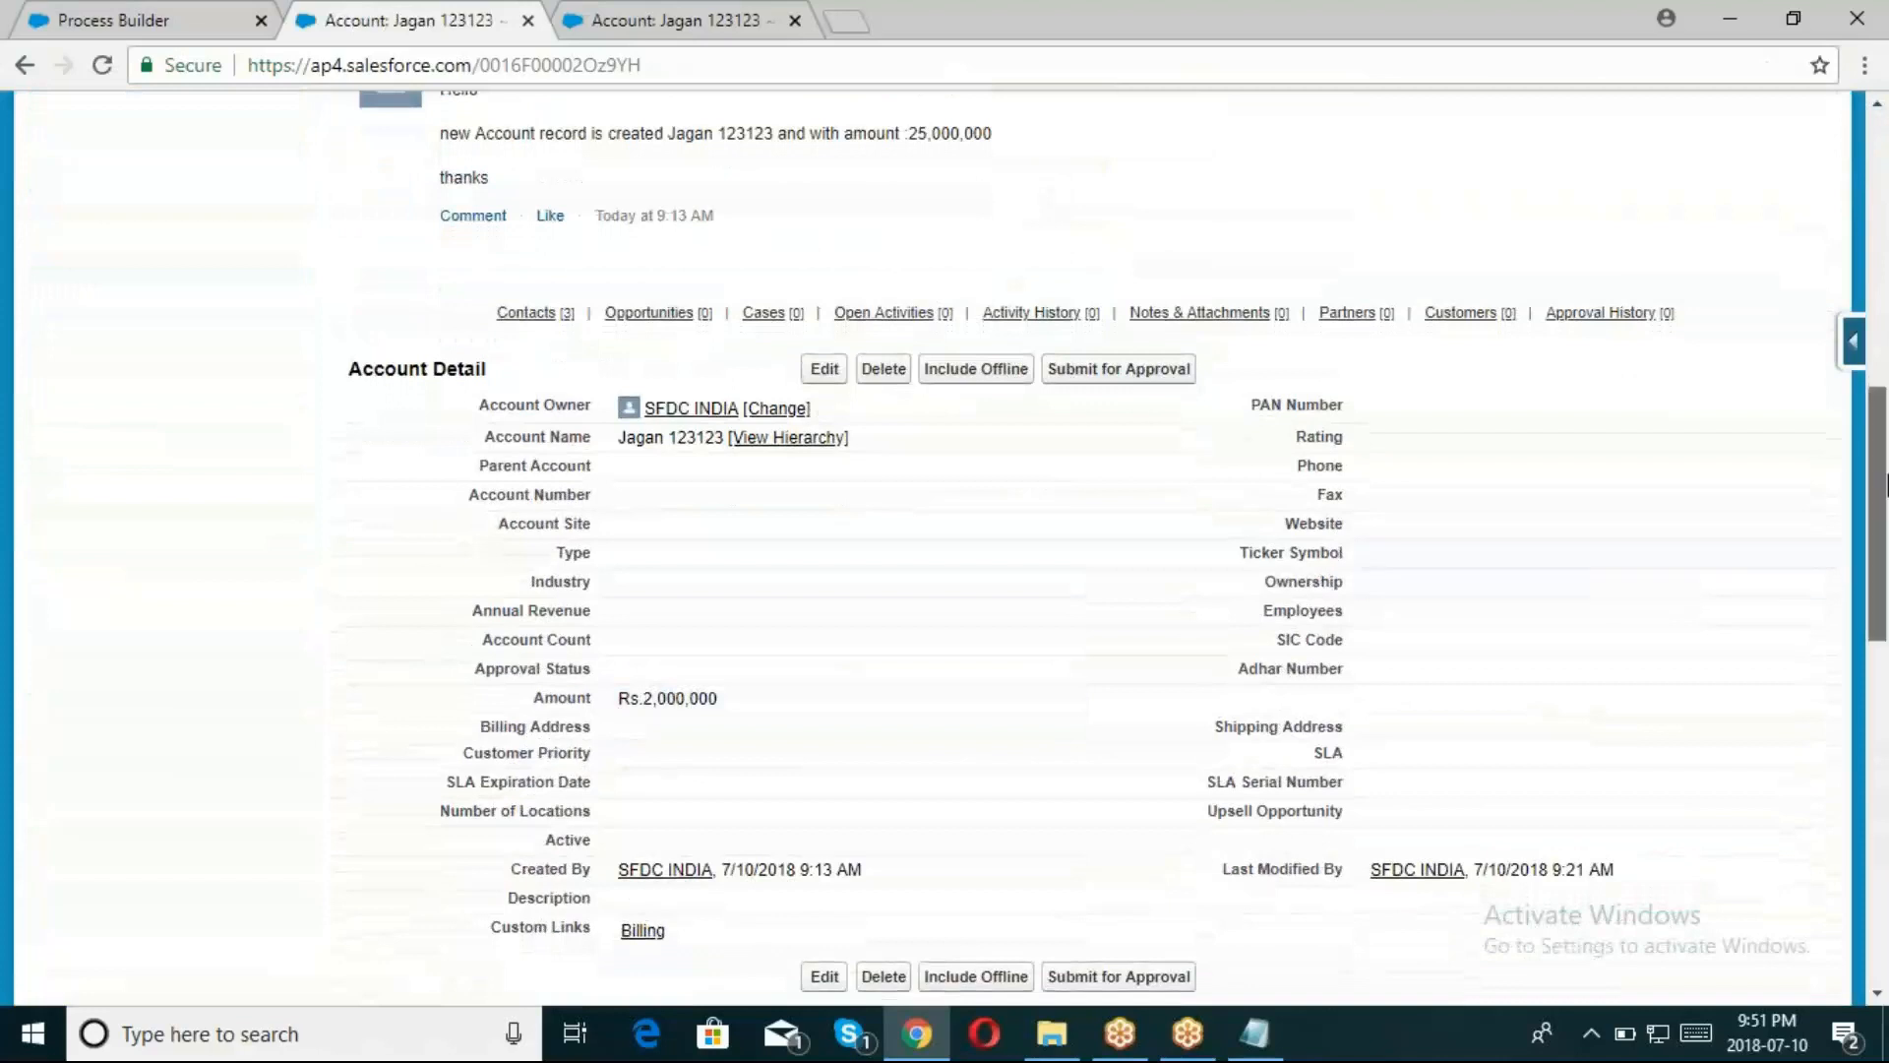
pyautogui.scroll(-3)
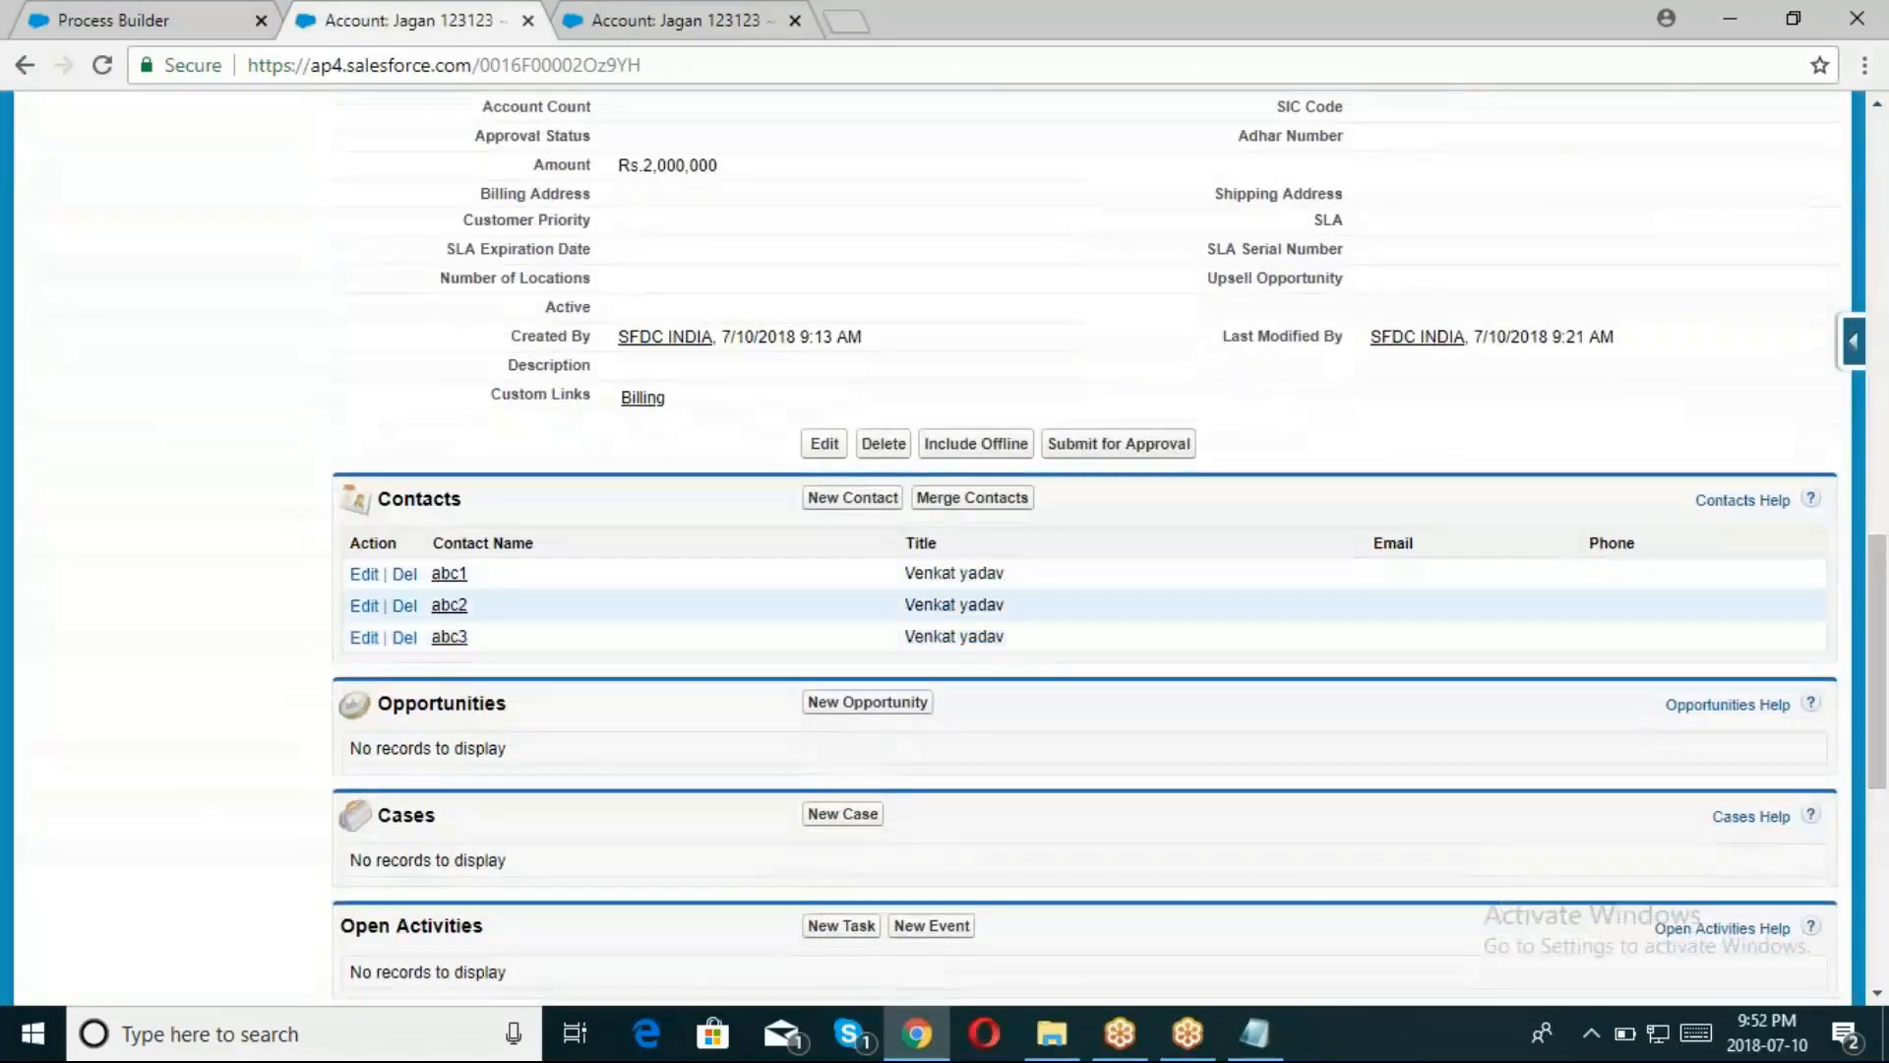
pyautogui.scroll(-3)
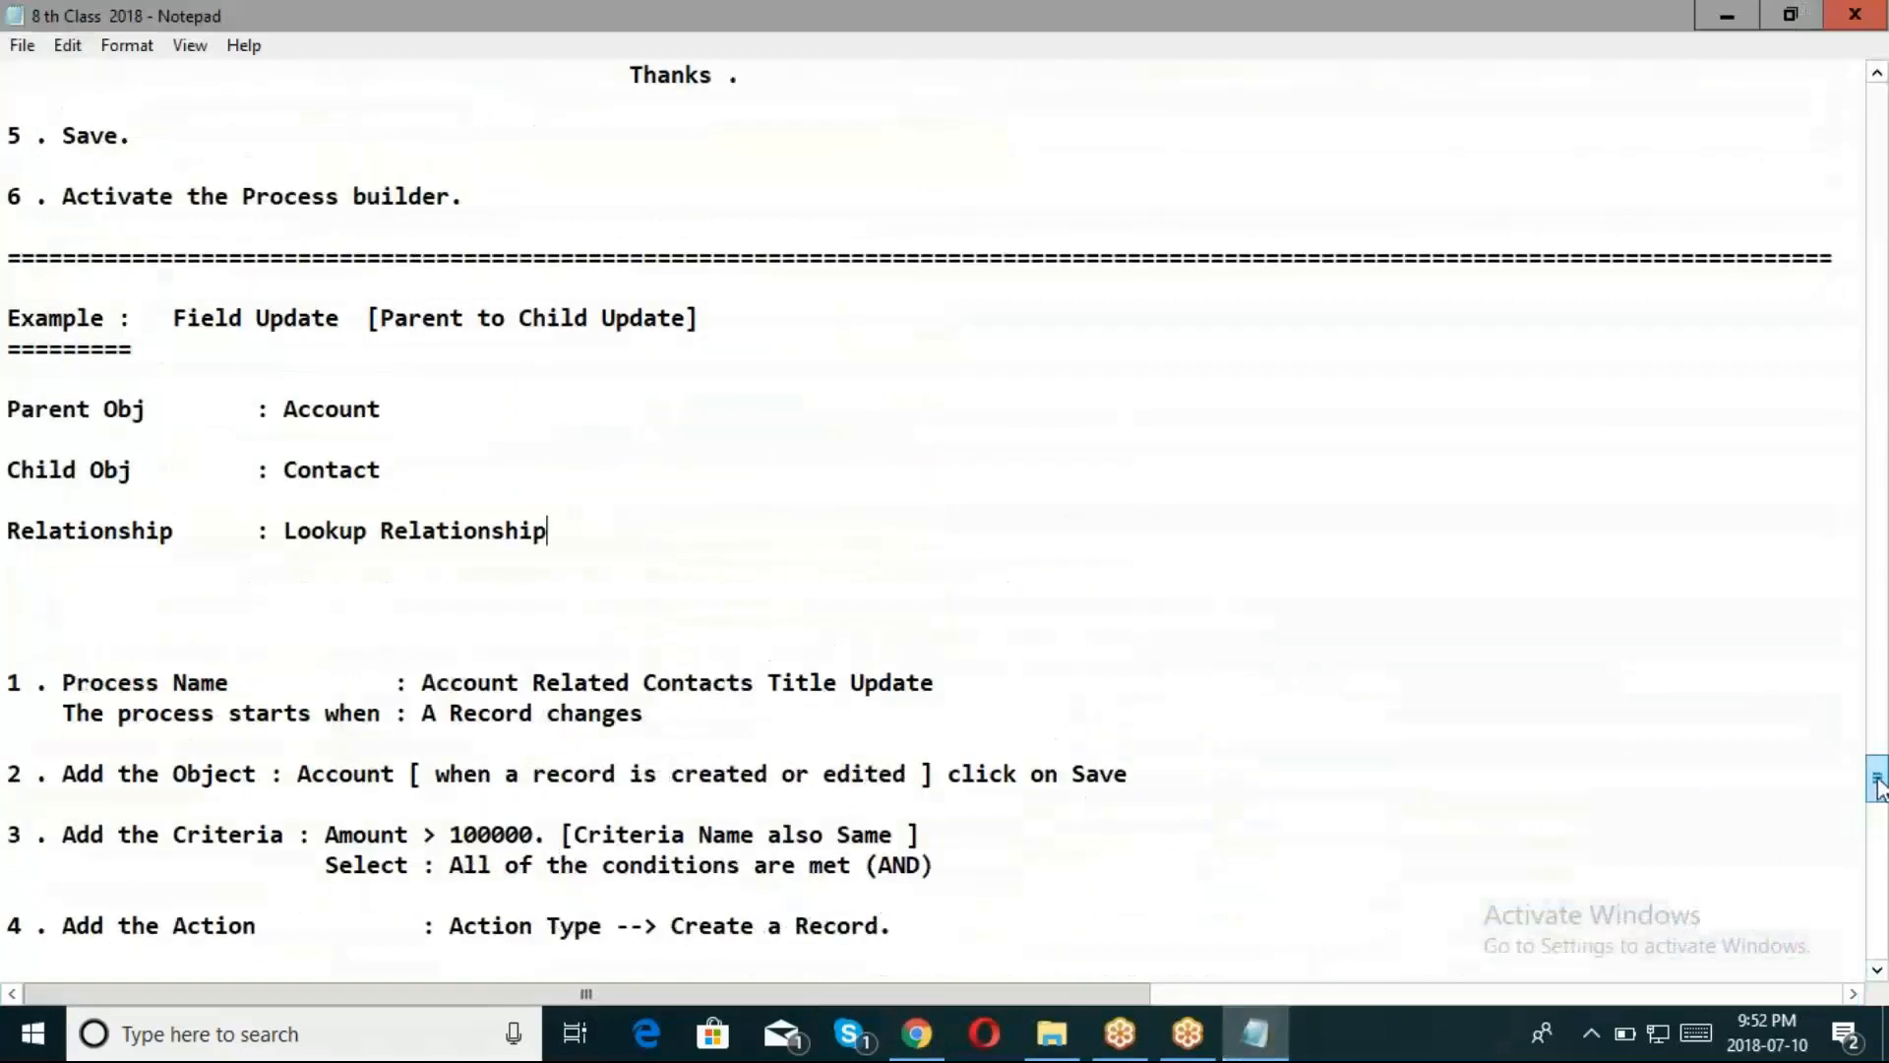
pyautogui.doubleClick(663, 316)
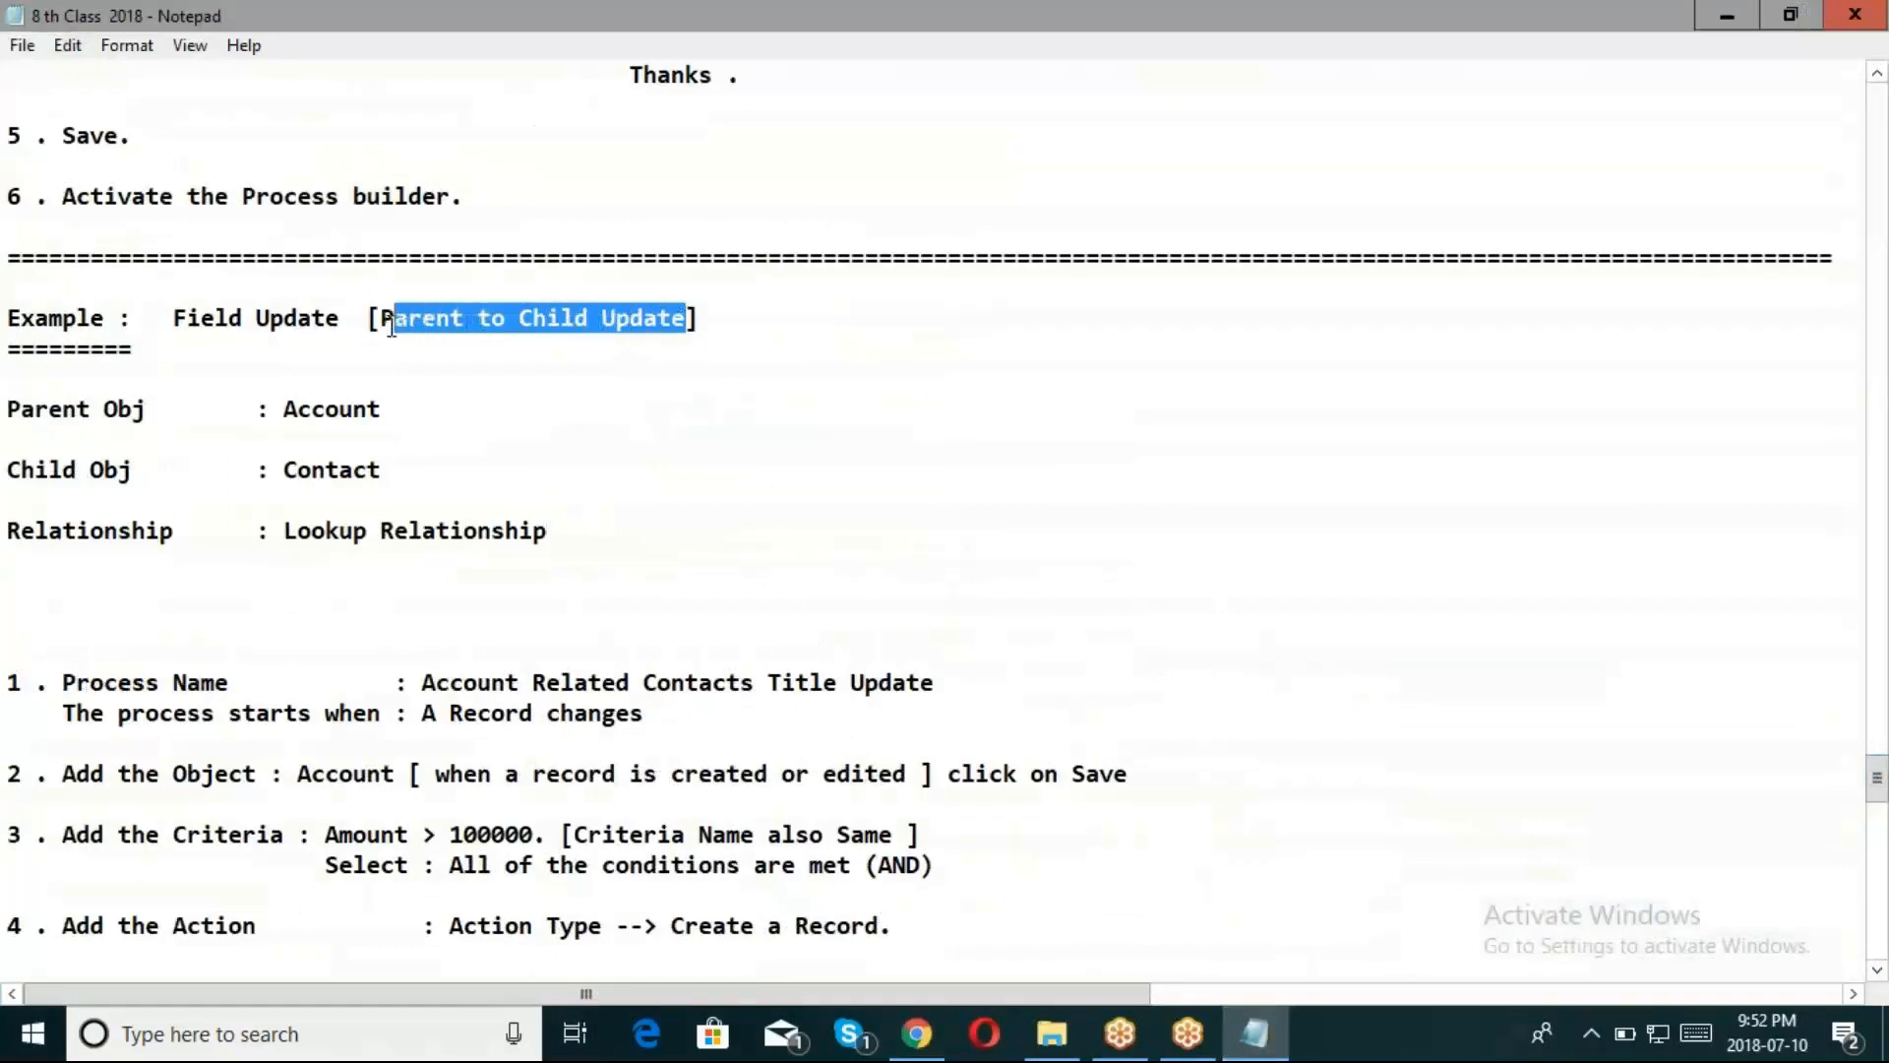
pyautogui.click(389, 409)
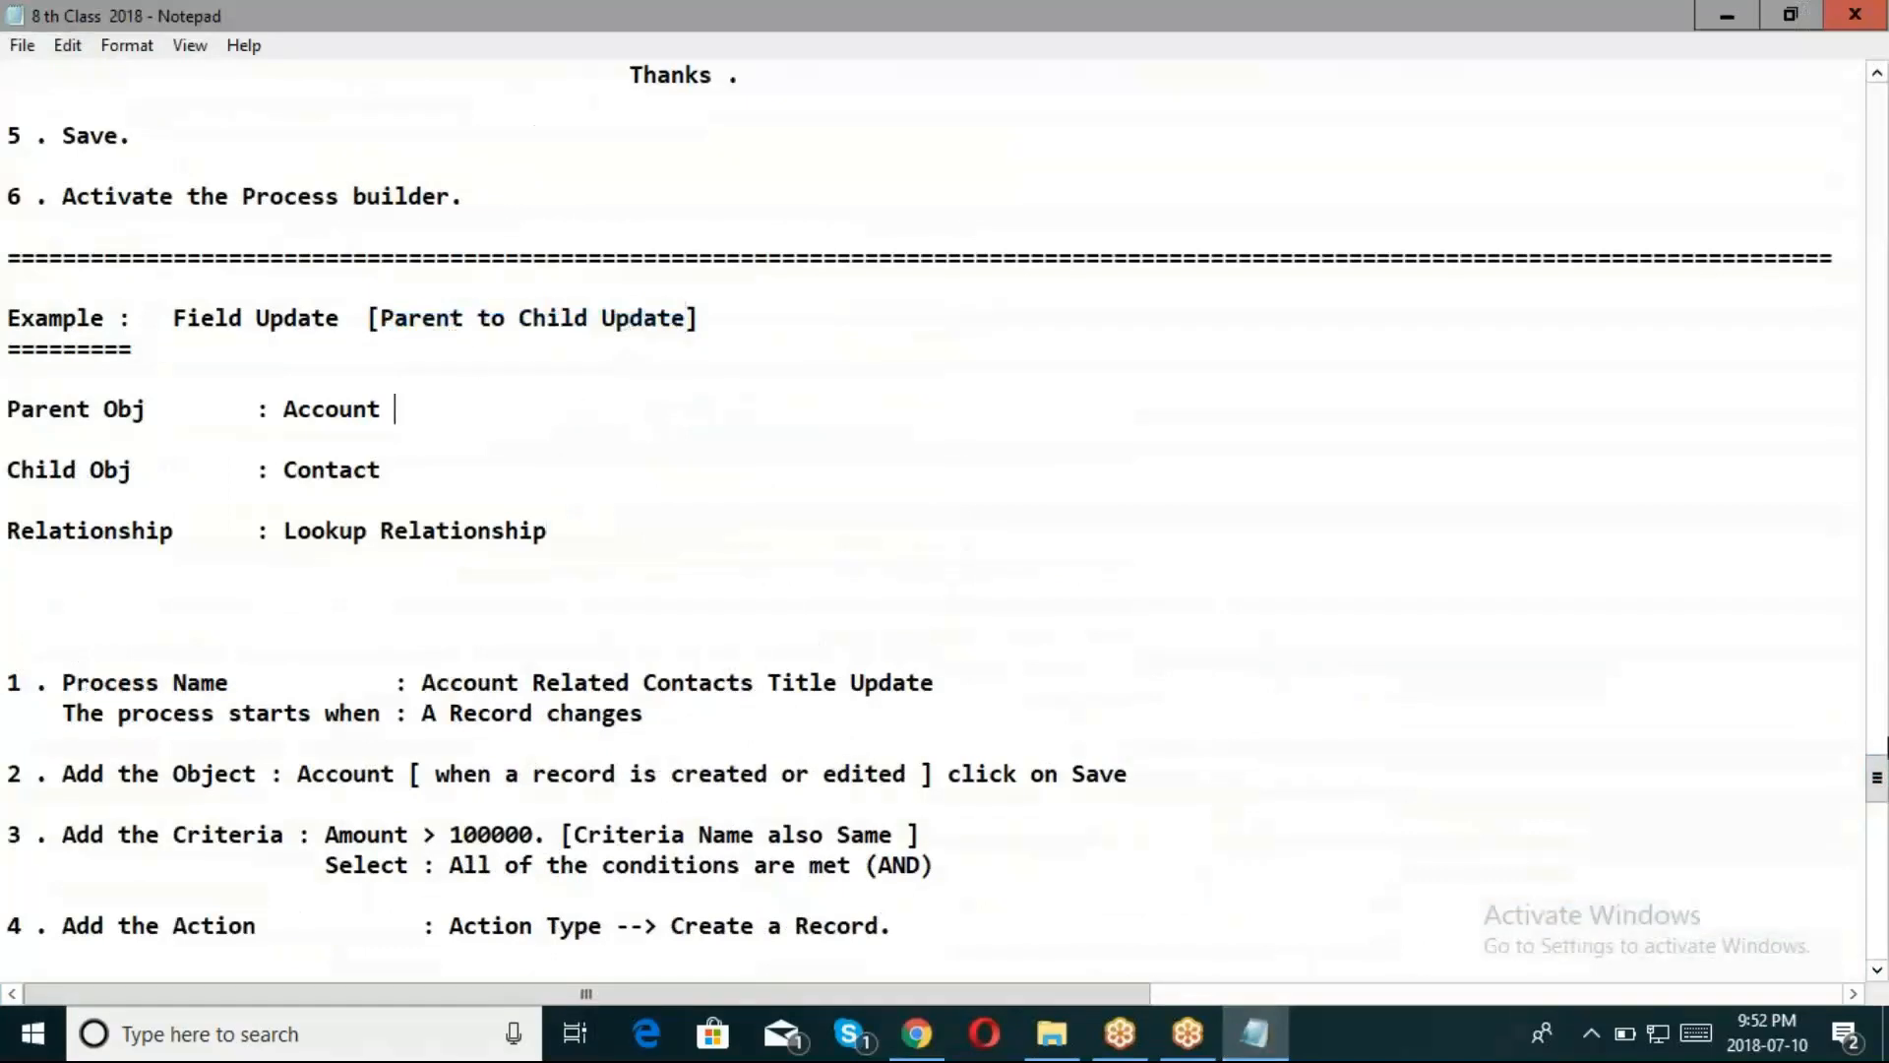
pyautogui.scroll(-3)
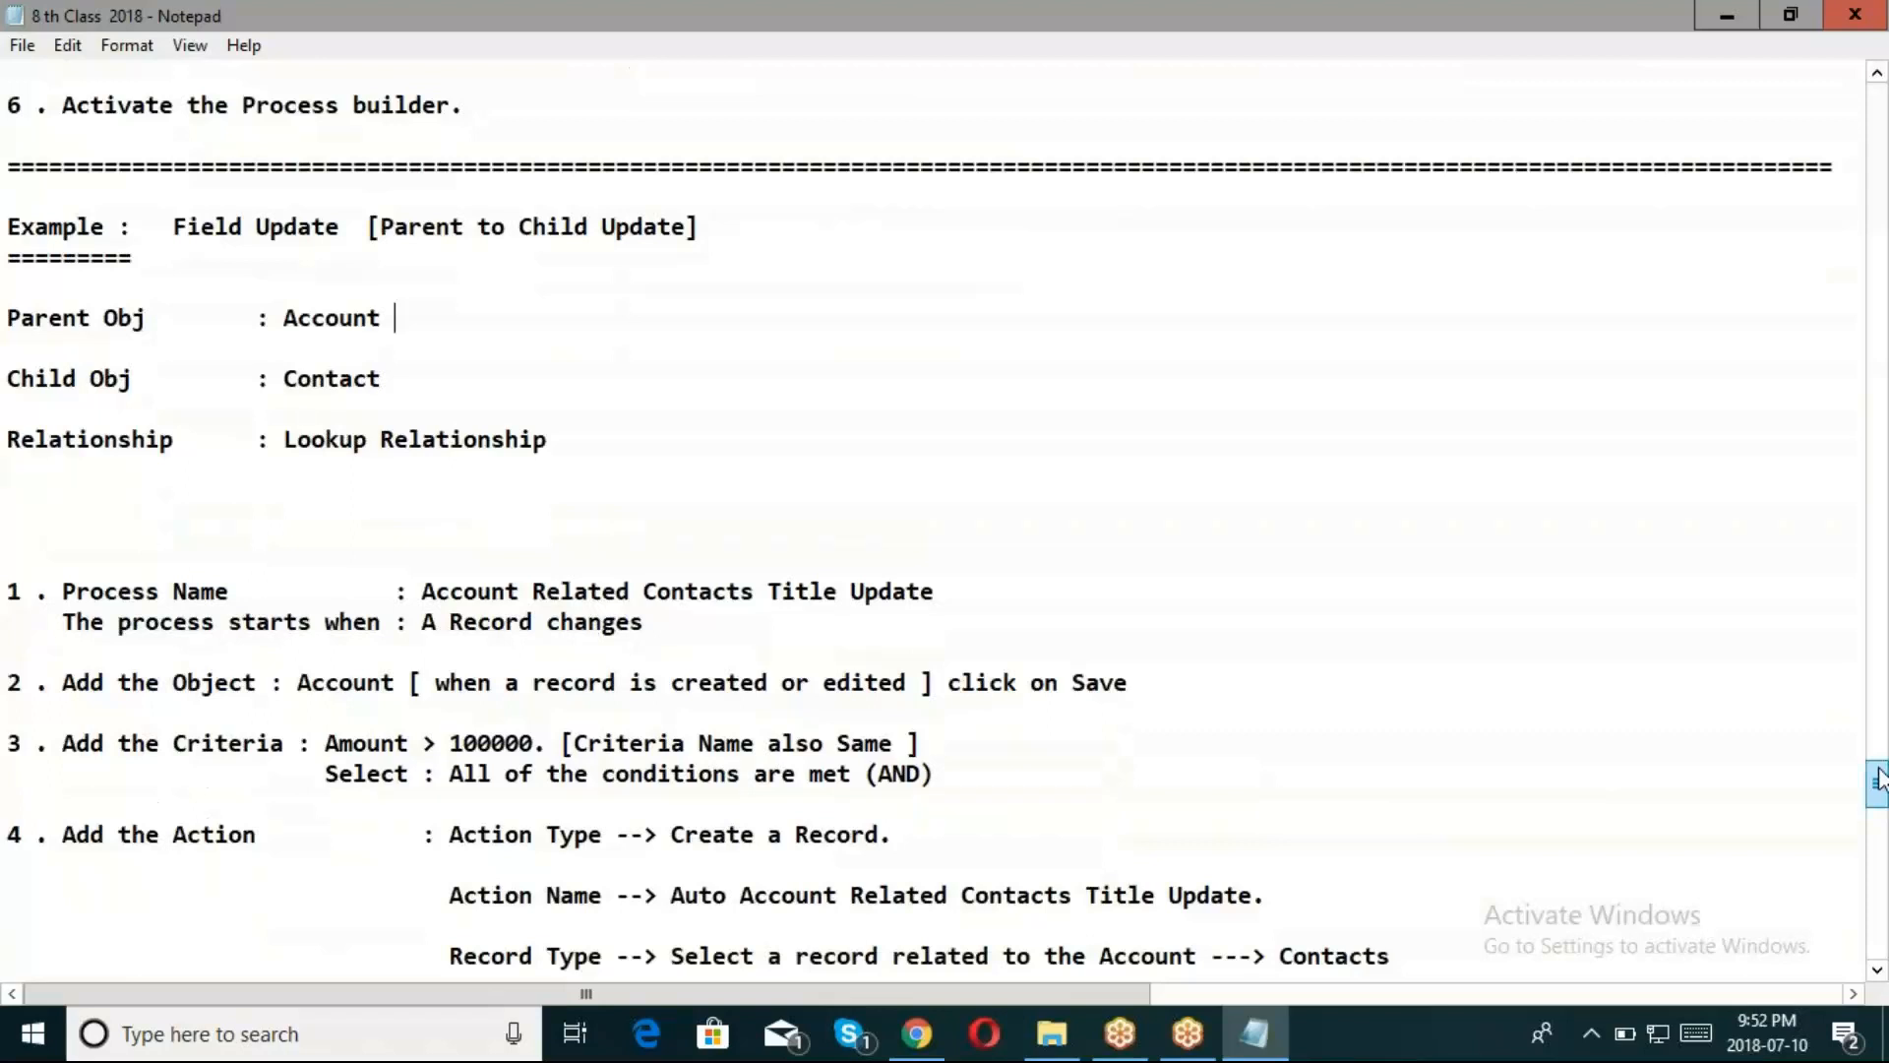
pyautogui.scroll(-3)
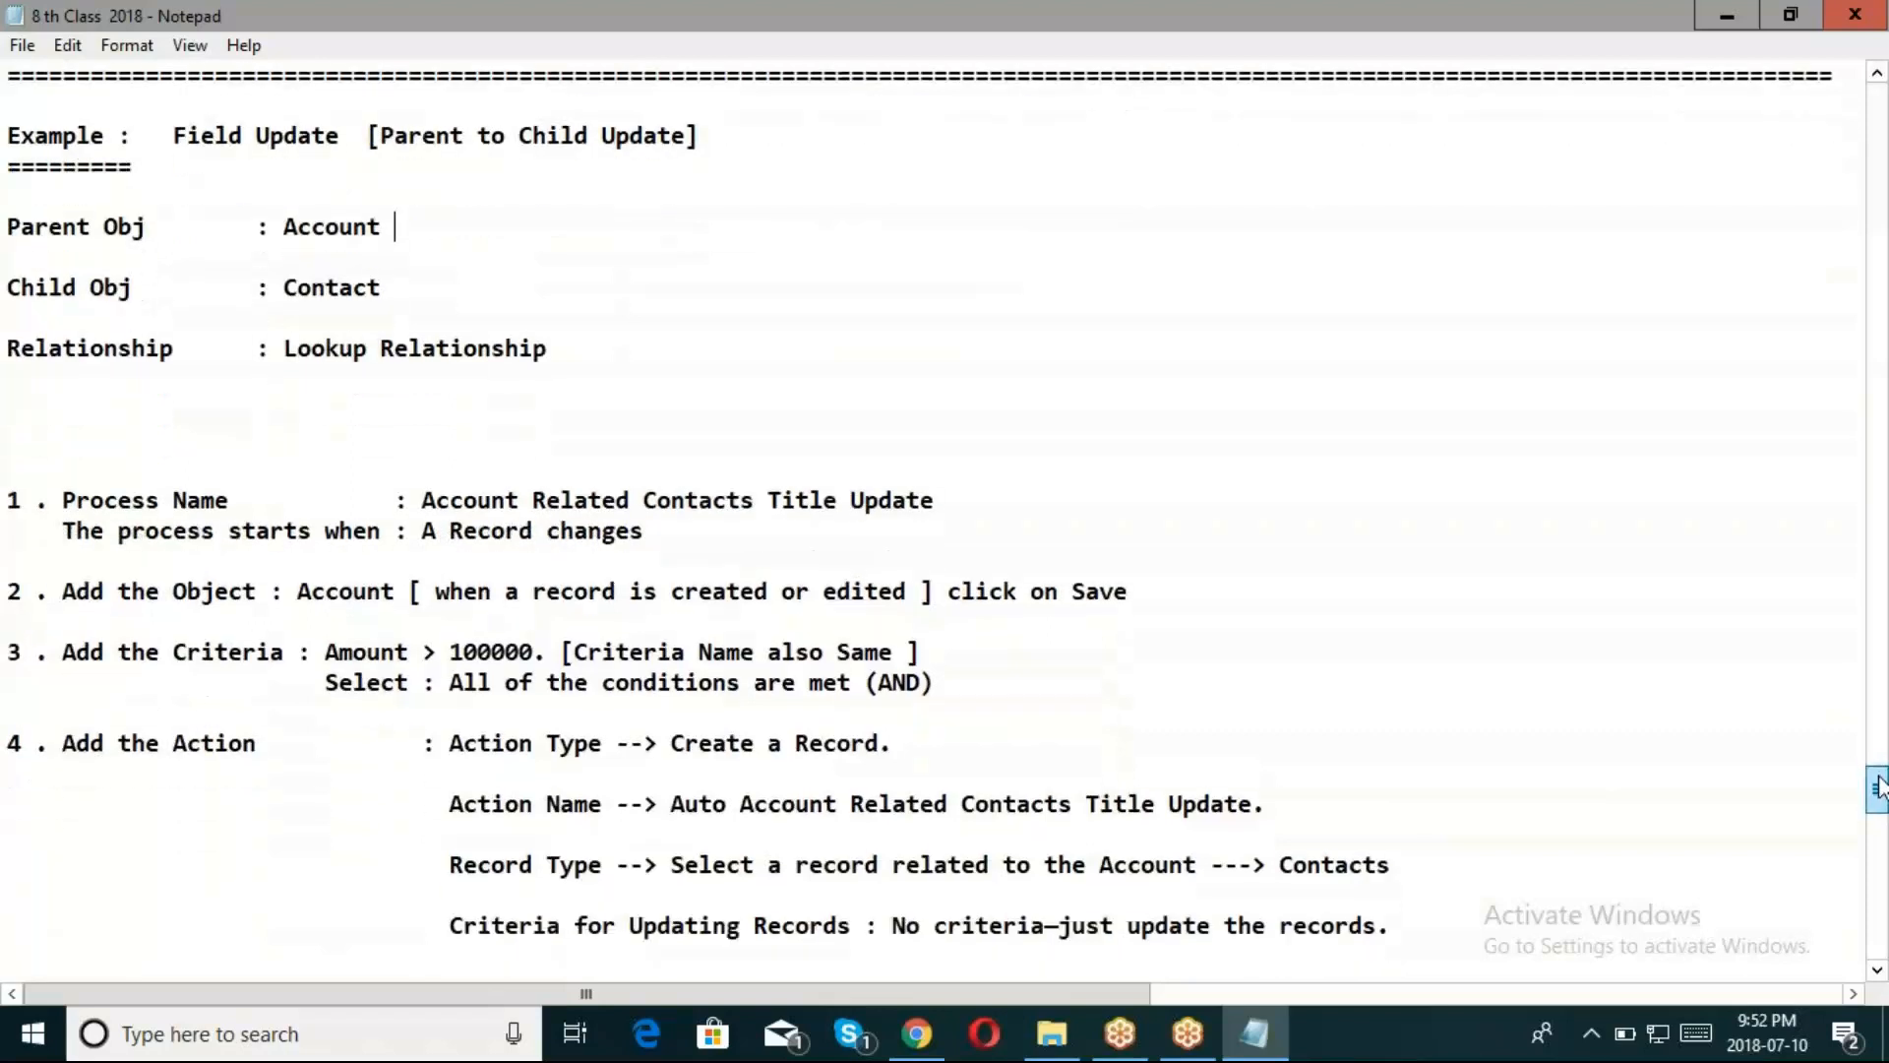
pyautogui.scroll(-3)
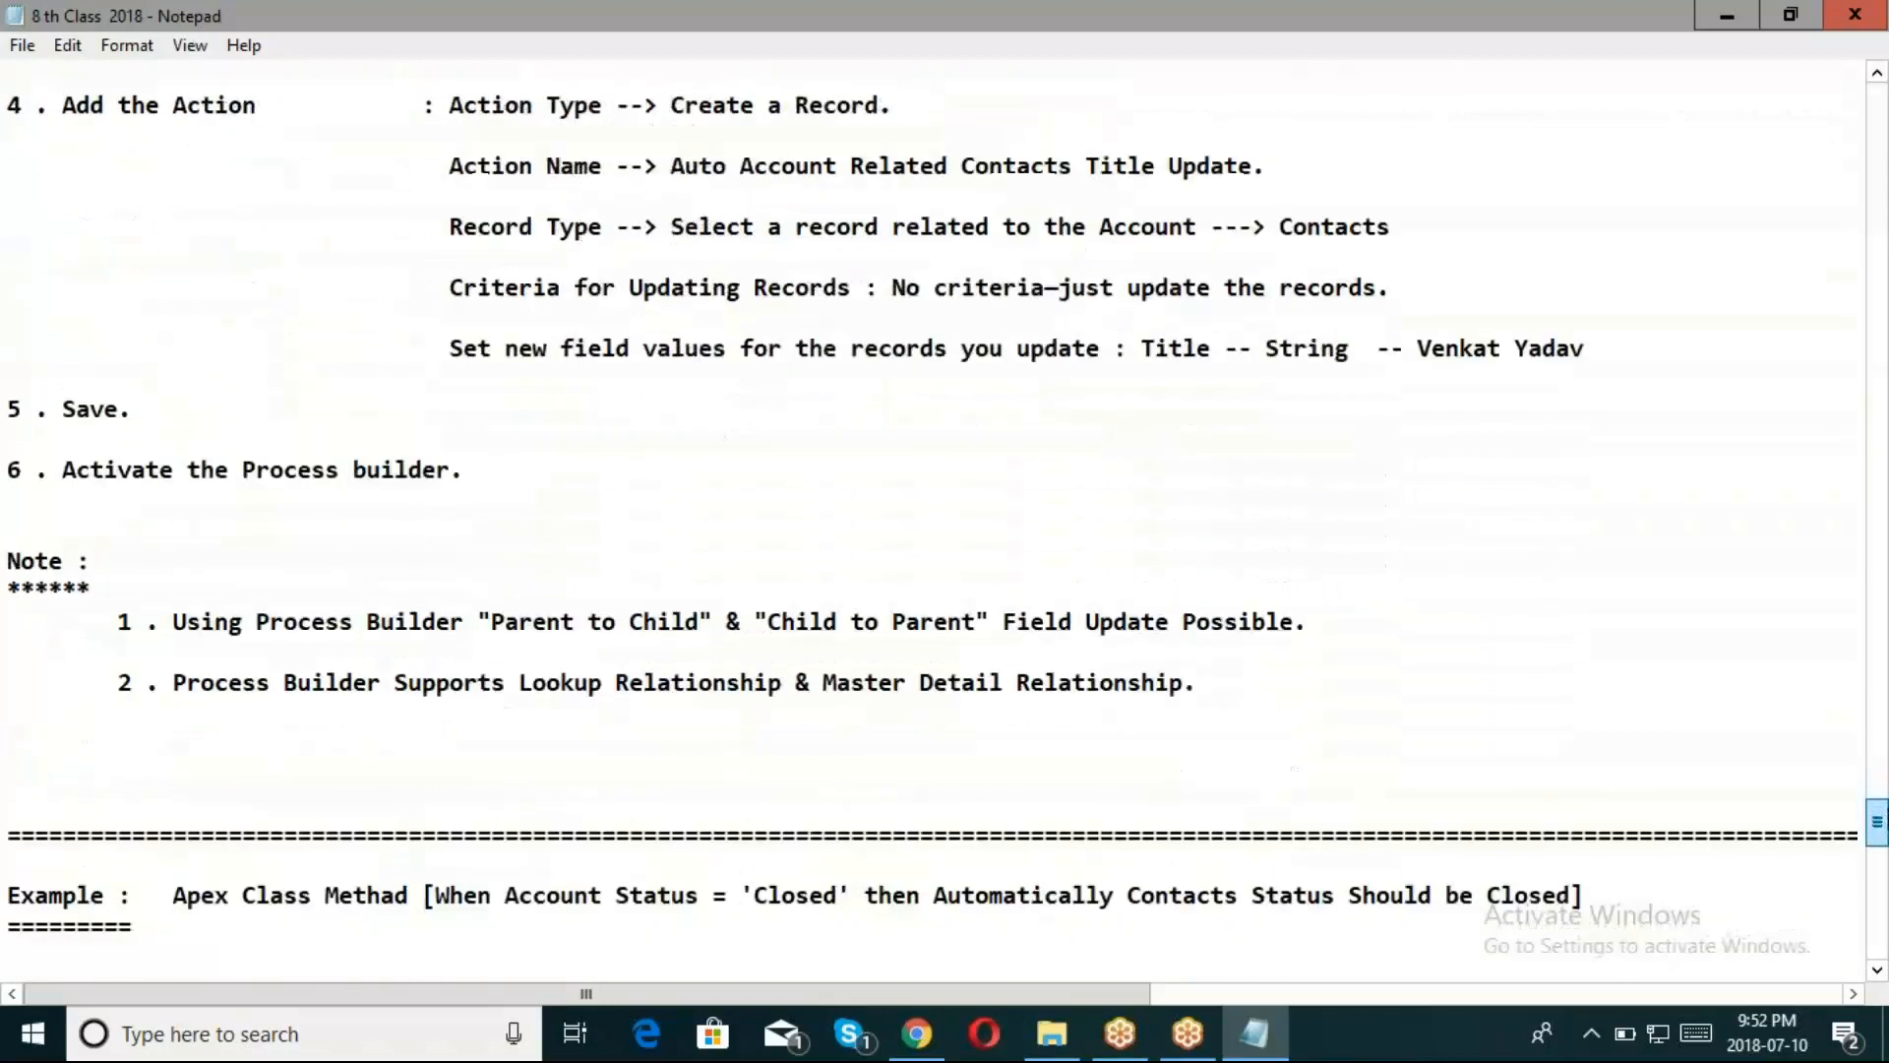
pyautogui.scroll(-3)
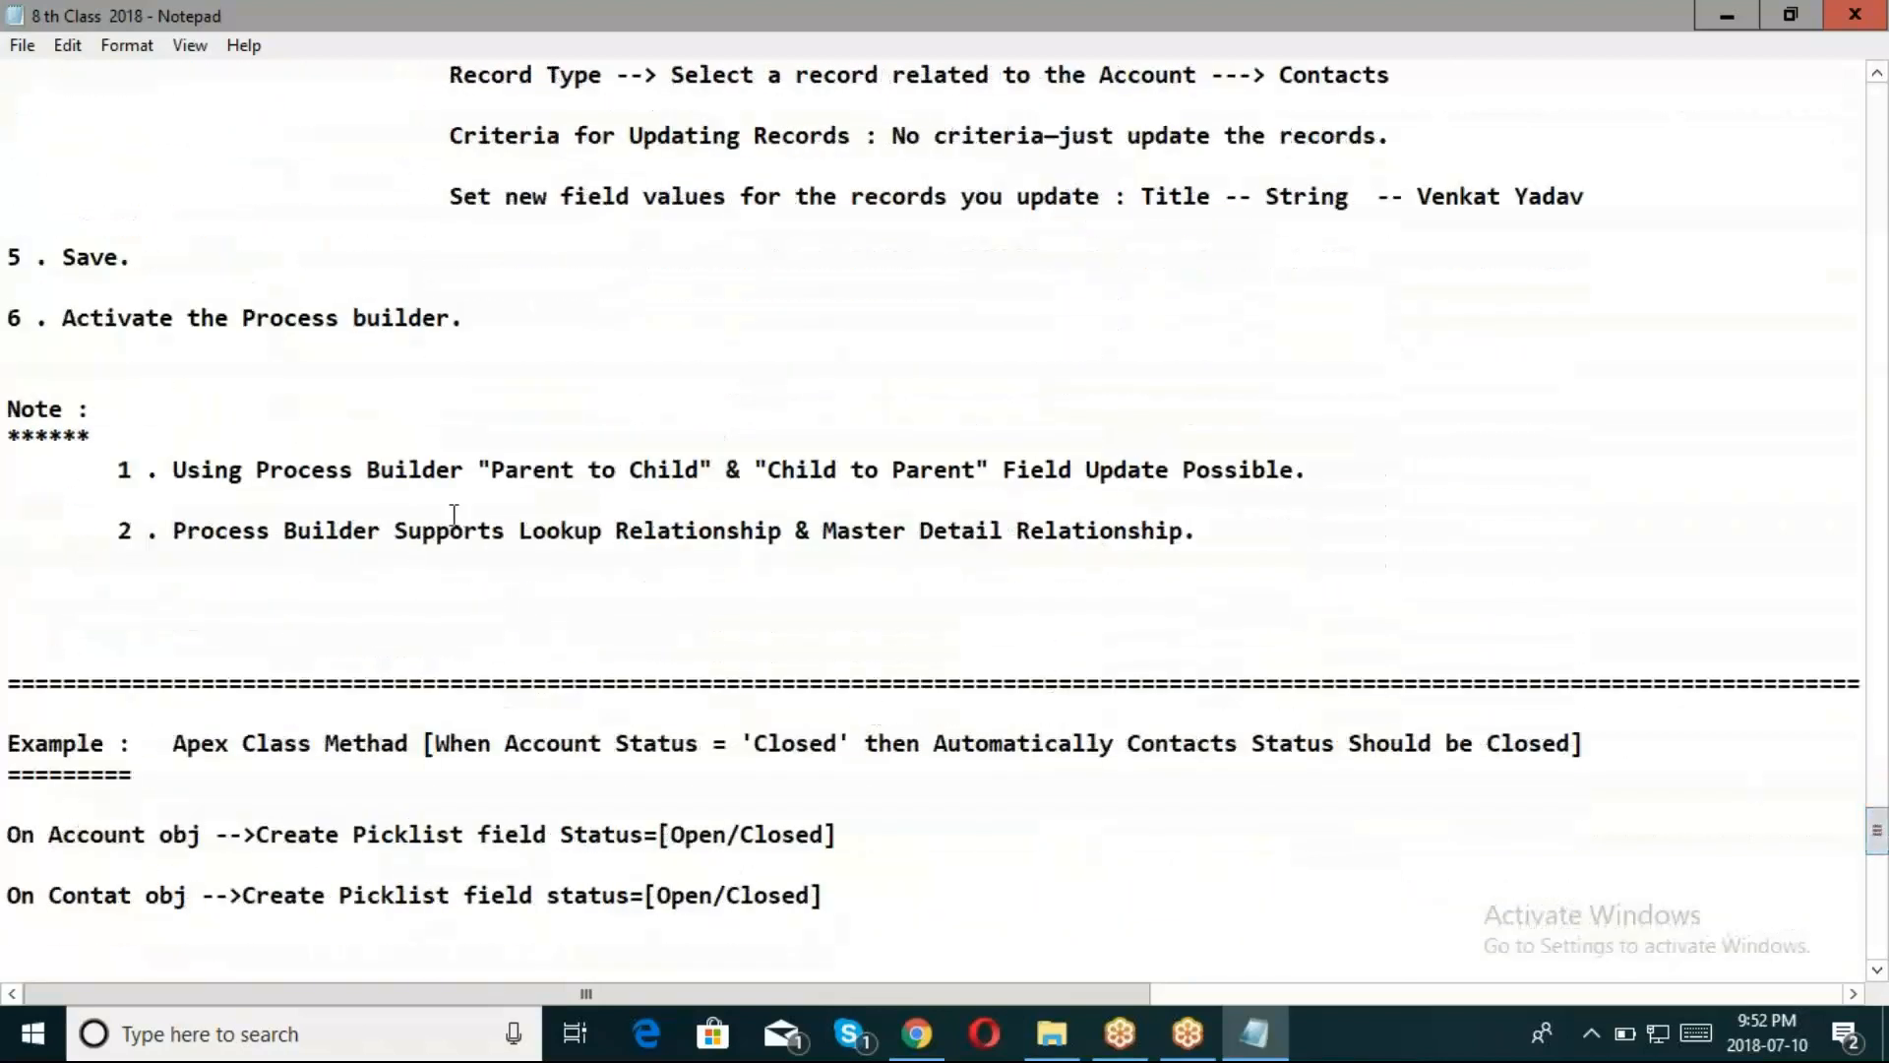
pyautogui.moveTo(870, 492)
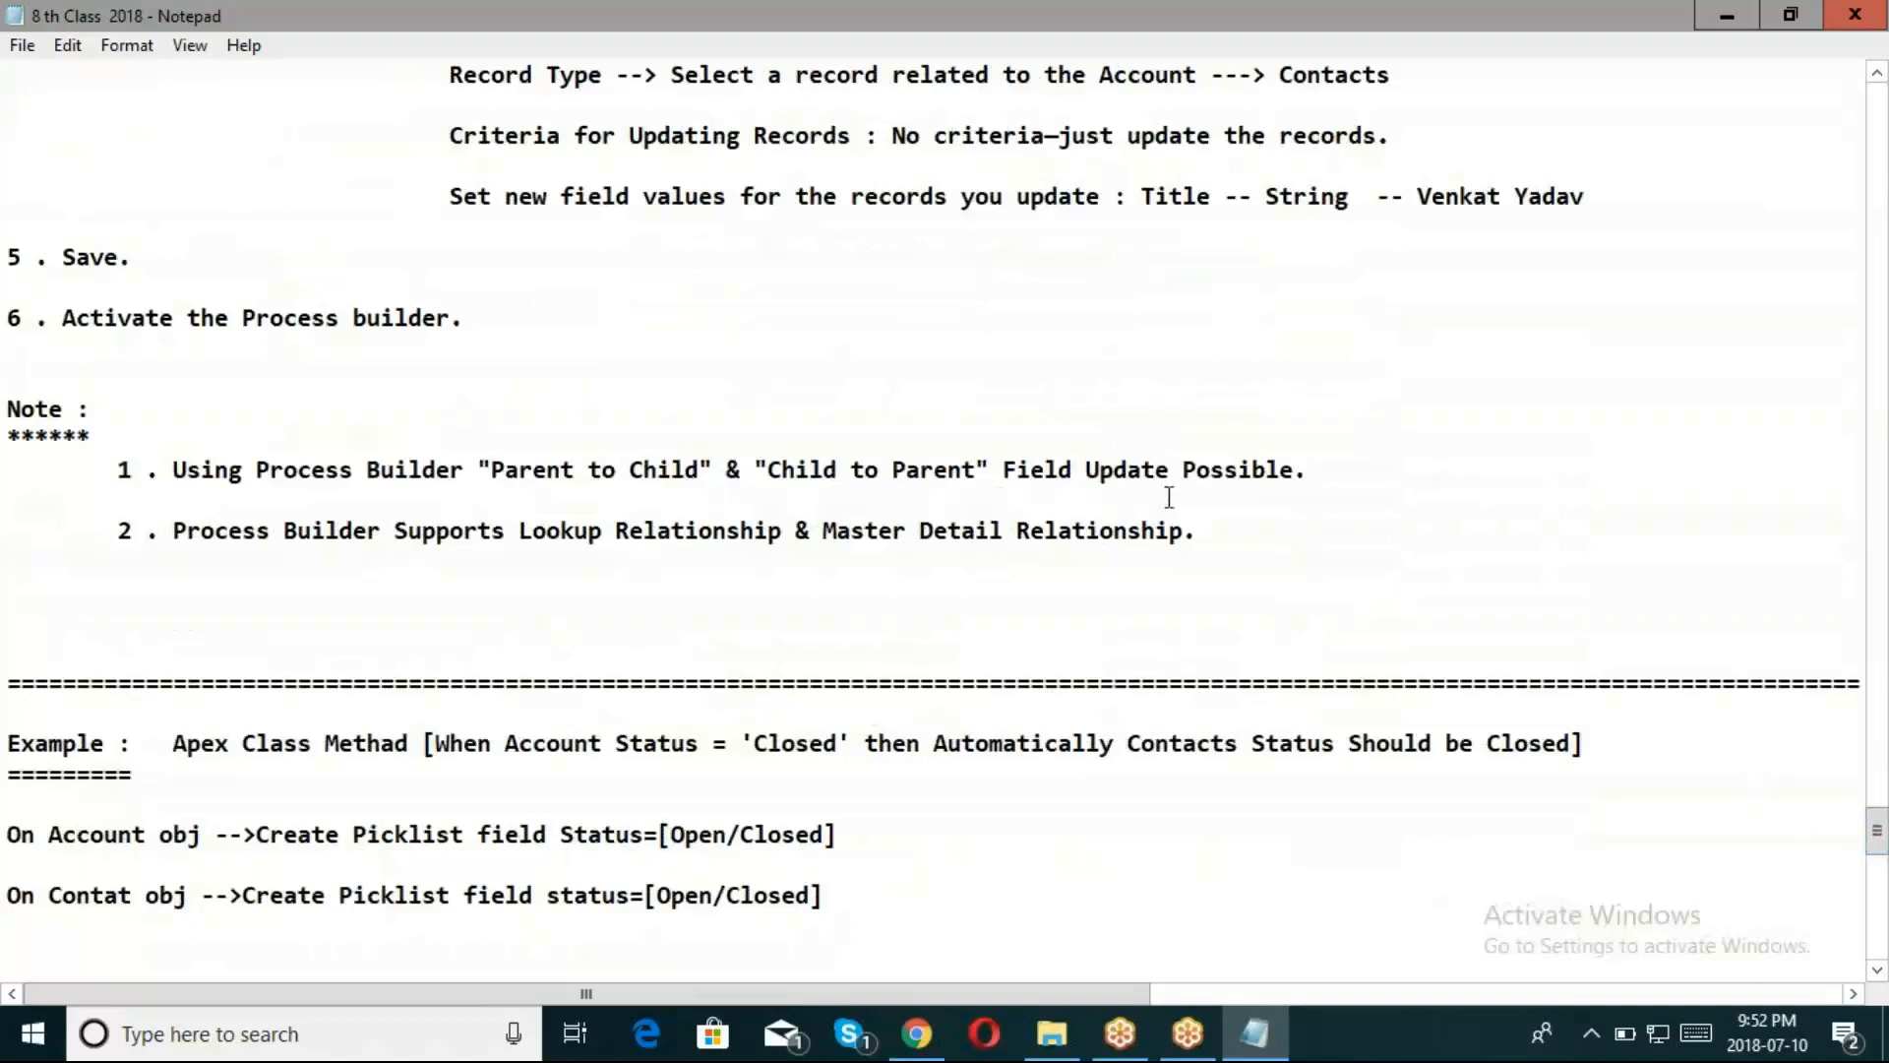
pyautogui.moveTo(636, 541)
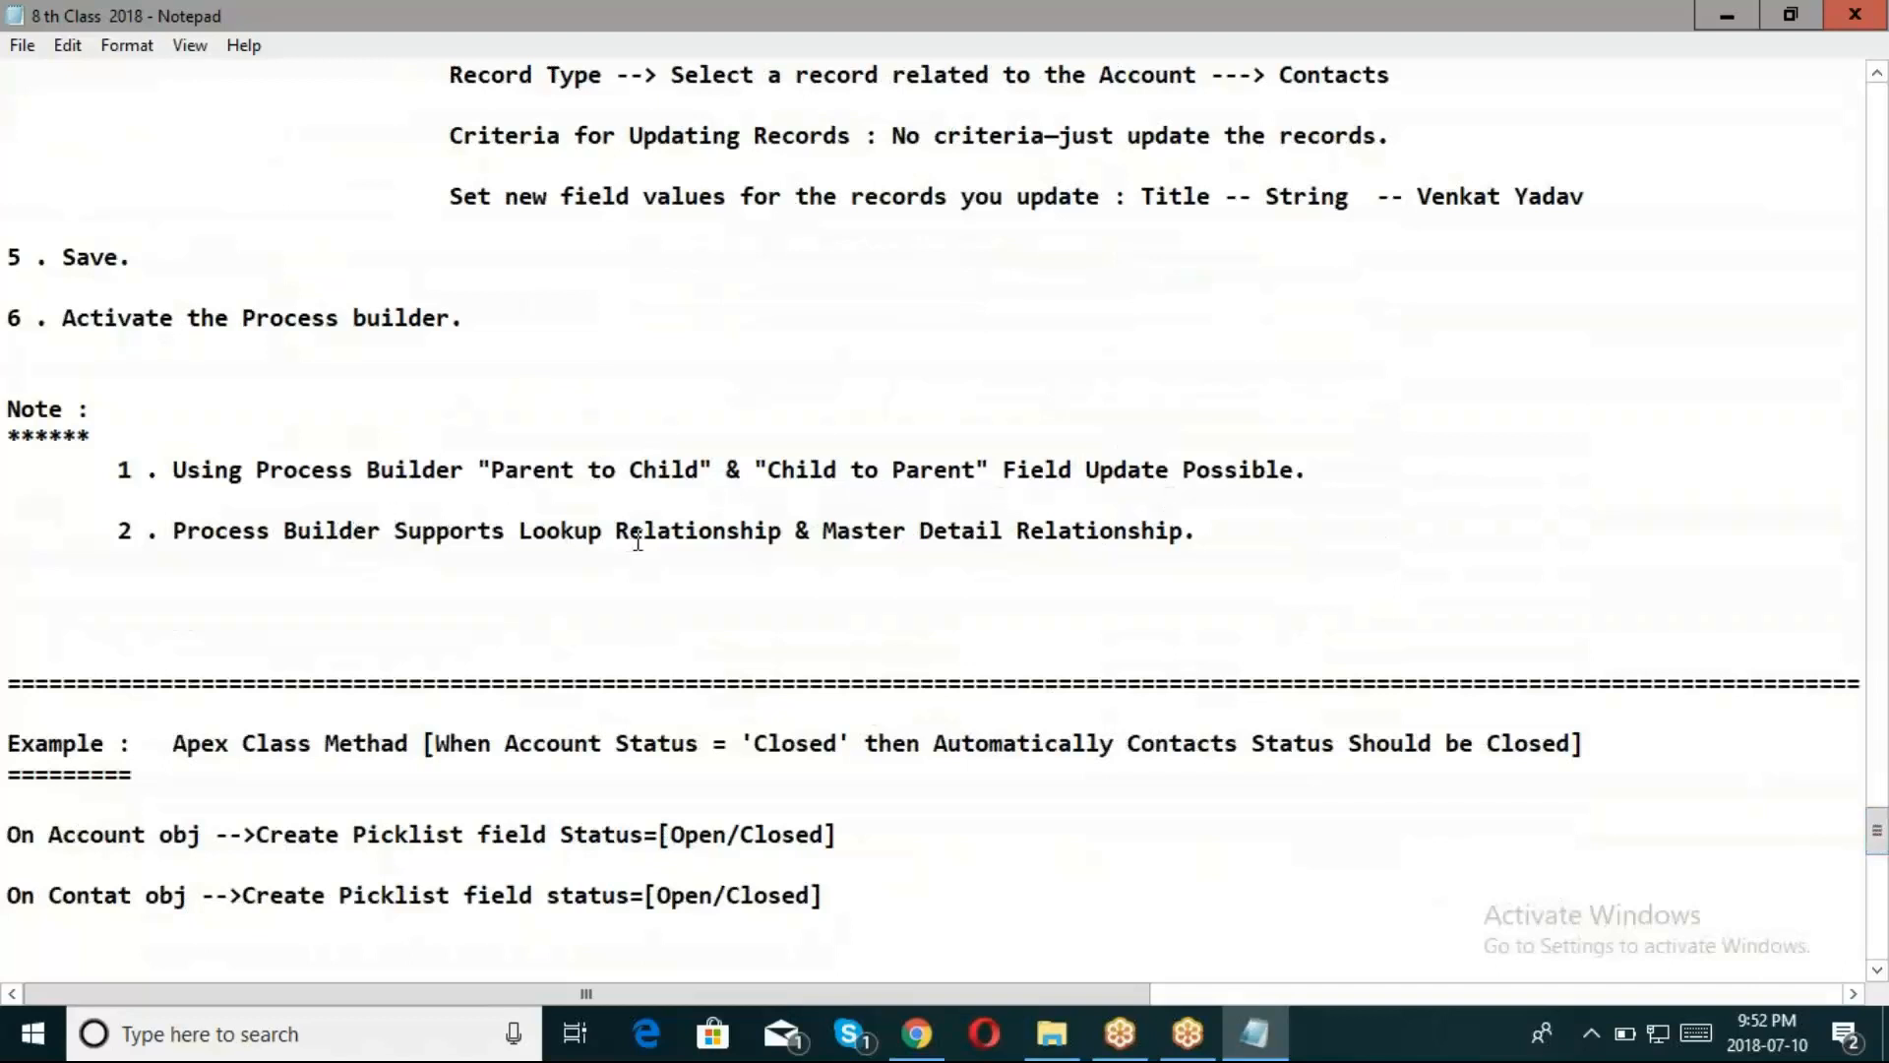
pyautogui.moveTo(915, 545)
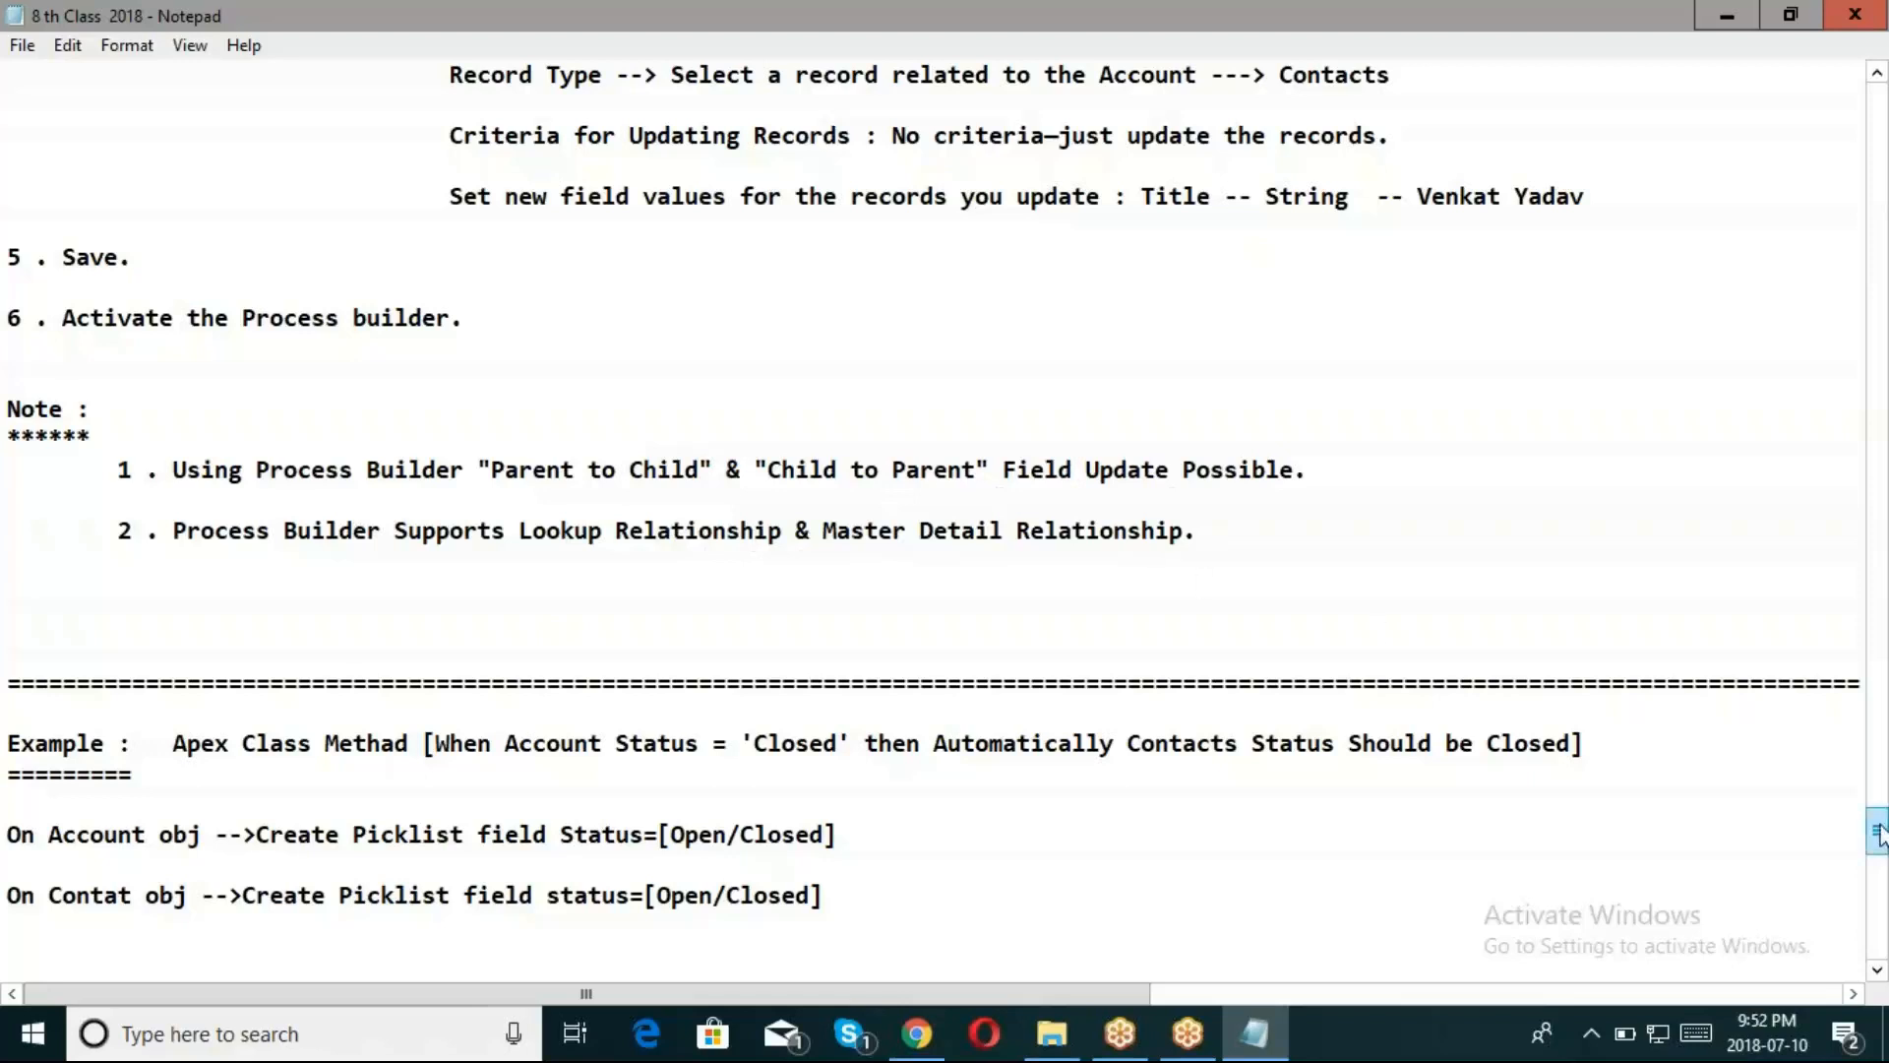
pyautogui.scroll(-3)
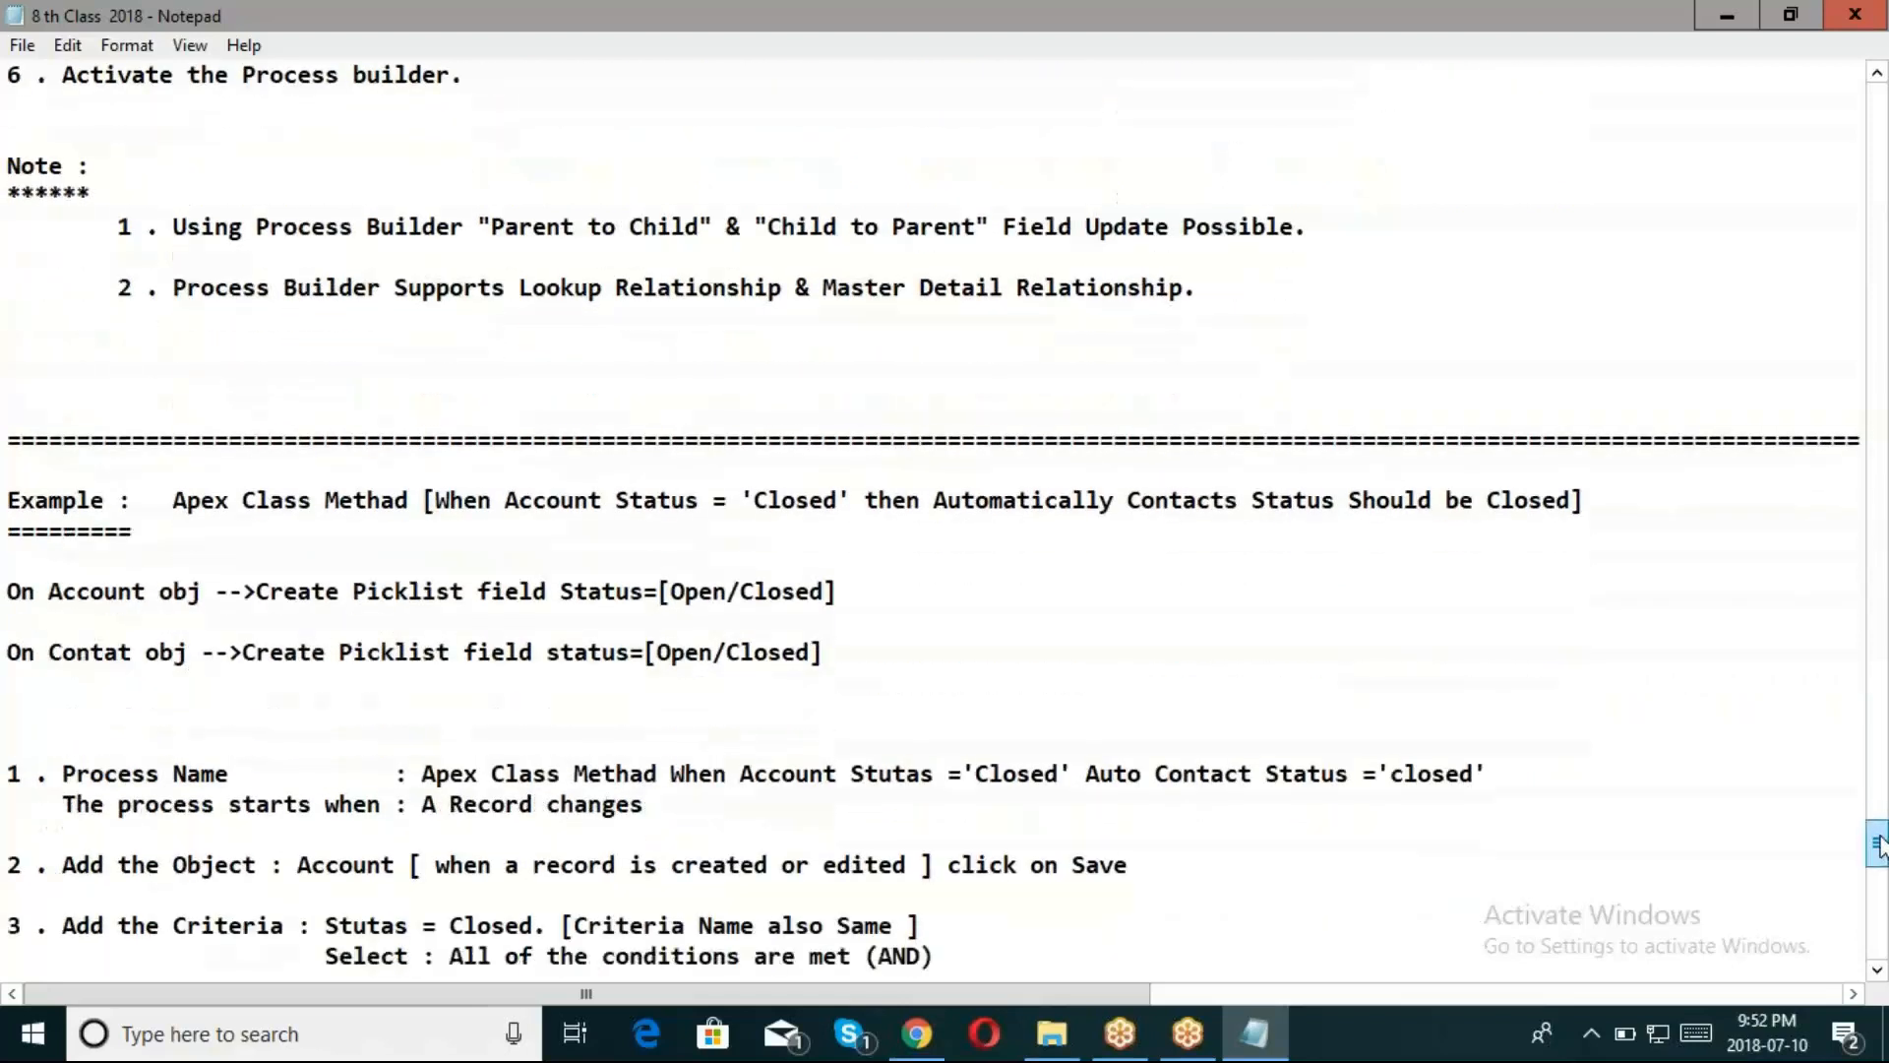